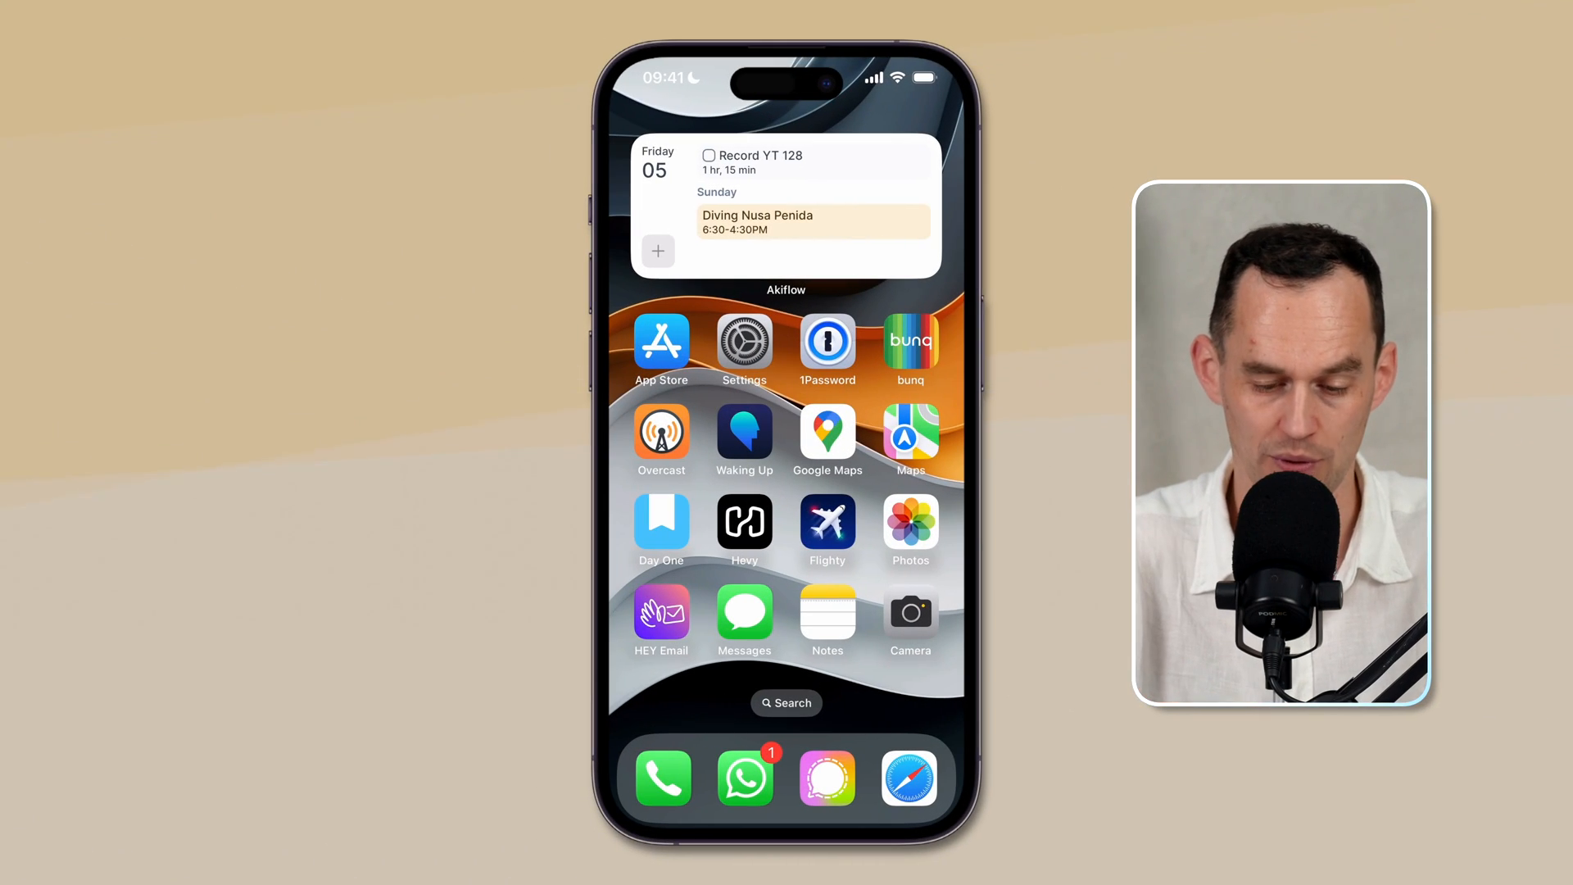
# - Launch Settings and bring up Control Center, where Do Not Disturb is on
pyautogui.click(743, 341)
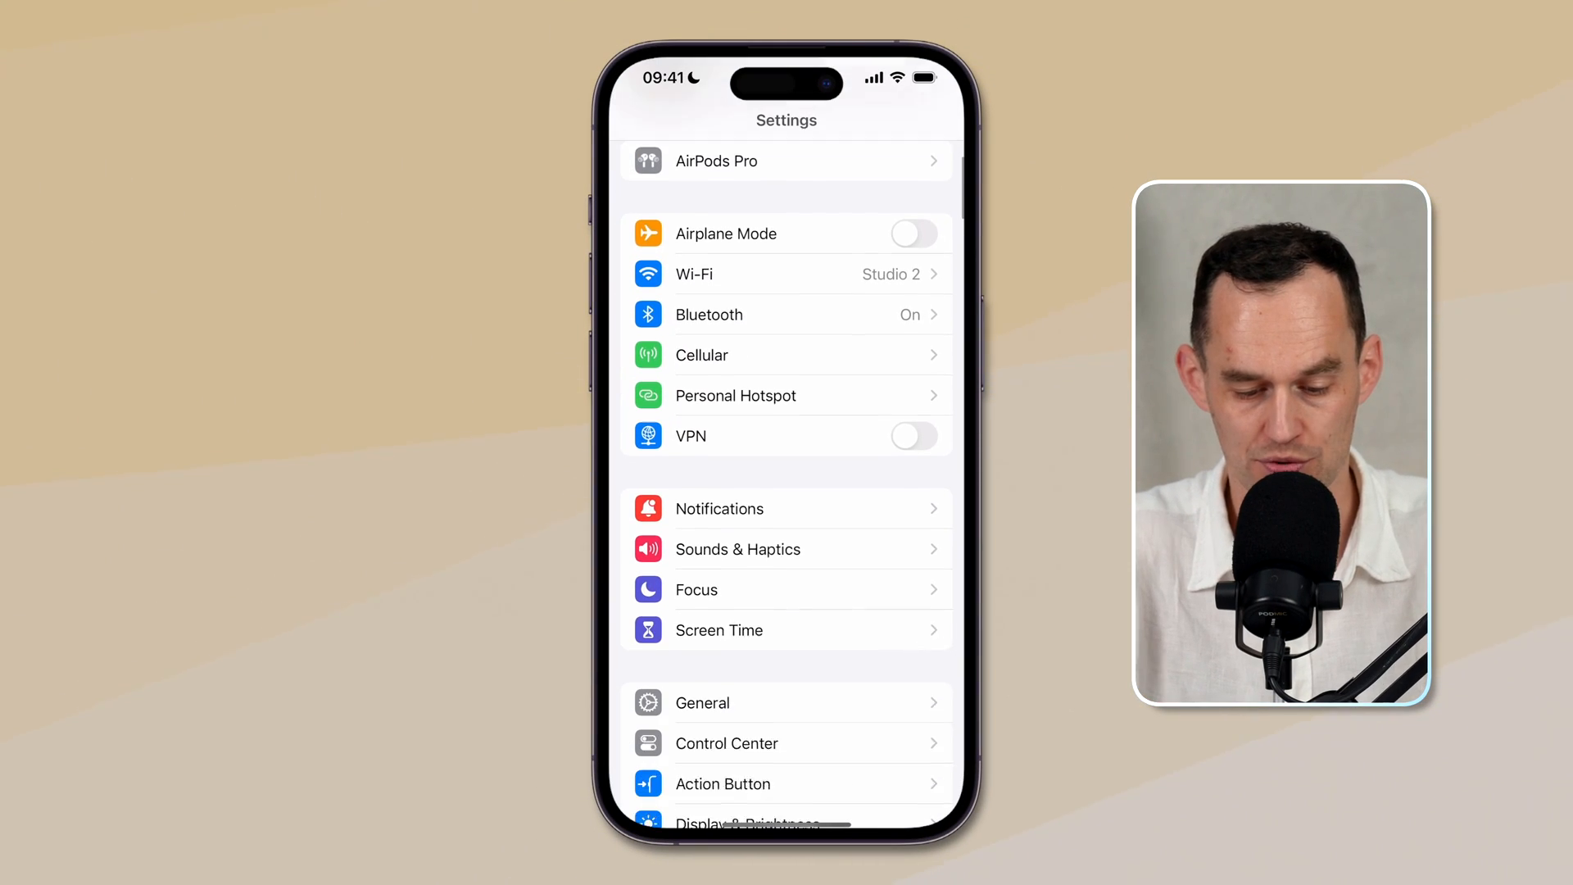
pyautogui.click(695, 589)
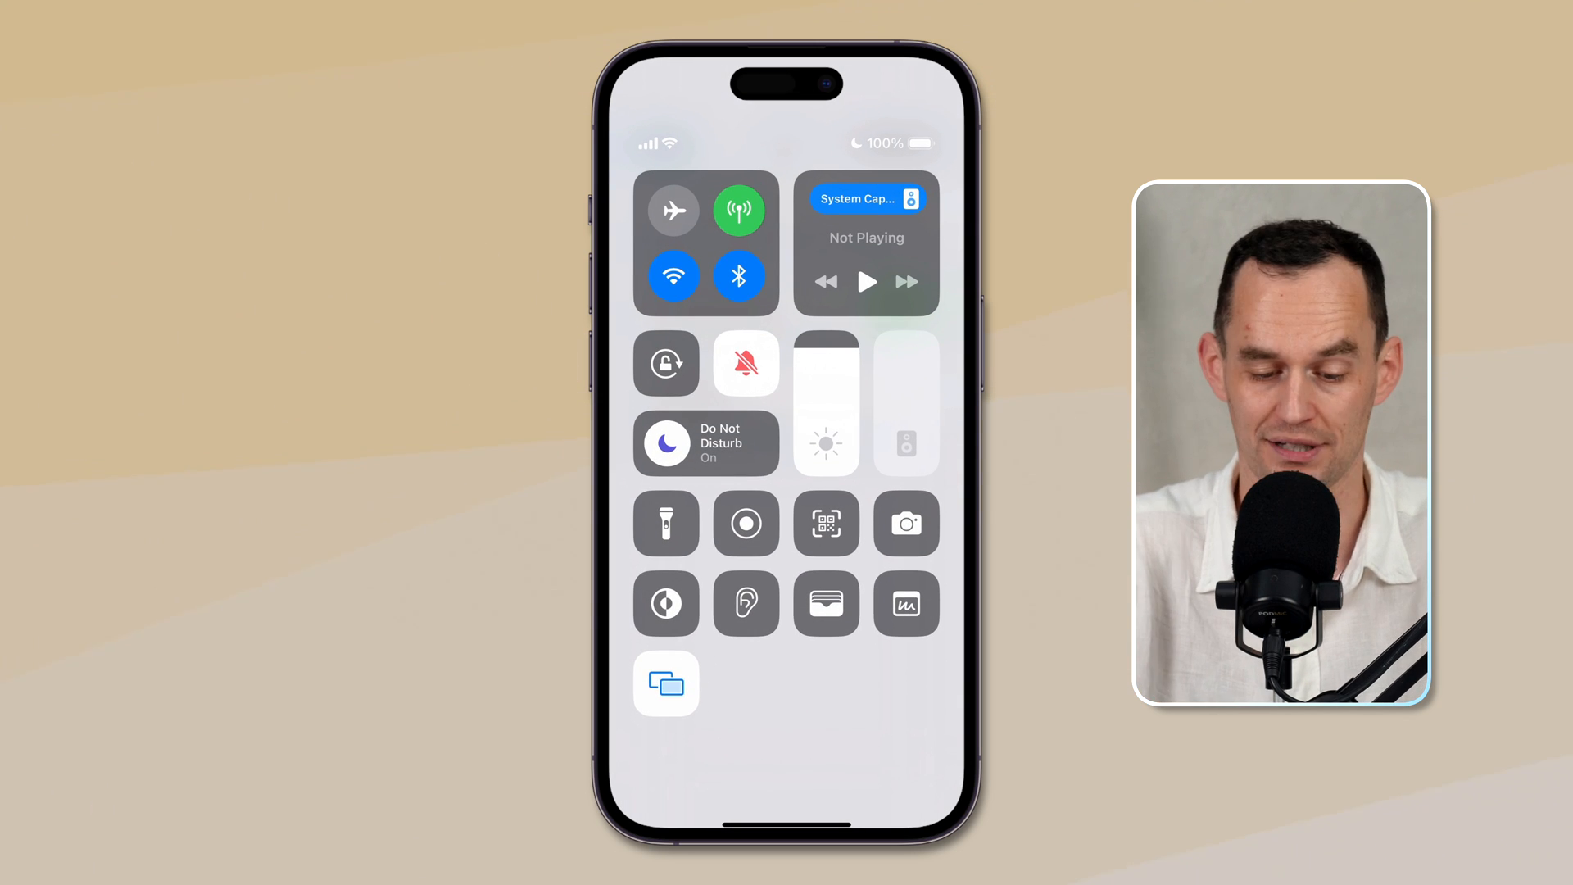
# - Expand the Do Not Disturb Focus control and go to the Focus settings page
pyautogui.click(705, 443)
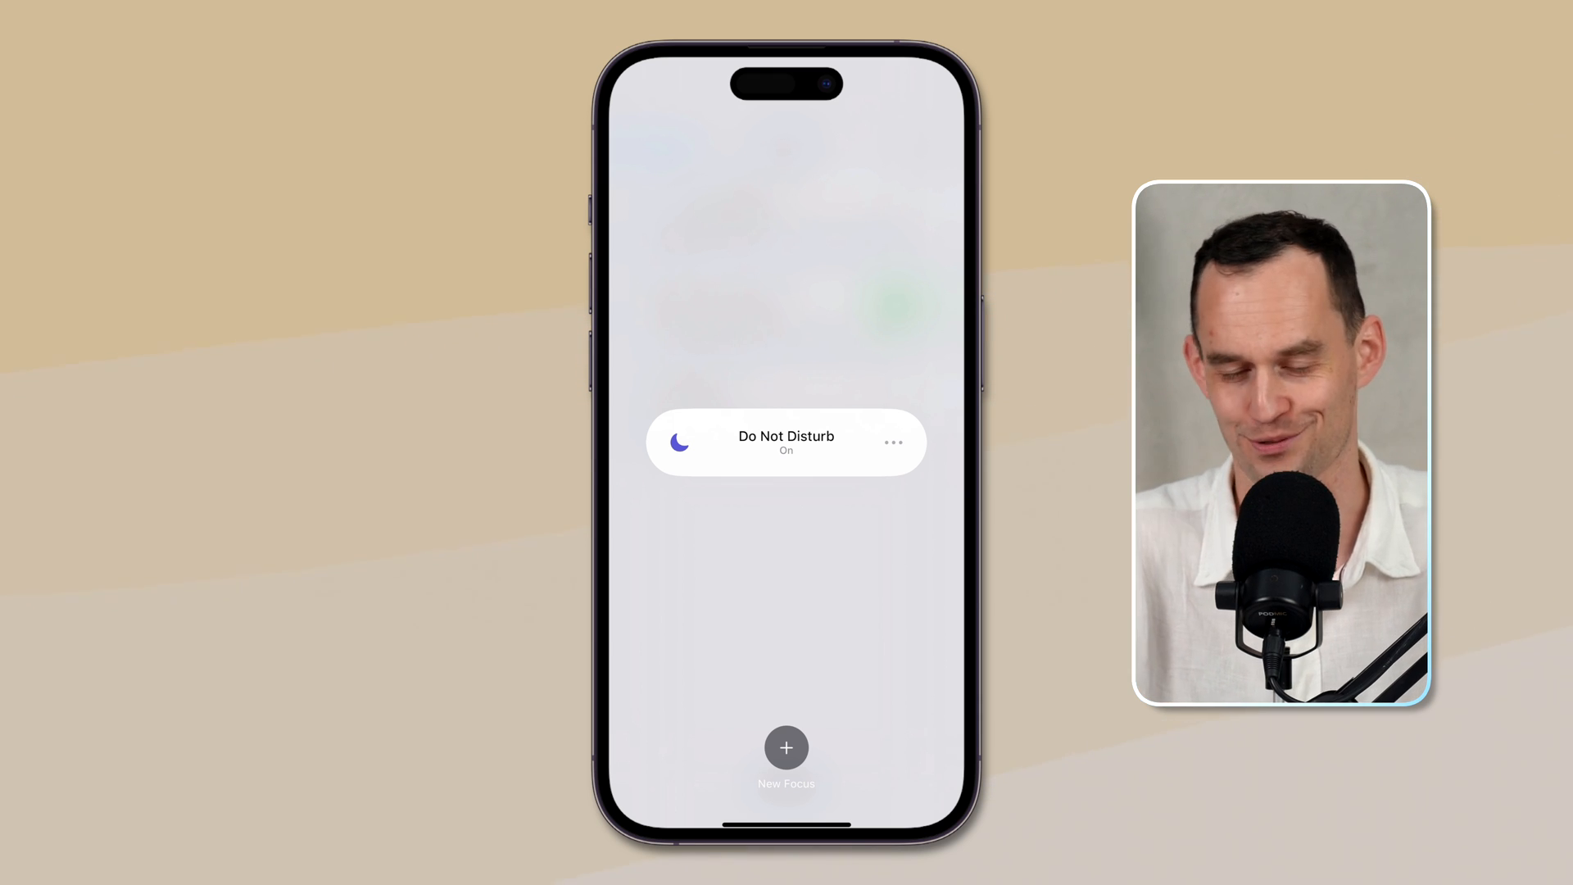
pyautogui.click(892, 442)
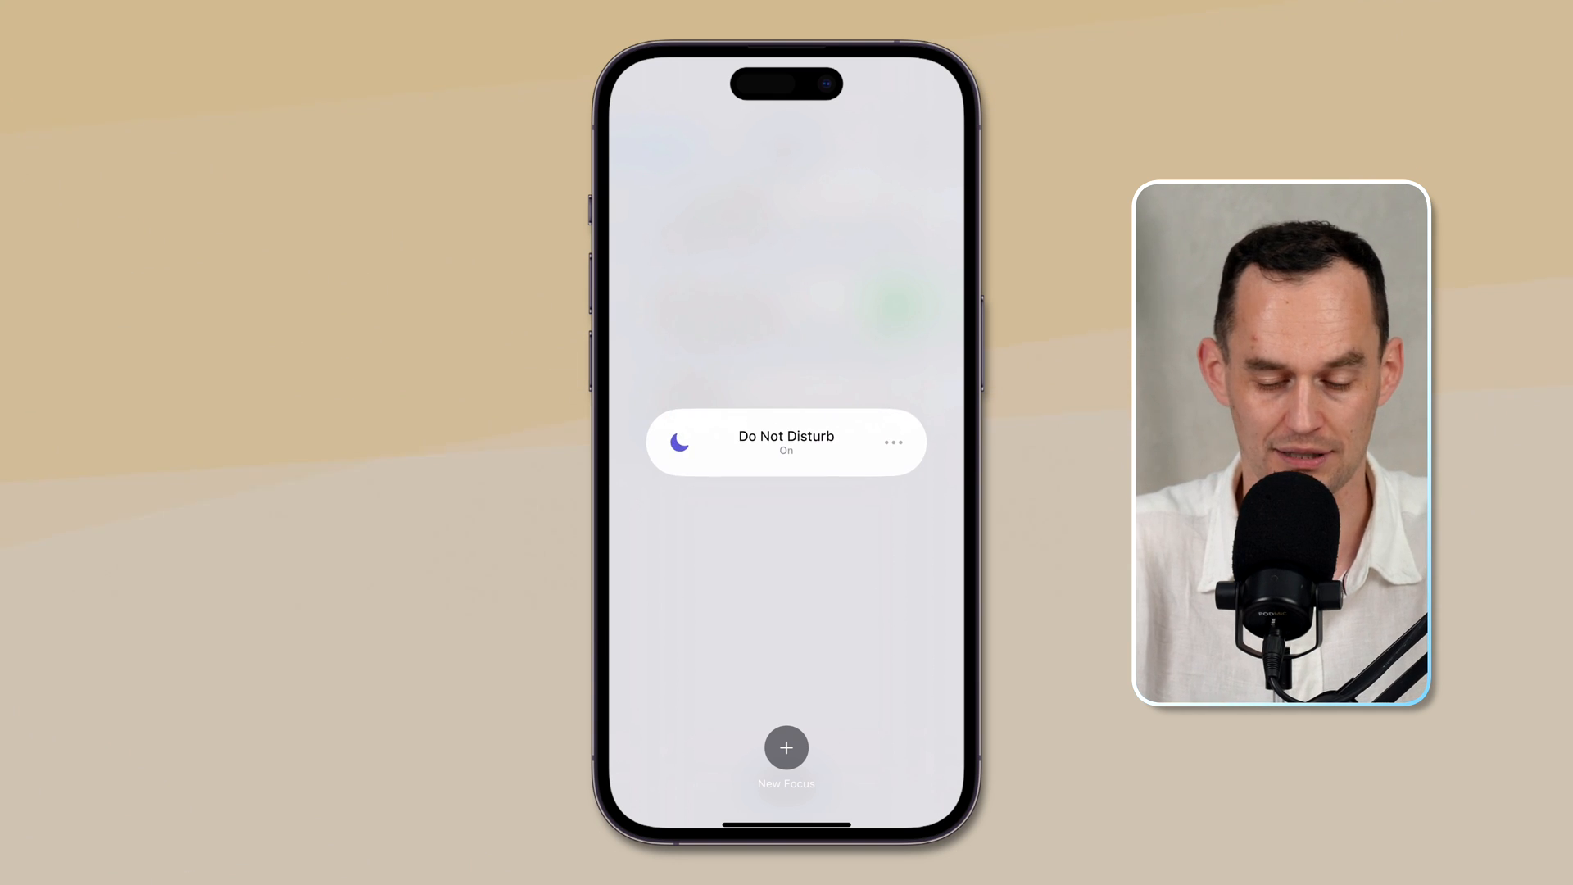
pyautogui.click(786, 442)
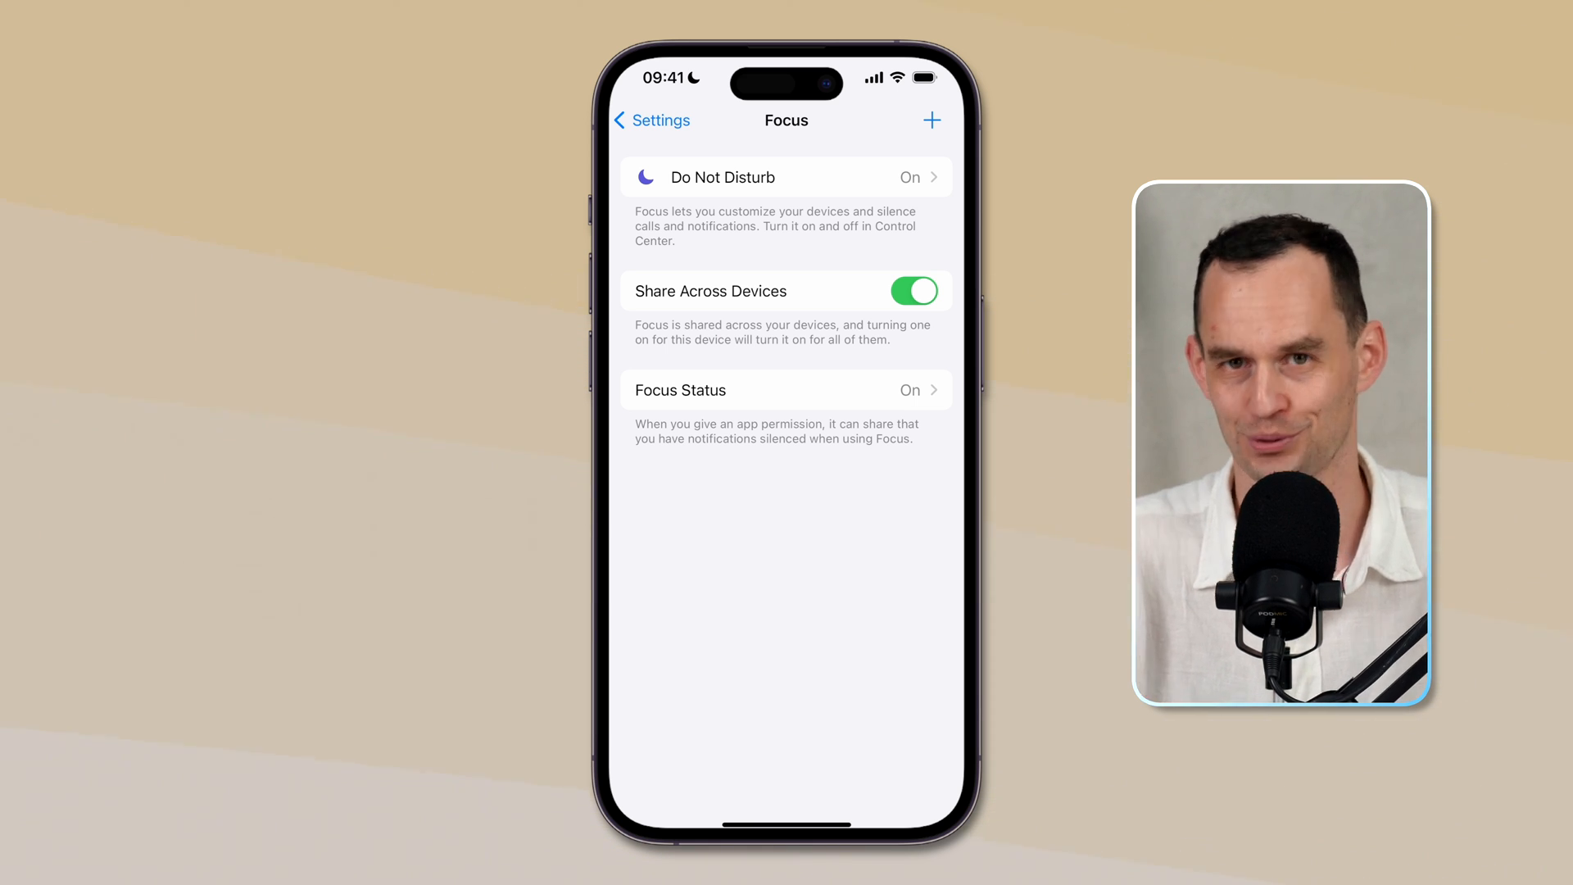
# - Add a new Focus and pick Work from the list
pyautogui.click(929, 121)
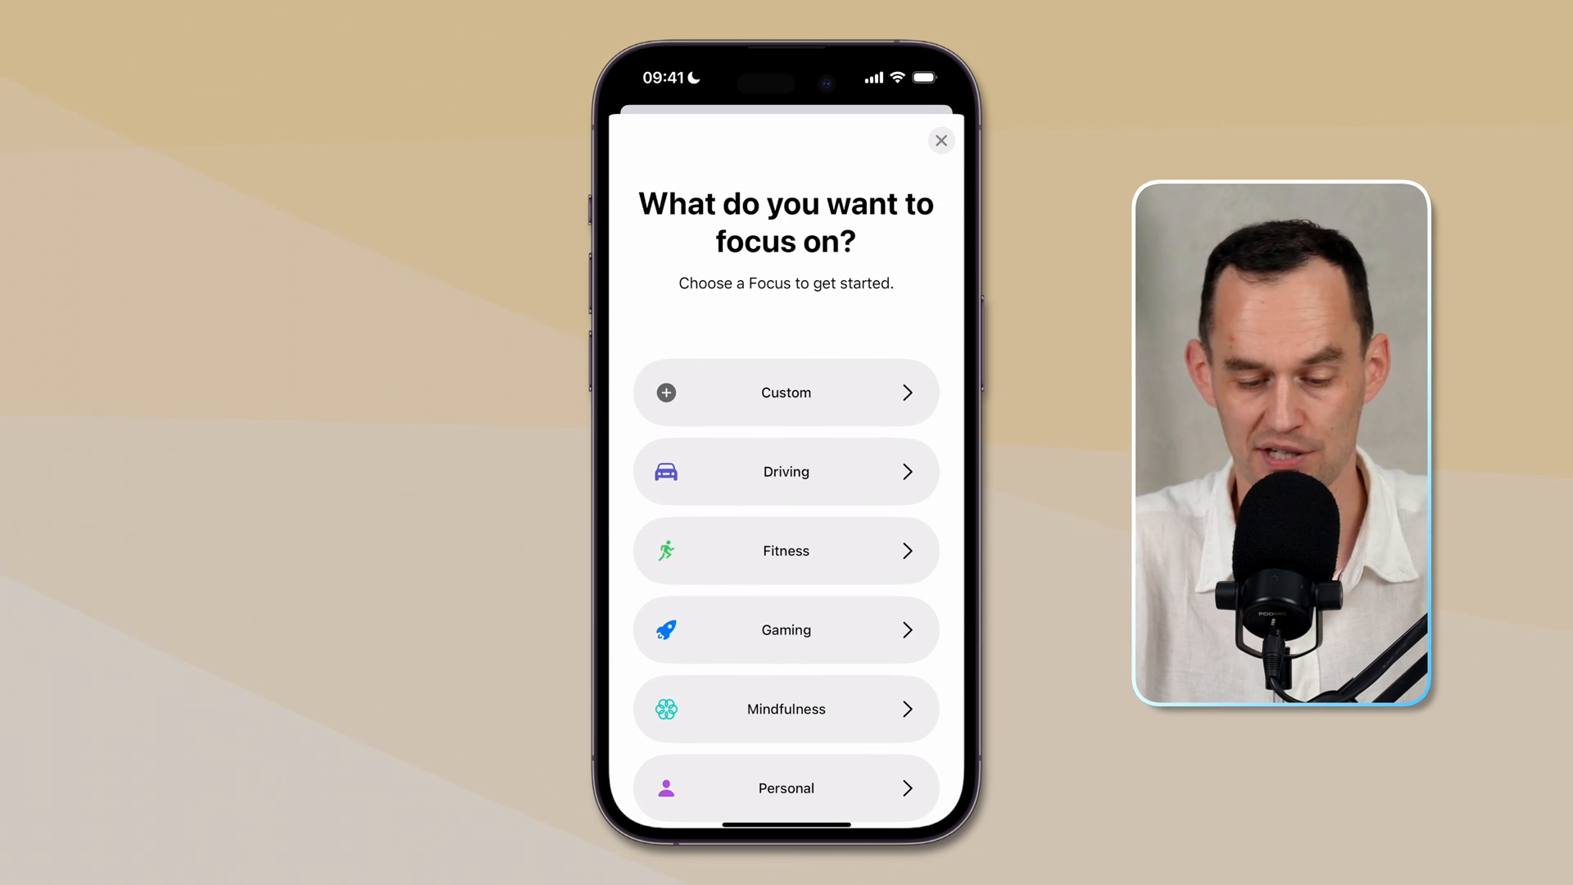
pyautogui.scroll(-3)
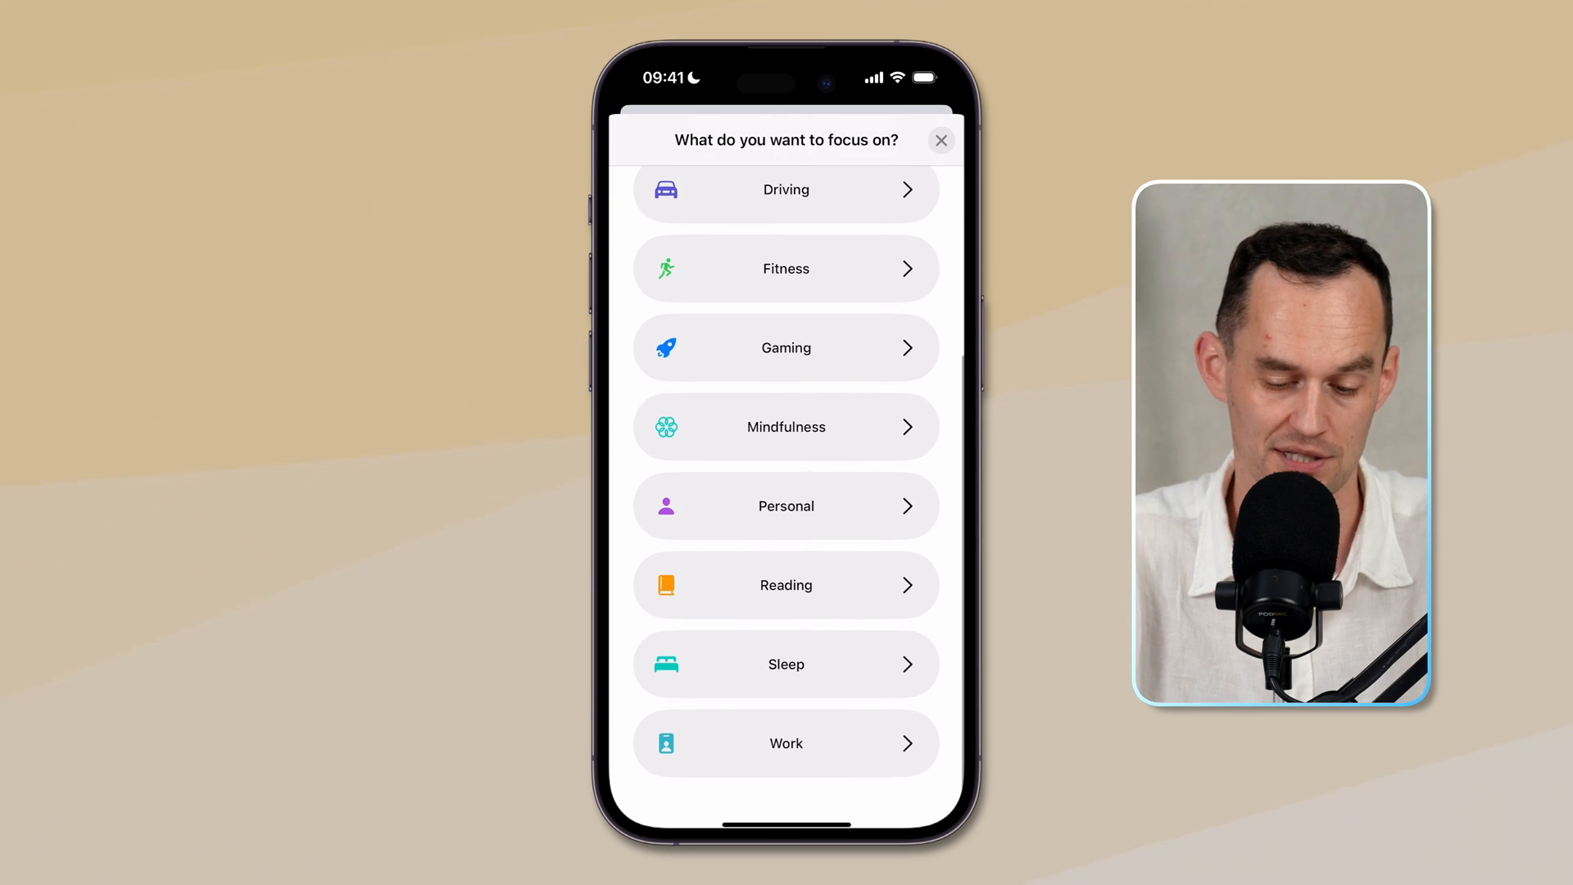
pyautogui.click(785, 742)
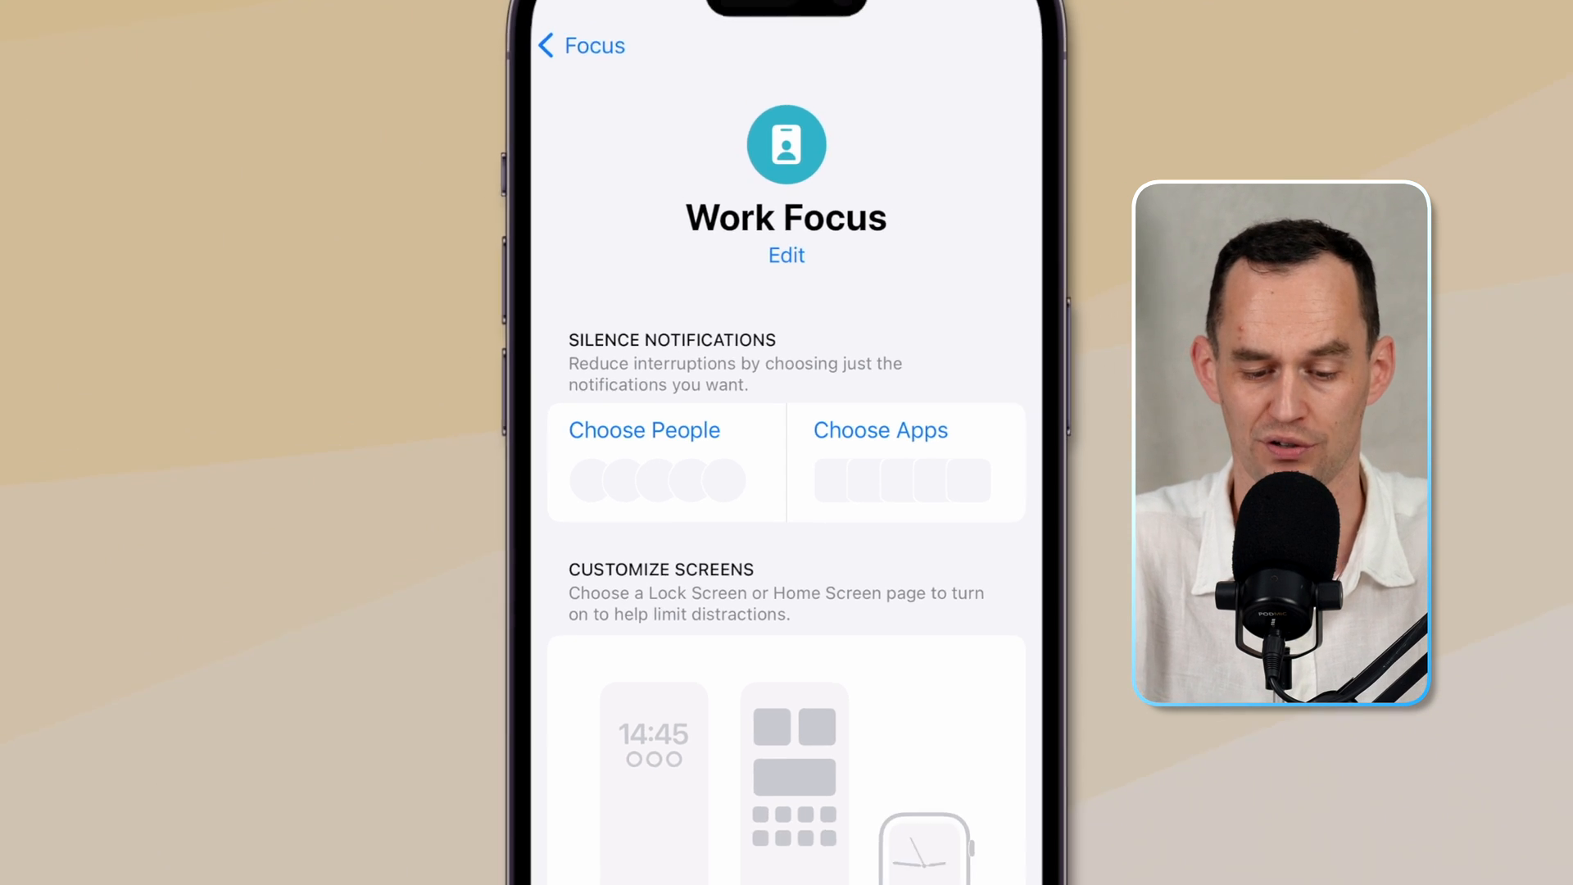
pyautogui.click(644, 429)
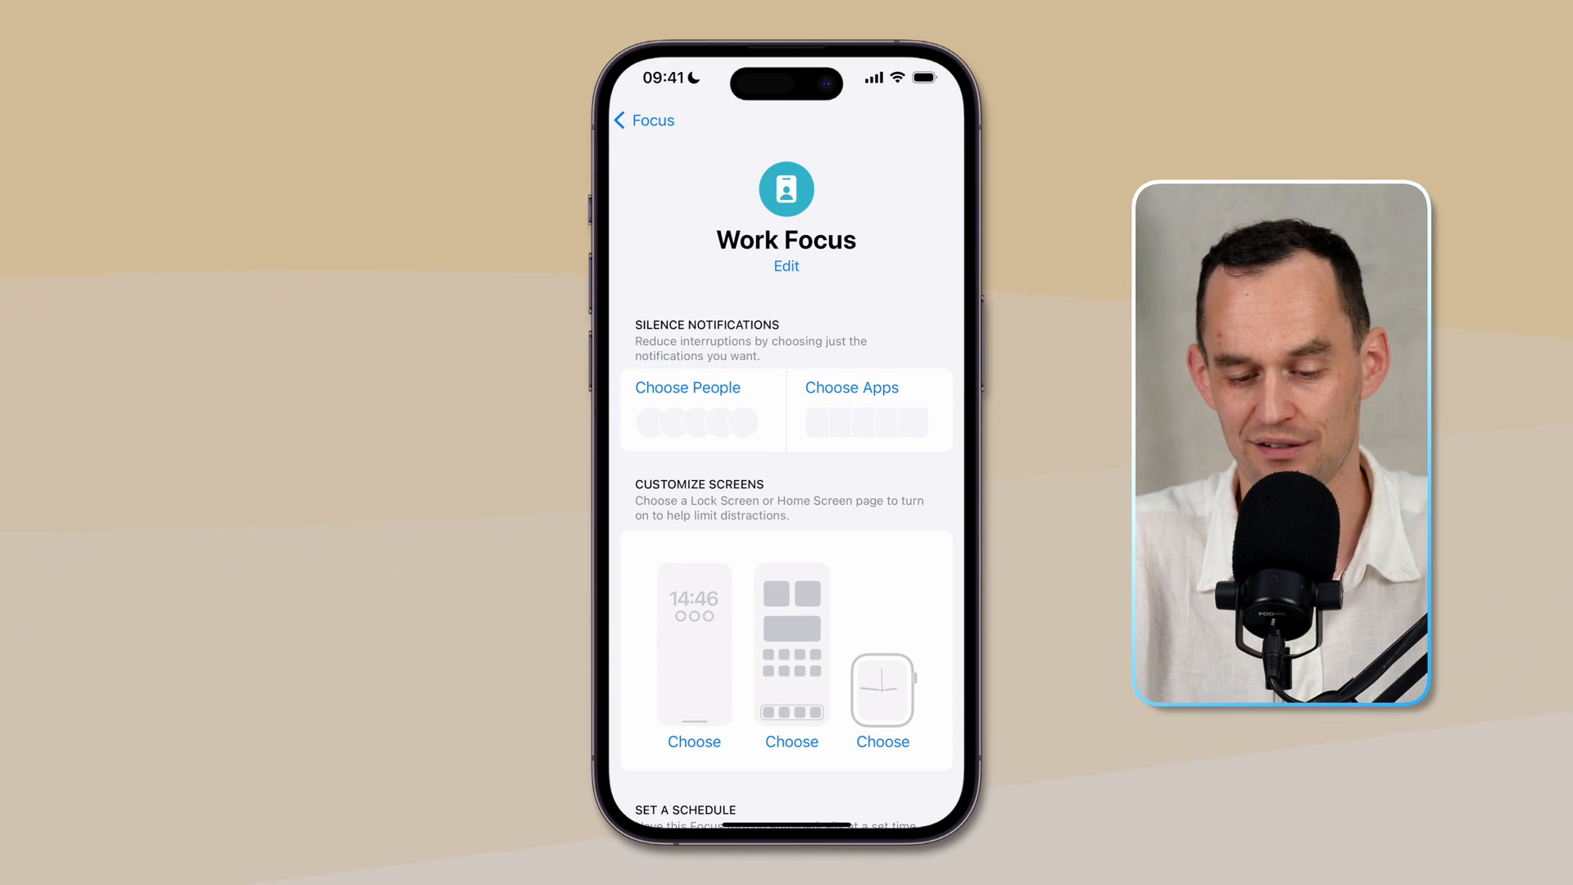
pyautogui.click(849, 388)
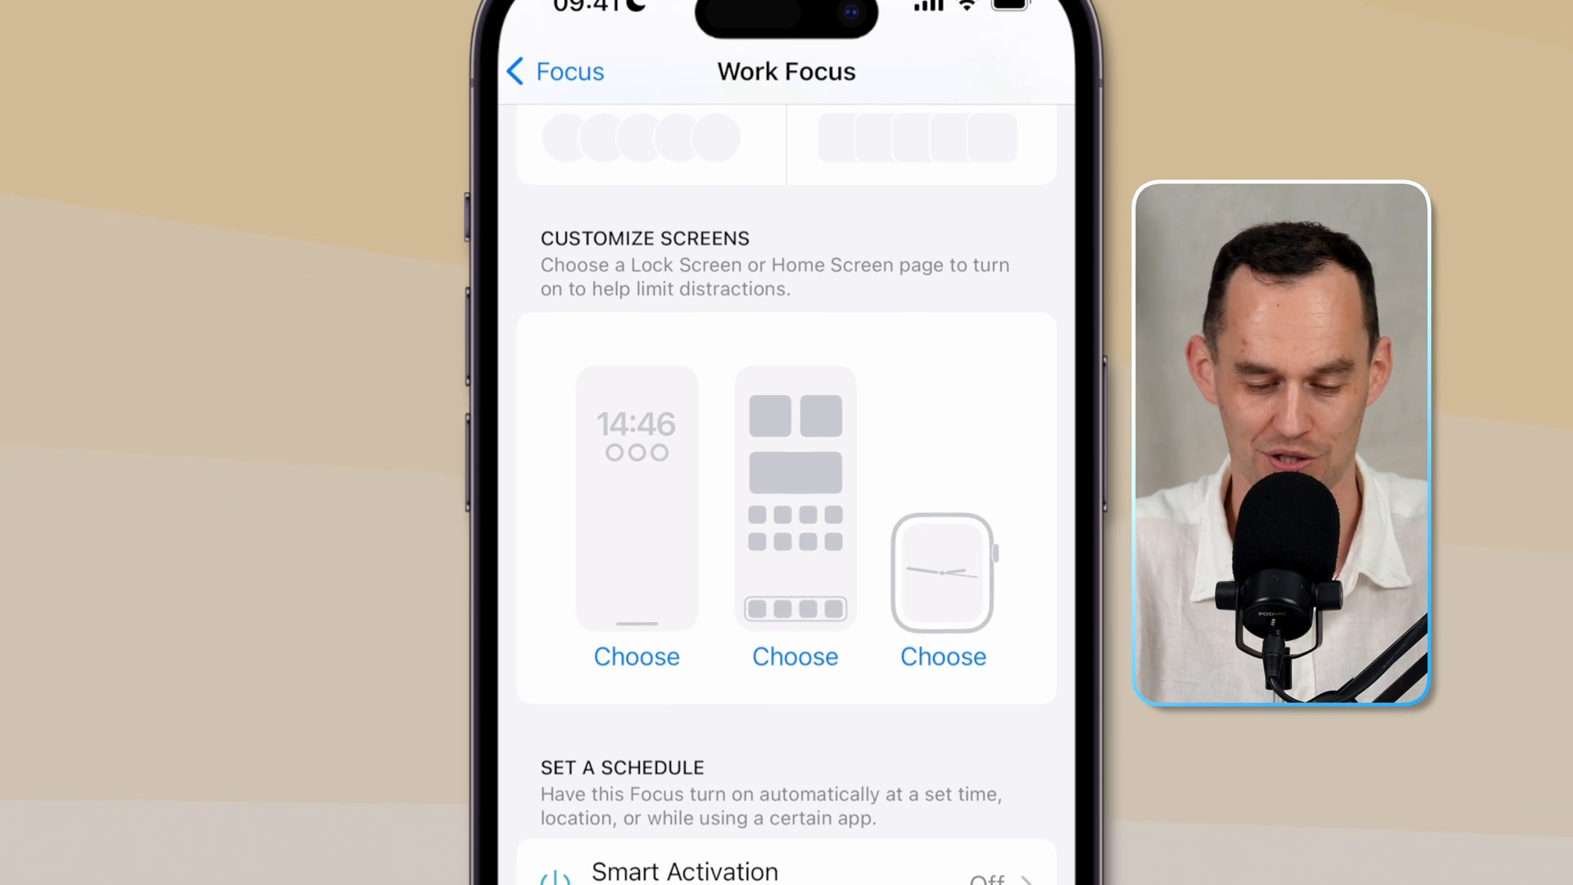
pyautogui.scroll(-3)
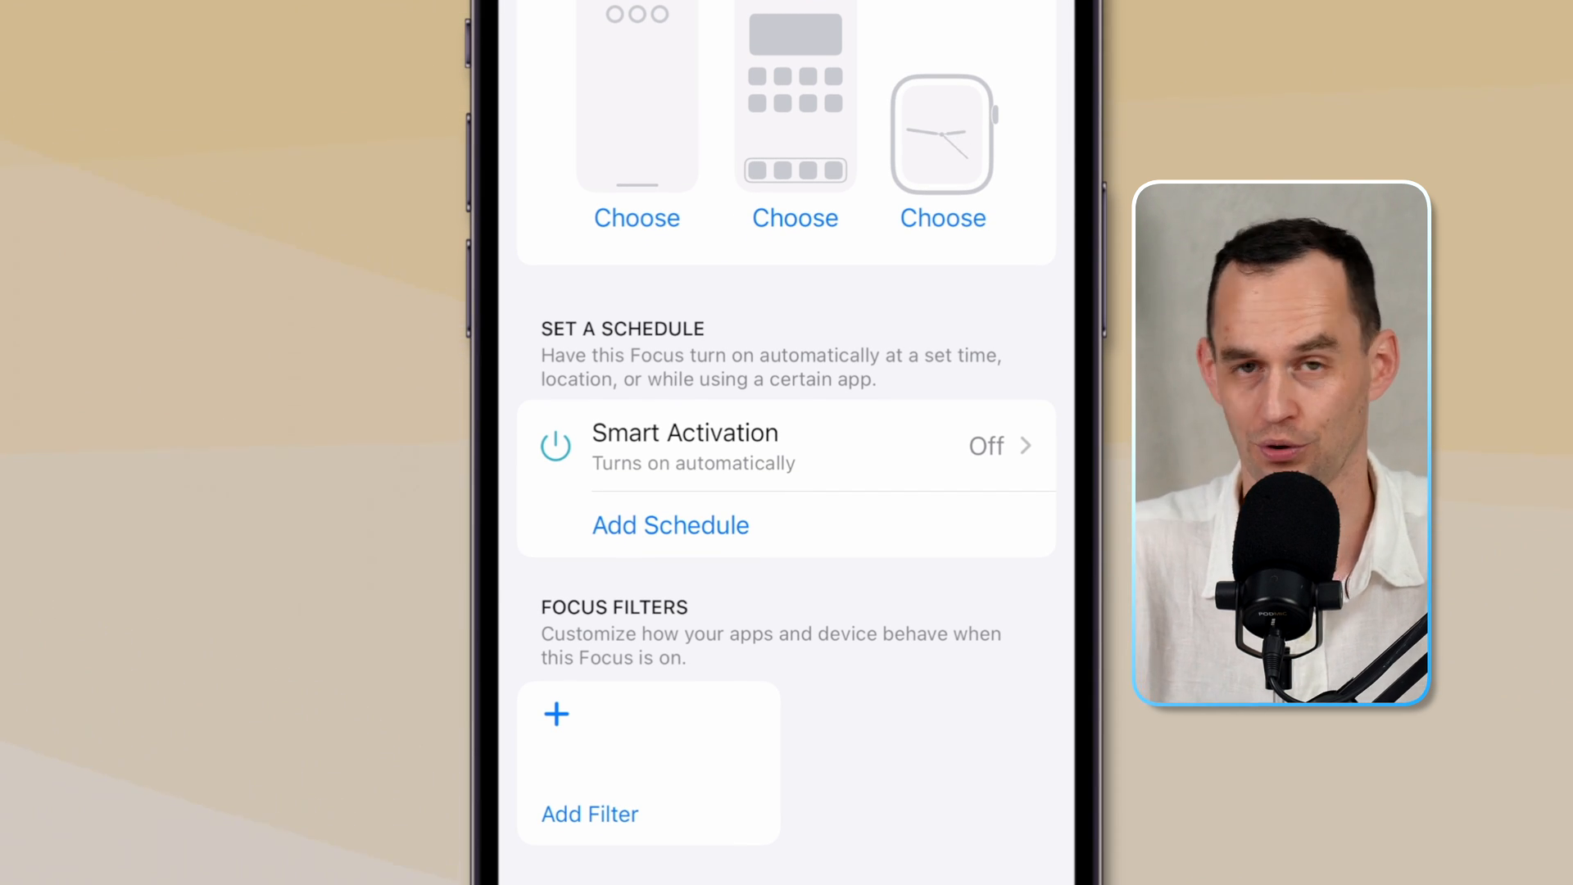
pyautogui.scroll(-3)
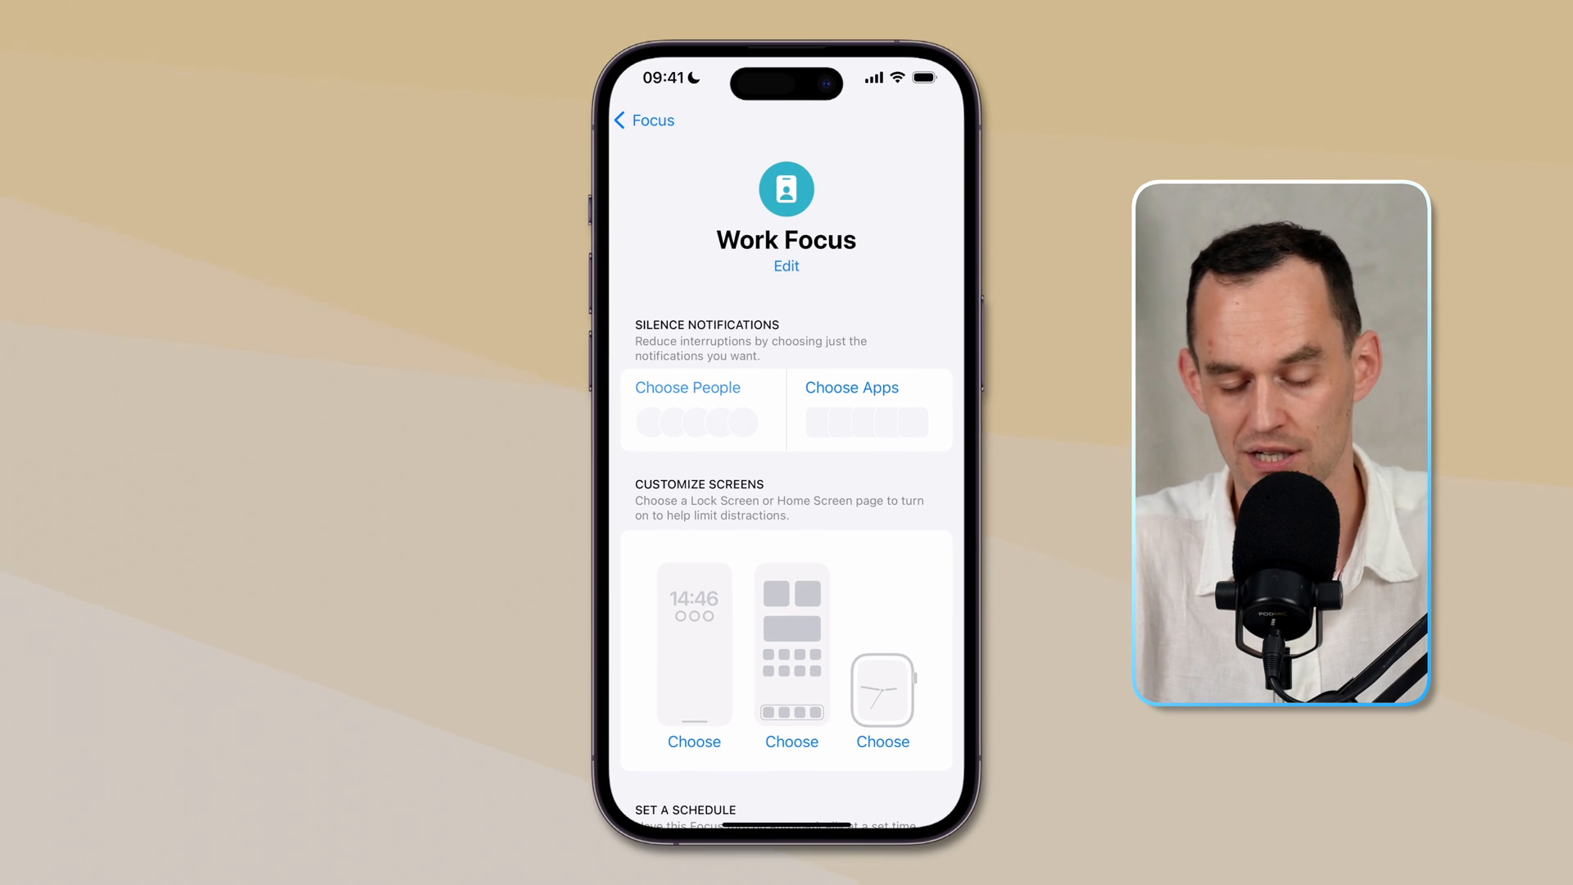
# - Allow notifications from selected contacts, with calls from Allowed People Only
pyautogui.click(688, 388)
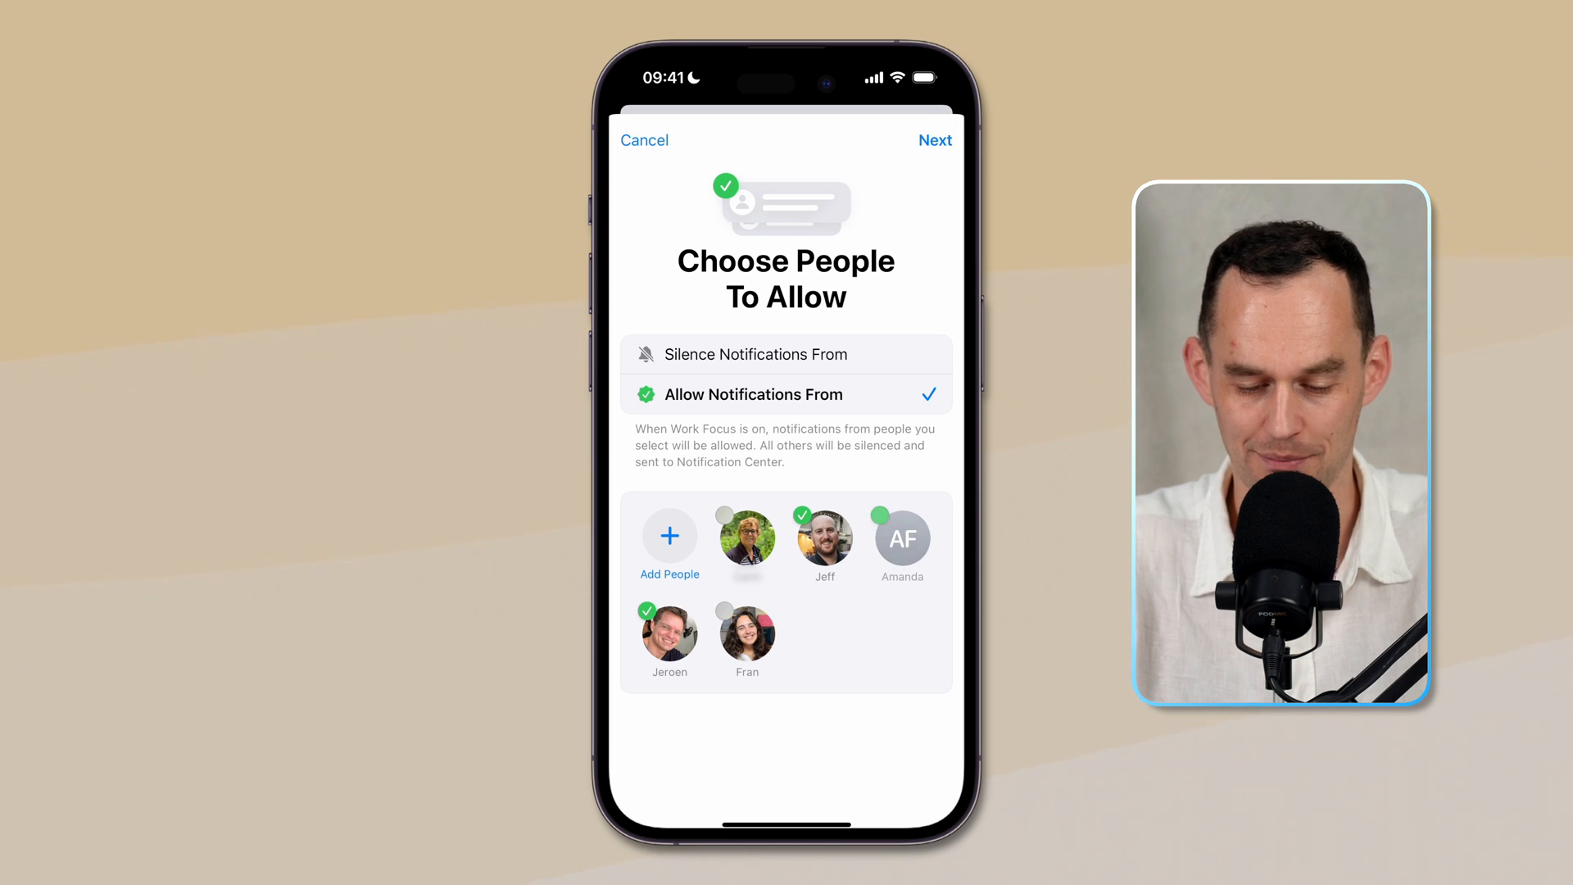
pyautogui.click(900, 537)
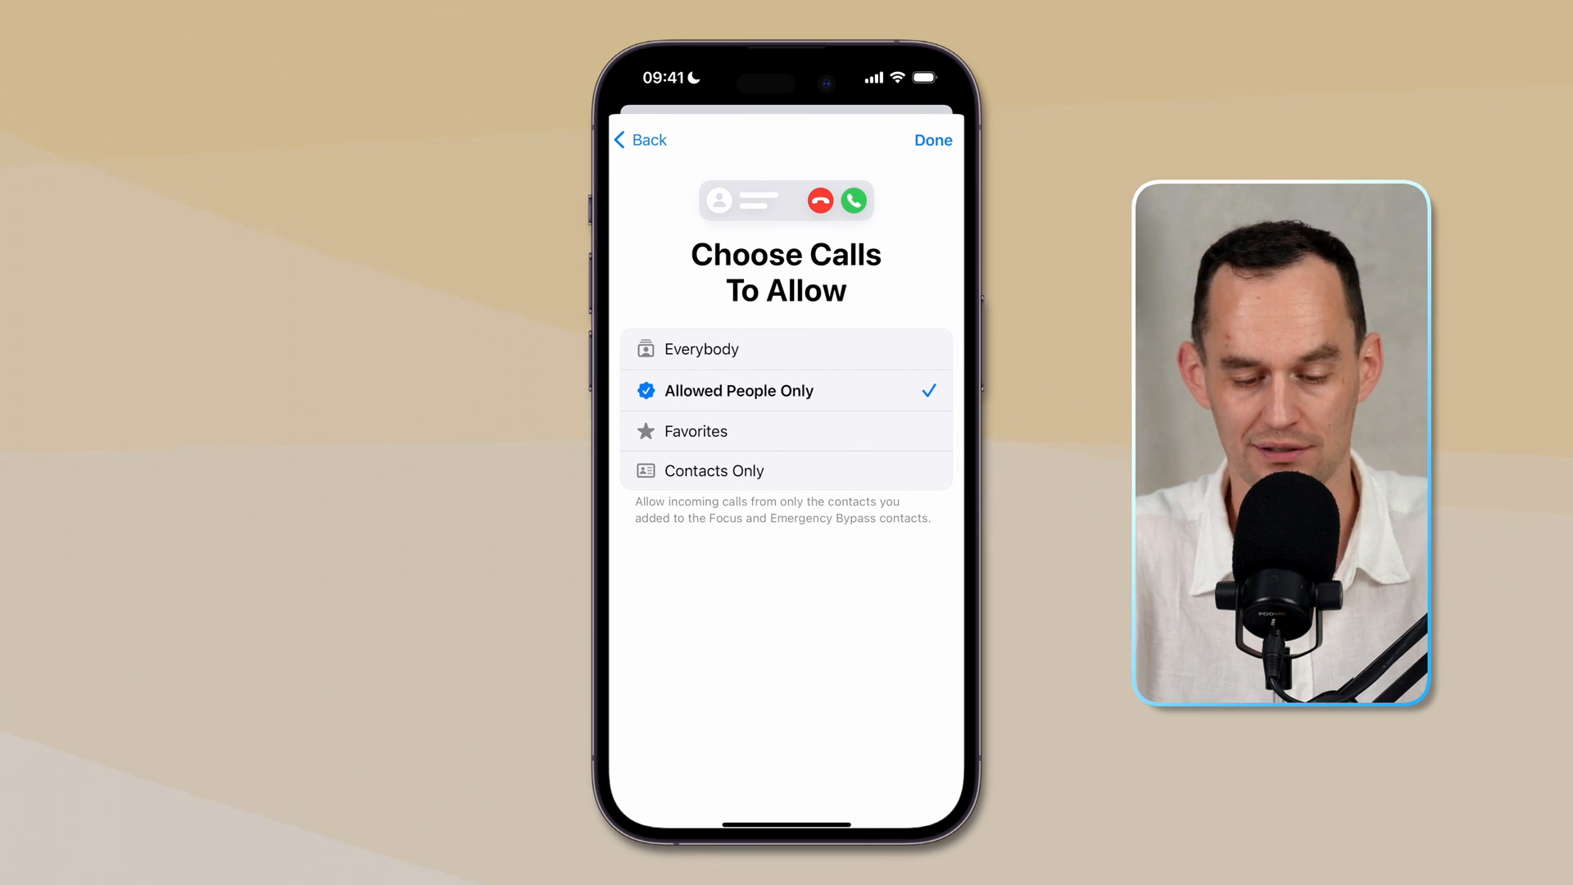
pyautogui.click(640, 139)
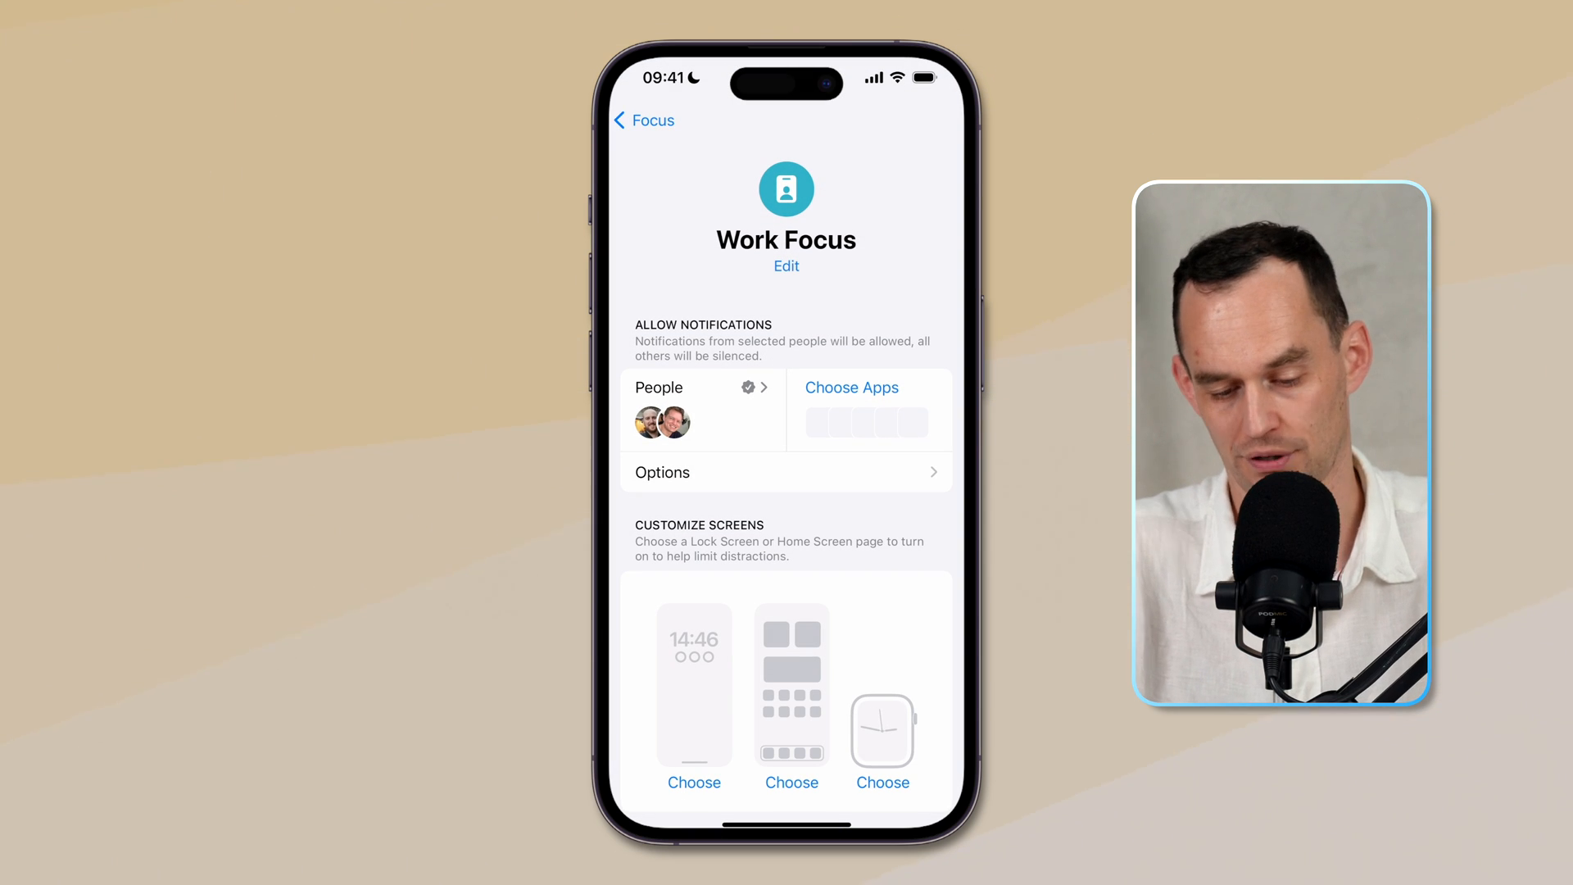
# - Keep Allow Notifications From and limit allowed apps to Fantastical, Messages and Things
pyautogui.click(850, 388)
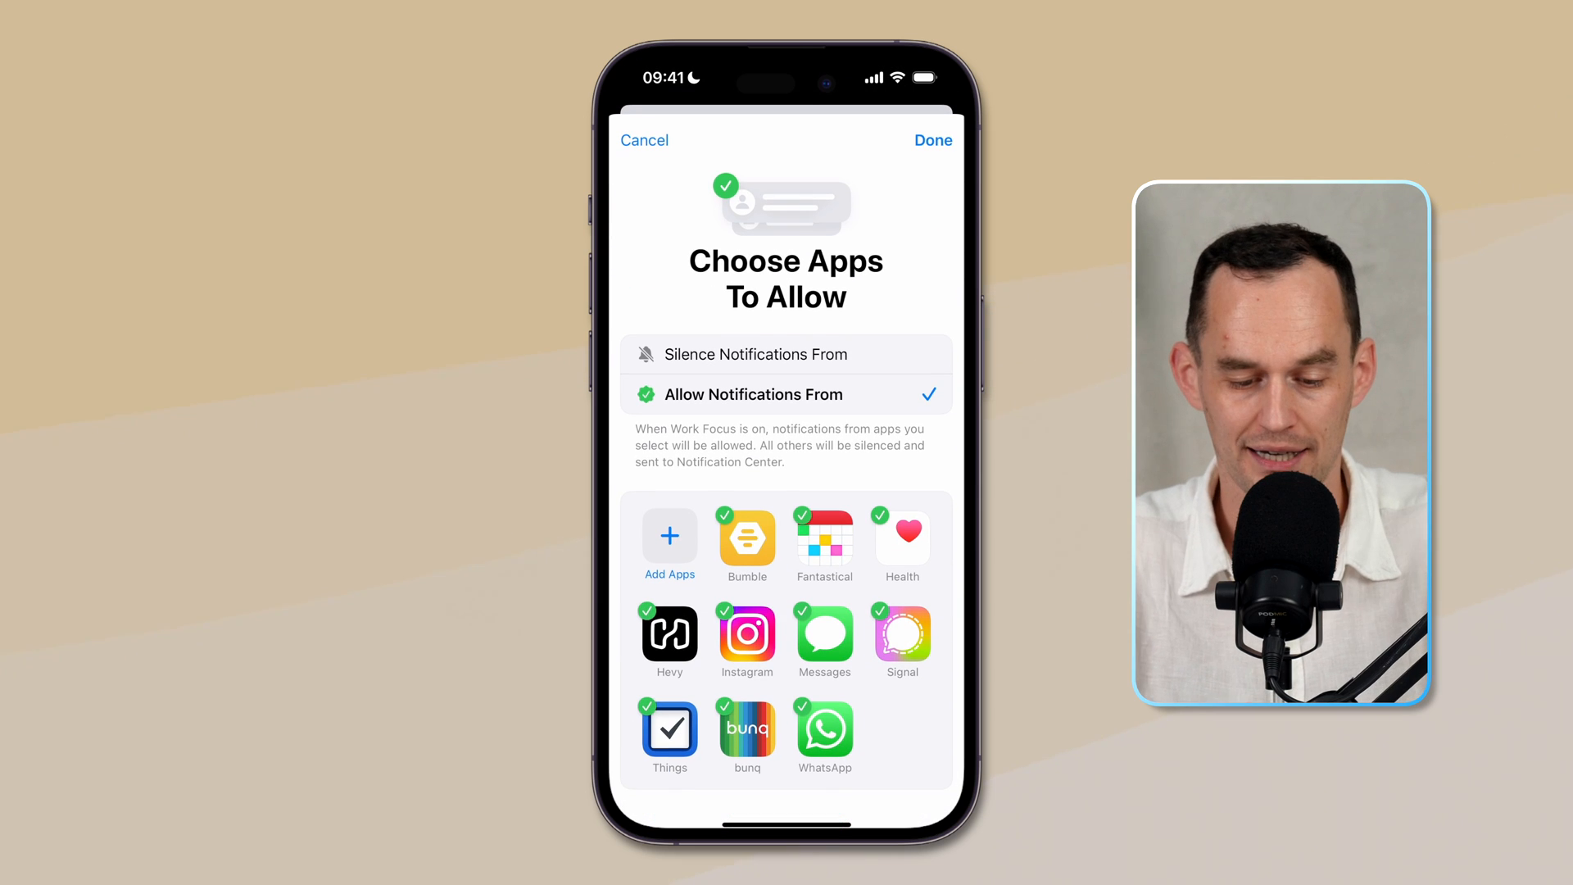
pyautogui.click(757, 354)
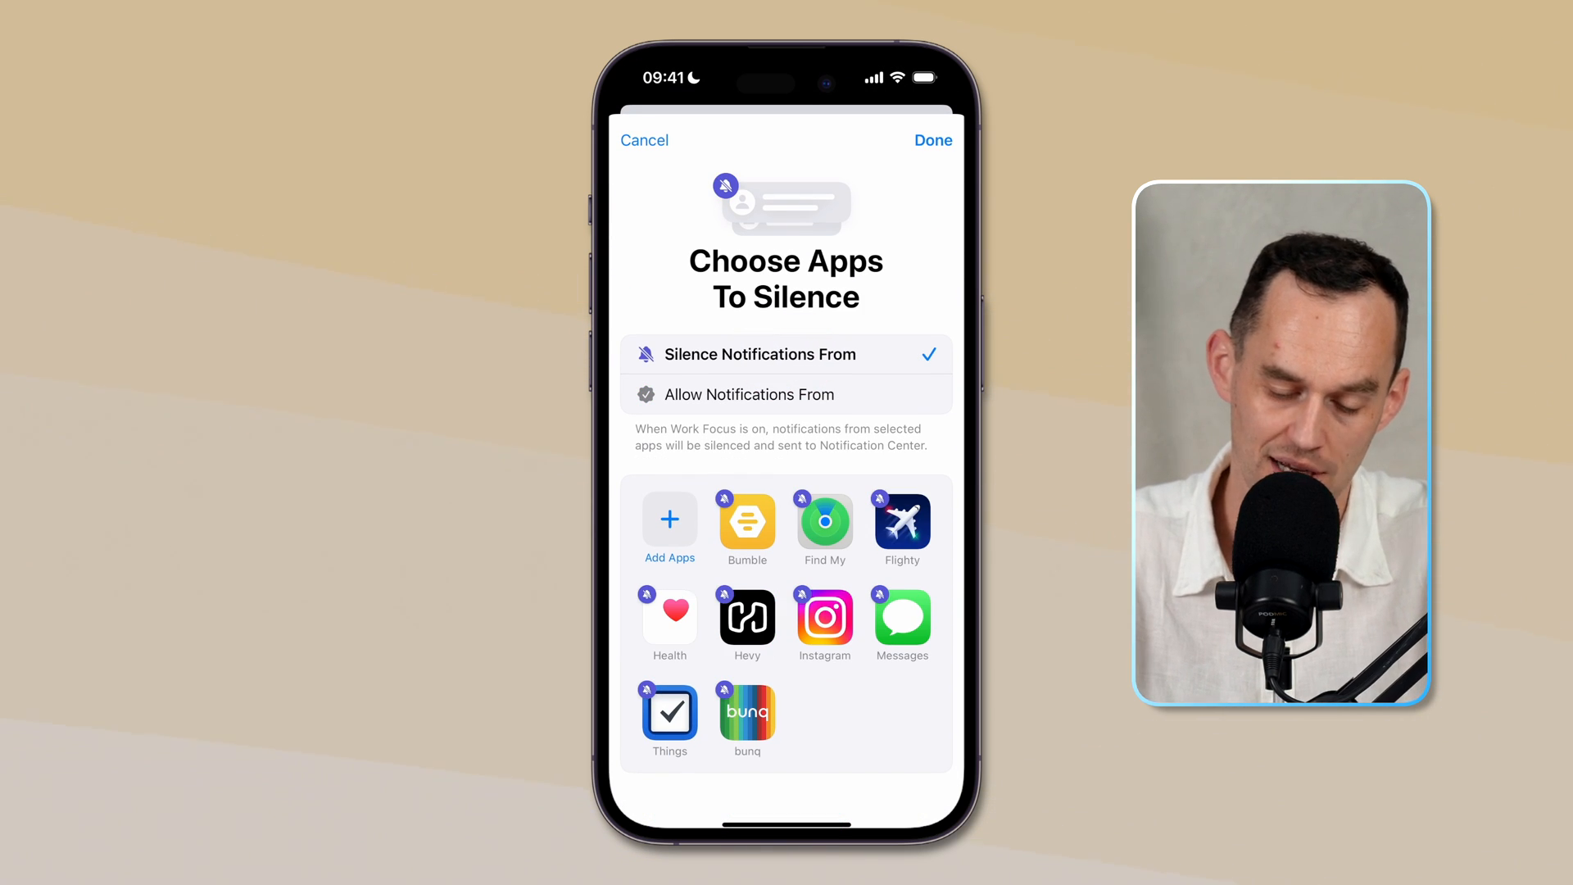
pyautogui.click(748, 393)
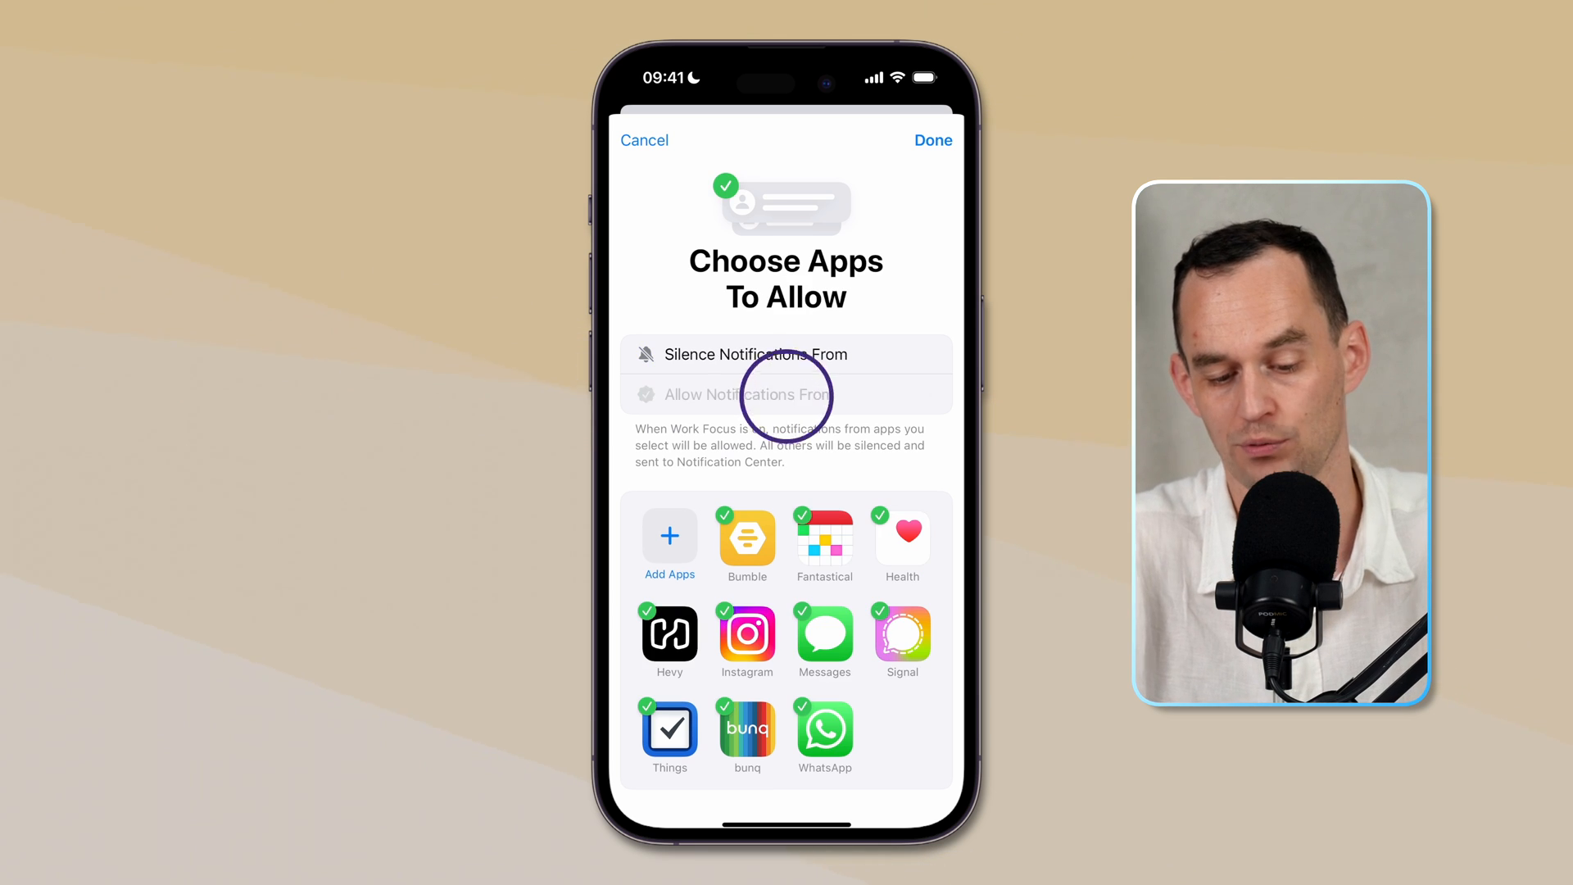
pyautogui.click(785, 394)
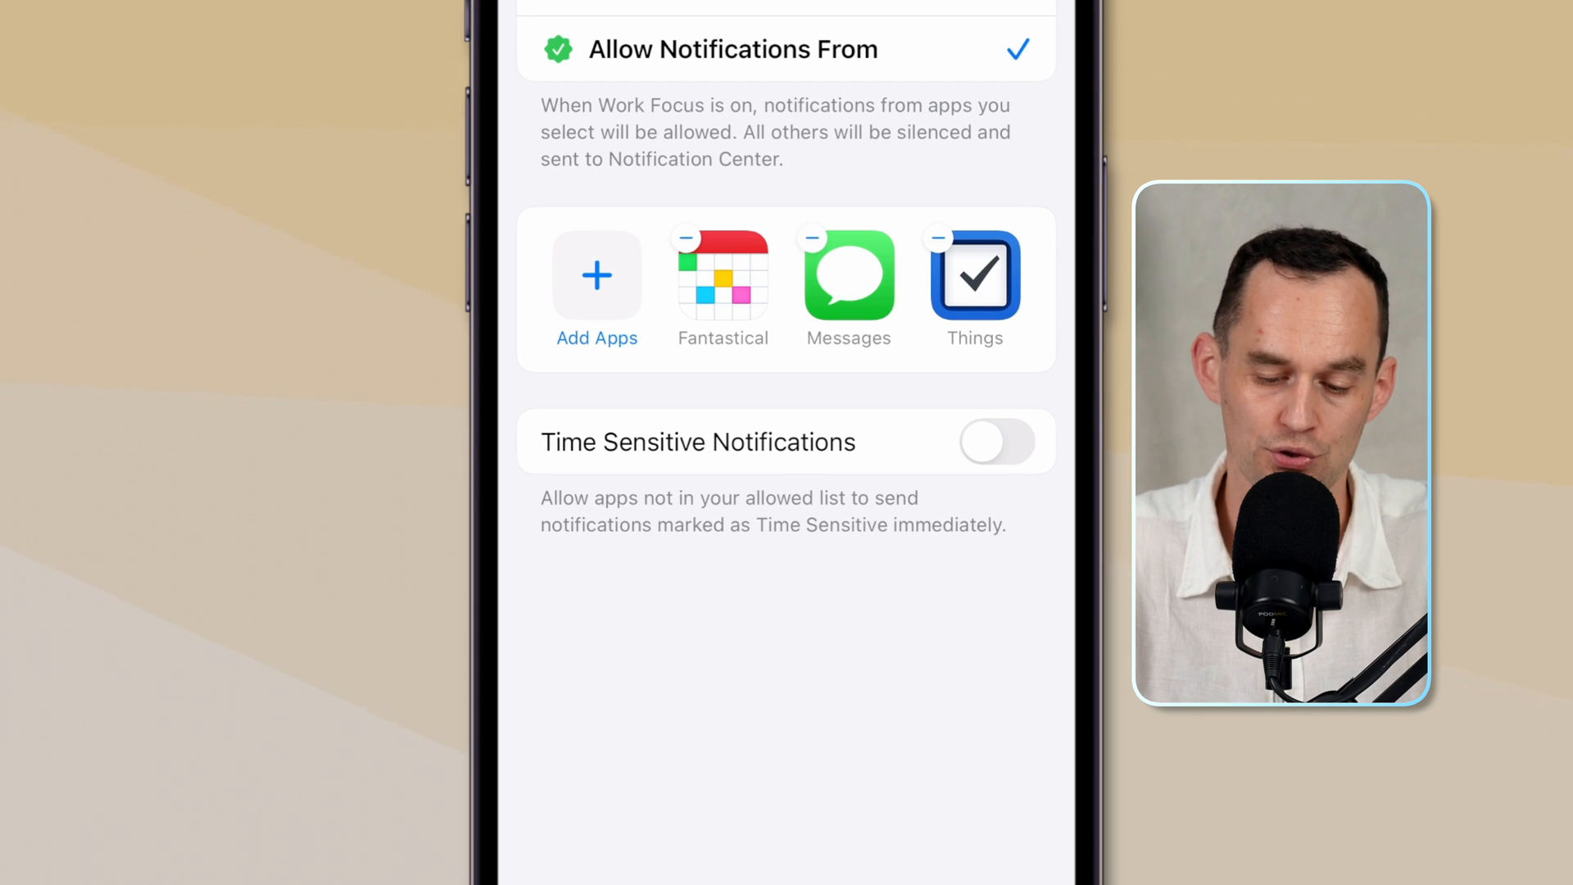
# - Switch on Time Sensitive Notifications on the Work Focus Notifications page
pyautogui.click(995, 443)
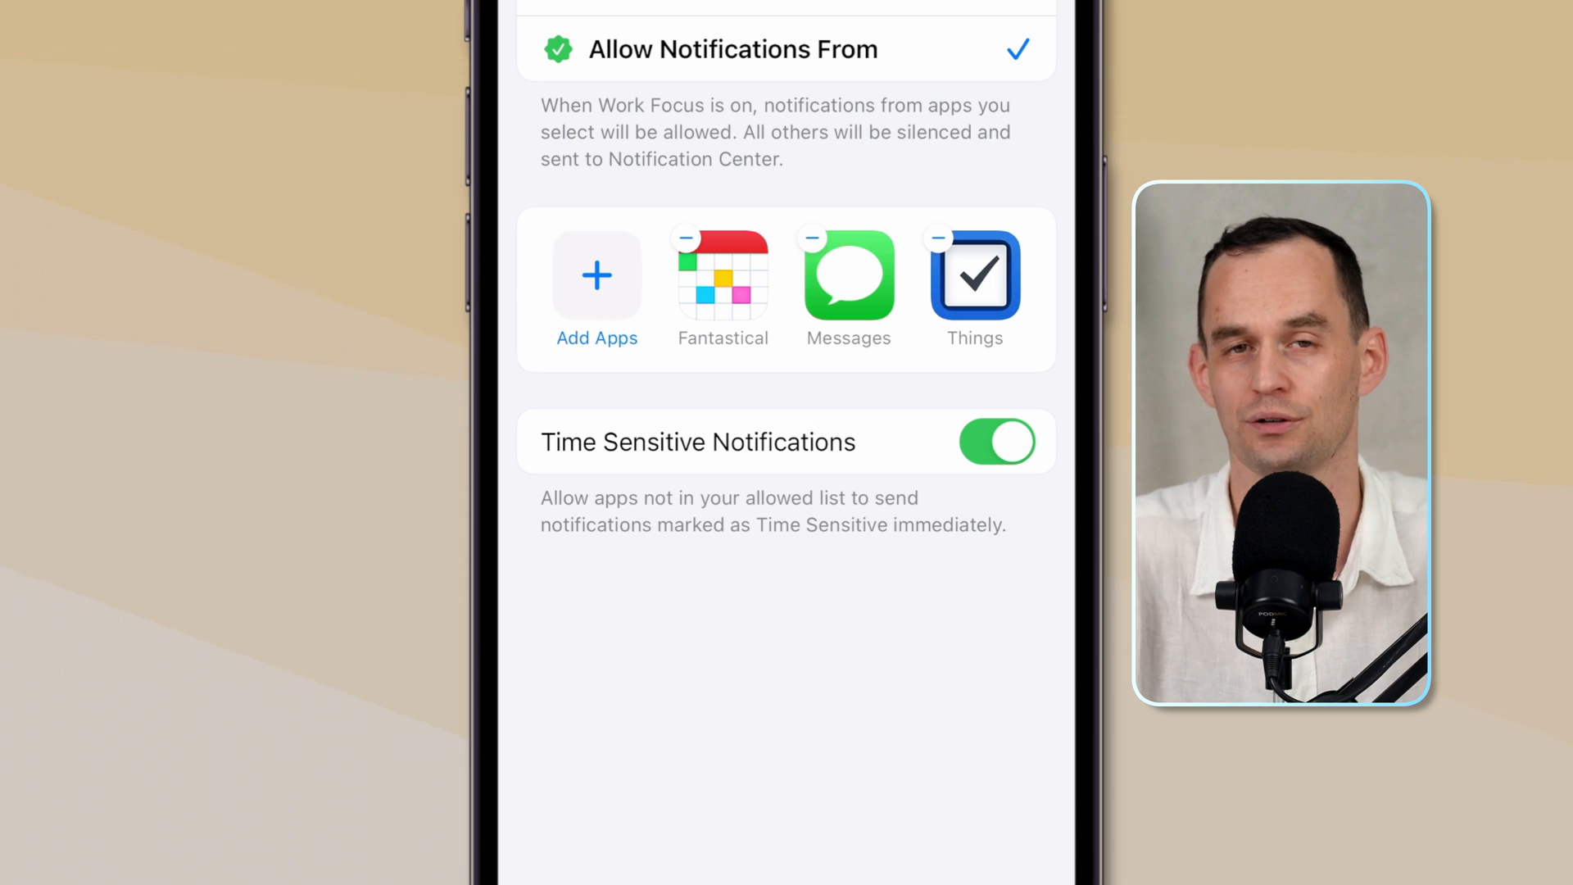
pyautogui.scroll(-3)
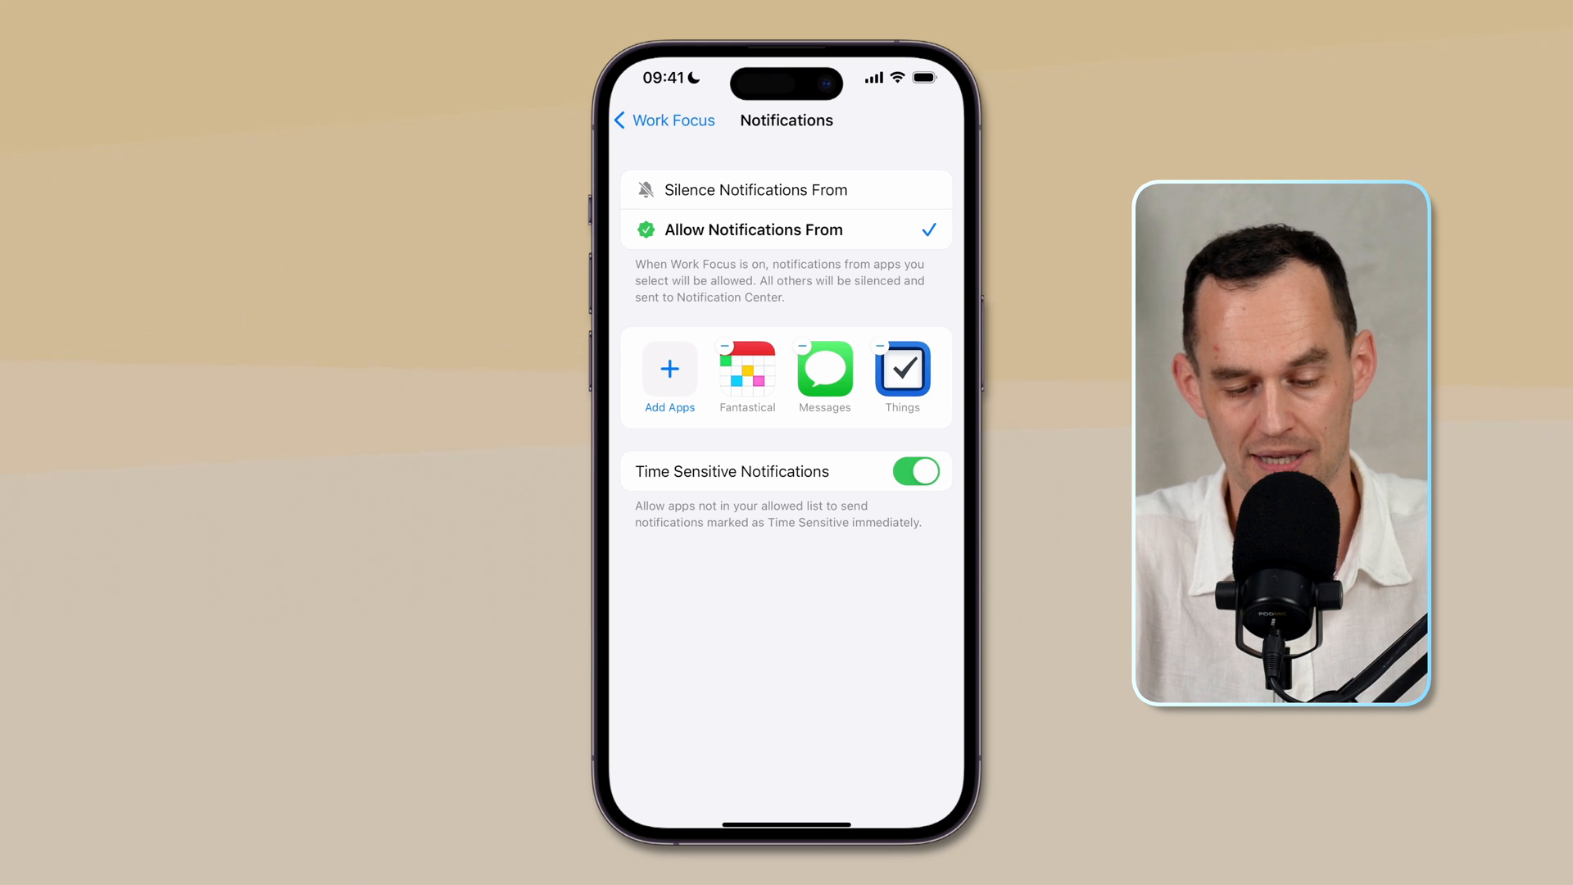
# - Browse the Add Apps list for another app to allow during Work Focus
pyautogui.click(670, 372)
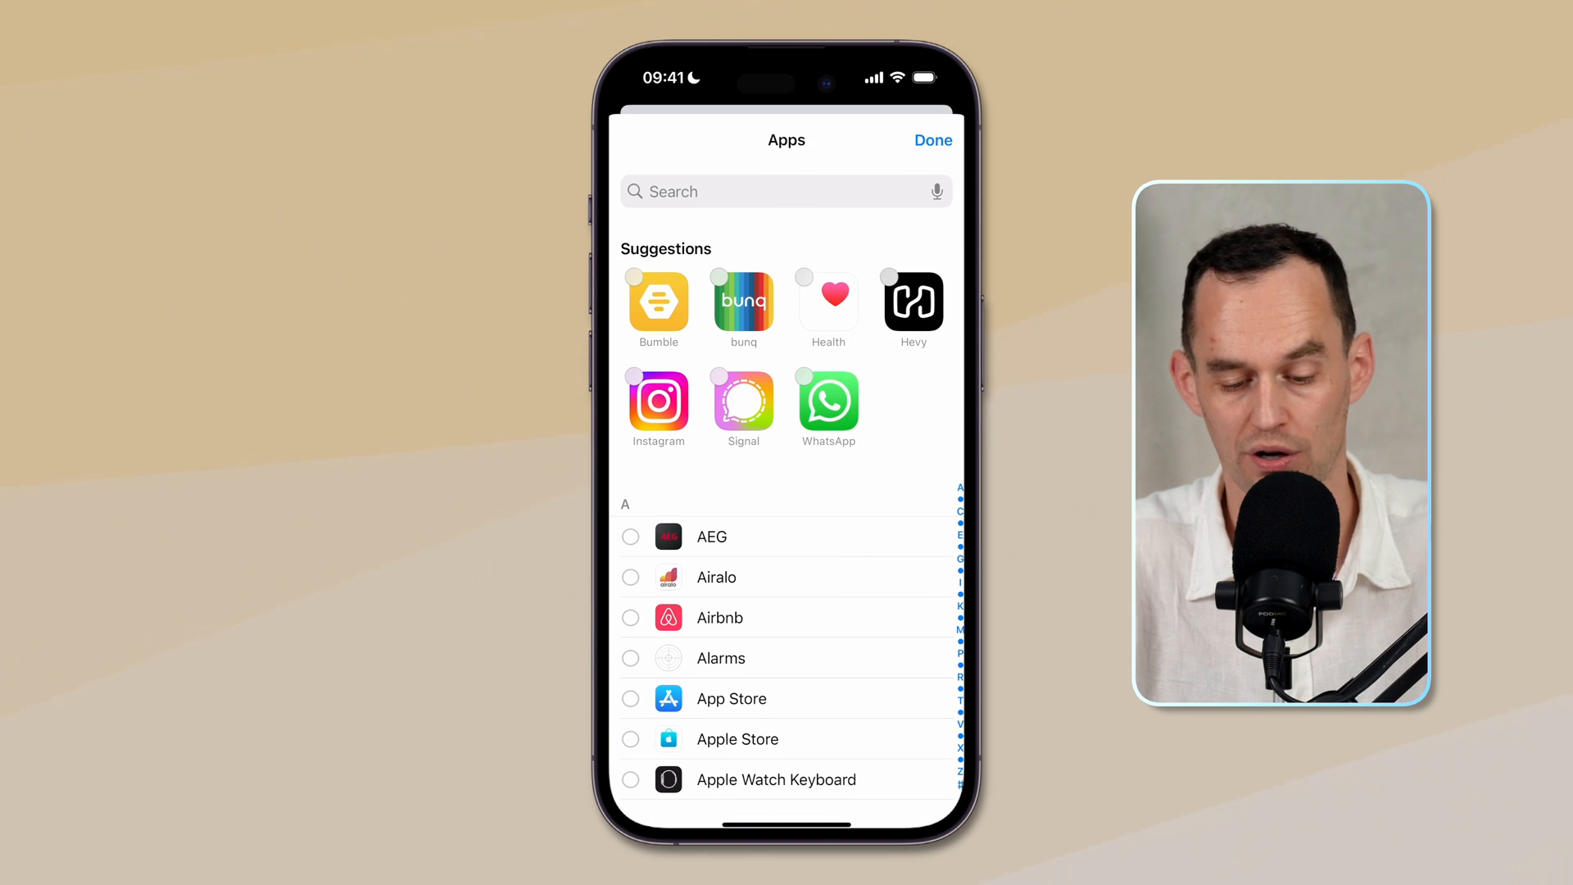
pyautogui.scroll(-3)
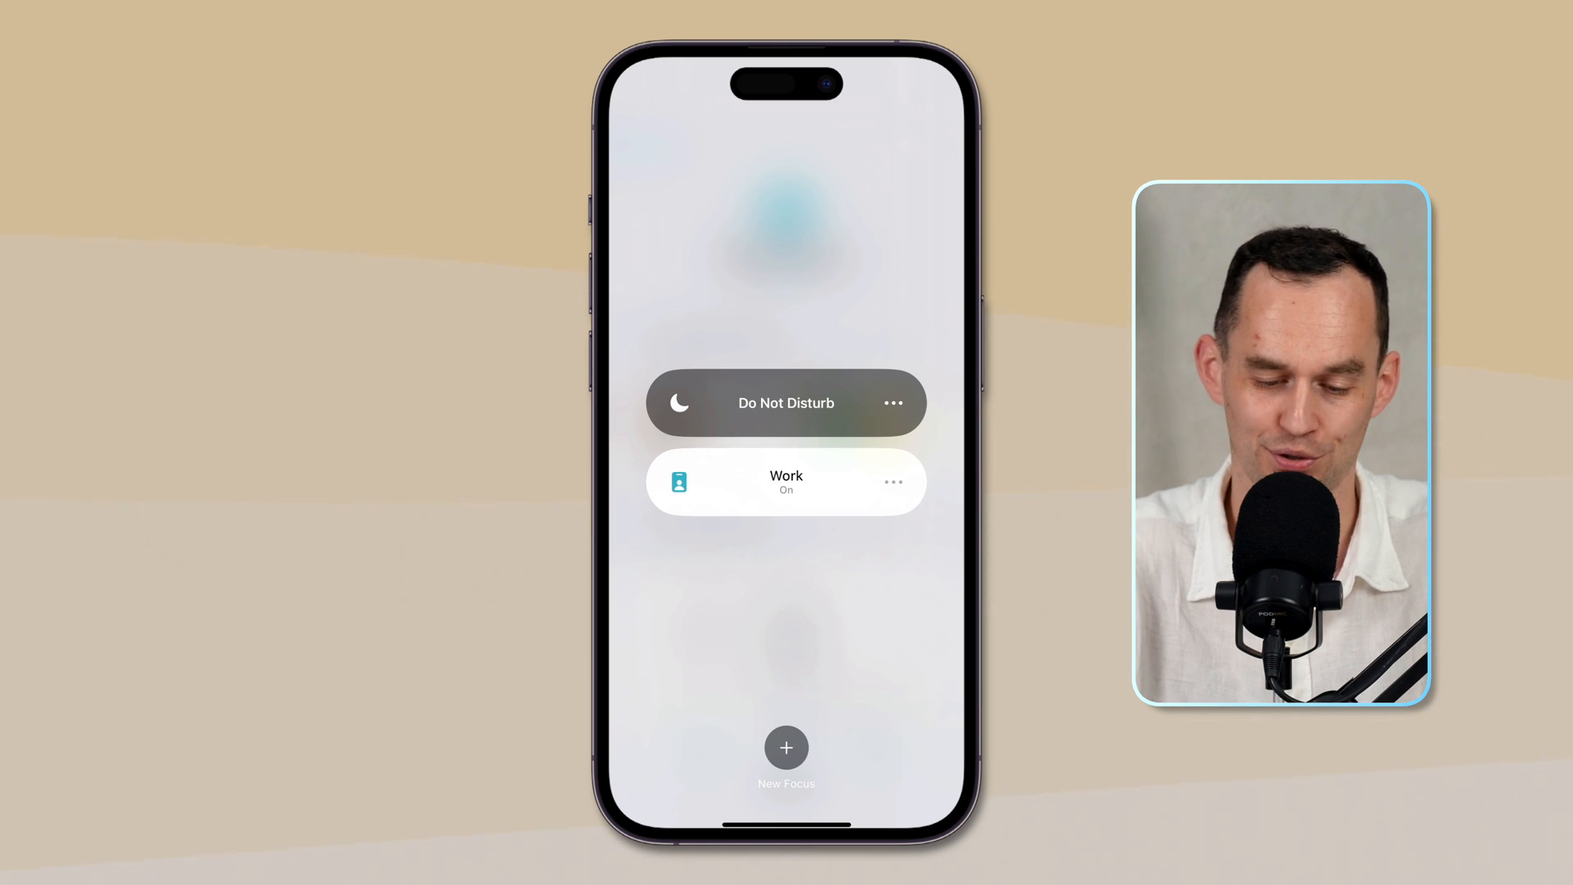
# - Switch back to Do Not Disturb and reopen the Work Focus settings page
pyautogui.click(785, 403)
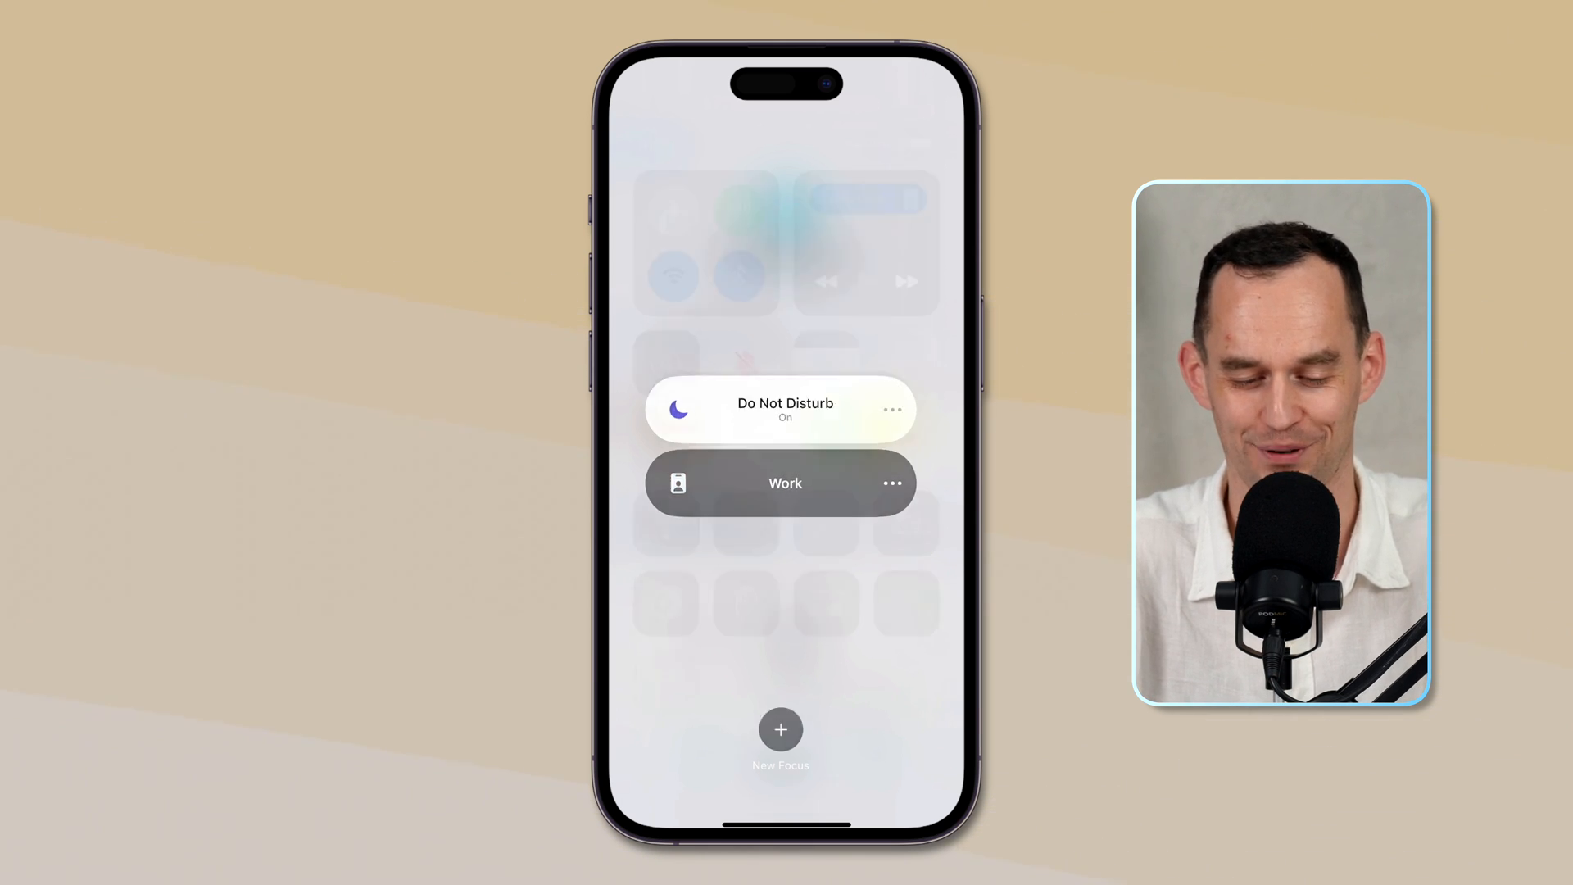
pyautogui.click(781, 483)
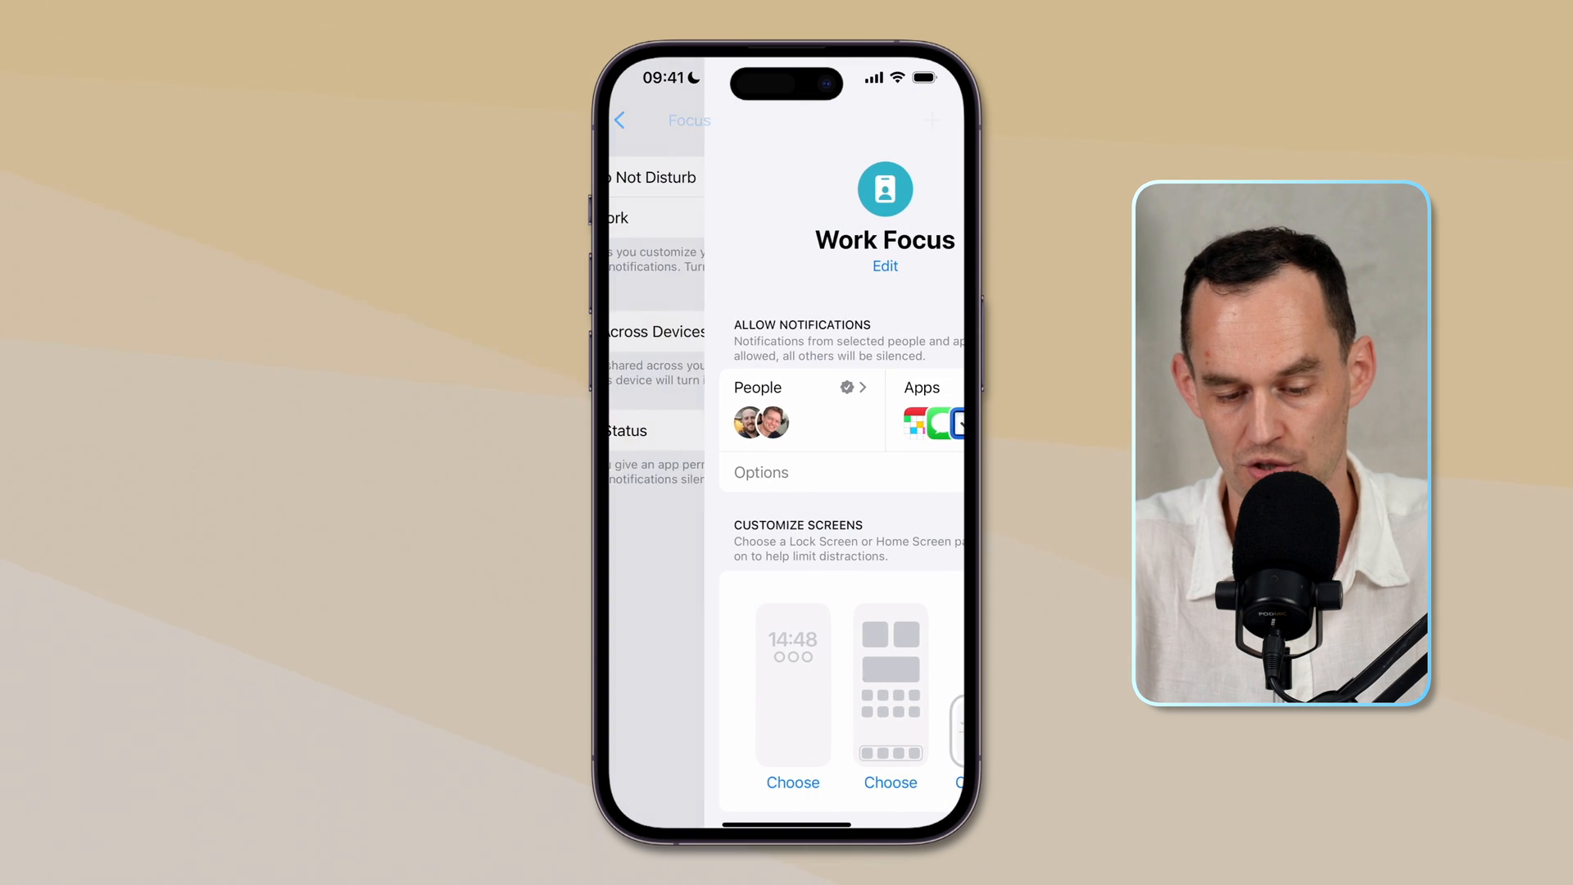
pyautogui.click(652, 119)
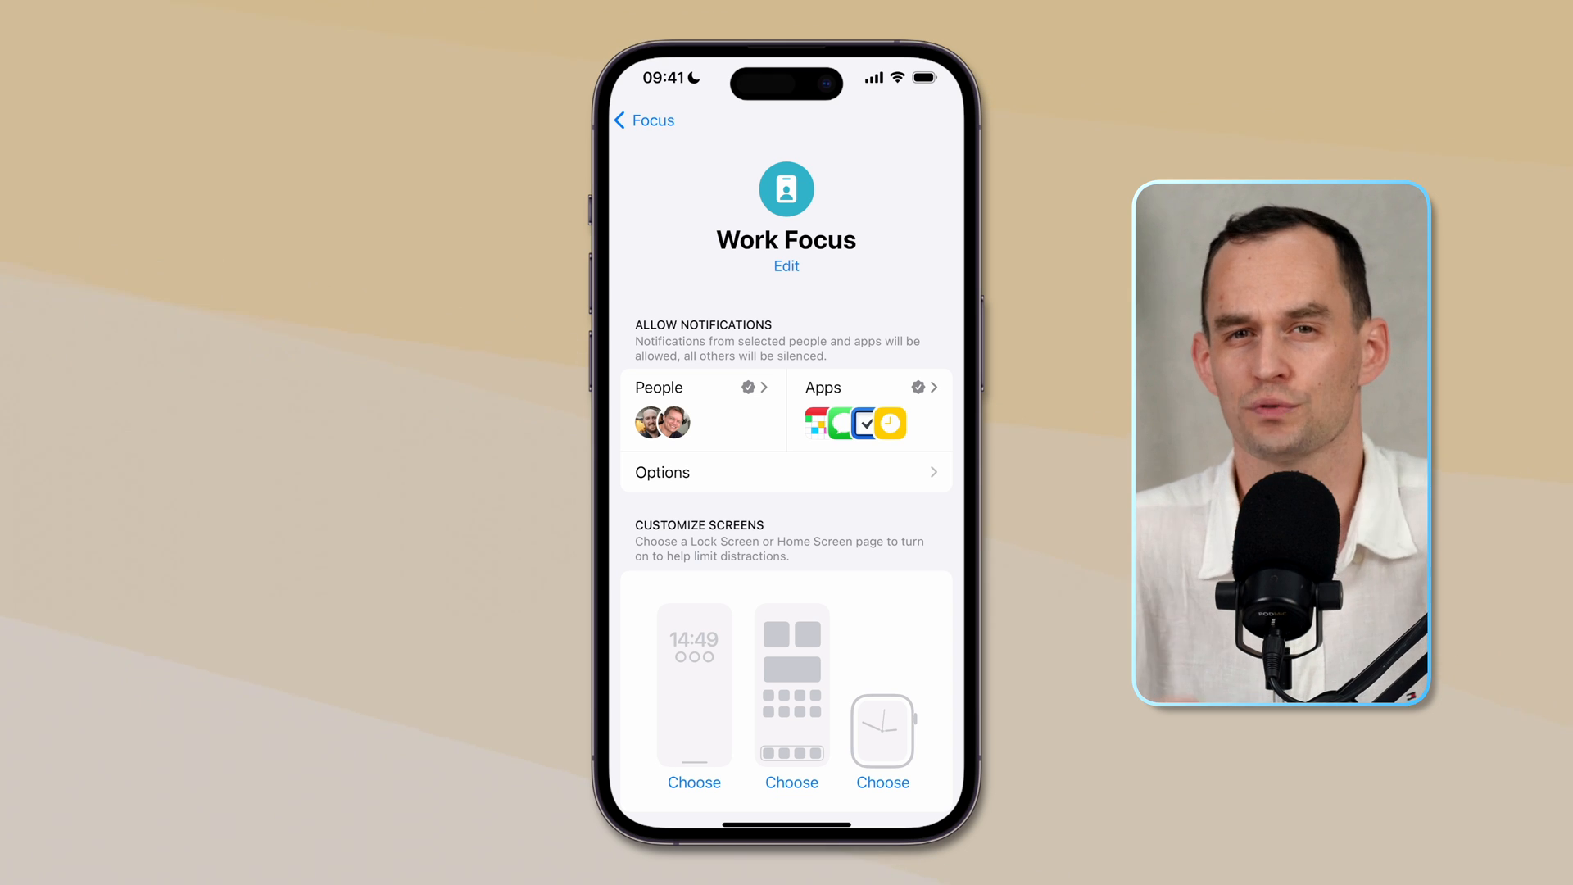
# - Link a Home Screen page to Work Focus and switch Work Focus on
pyautogui.scroll(-3)
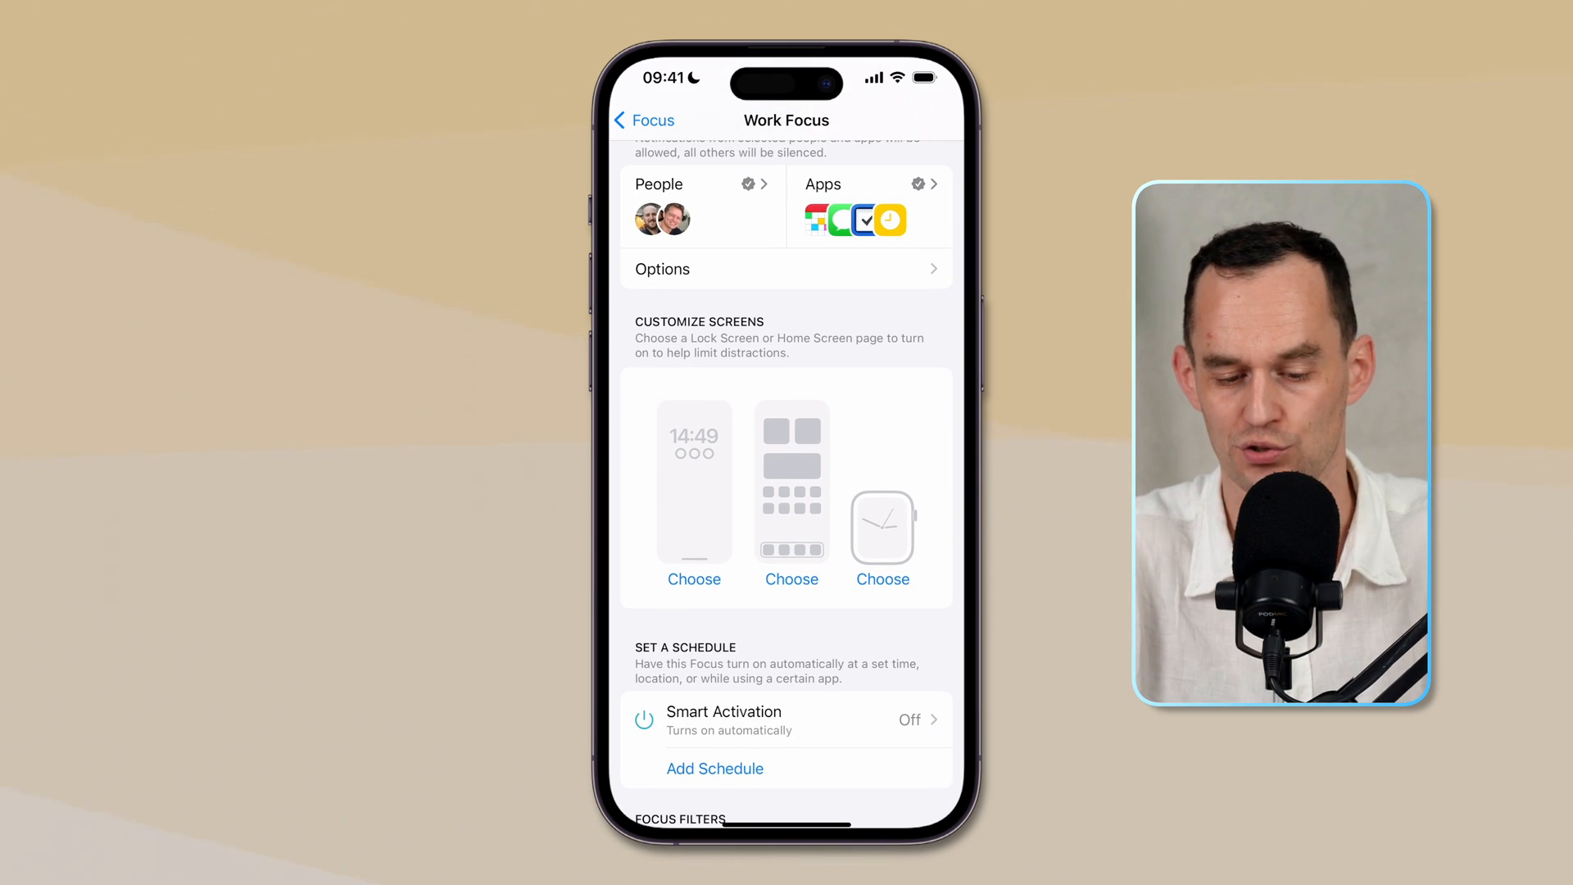
pyautogui.scroll(-3)
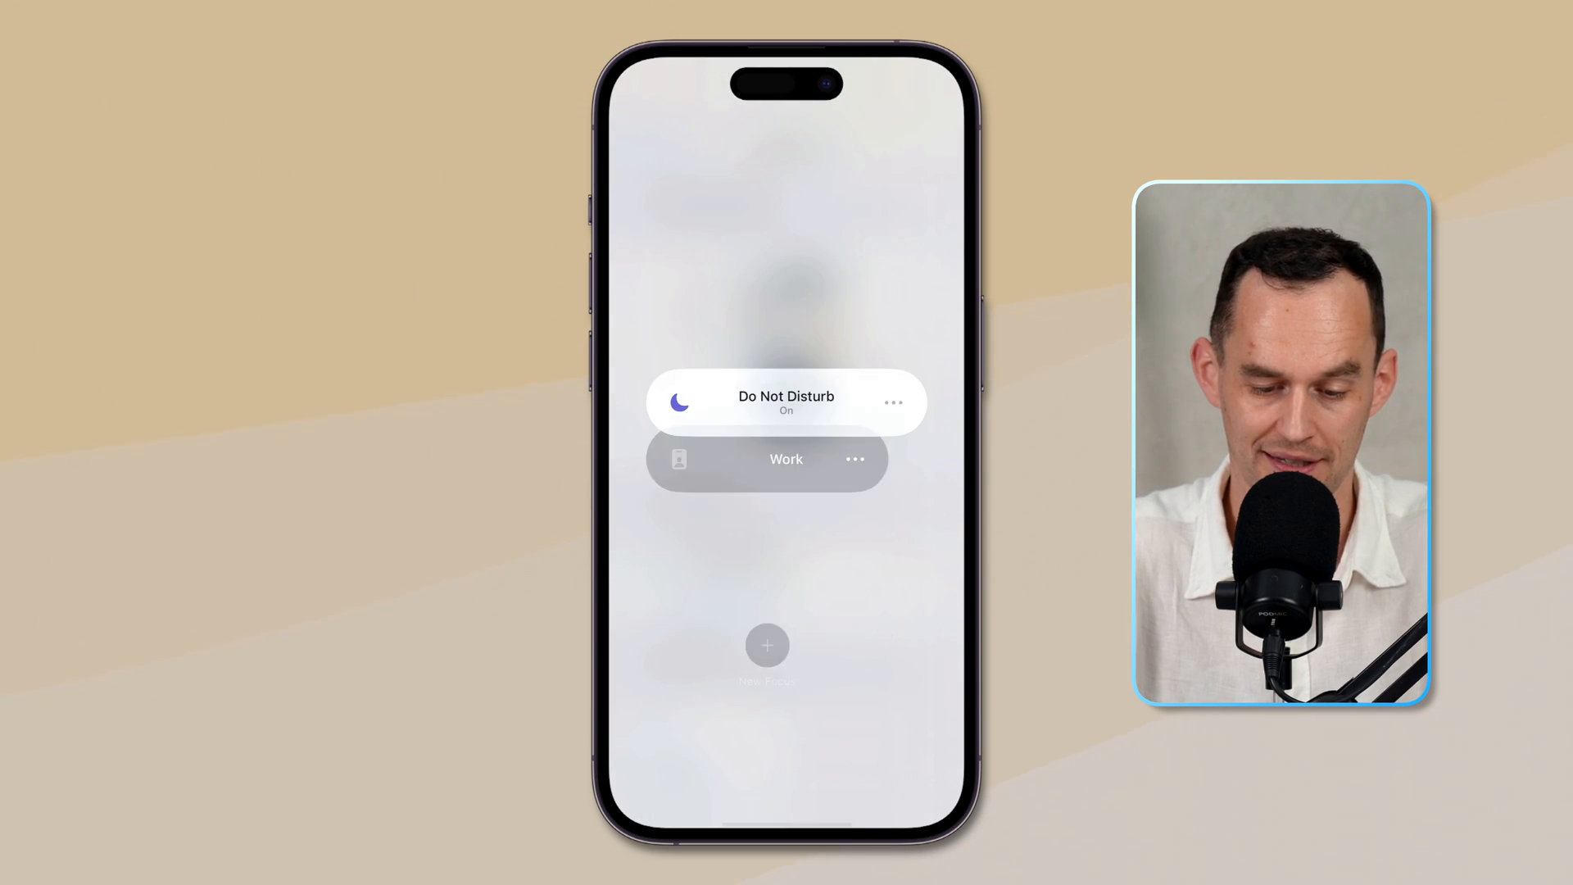
pyautogui.click(786, 460)
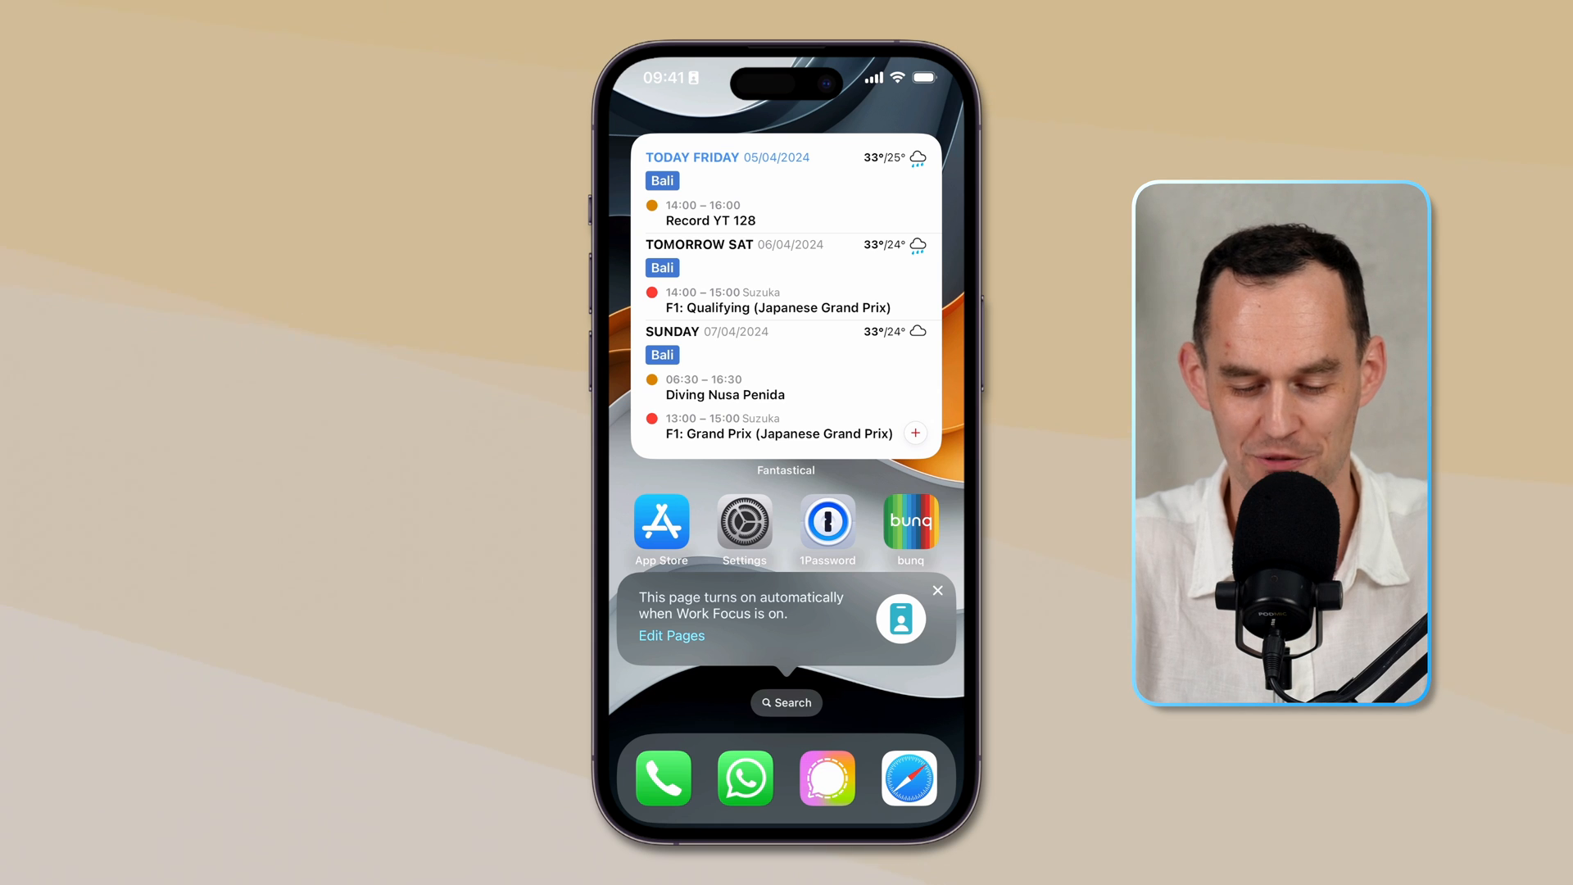
# - Replace the large Fantastical widget with the smaller Fantastical Event List widget
pyautogui.click(938, 590)
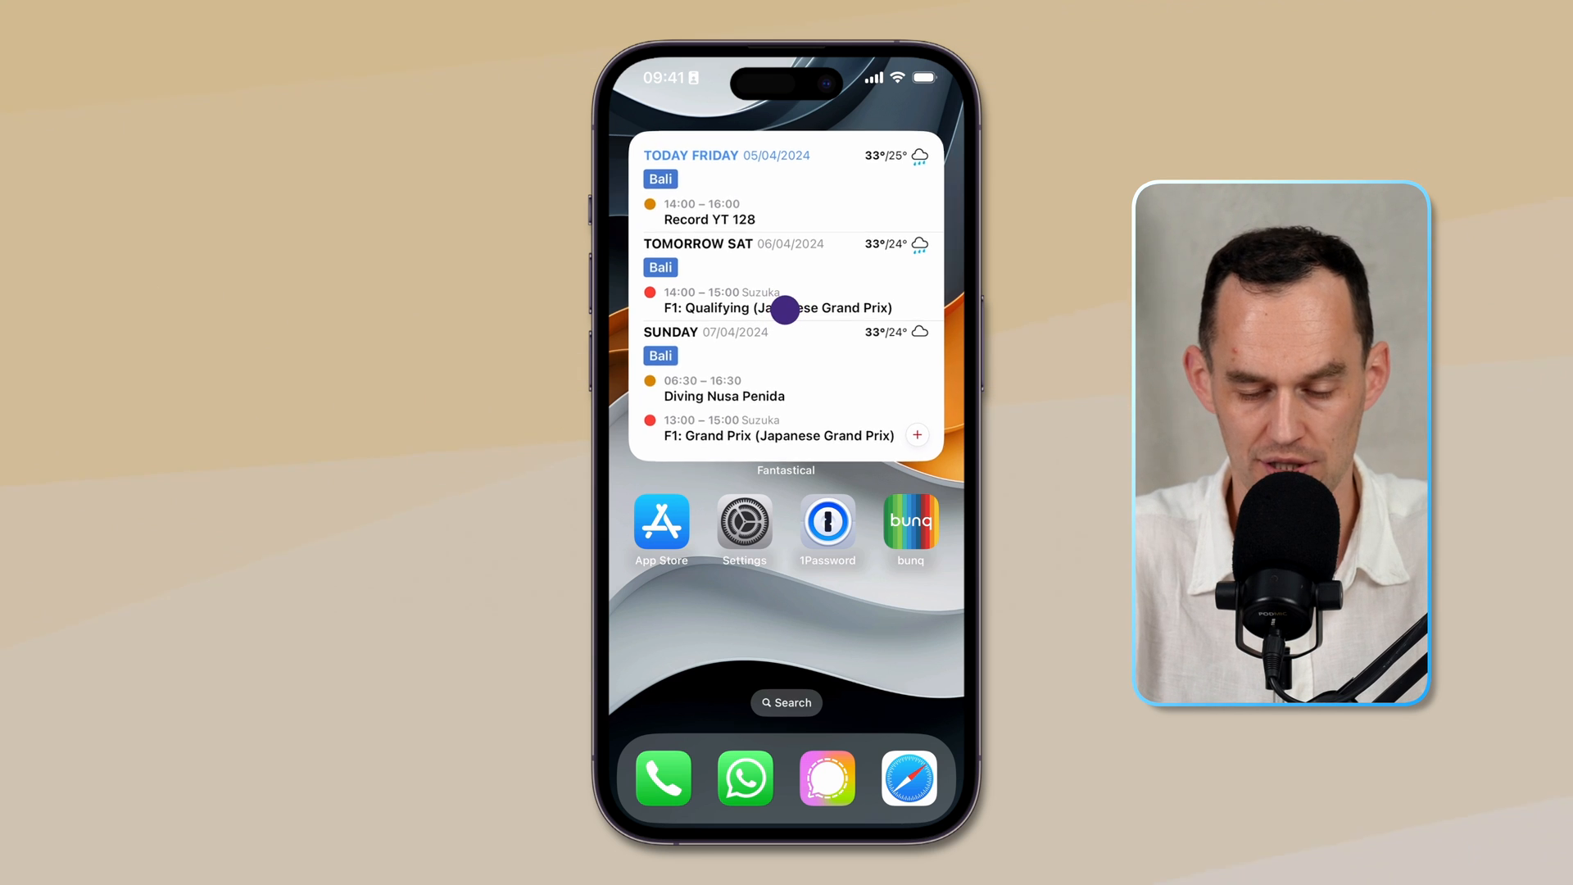
pyautogui.click(786, 310)
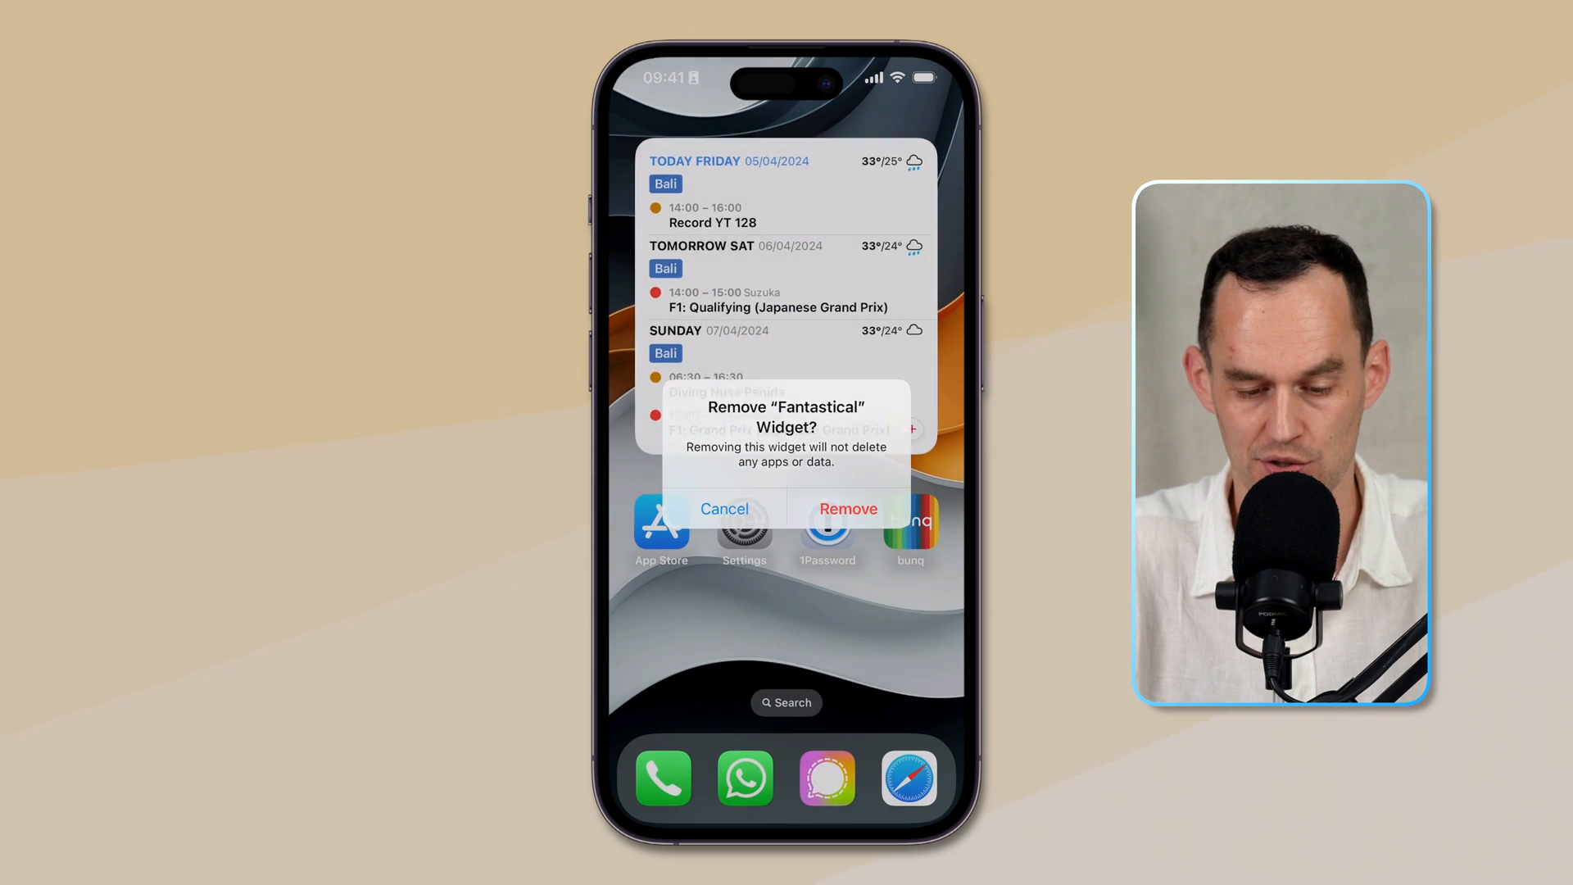
pyautogui.click(846, 509)
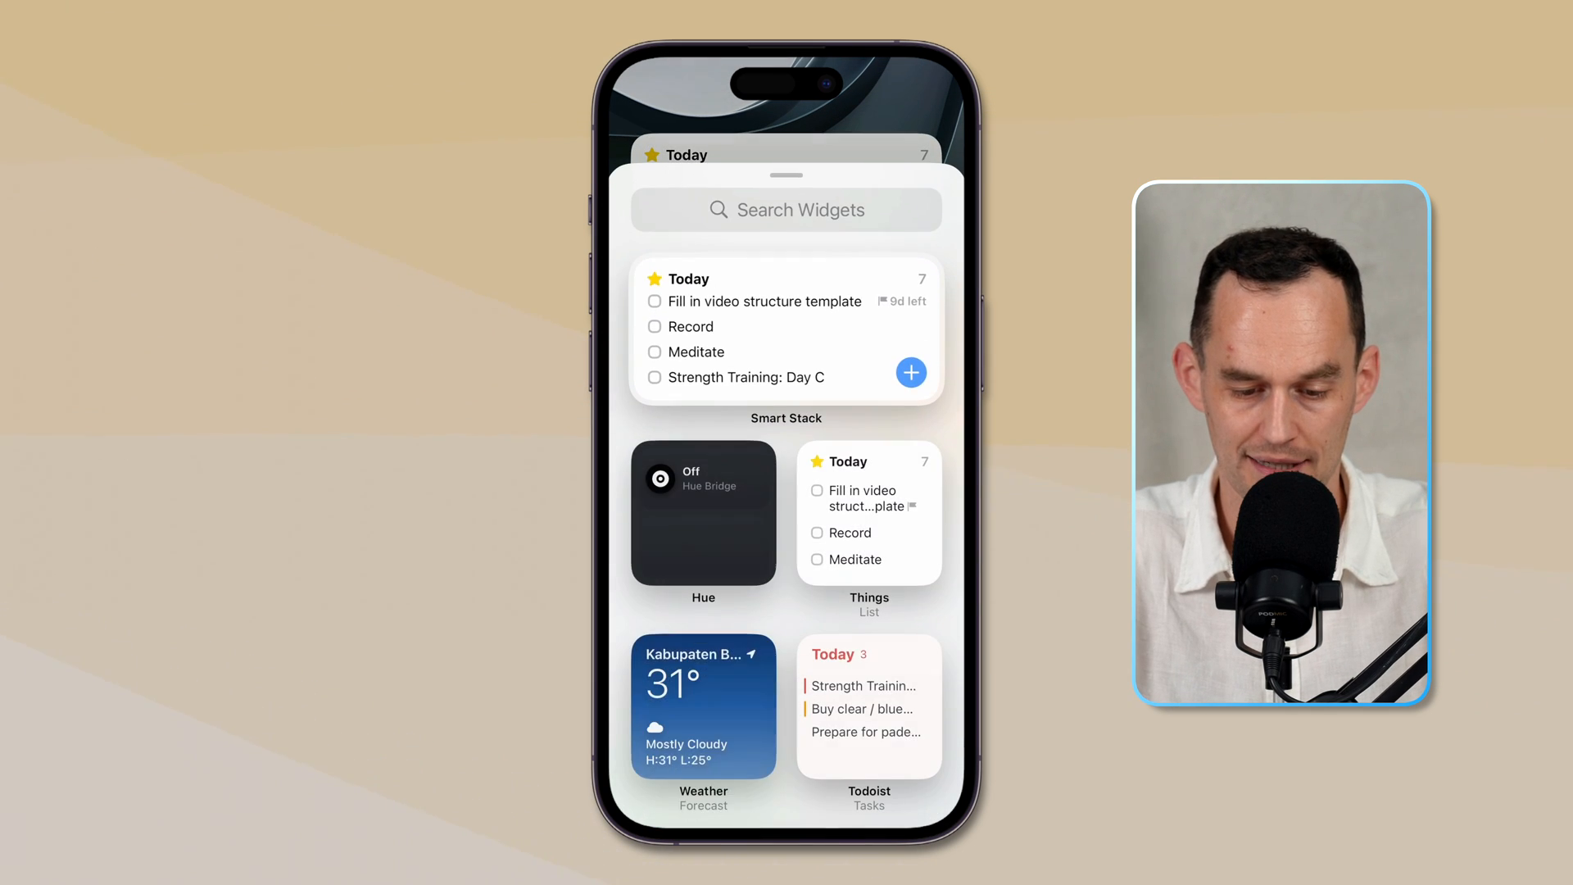
pyautogui.write('Fanta')
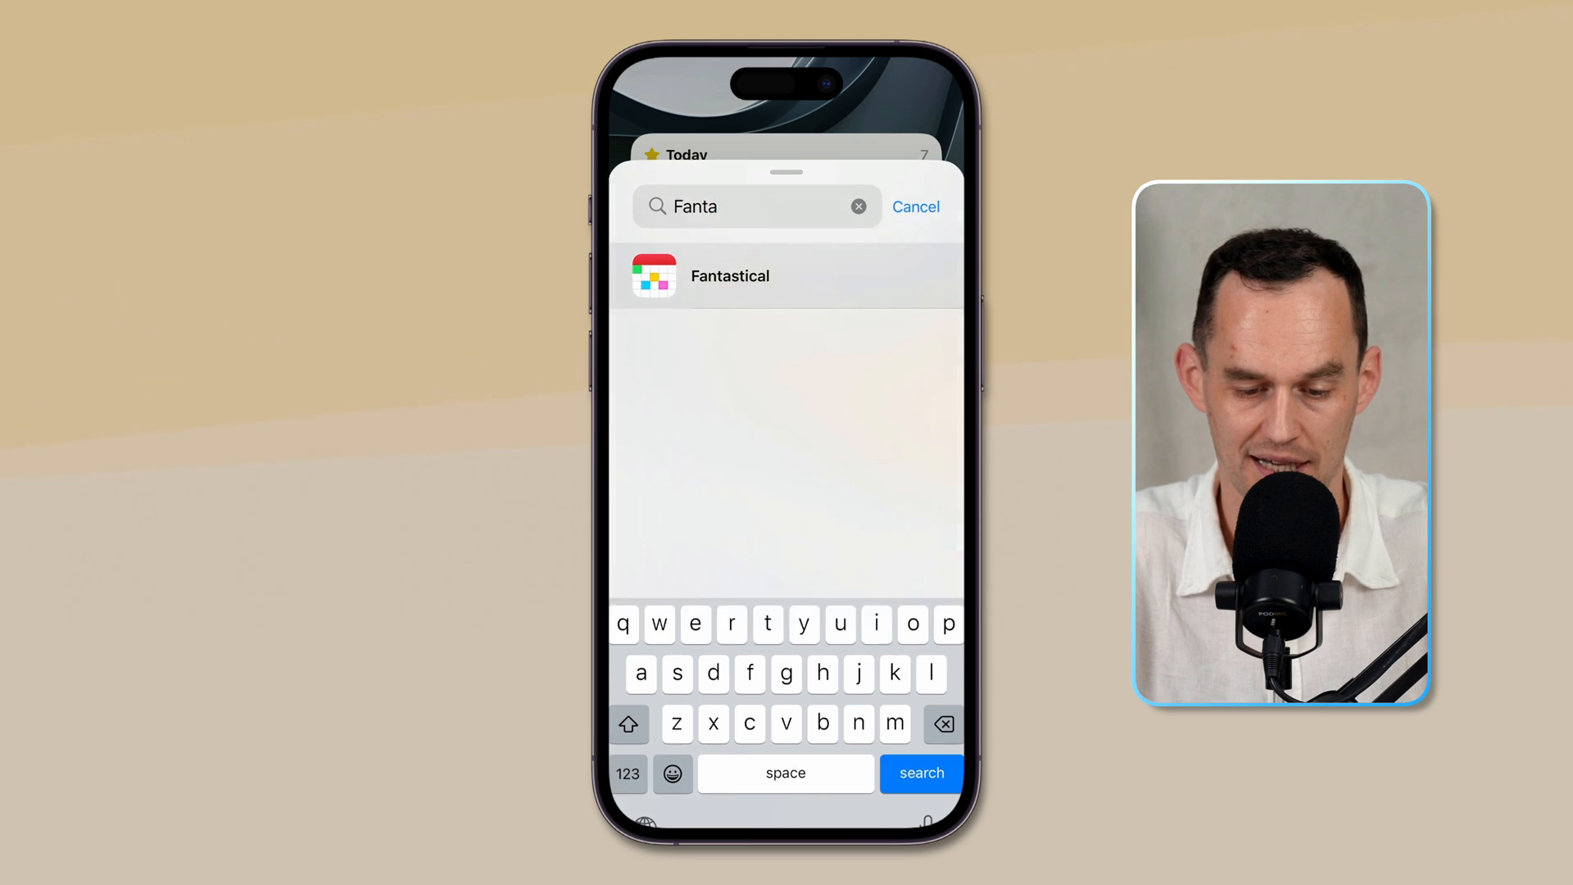
pyautogui.click(730, 276)
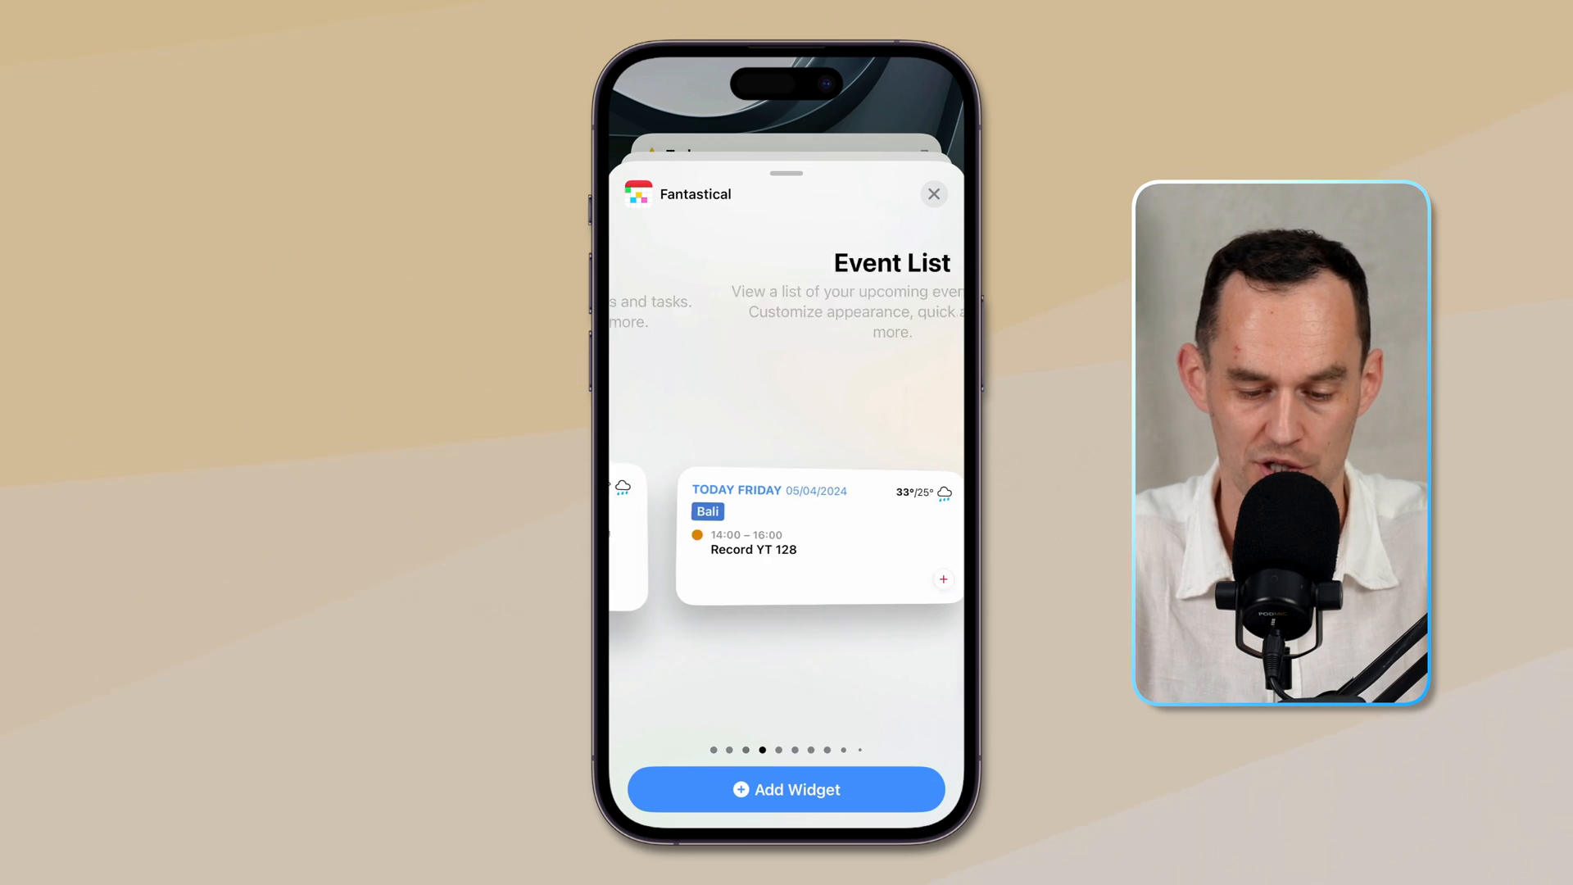
pyautogui.click(932, 194)
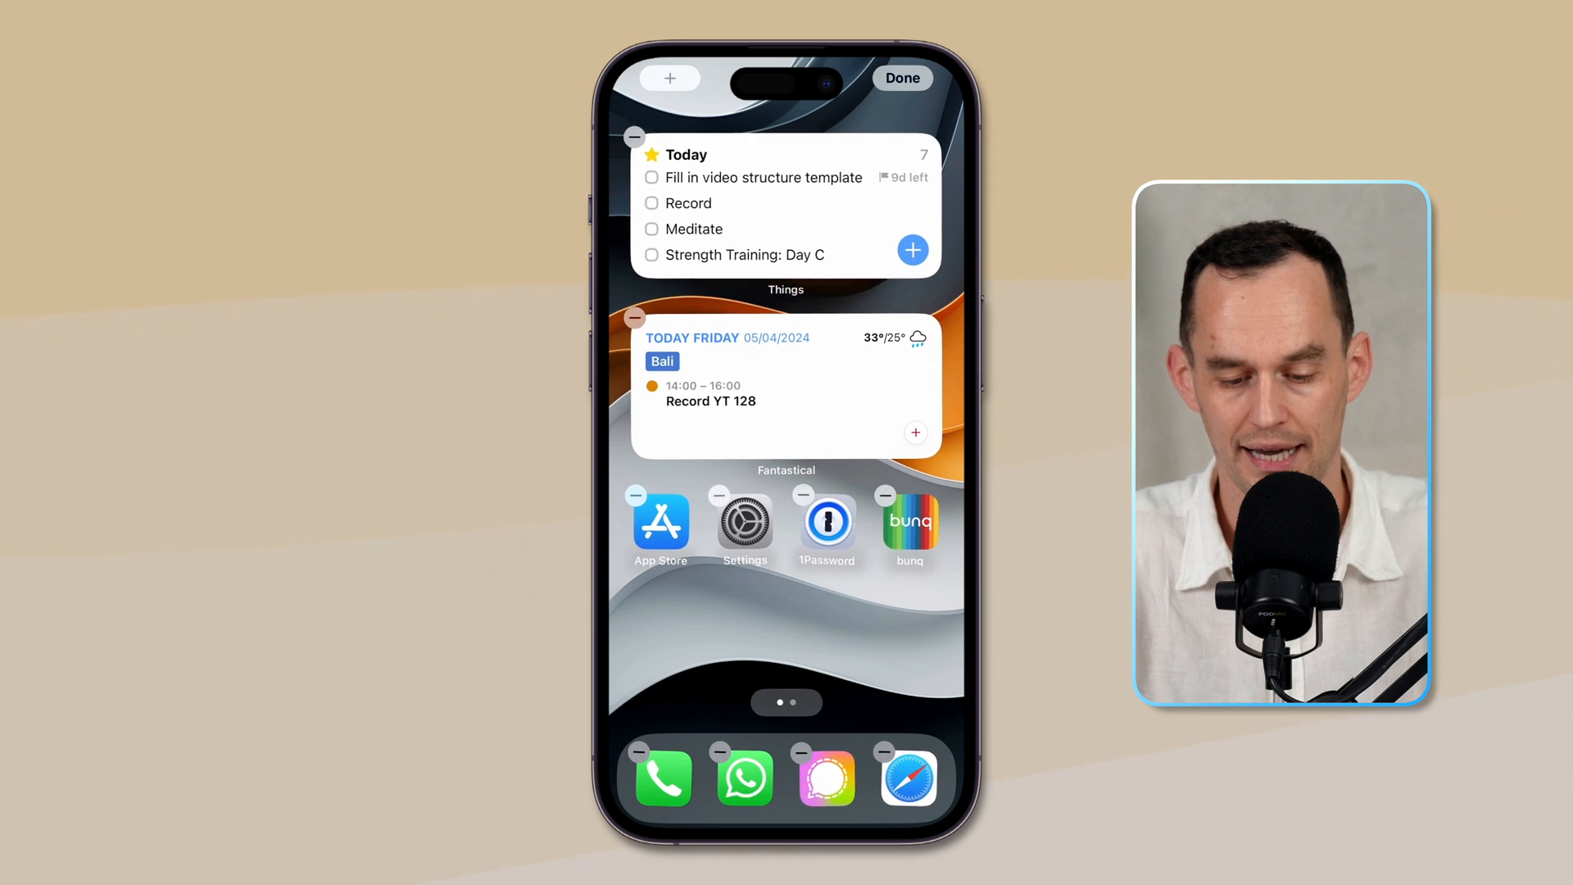
# - Remove bunq from the Work Focus page and add Clock in its place
pyautogui.click(884, 495)
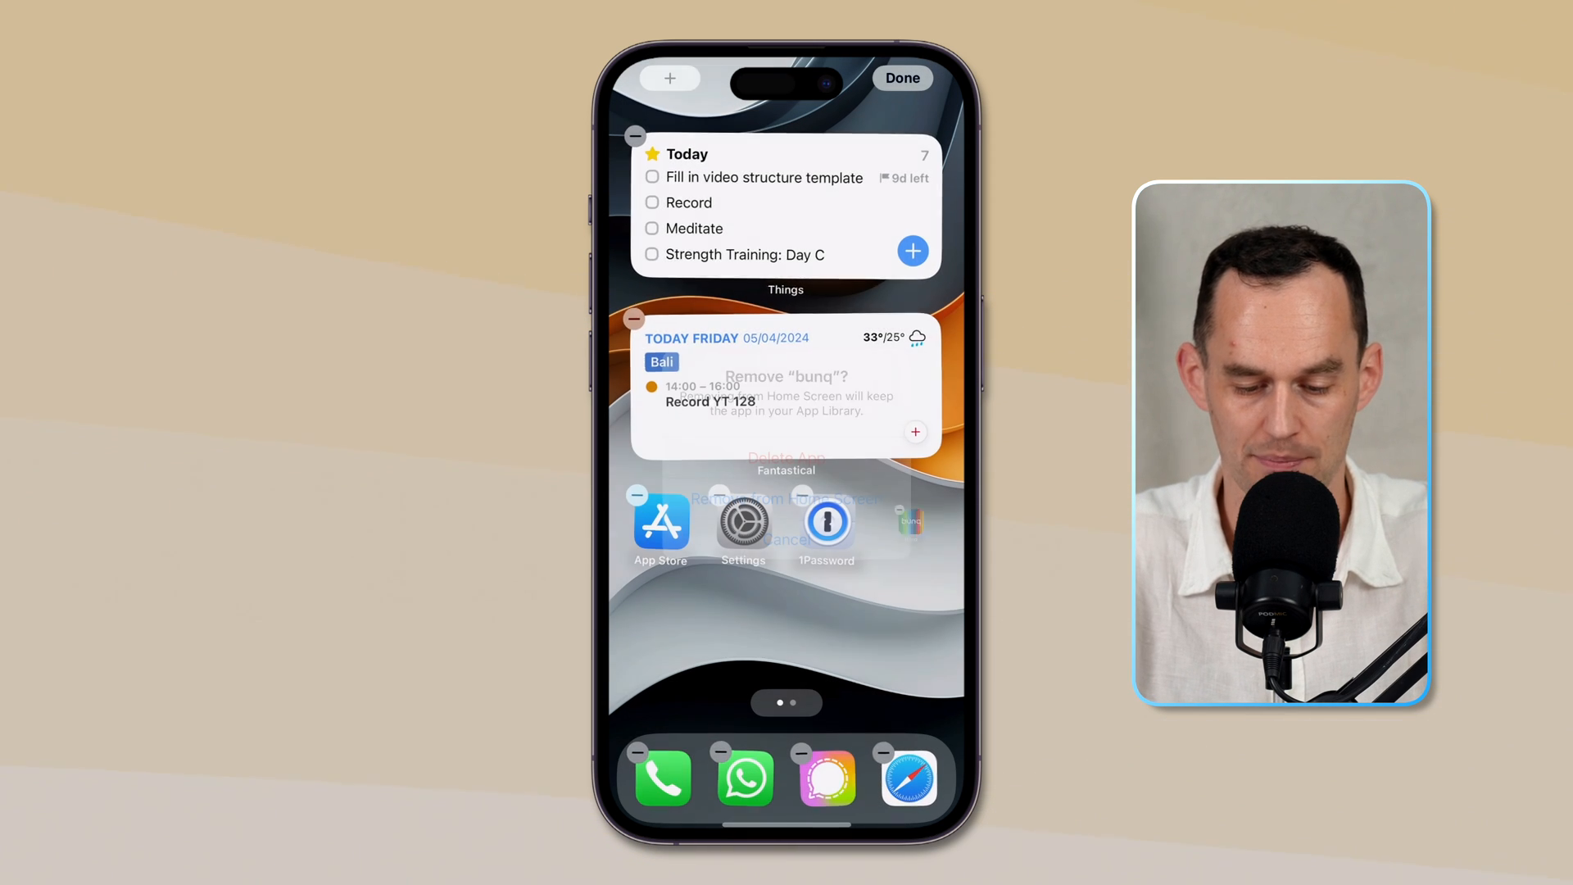
pyautogui.click(901, 78)
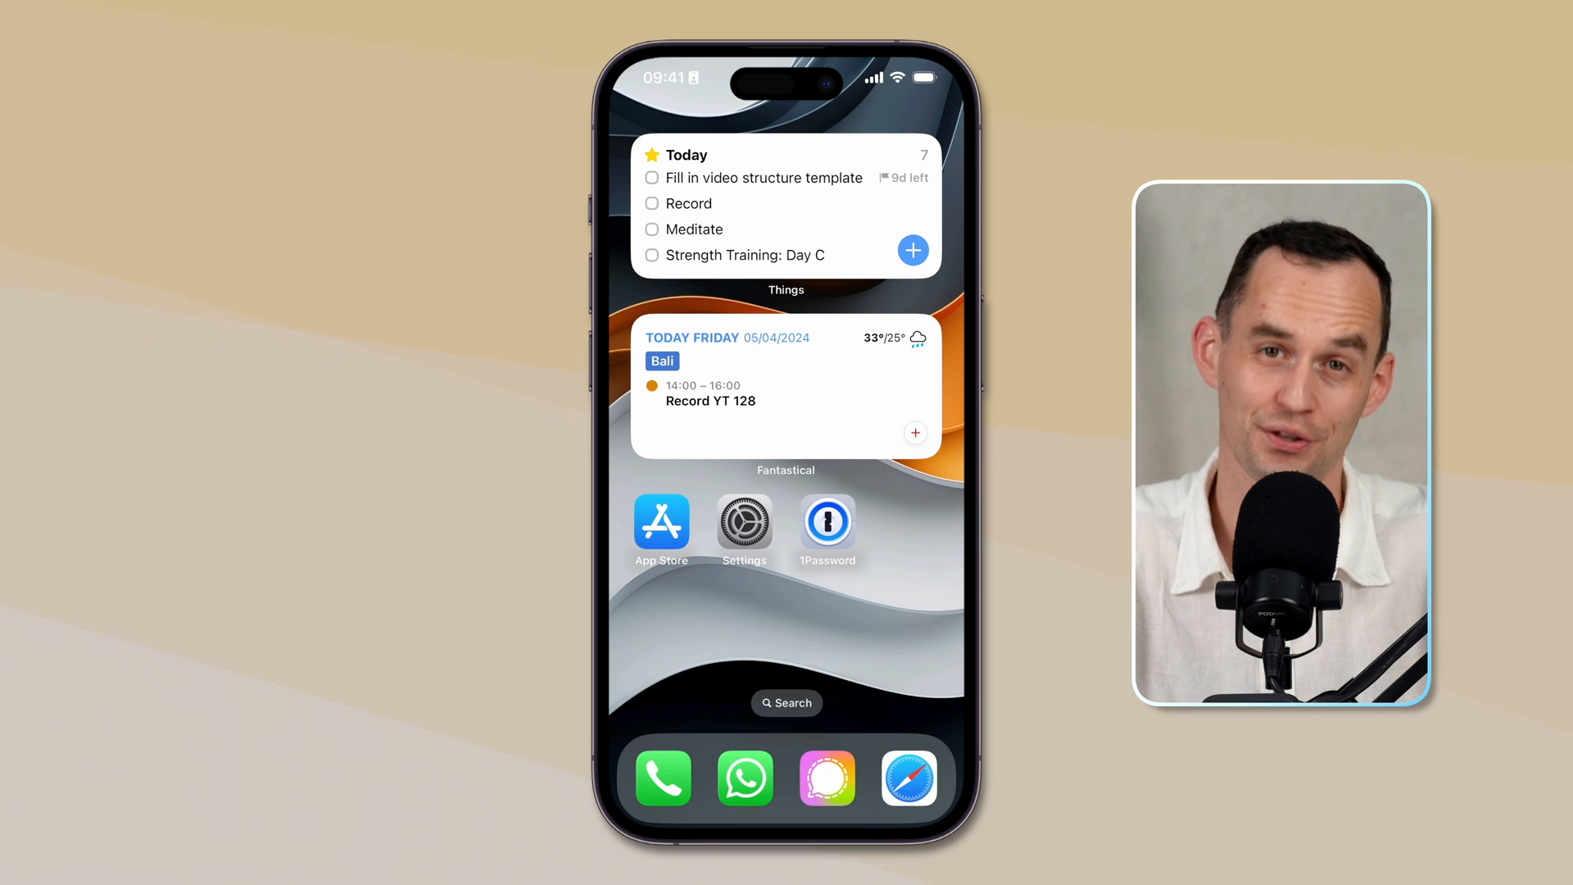
pyautogui.write('c')
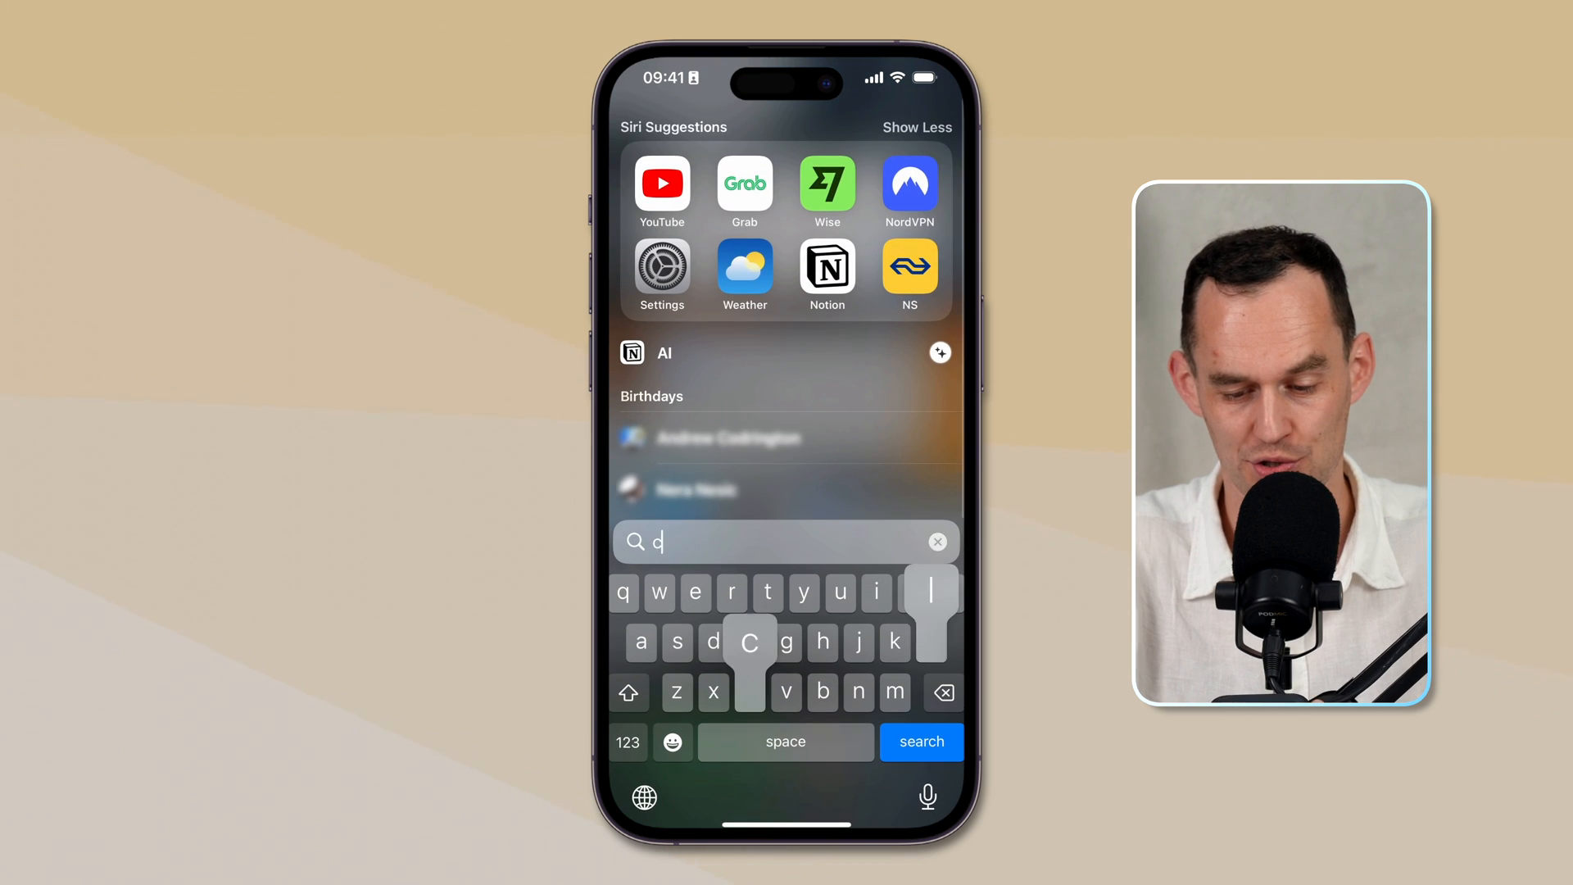
pyautogui.write('lock')
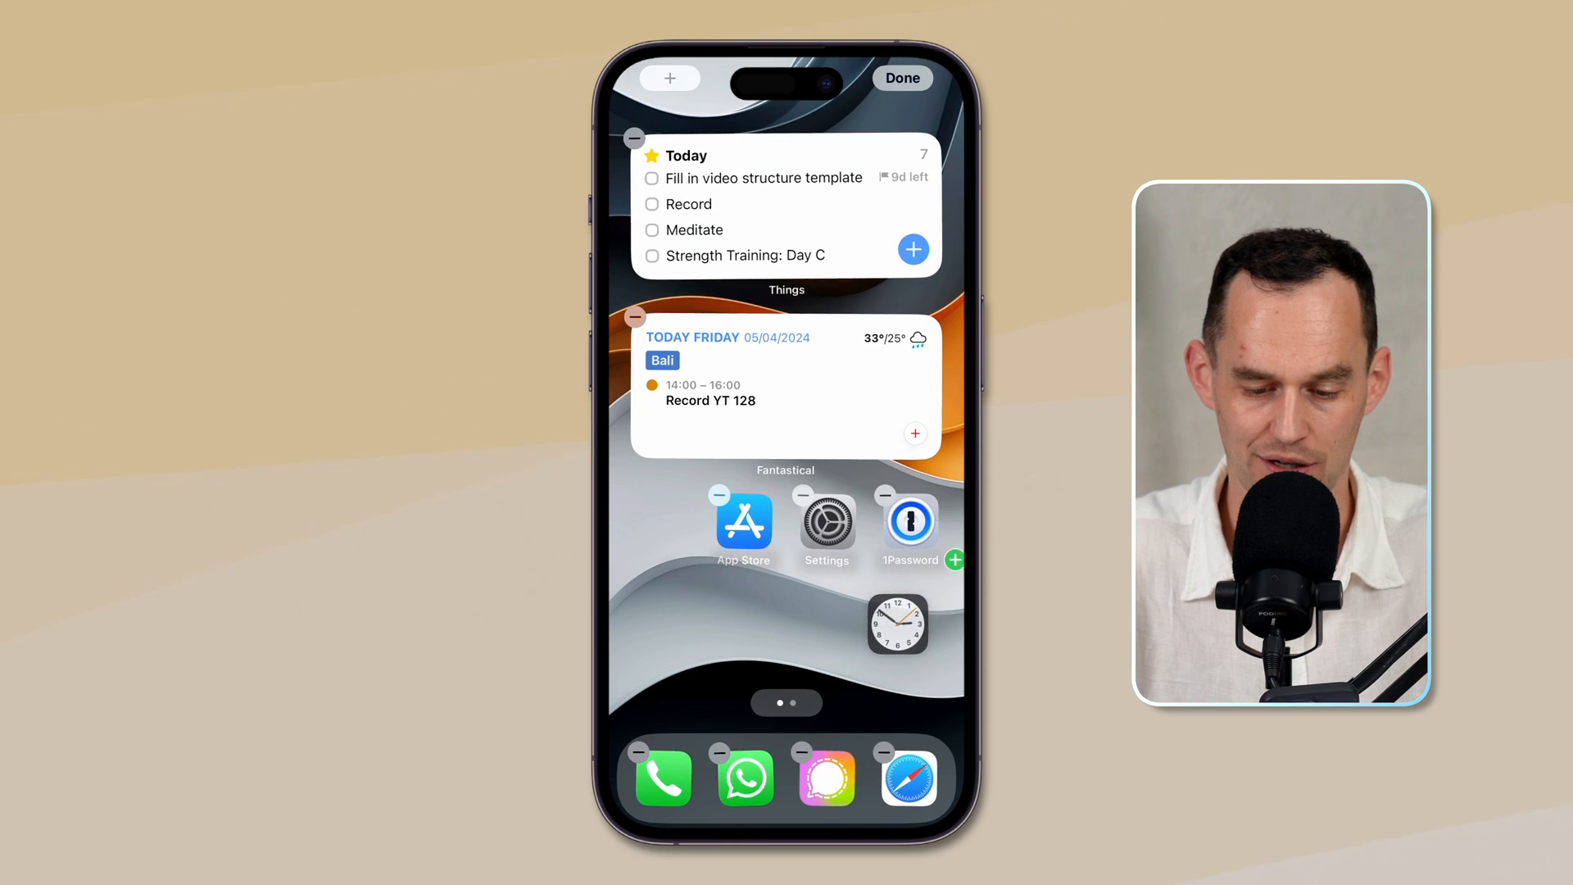
pyautogui.click(902, 78)
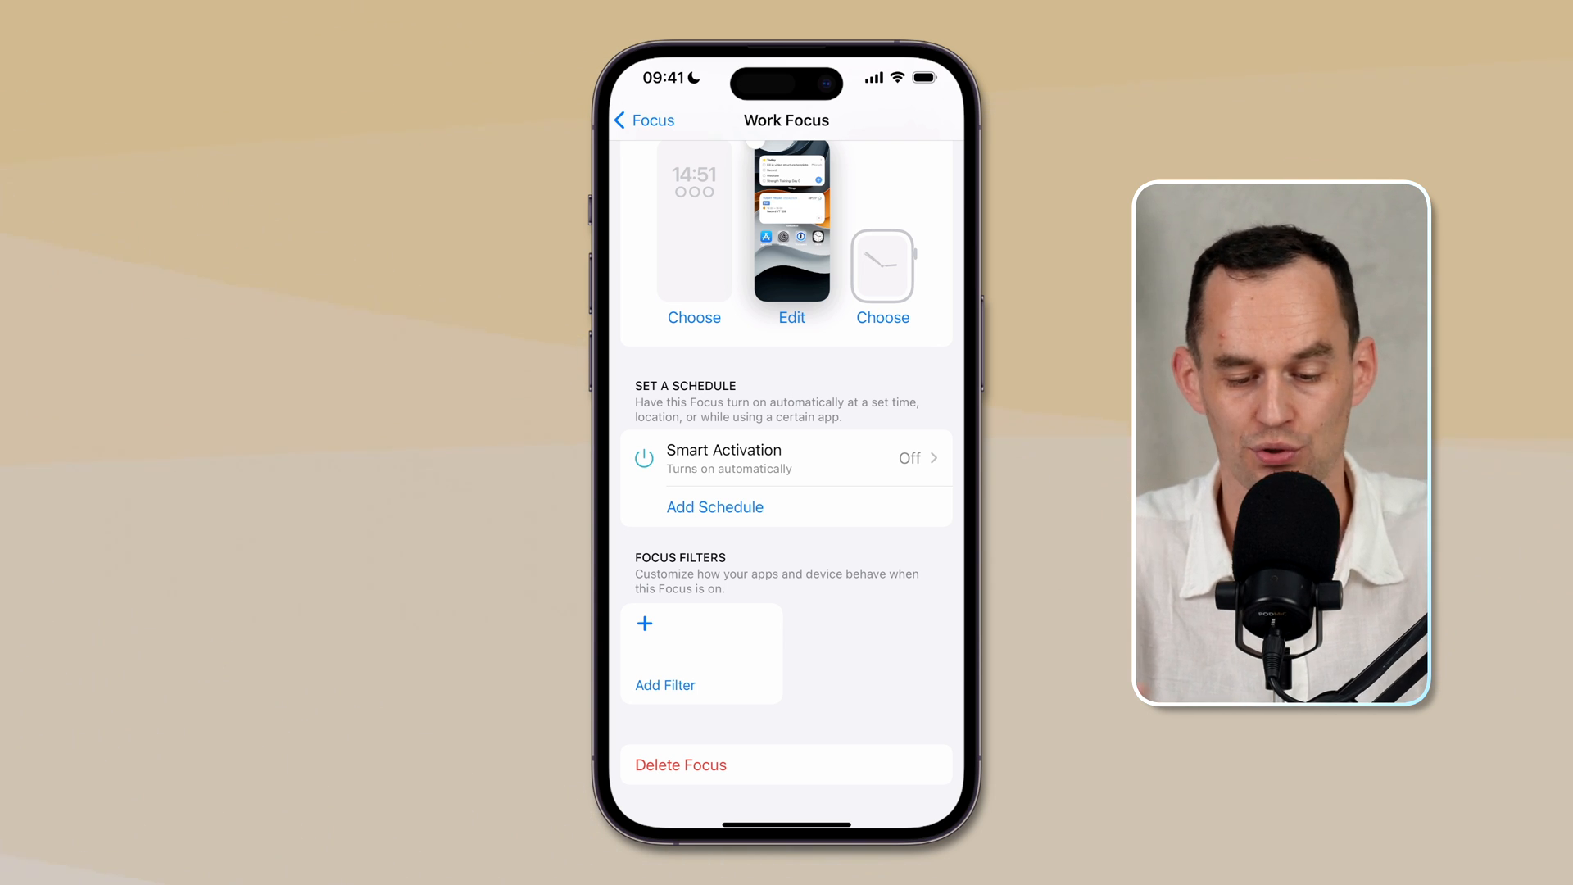
# - Turn on Smart Activation for Work Focus and preview the Time, Location and App schedules
pyautogui.click(786, 459)
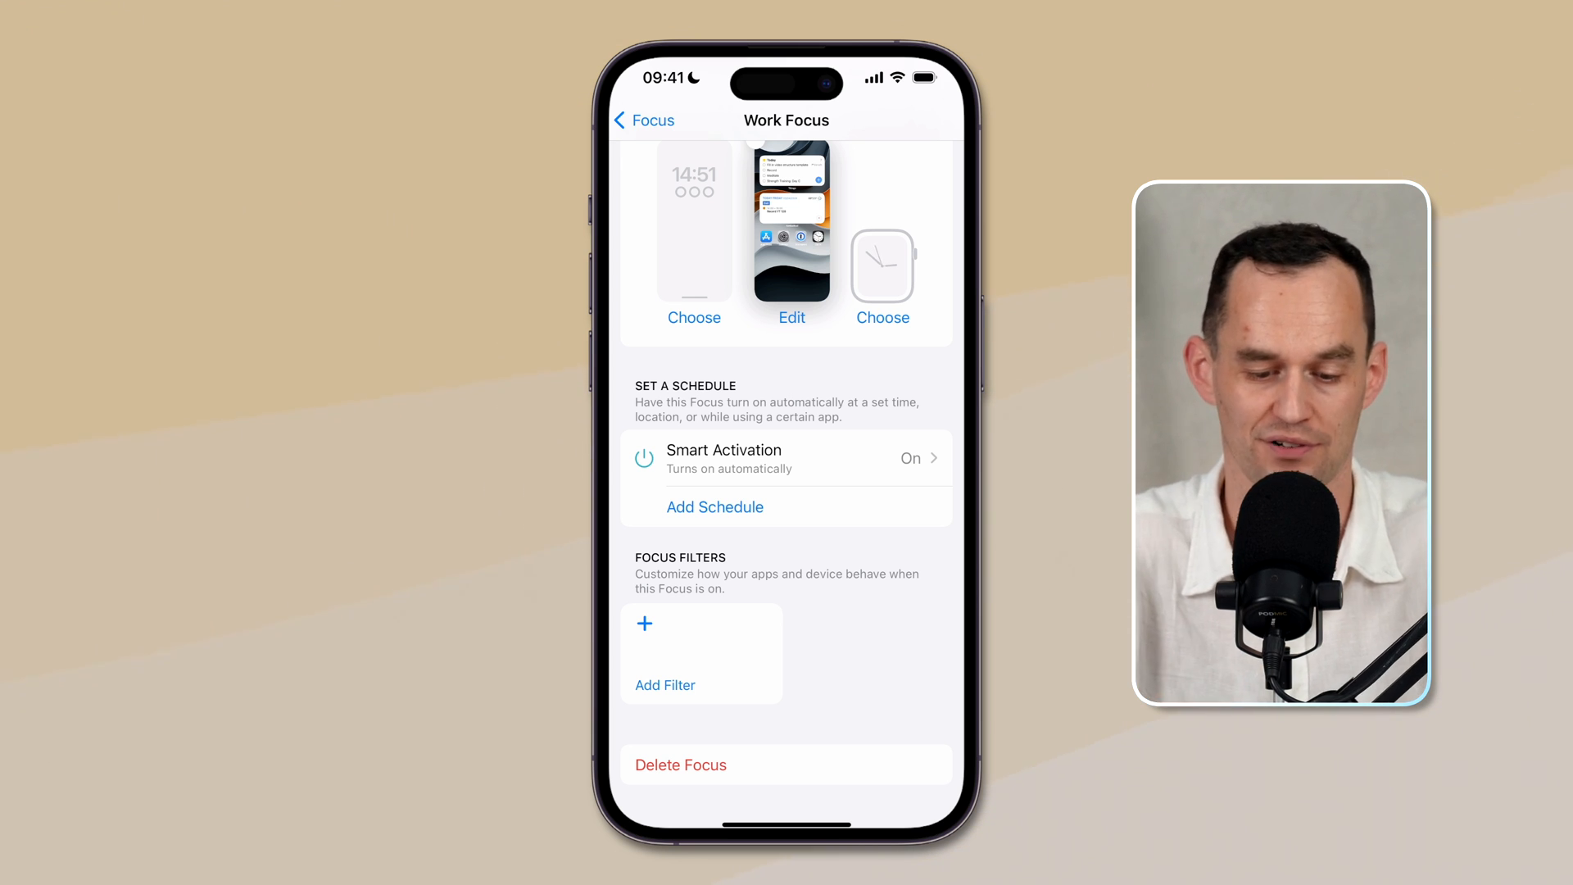
pyautogui.click(714, 506)
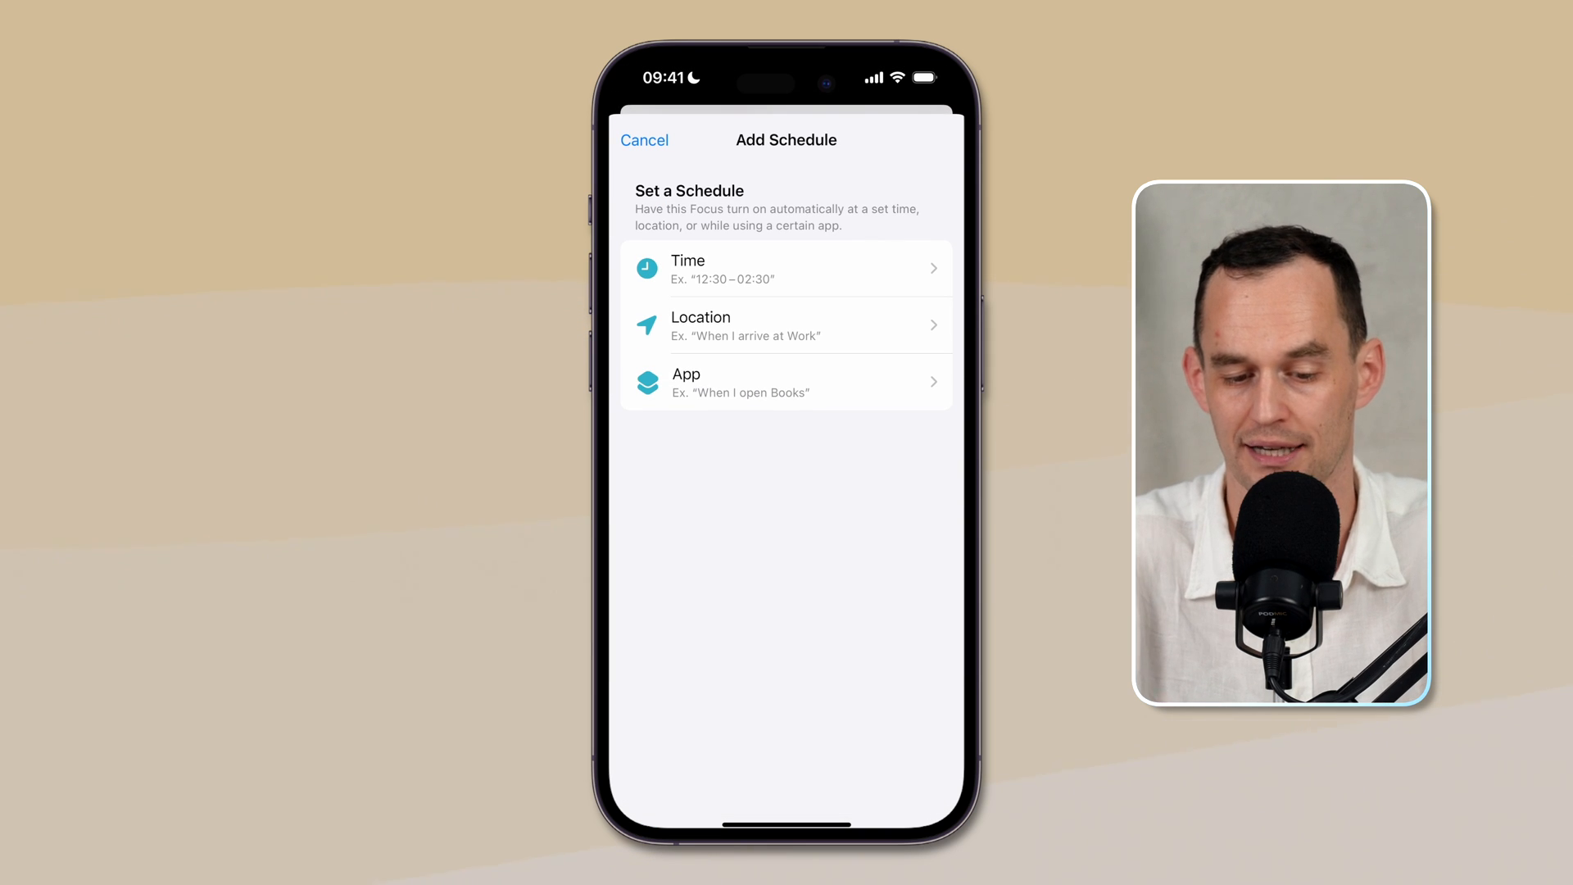
pyautogui.click(786, 268)
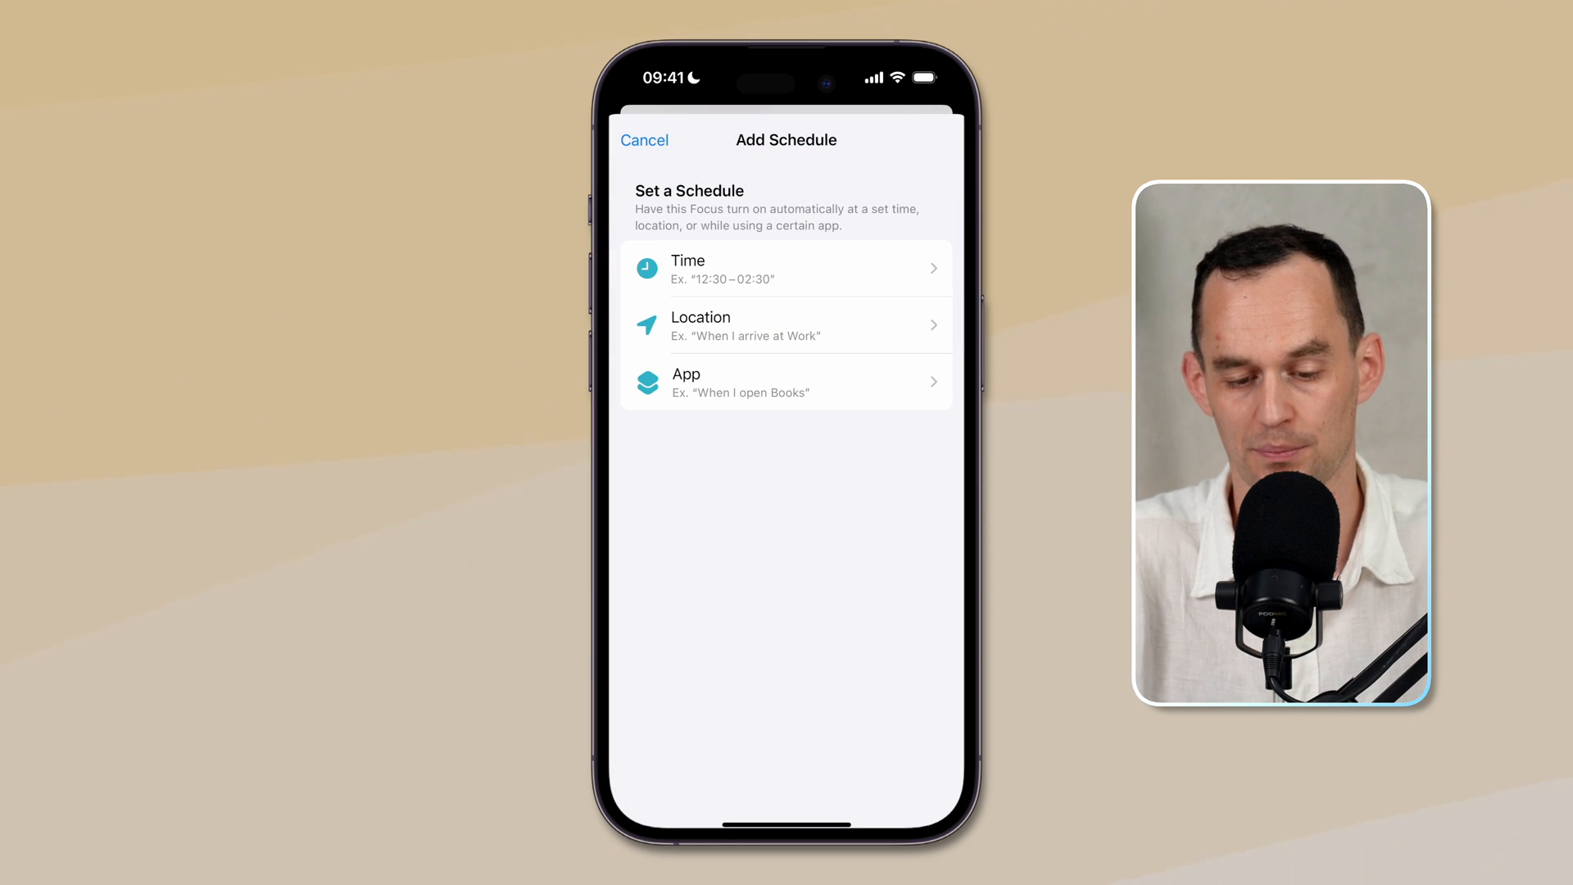
pyautogui.click(786, 325)
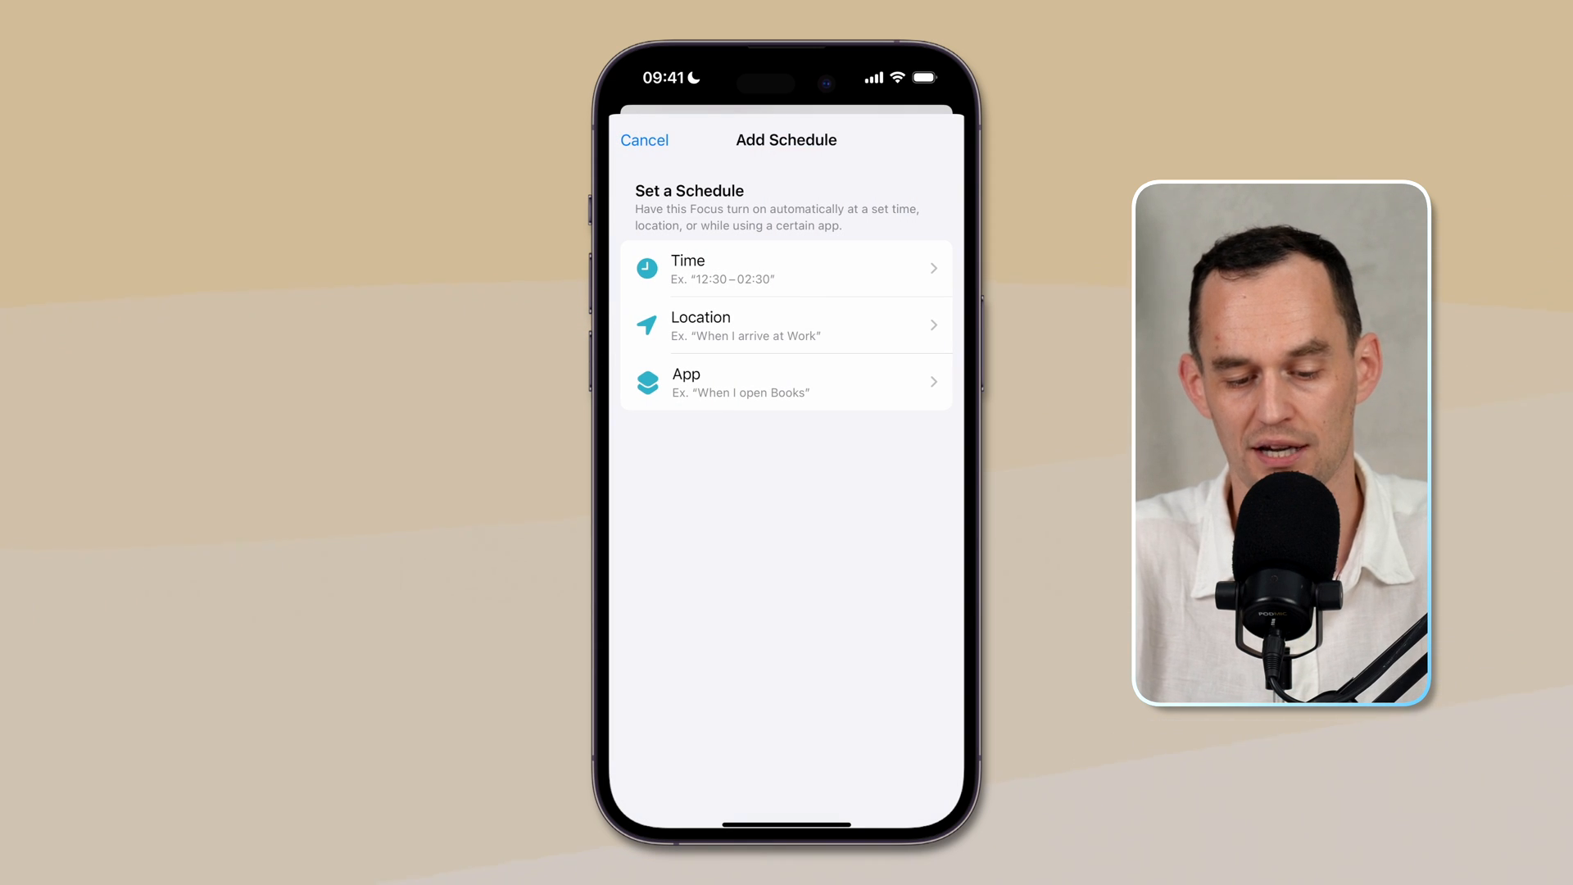
pyautogui.click(786, 382)
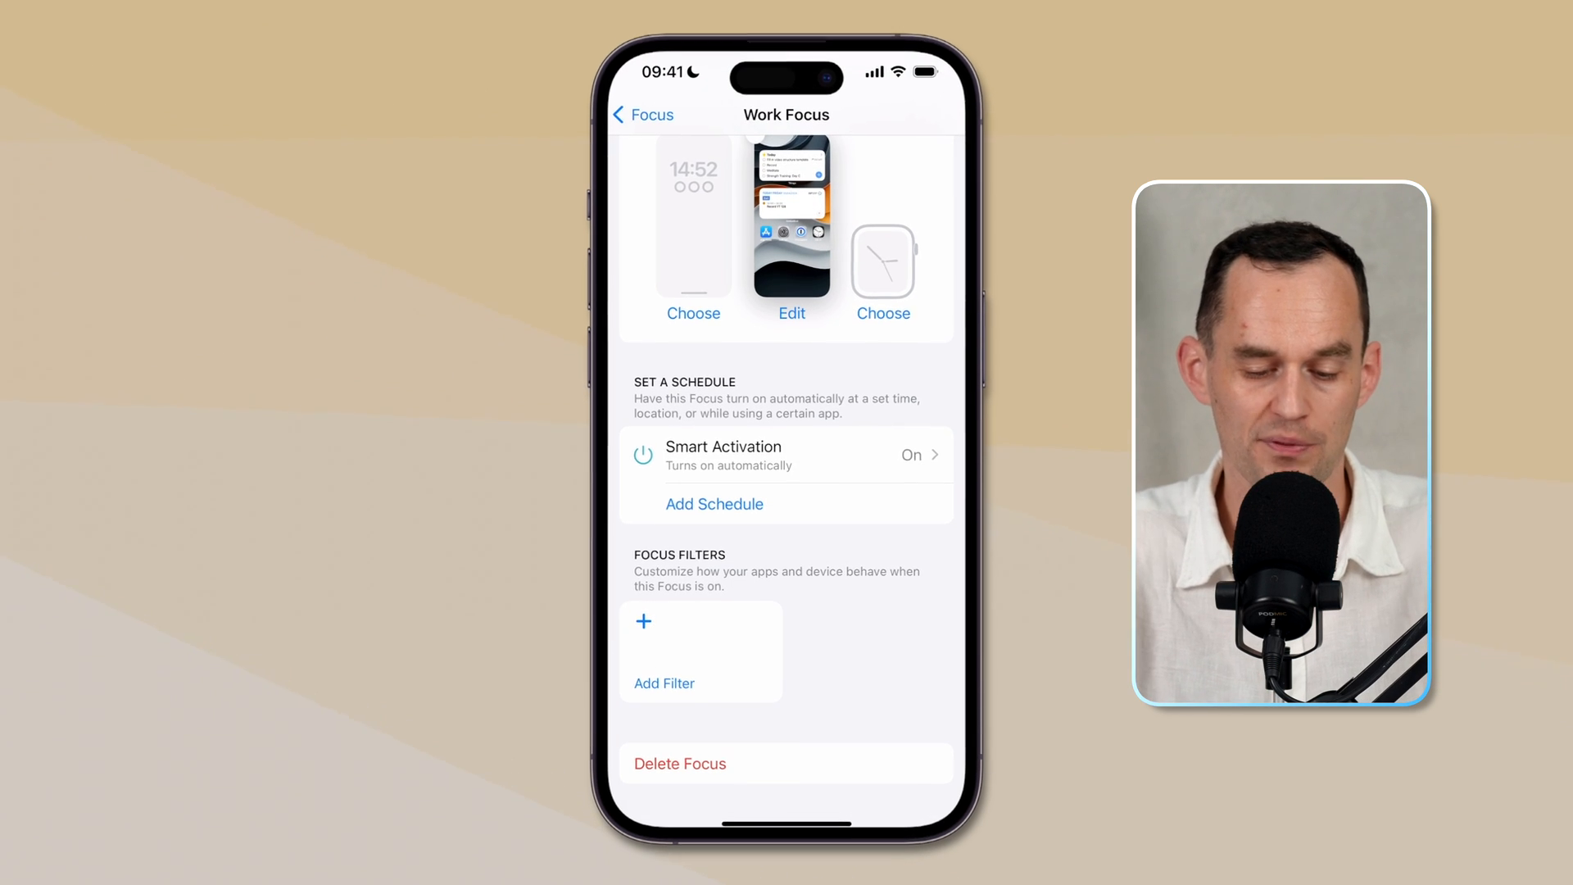
# - Add an Always On Display filter set to off to Work Focus
pyautogui.scroll(-3)
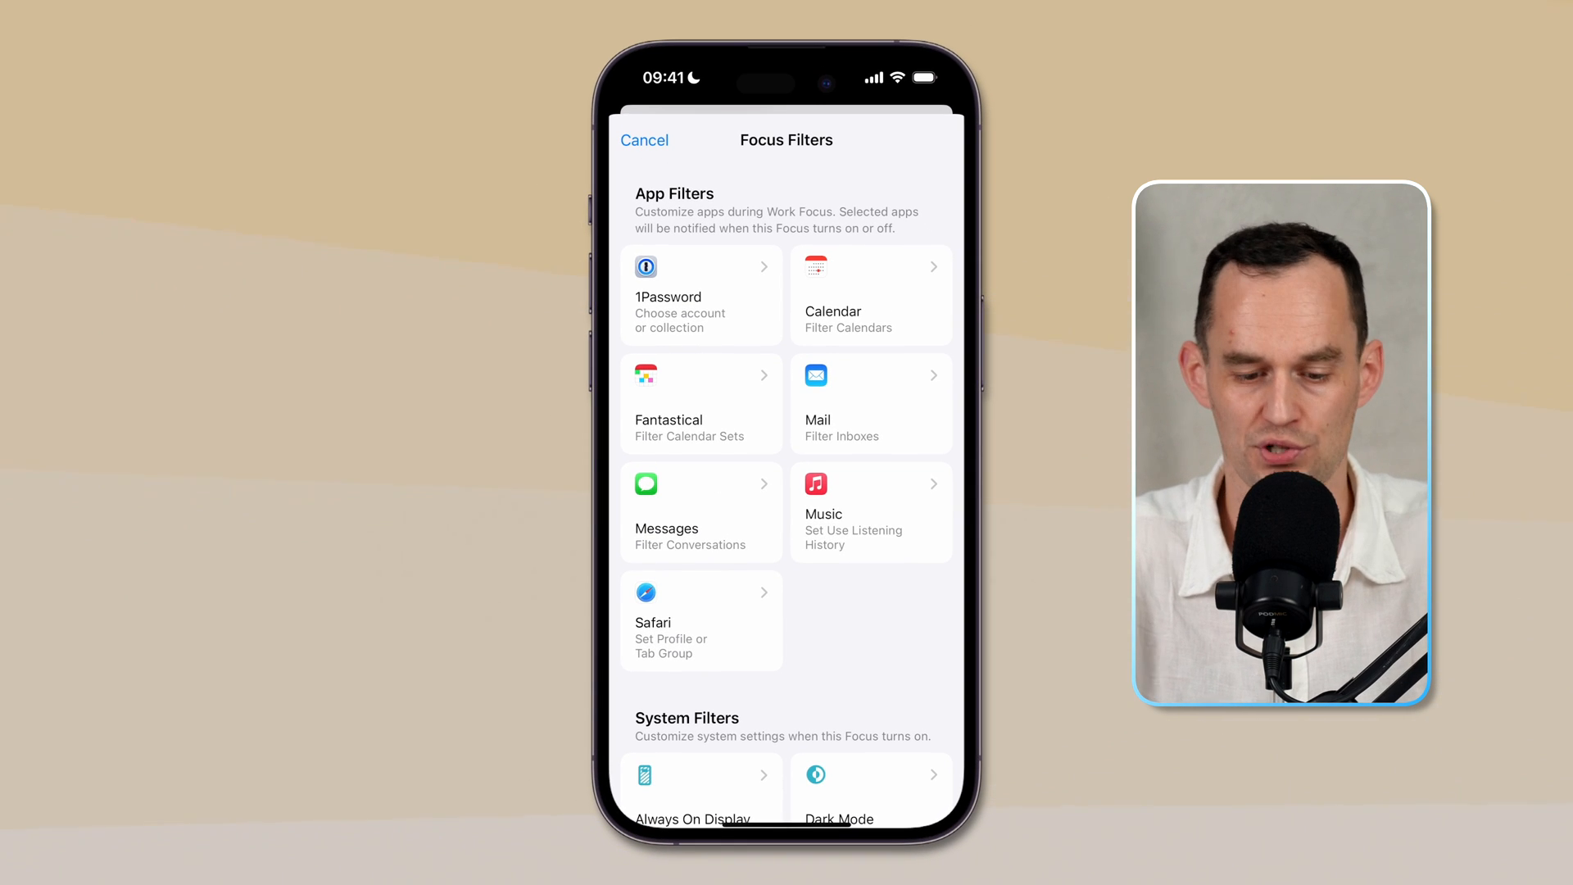
pyautogui.scroll(-3)
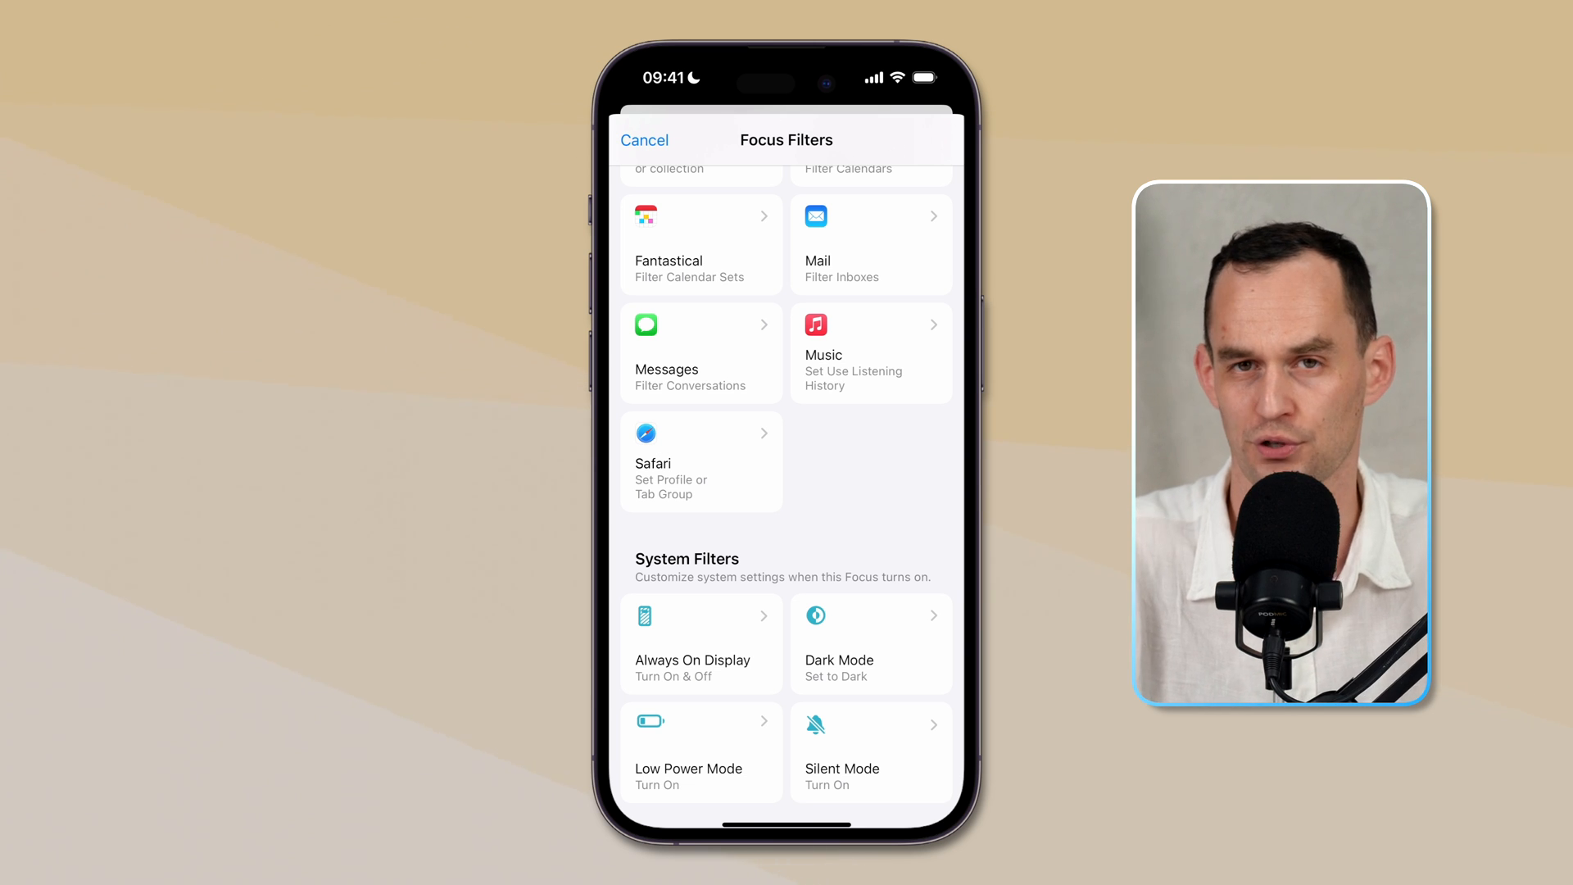
pyautogui.click(692, 642)
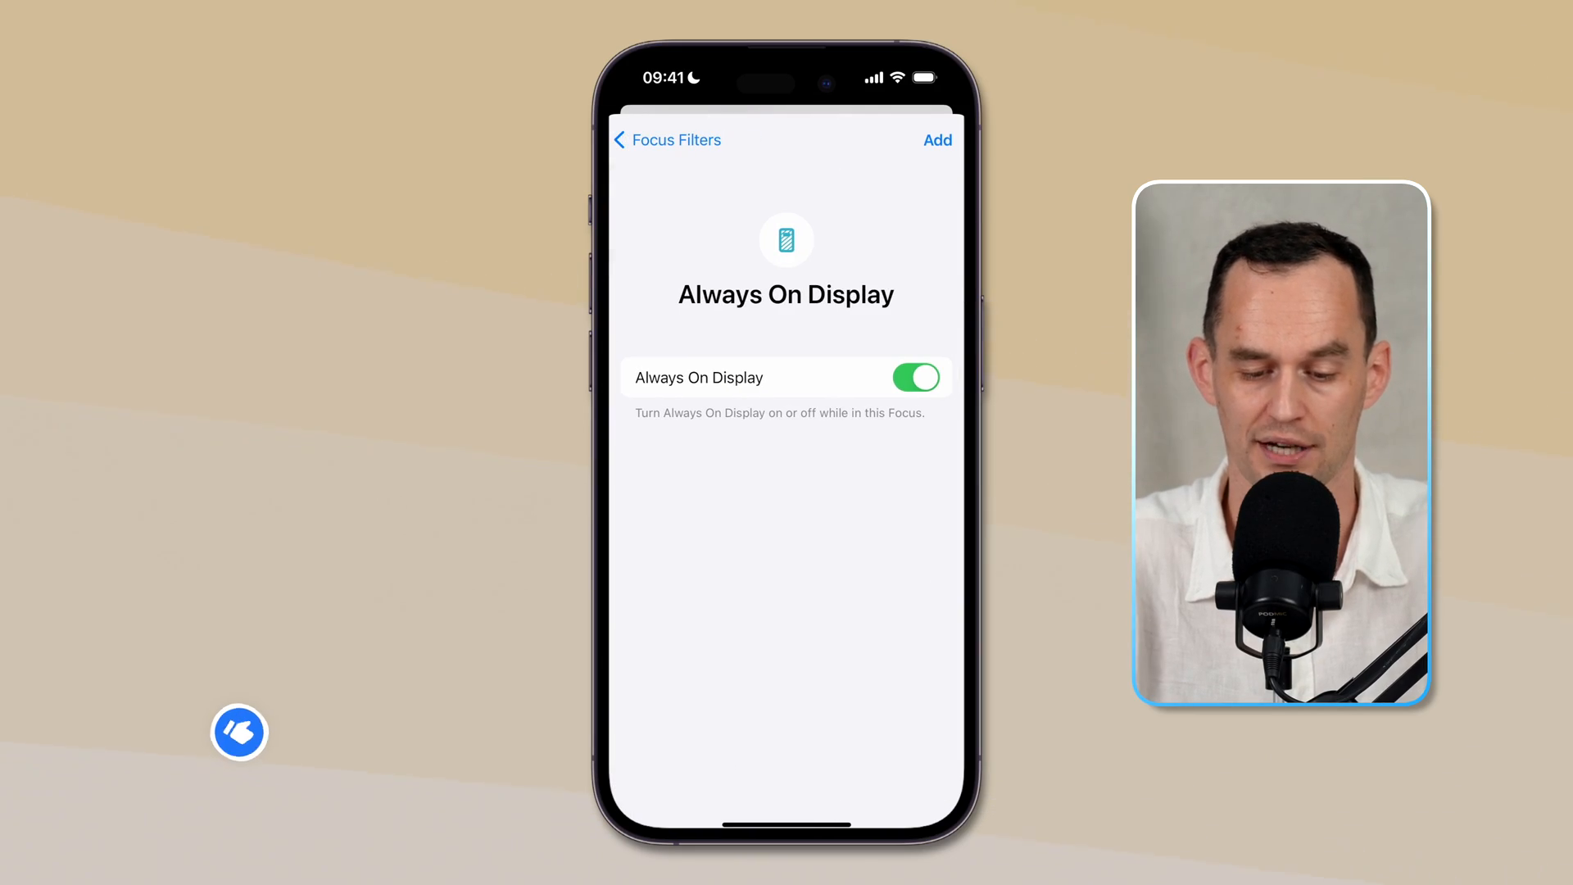
pyautogui.click(914, 377)
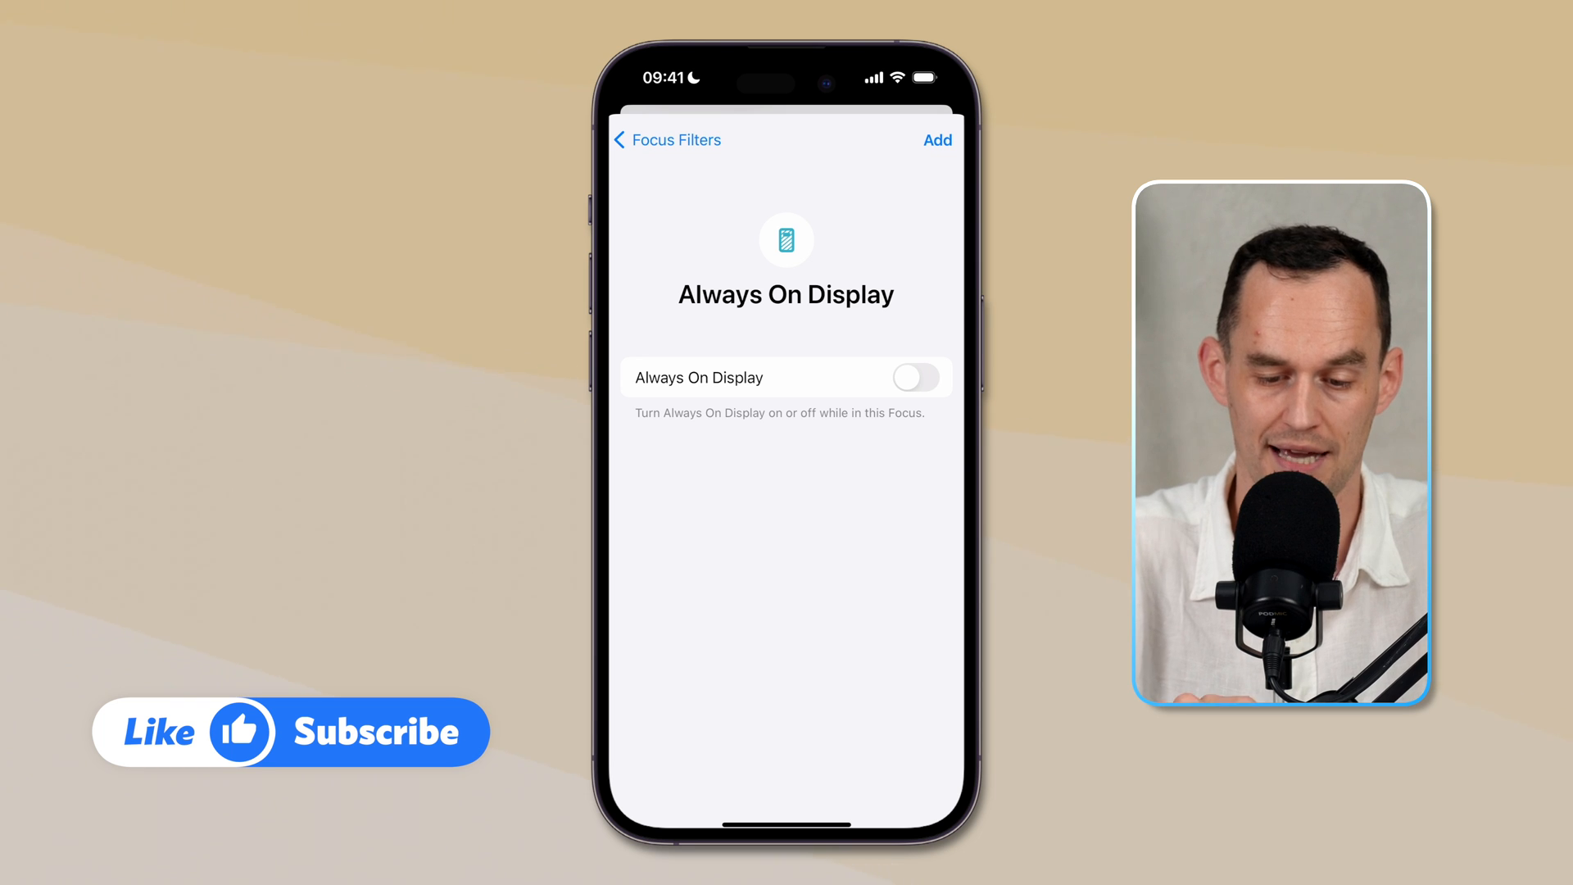
pyautogui.click(667, 140)
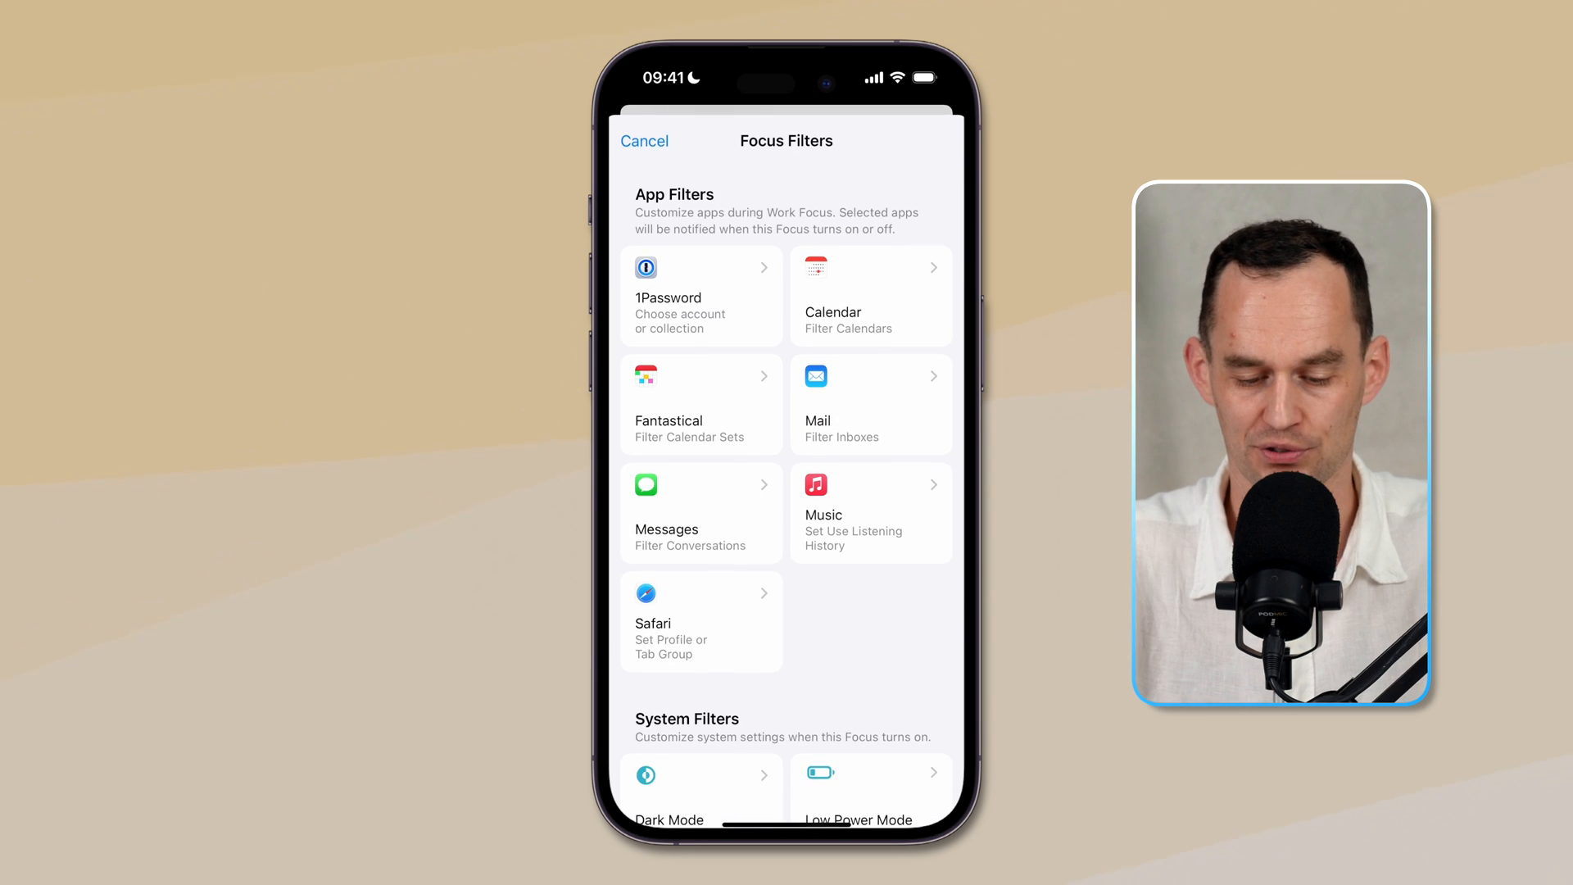
# - Bring up the Focus Filters list again
pyautogui.scroll(-3)
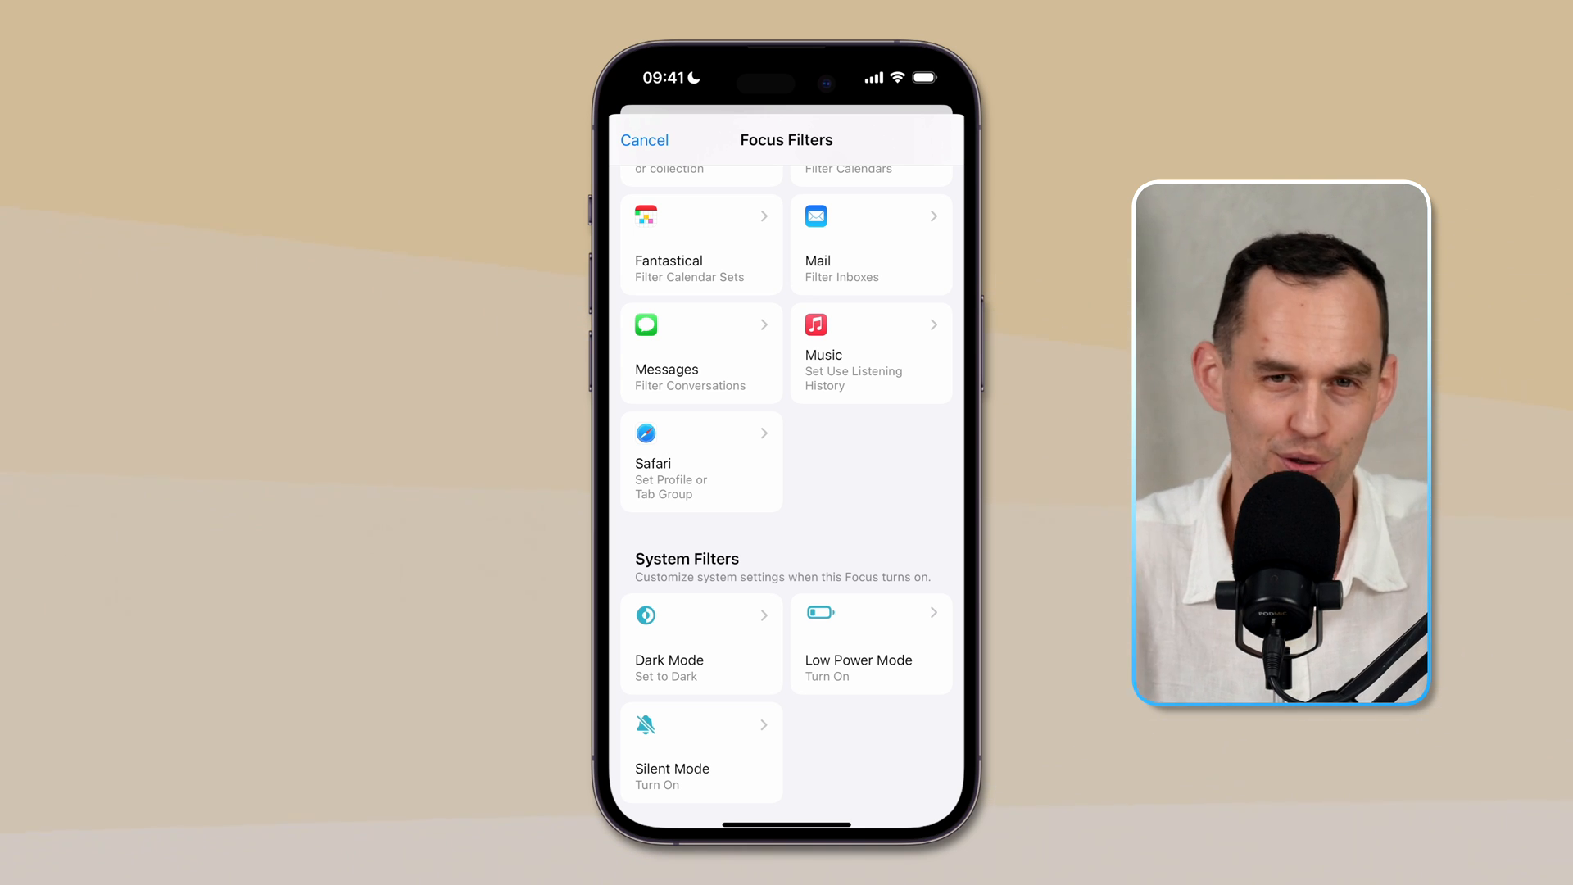
pyautogui.click(700, 643)
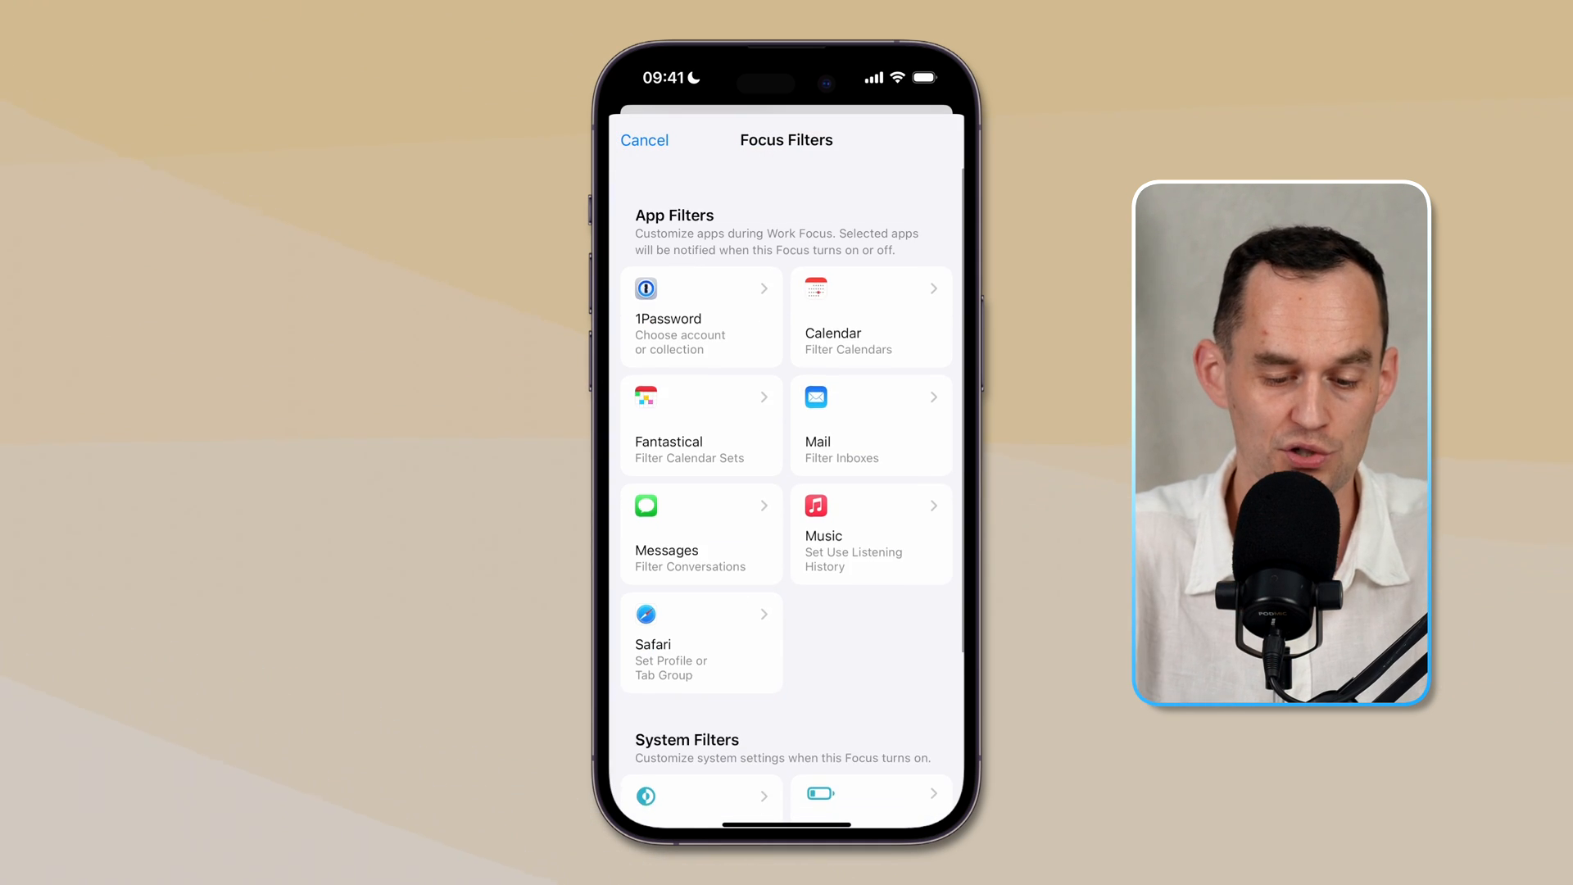
pyautogui.scroll(-3)
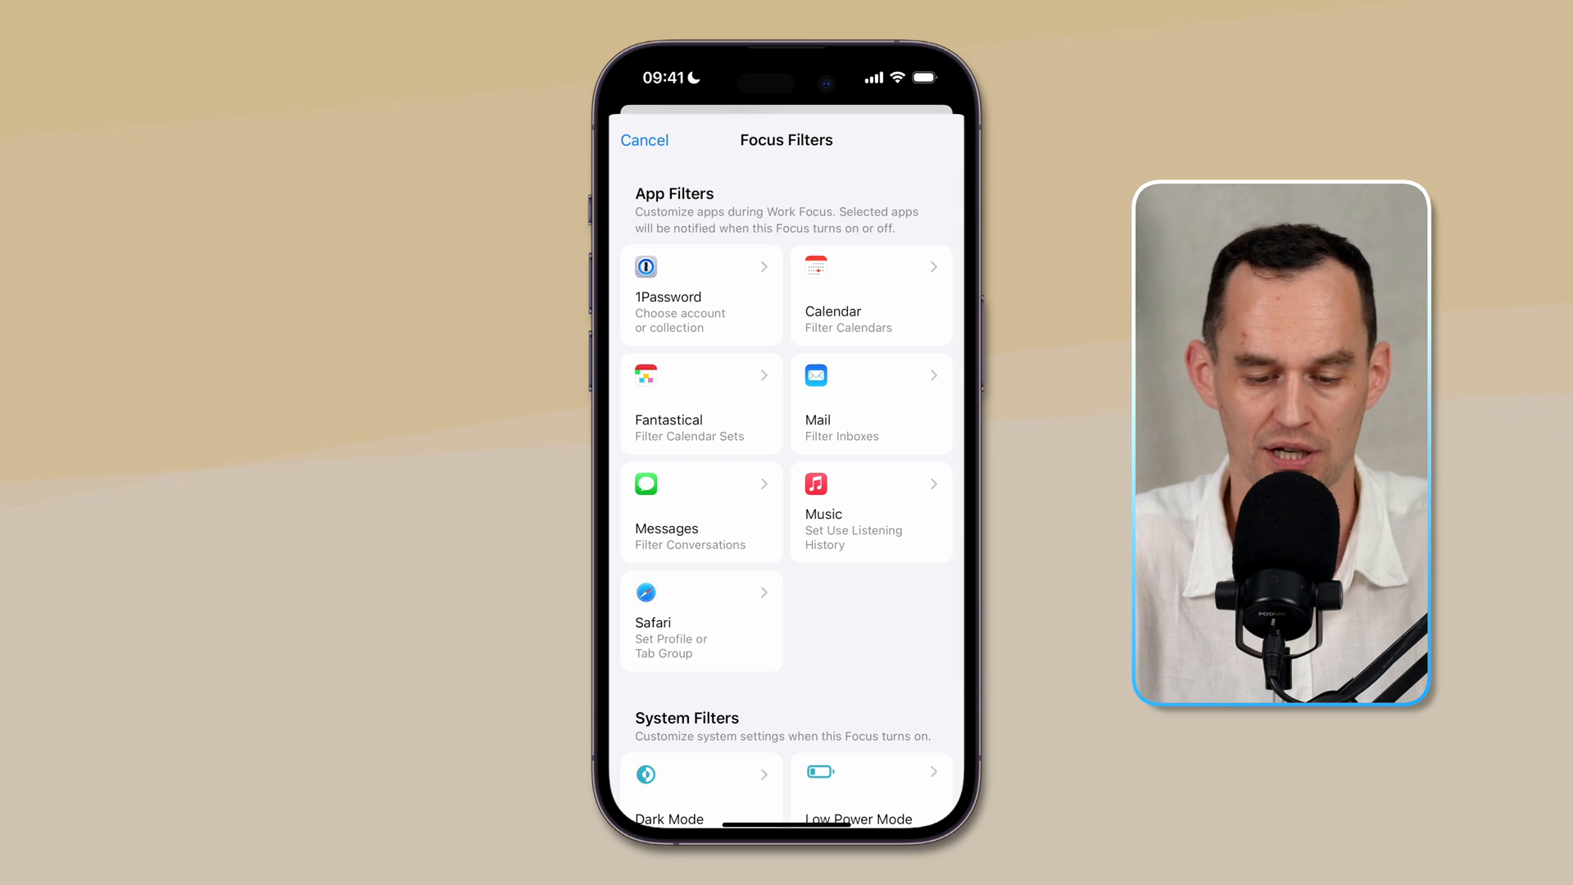
# - Leave the Mail filter unset and add a Fantastical filter showing only one calendar set
pyautogui.click(869, 403)
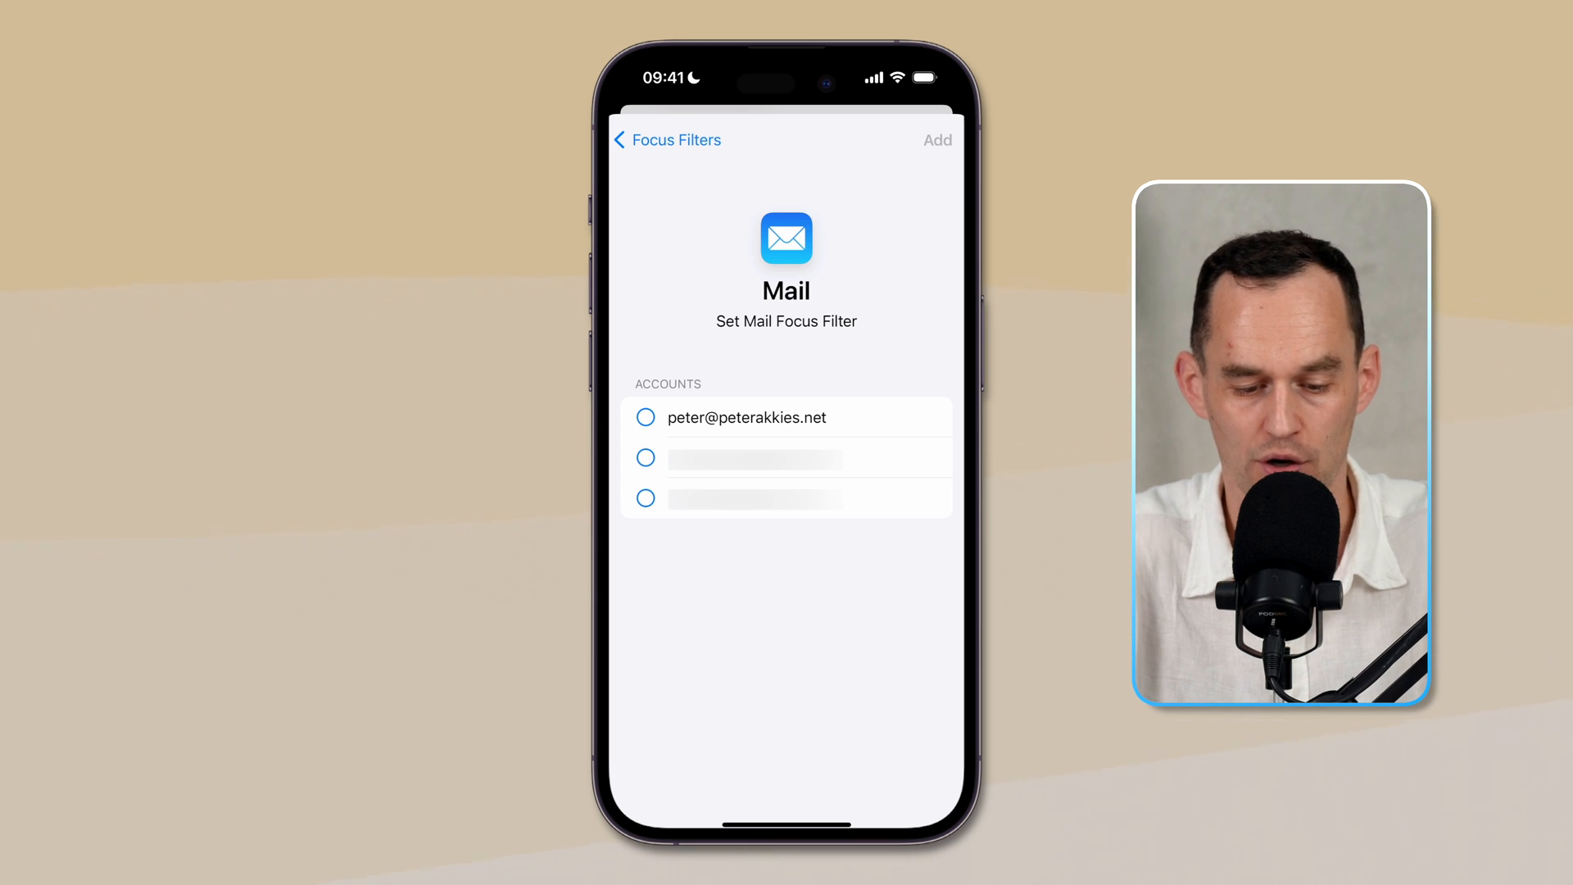
pyautogui.click(645, 417)
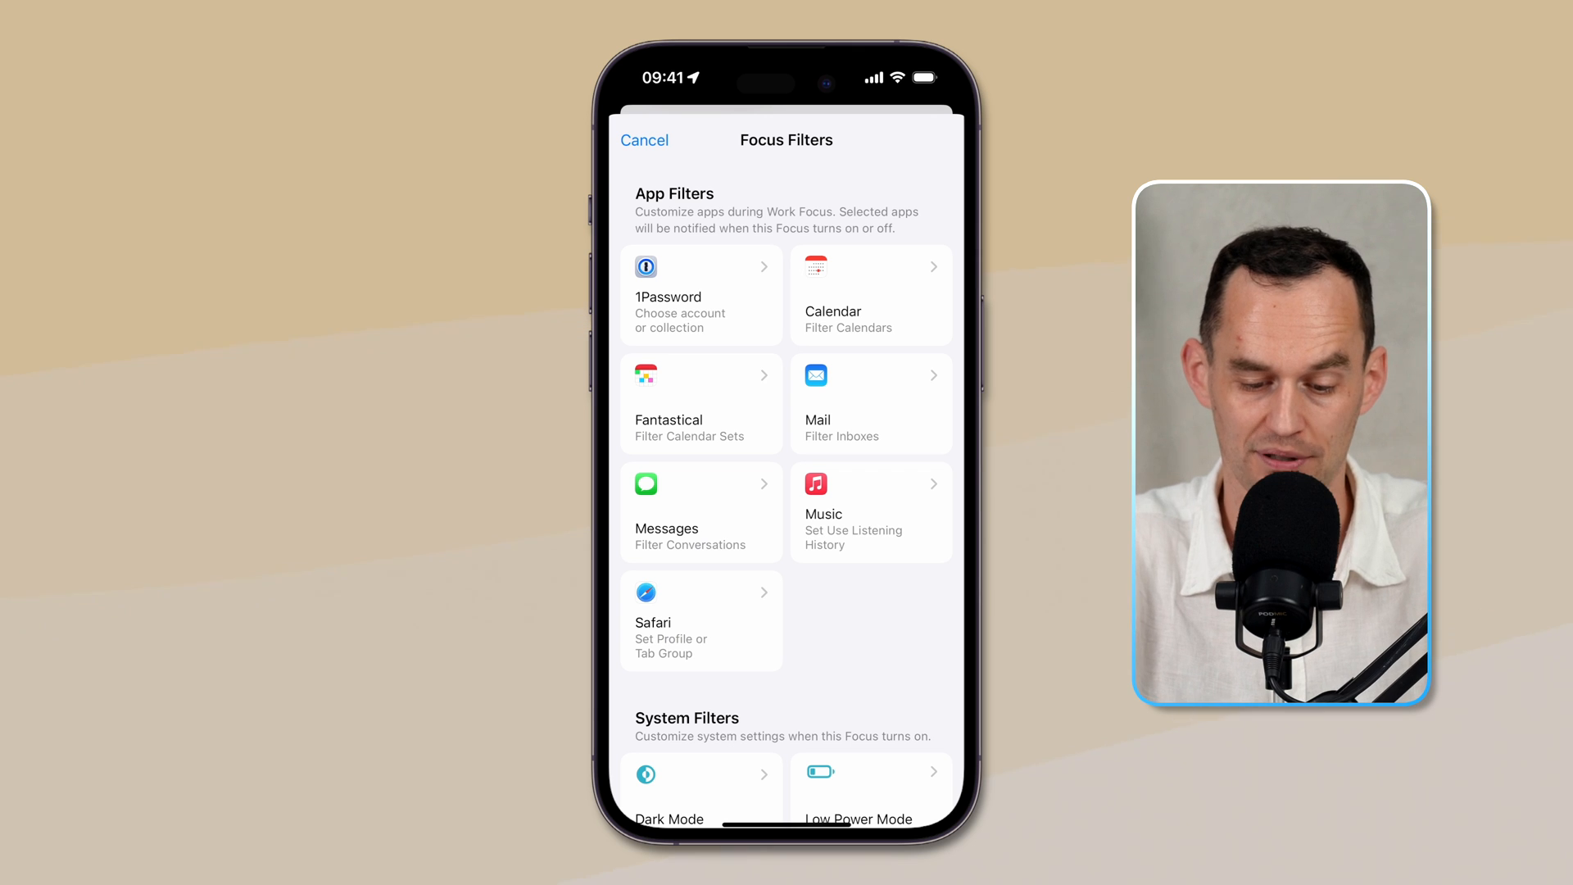
pyautogui.click(700, 403)
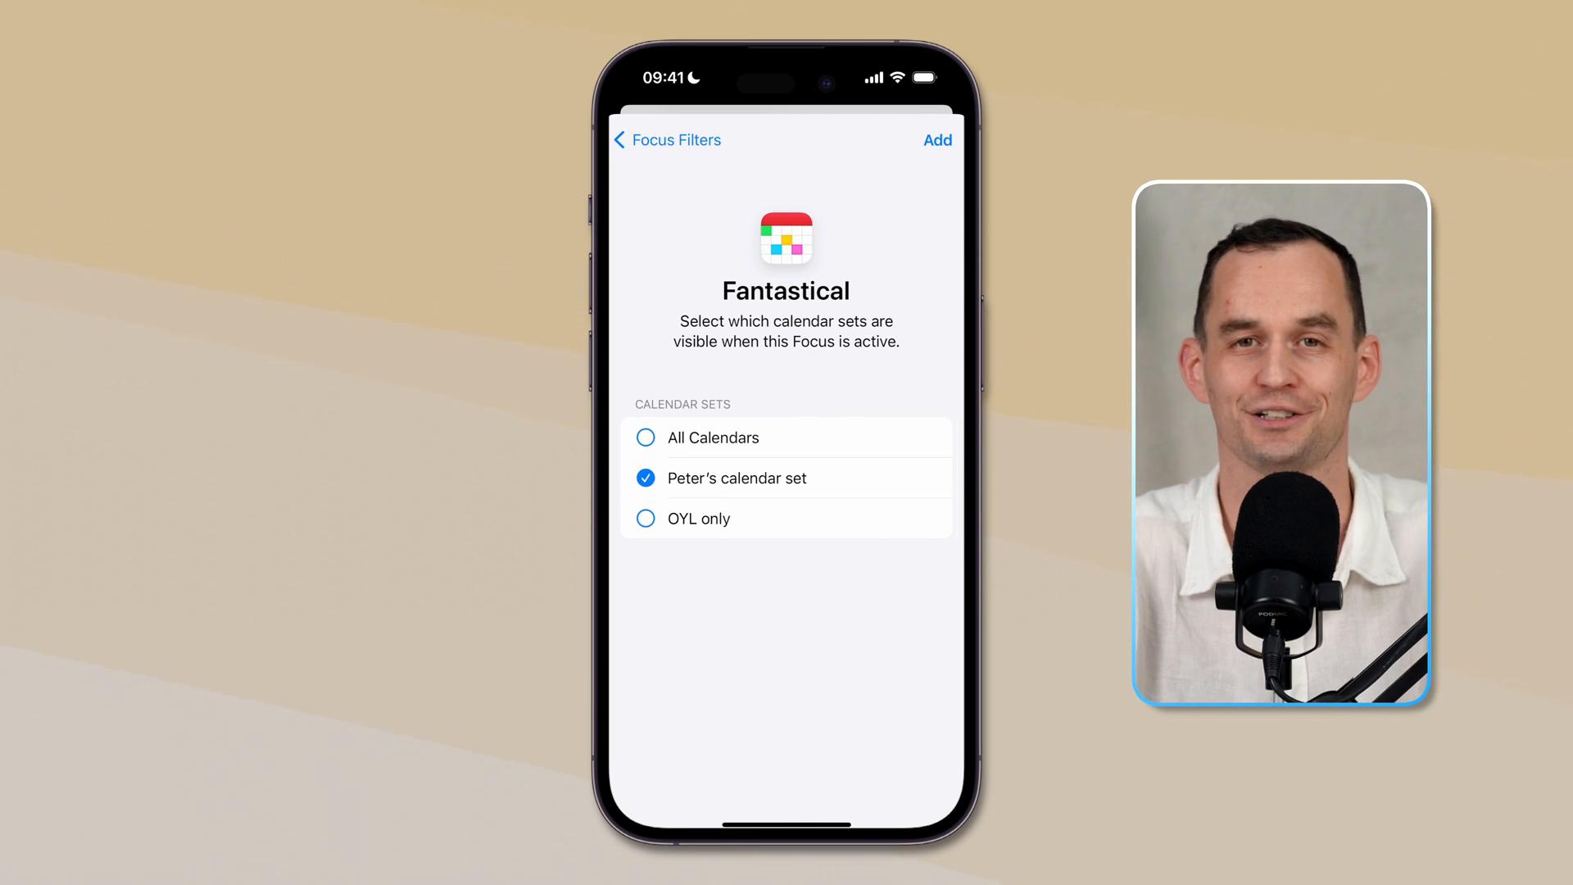
pyautogui.click(645, 478)
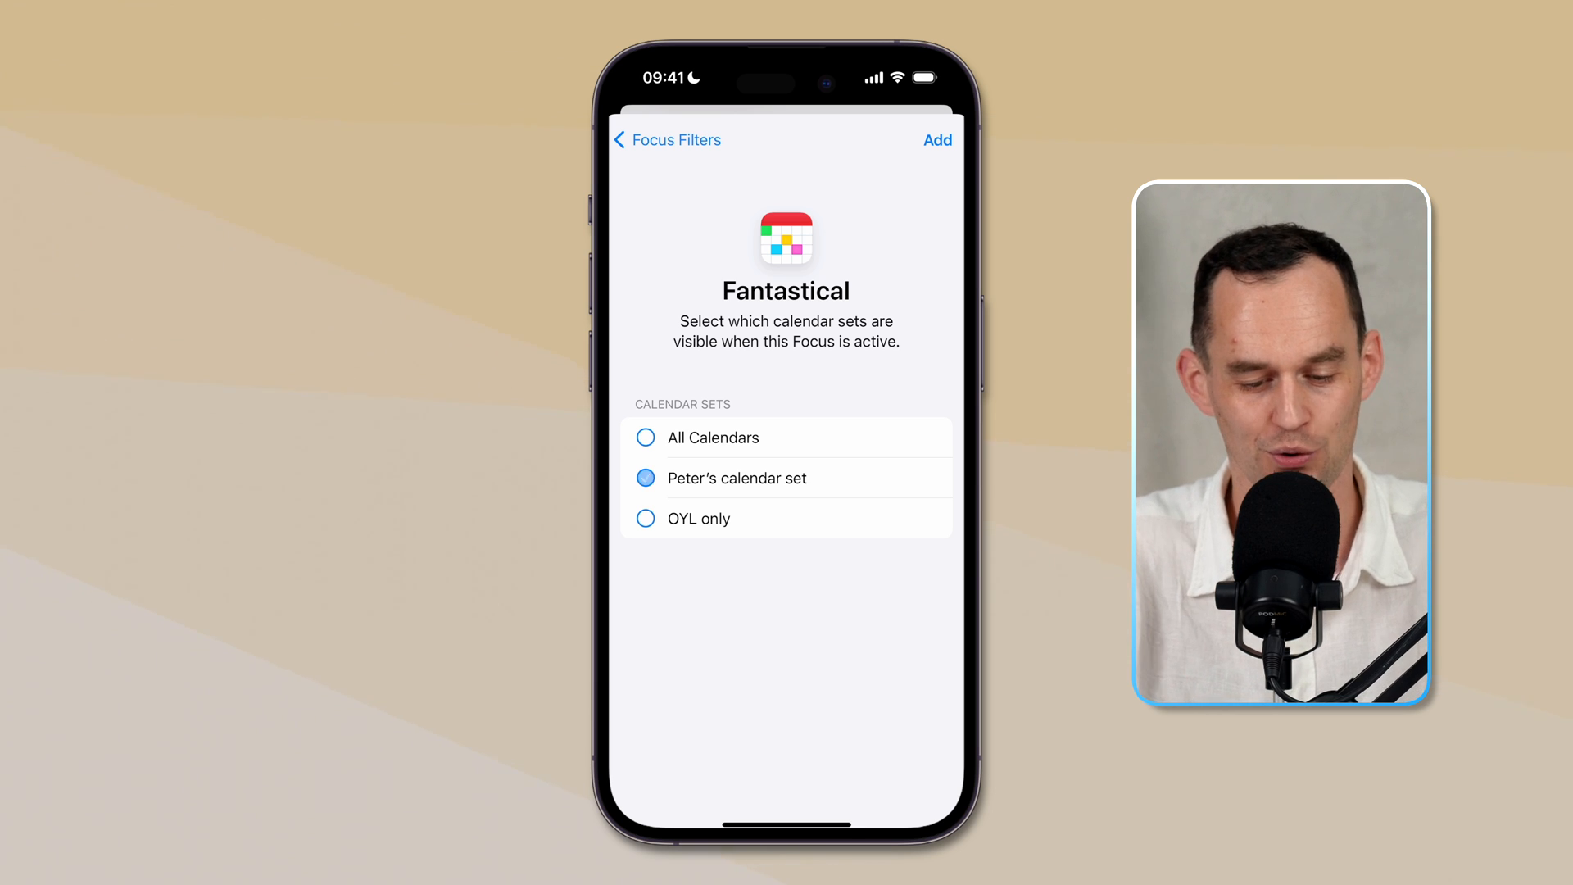
pyautogui.click(647, 478)
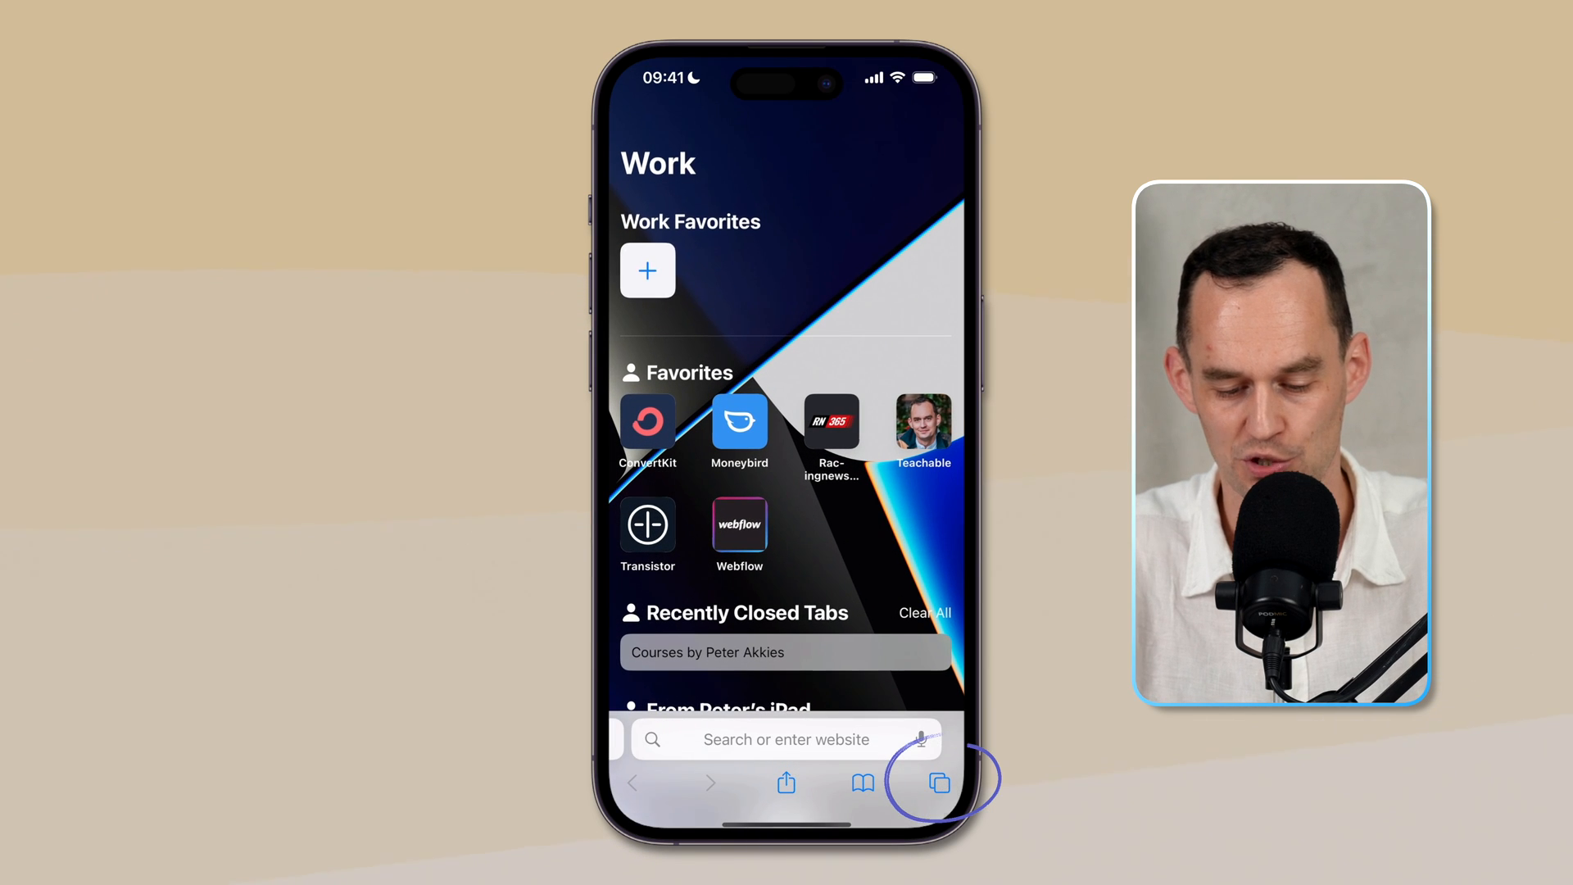
# - View the Work tab group's tabs in Safari, then close the tab overview
pyautogui.click(938, 782)
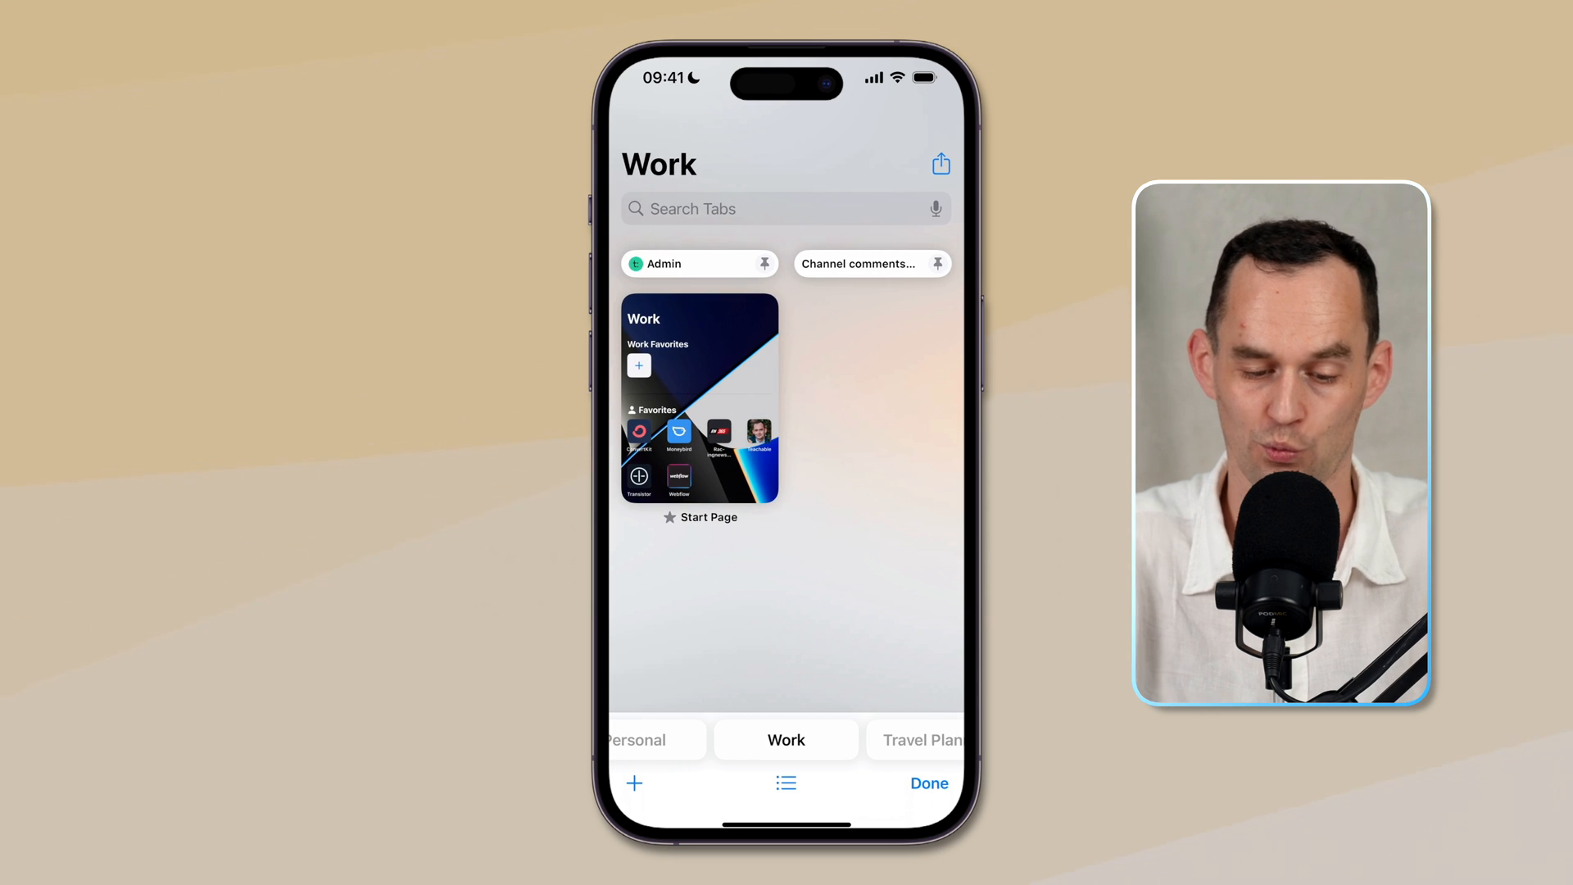
pyautogui.click(914, 739)
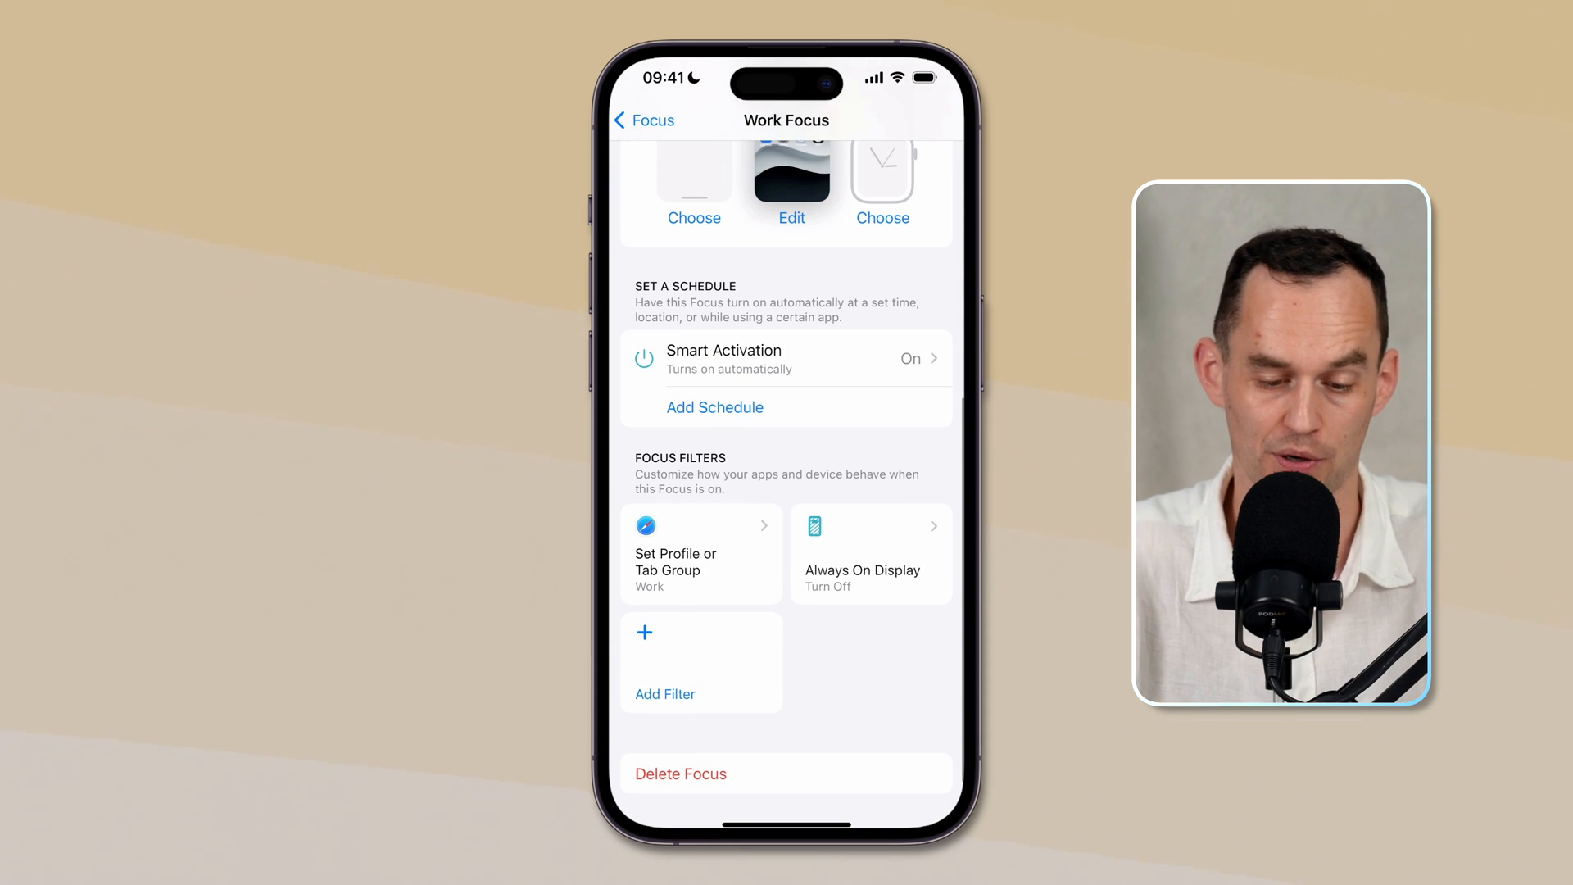
# - Create a Sleep Focus that allows calls from Allowed People Only
pyautogui.click(643, 120)
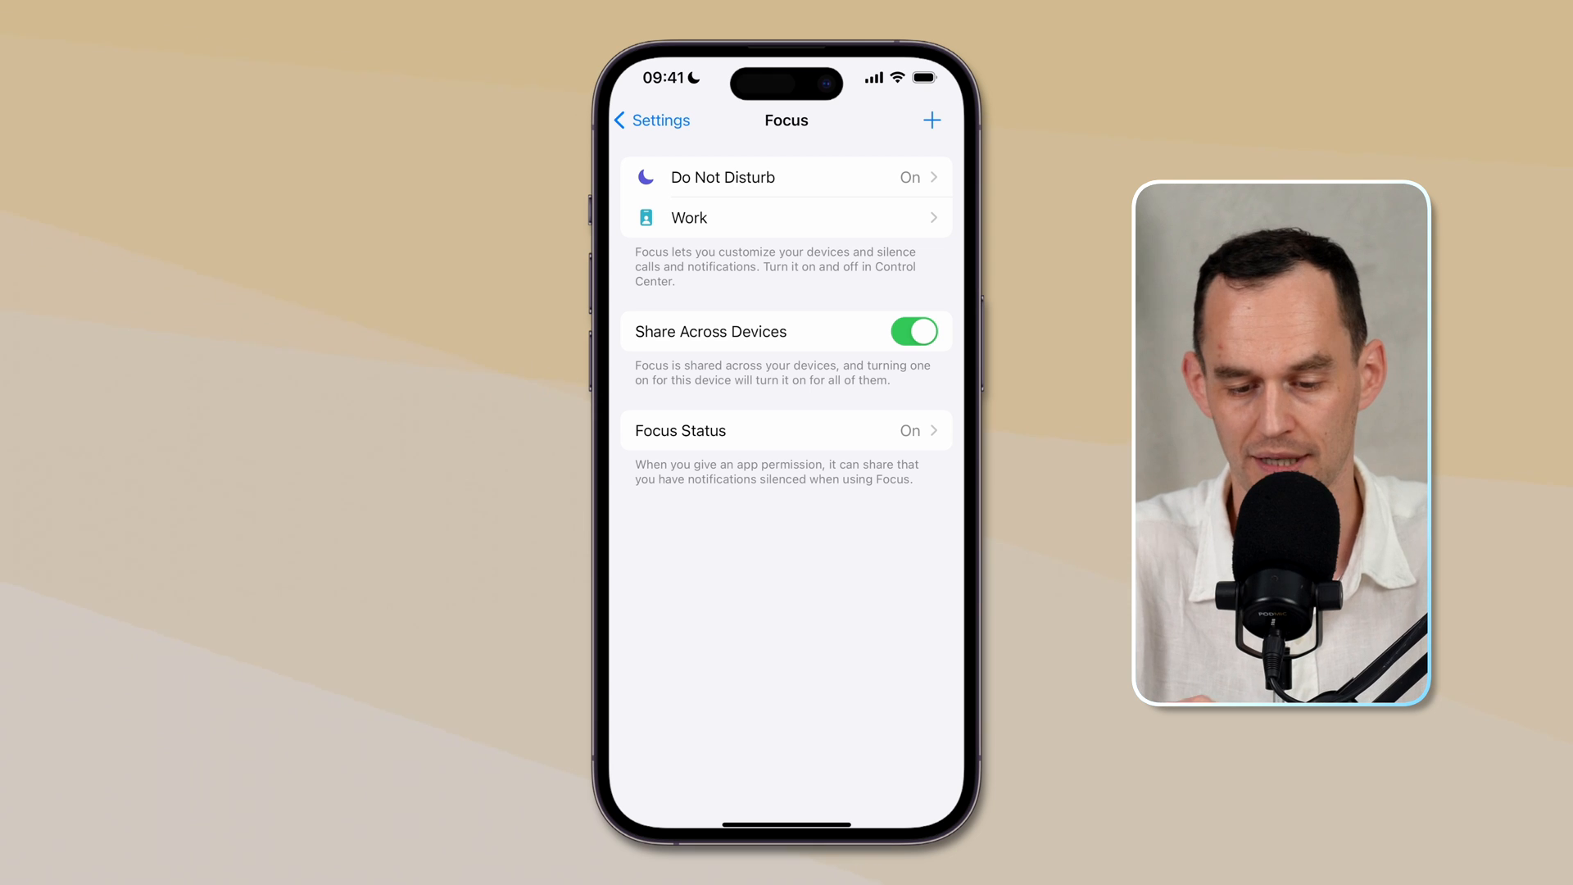
pyautogui.click(930, 120)
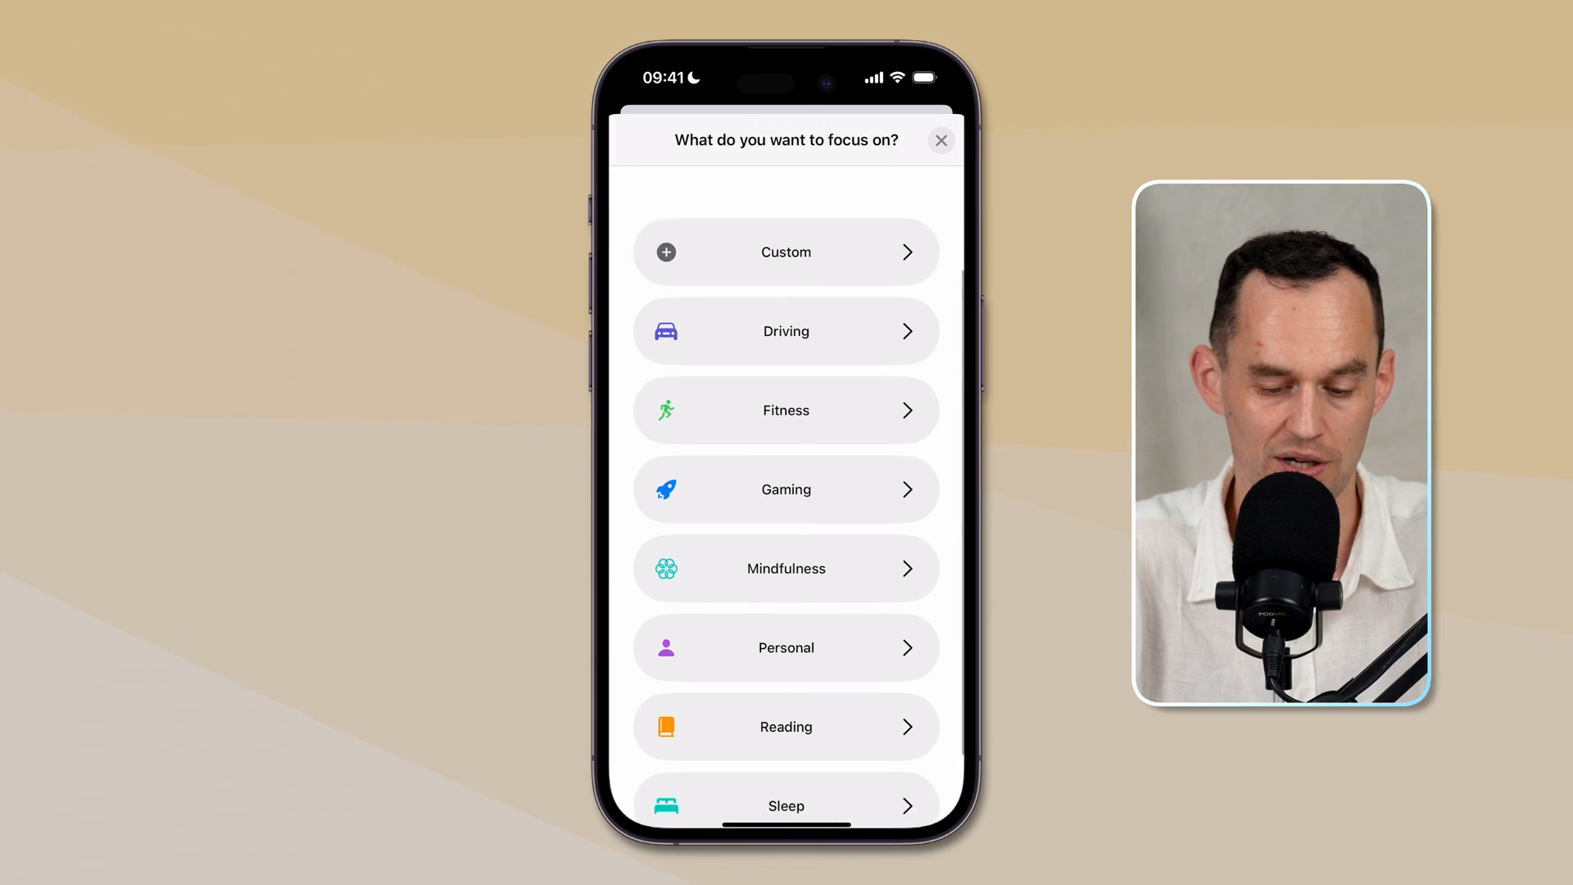
pyautogui.click(786, 803)
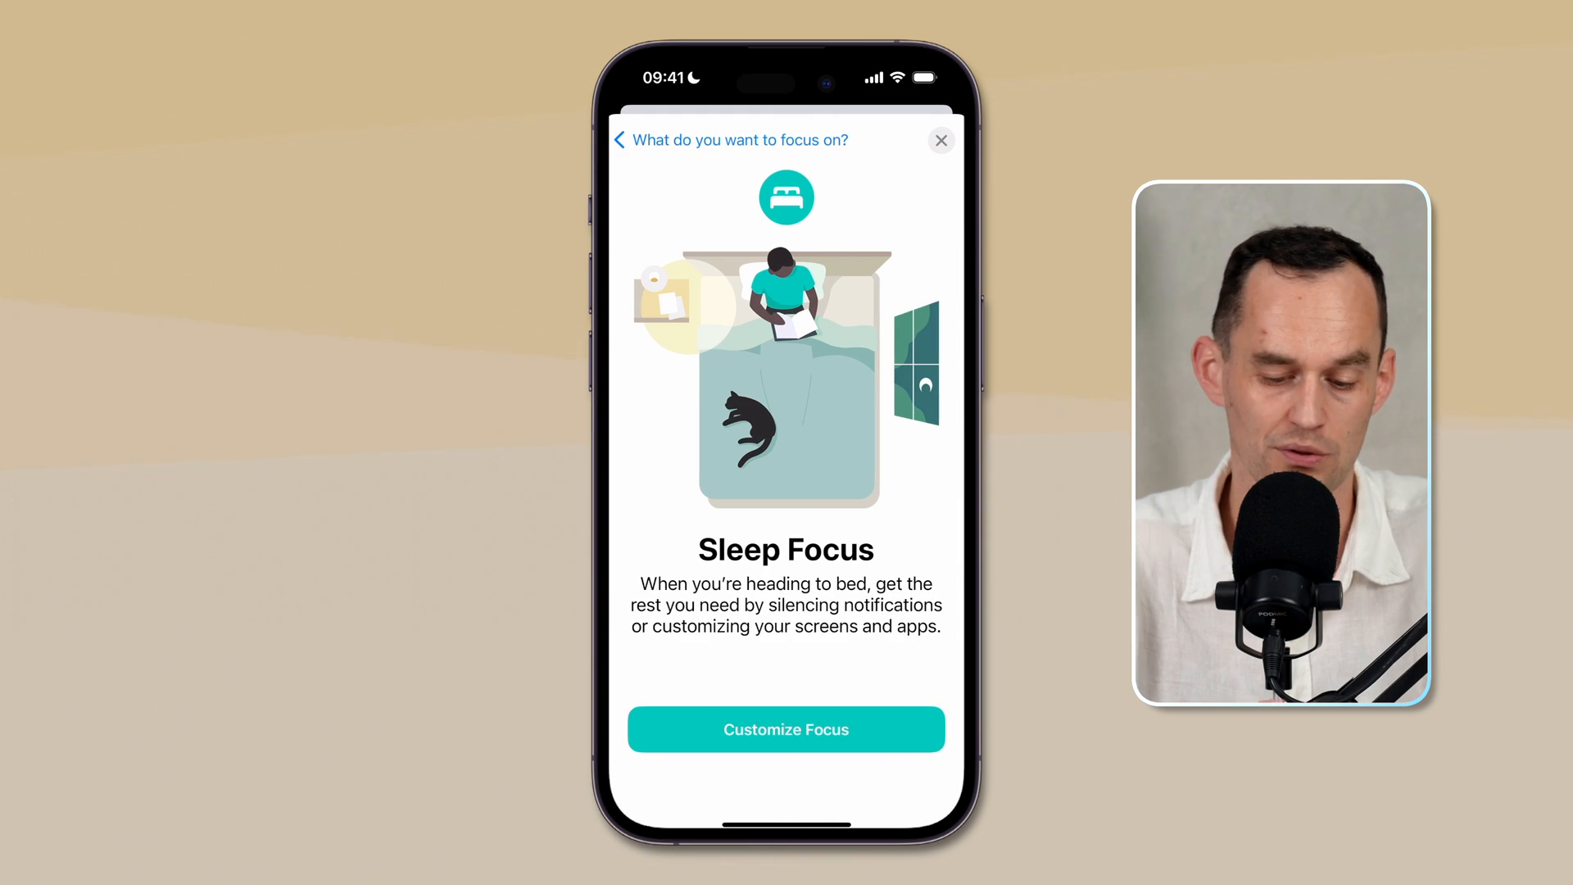
pyautogui.click(786, 729)
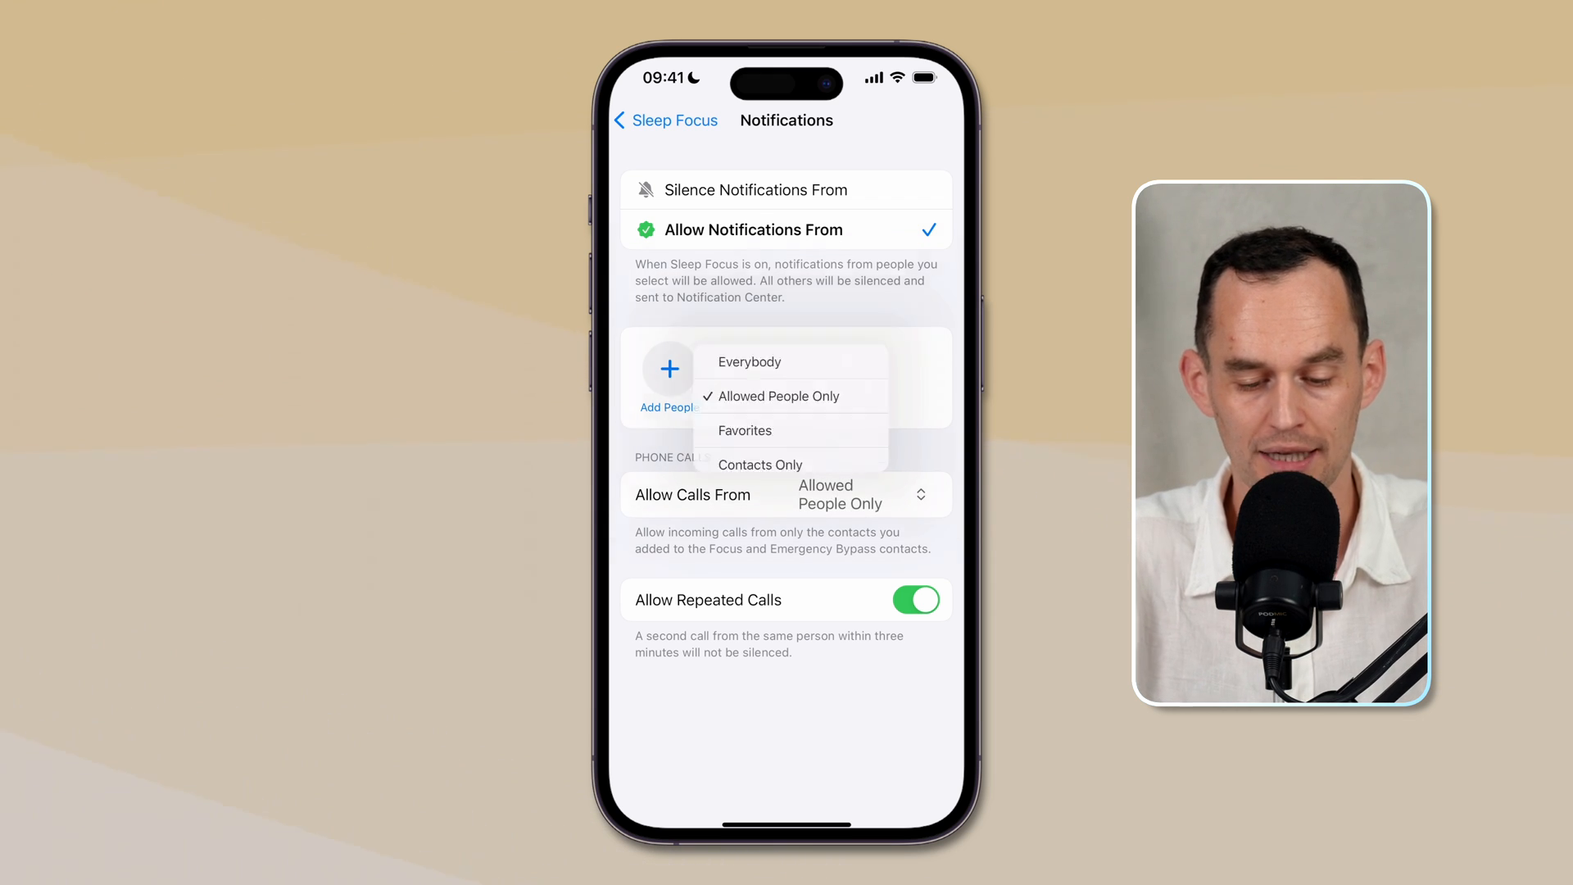
pyautogui.click(785, 395)
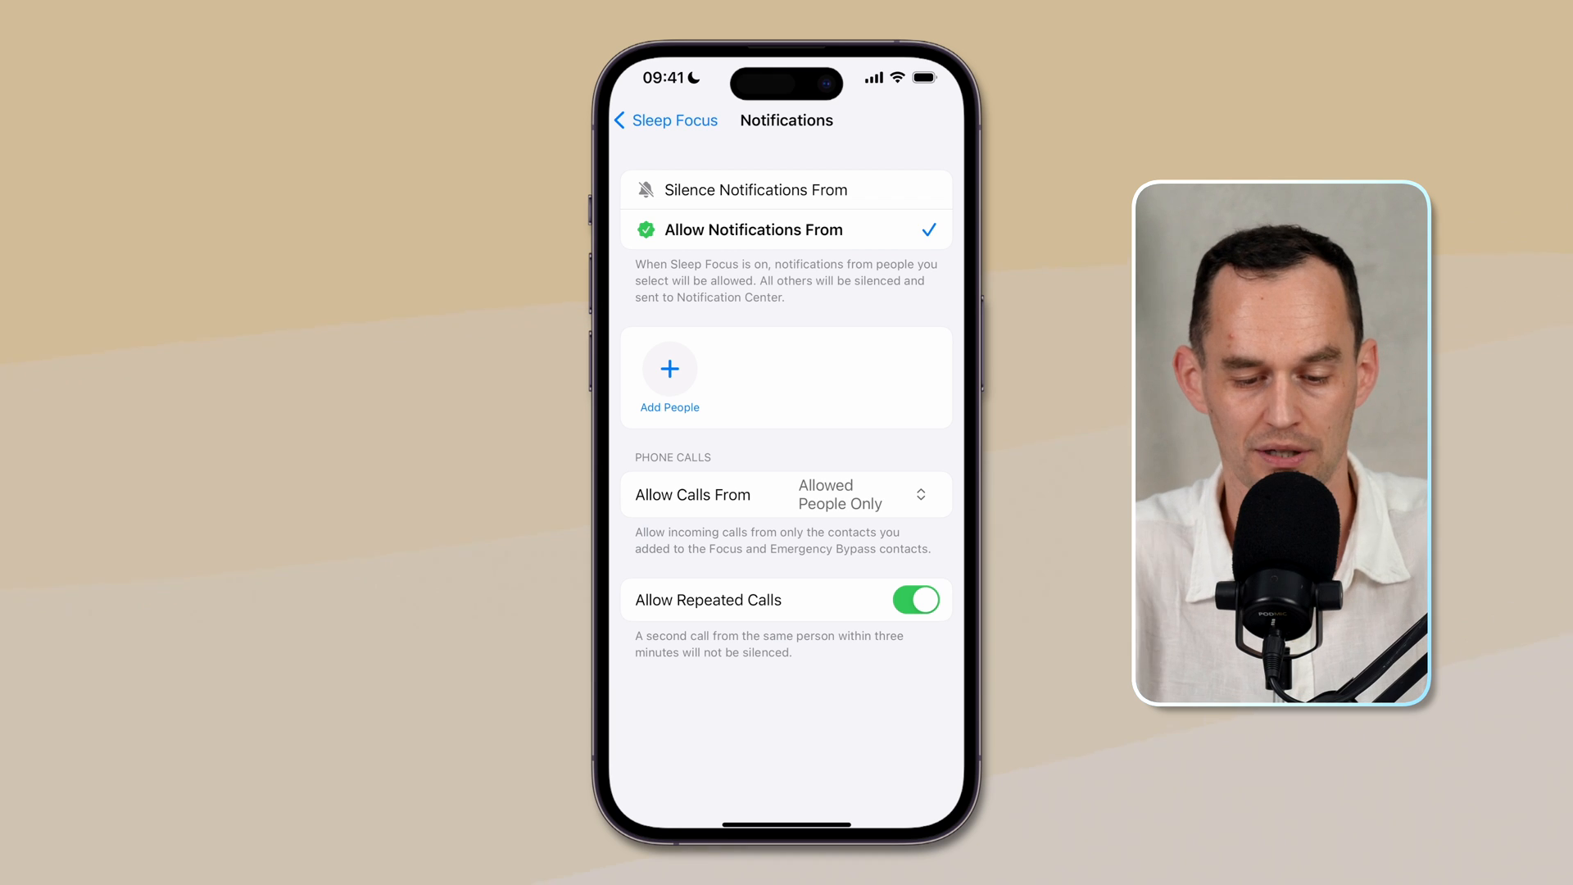
pyautogui.click(665, 119)
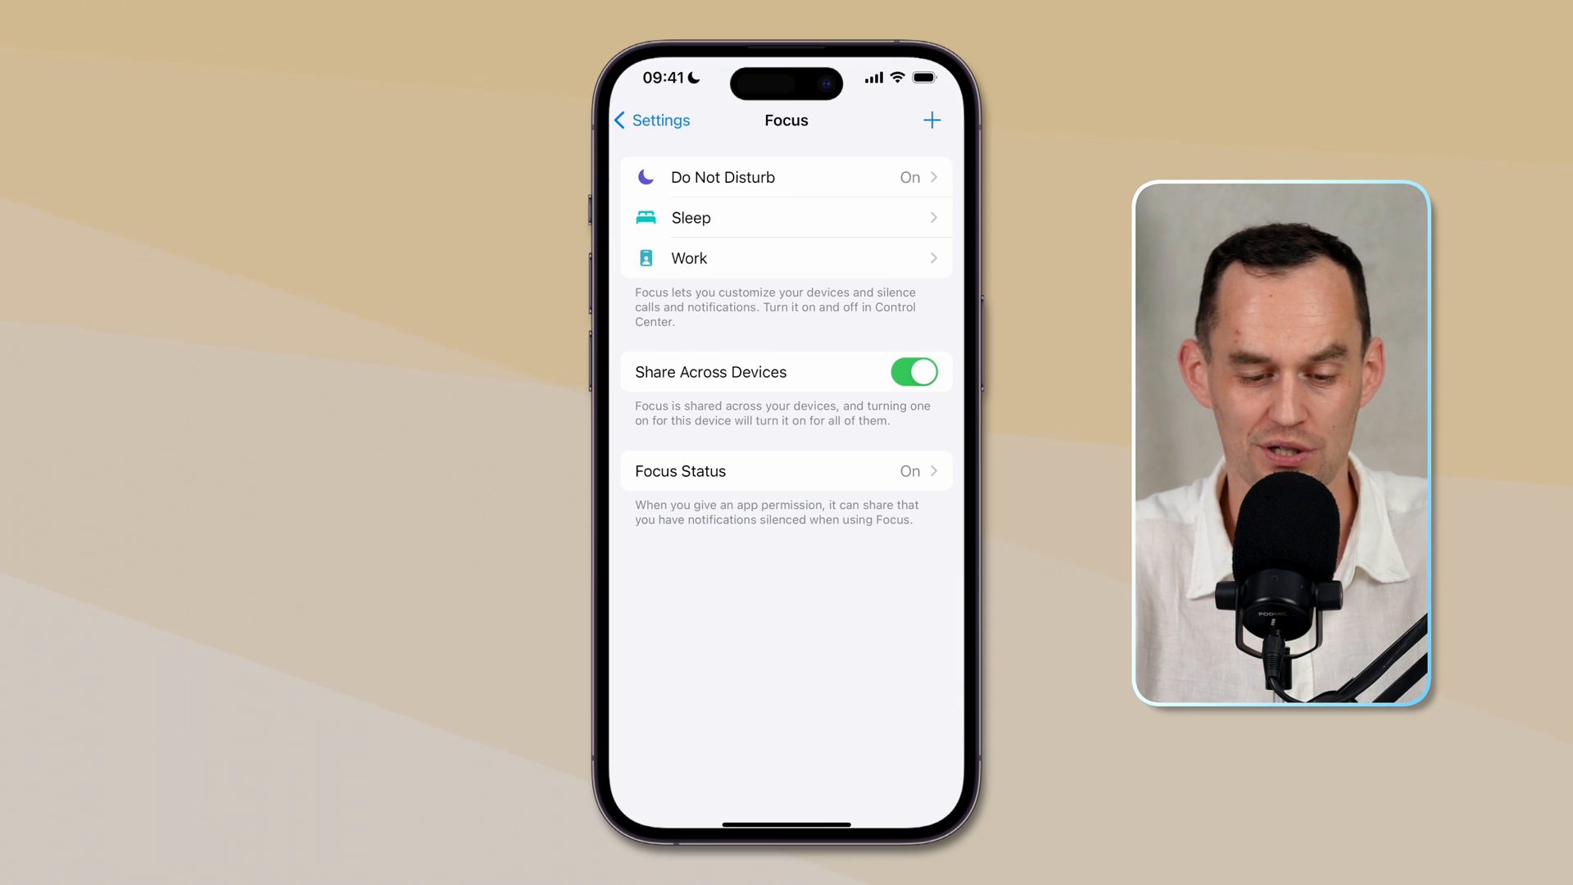
# - Create a Gaming Focus scheduled to turn on whenever the WoT Blitz app opens
pyautogui.click(930, 120)
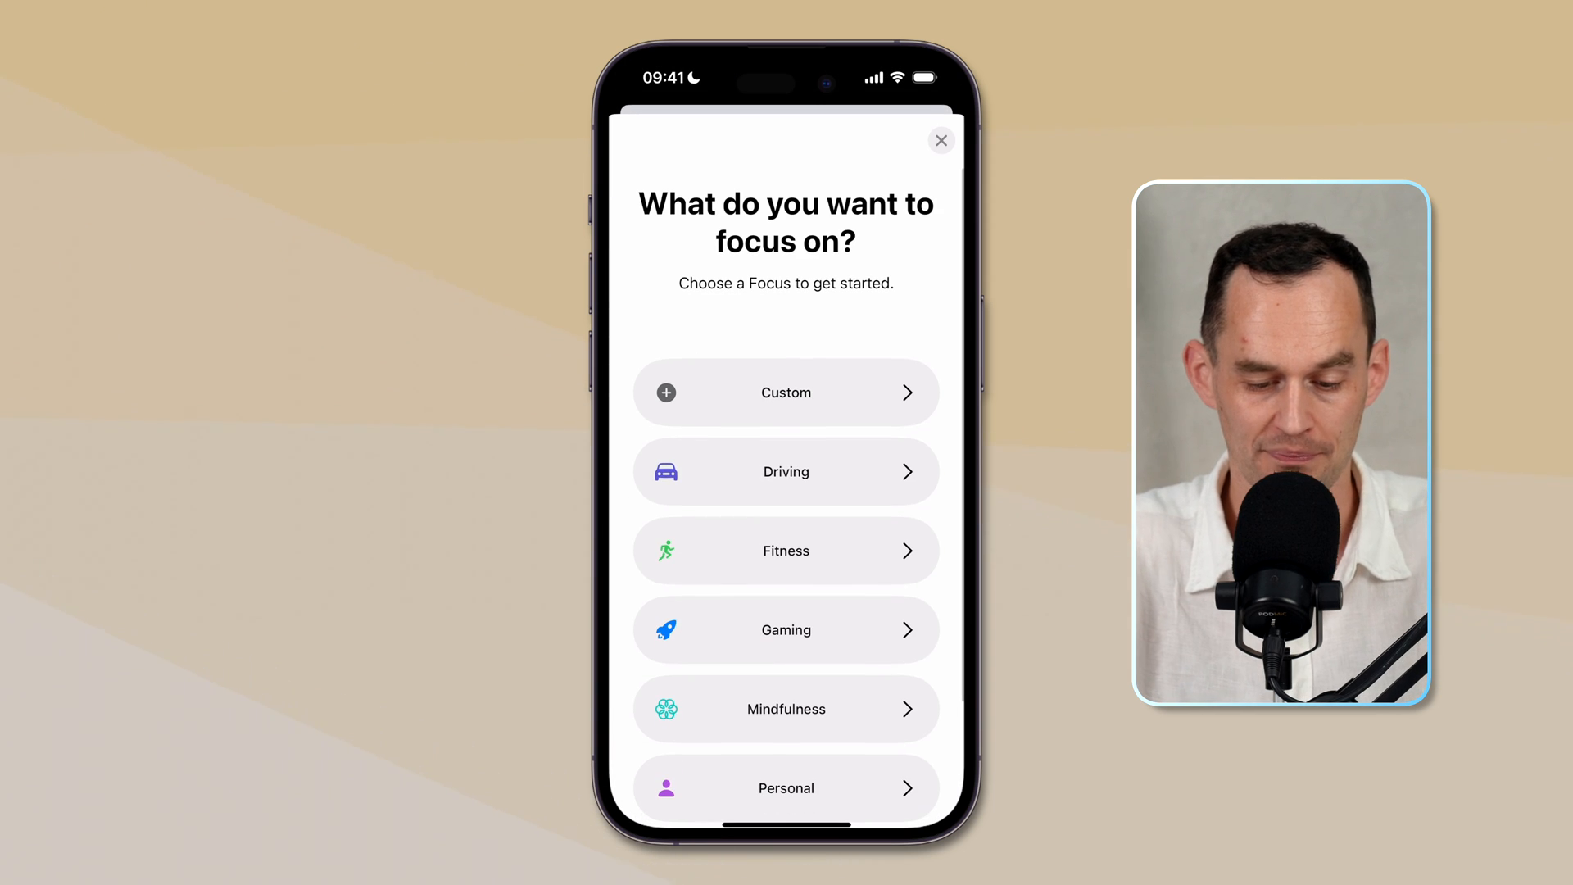
pyautogui.click(786, 629)
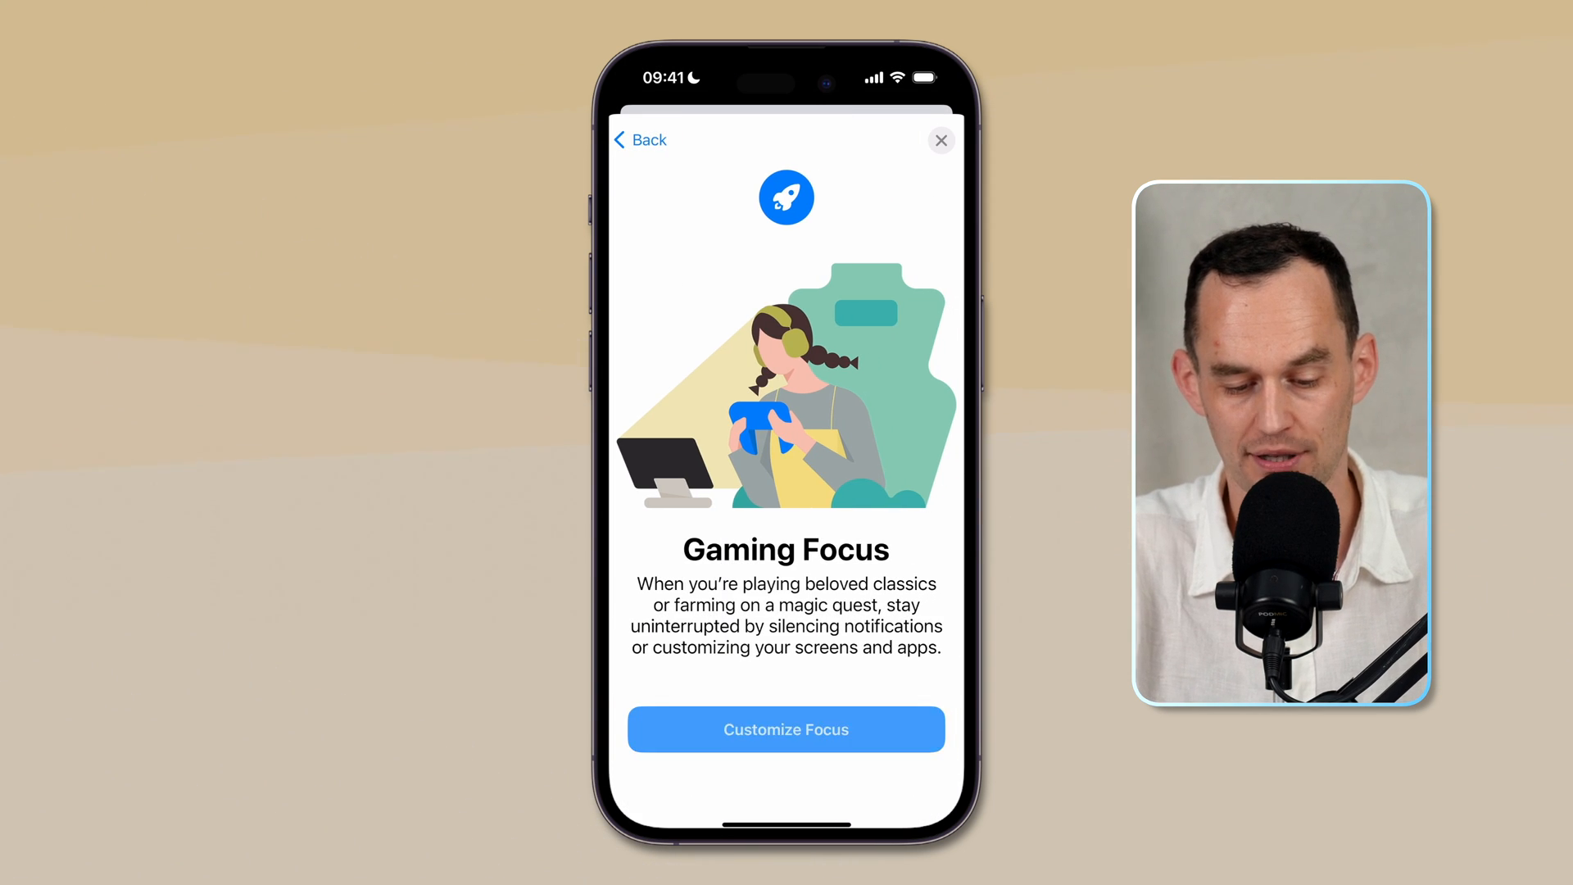
pyautogui.click(786, 729)
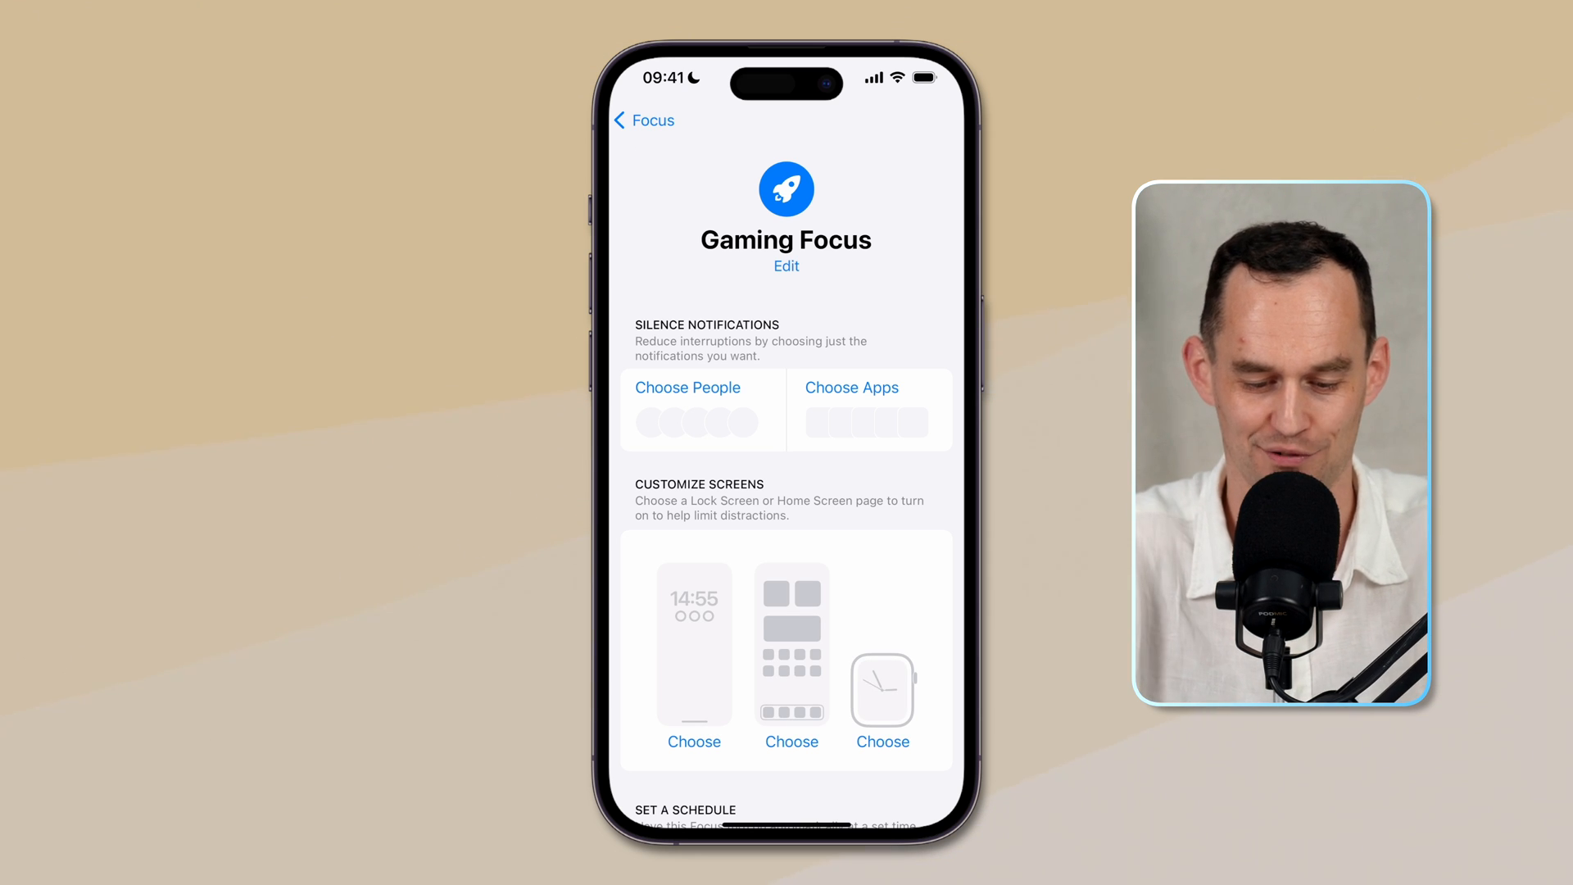
pyautogui.scroll(-3)
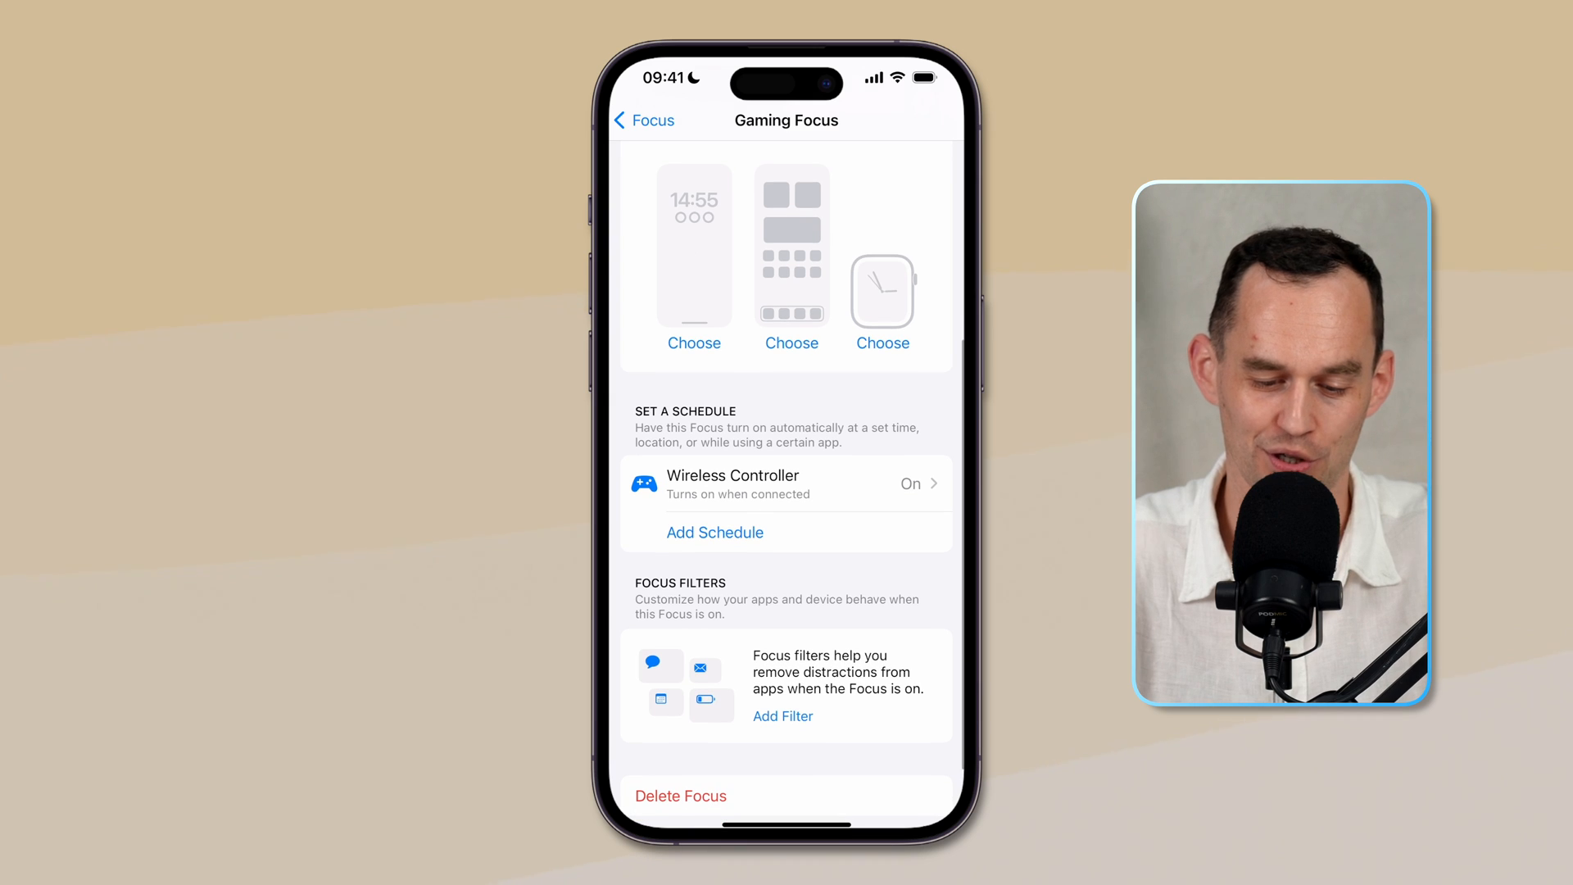
pyautogui.click(715, 532)
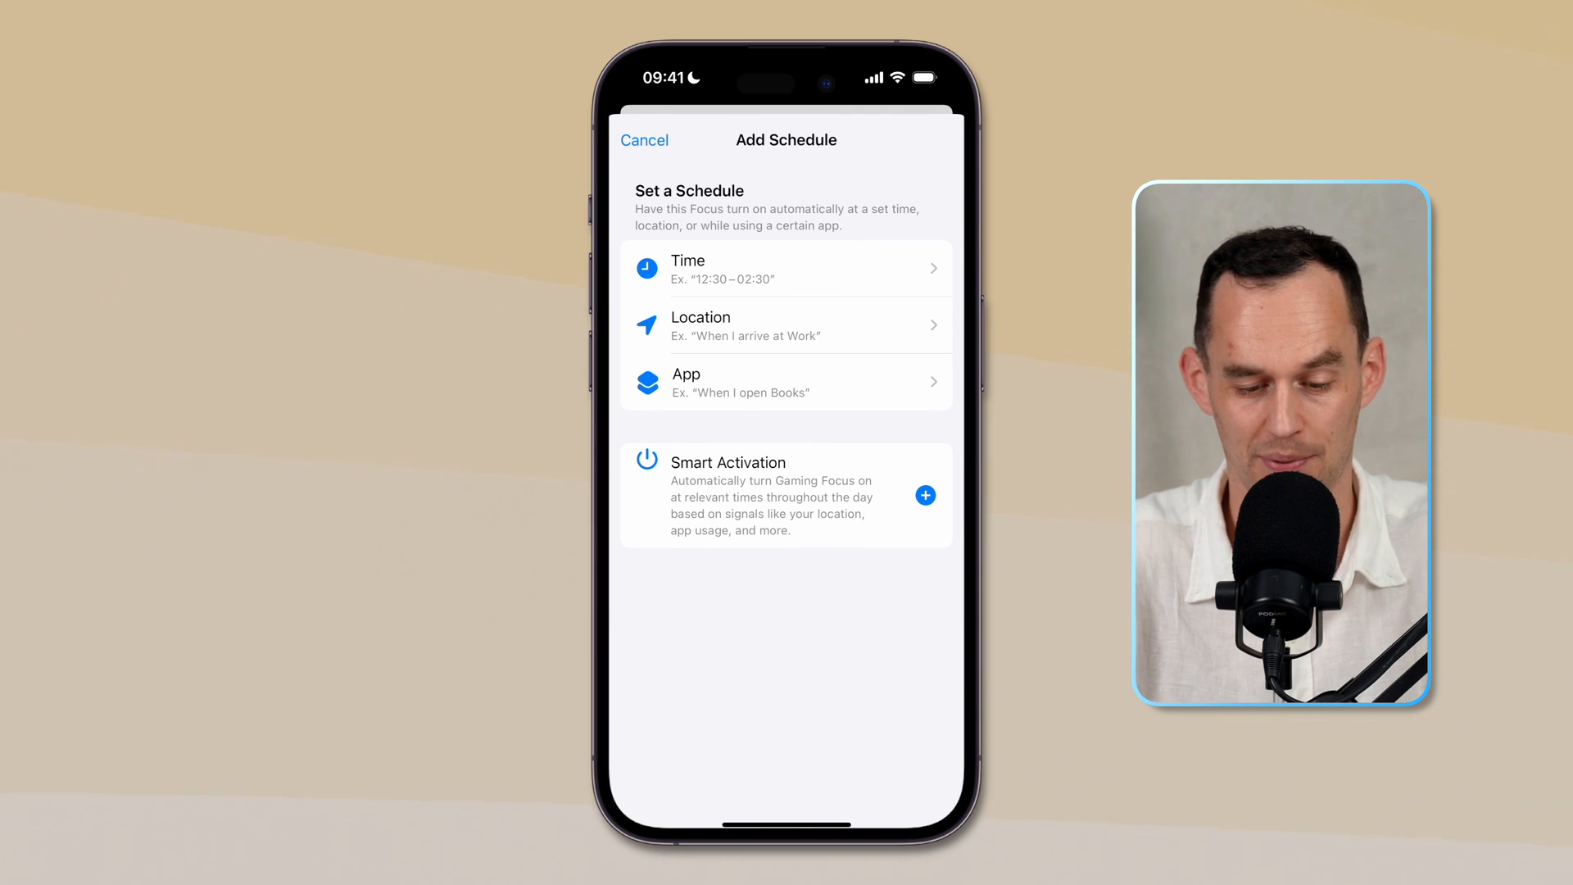
pyautogui.click(786, 383)
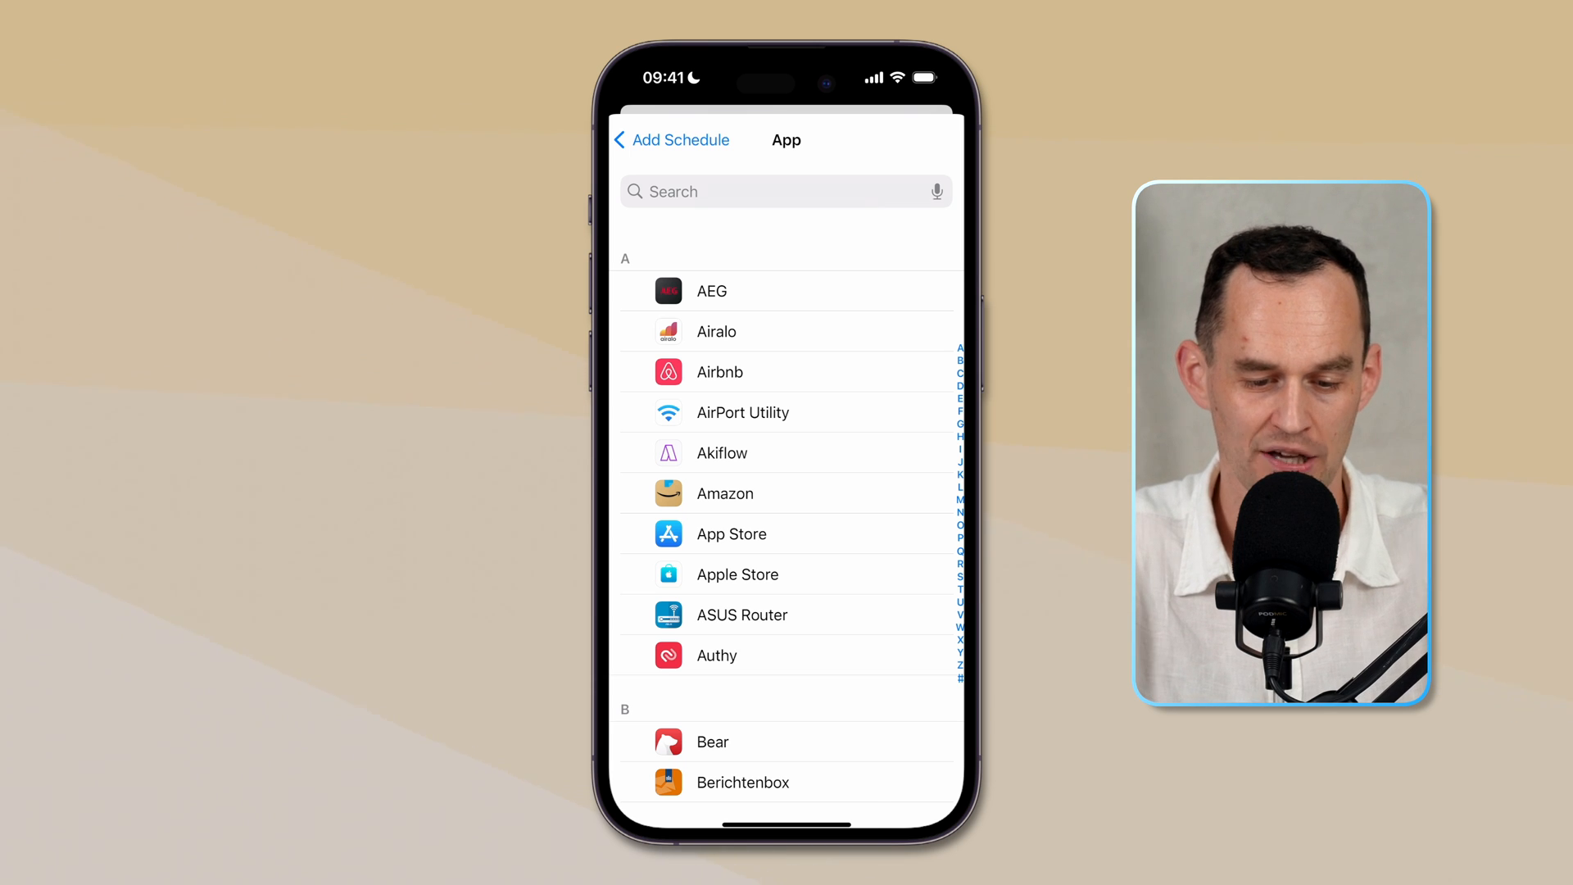
pyautogui.write('world')
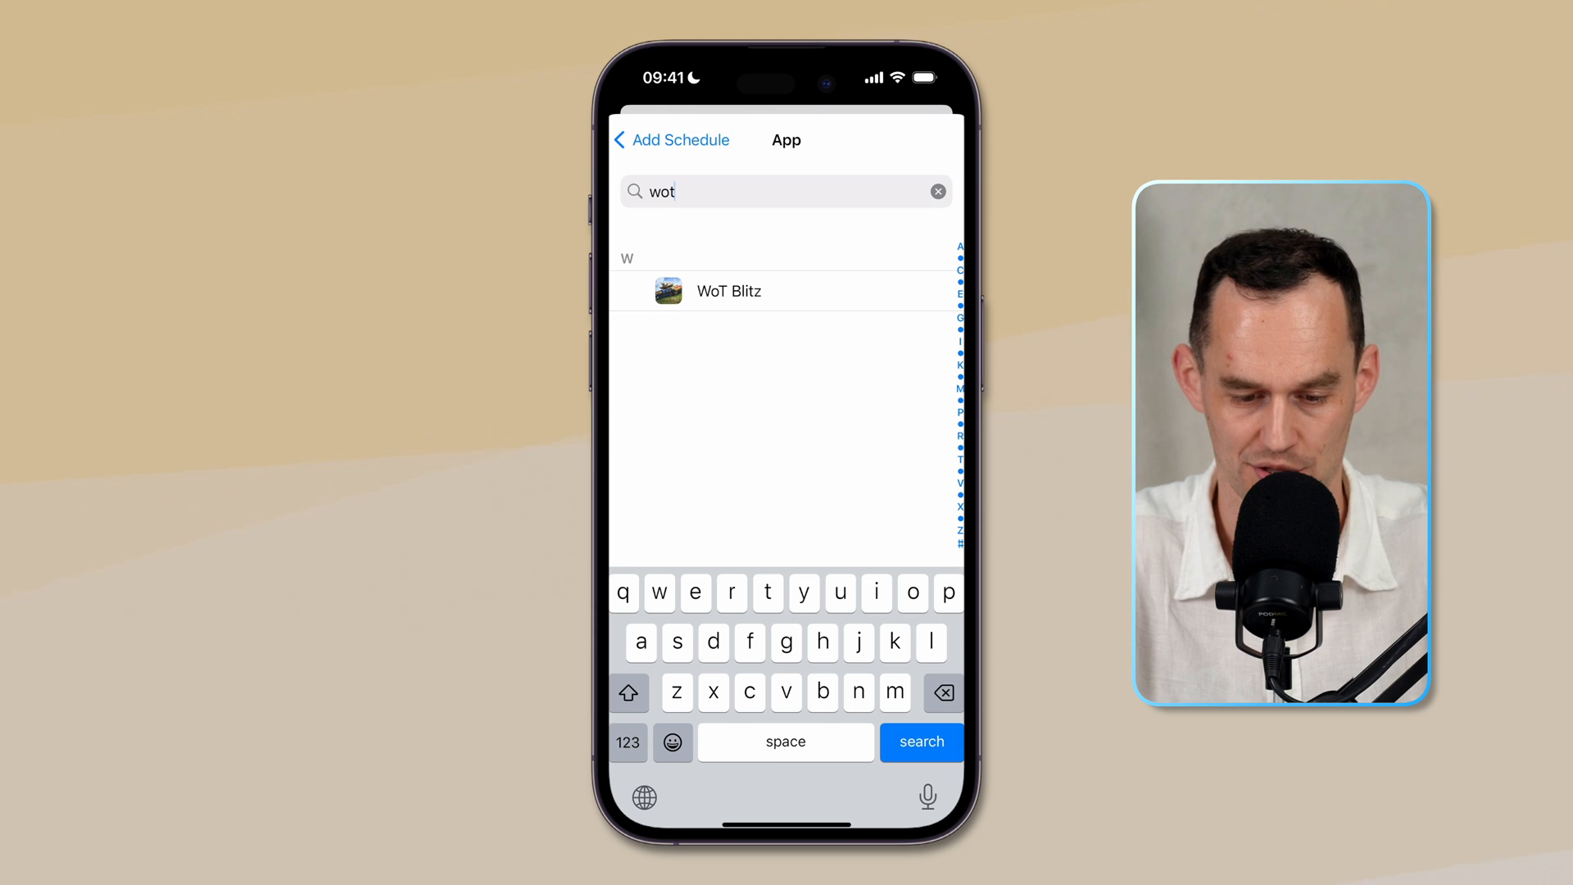
pyautogui.click(728, 291)
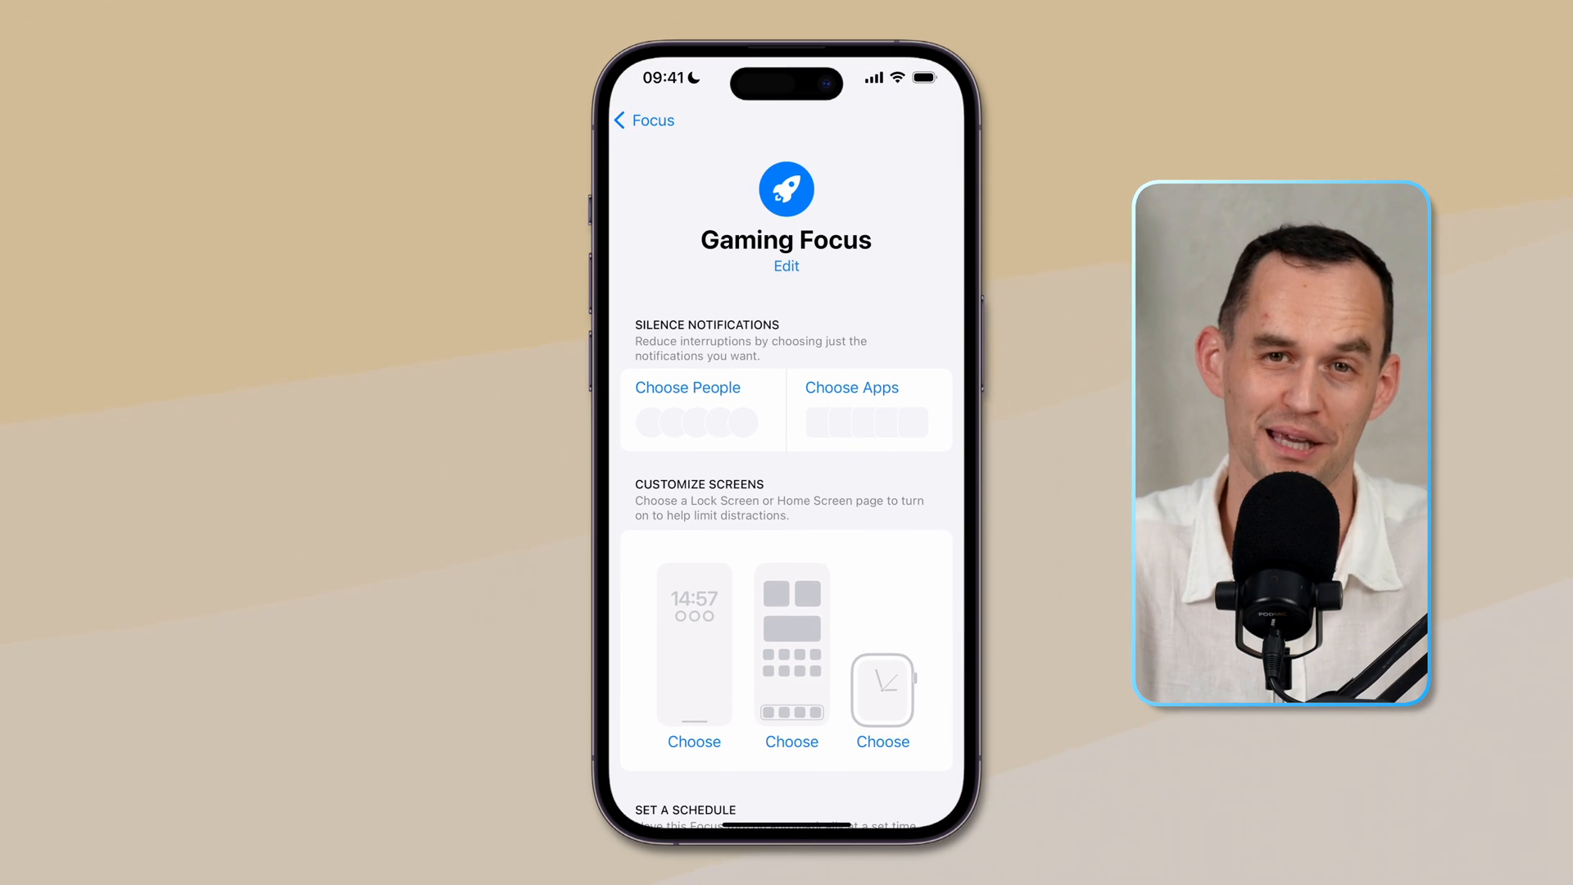
pyautogui.click(644, 120)
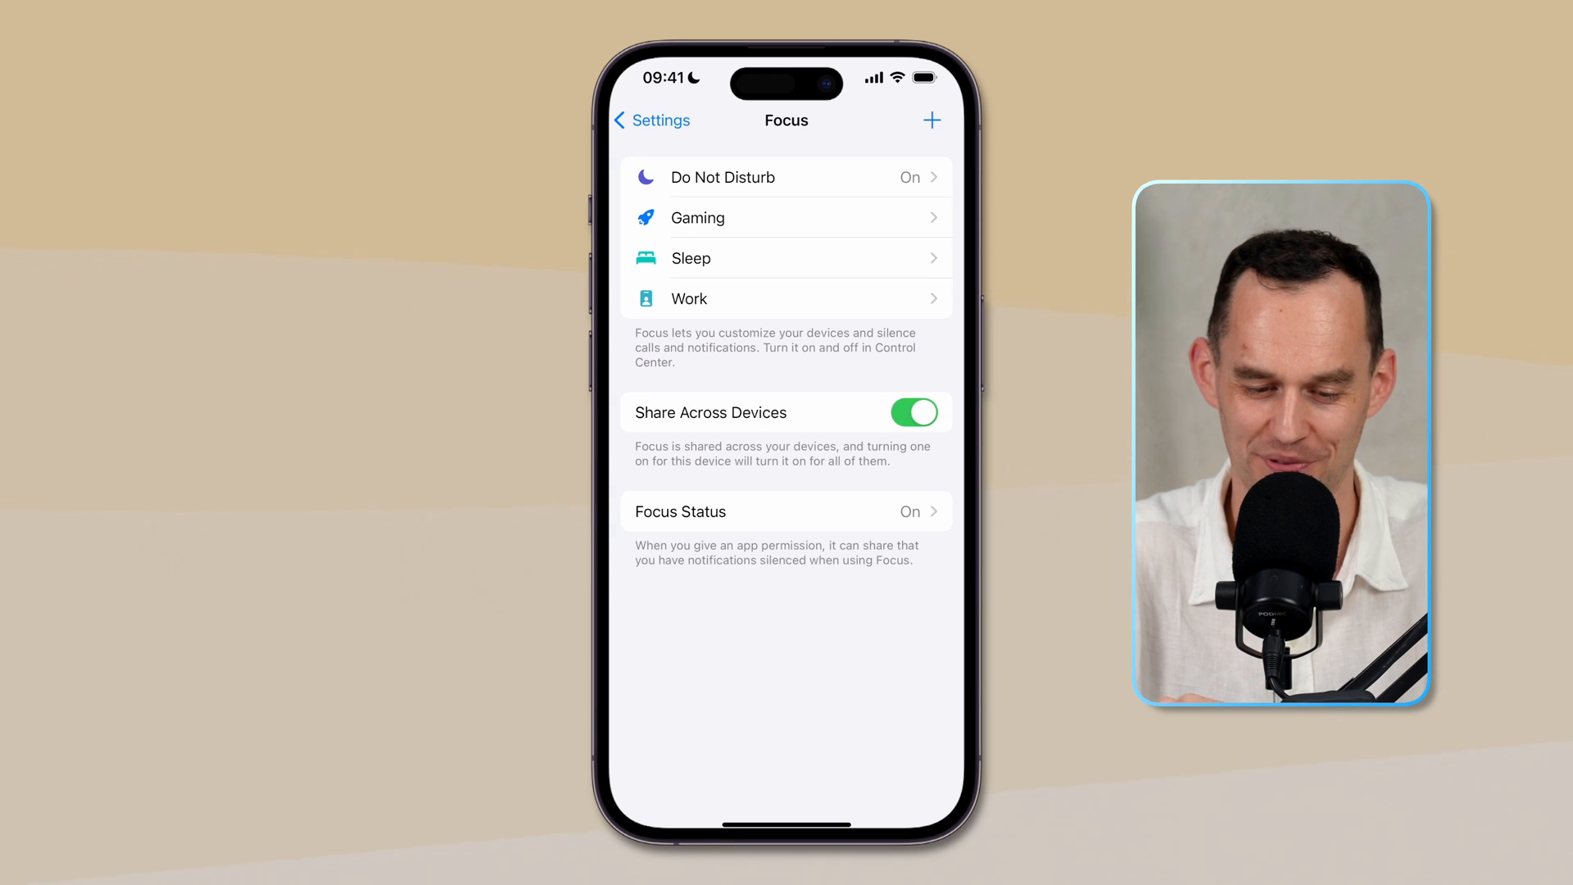
# - Create a Fitness Focus allowing Hevy notifications, with its workout schedule on
pyautogui.click(930, 120)
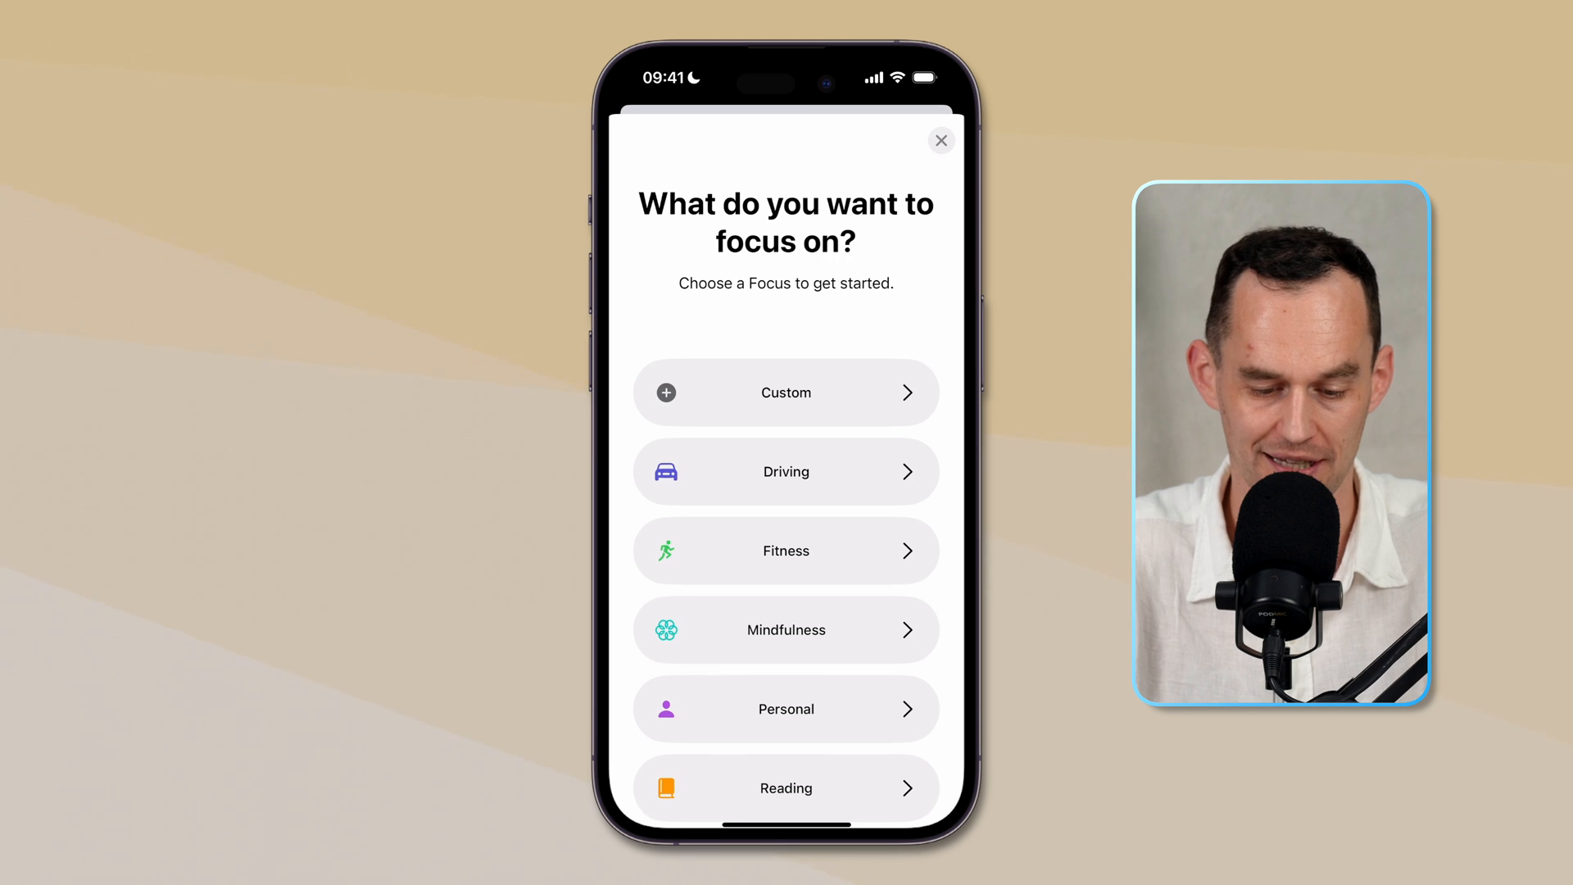
pyautogui.click(786, 550)
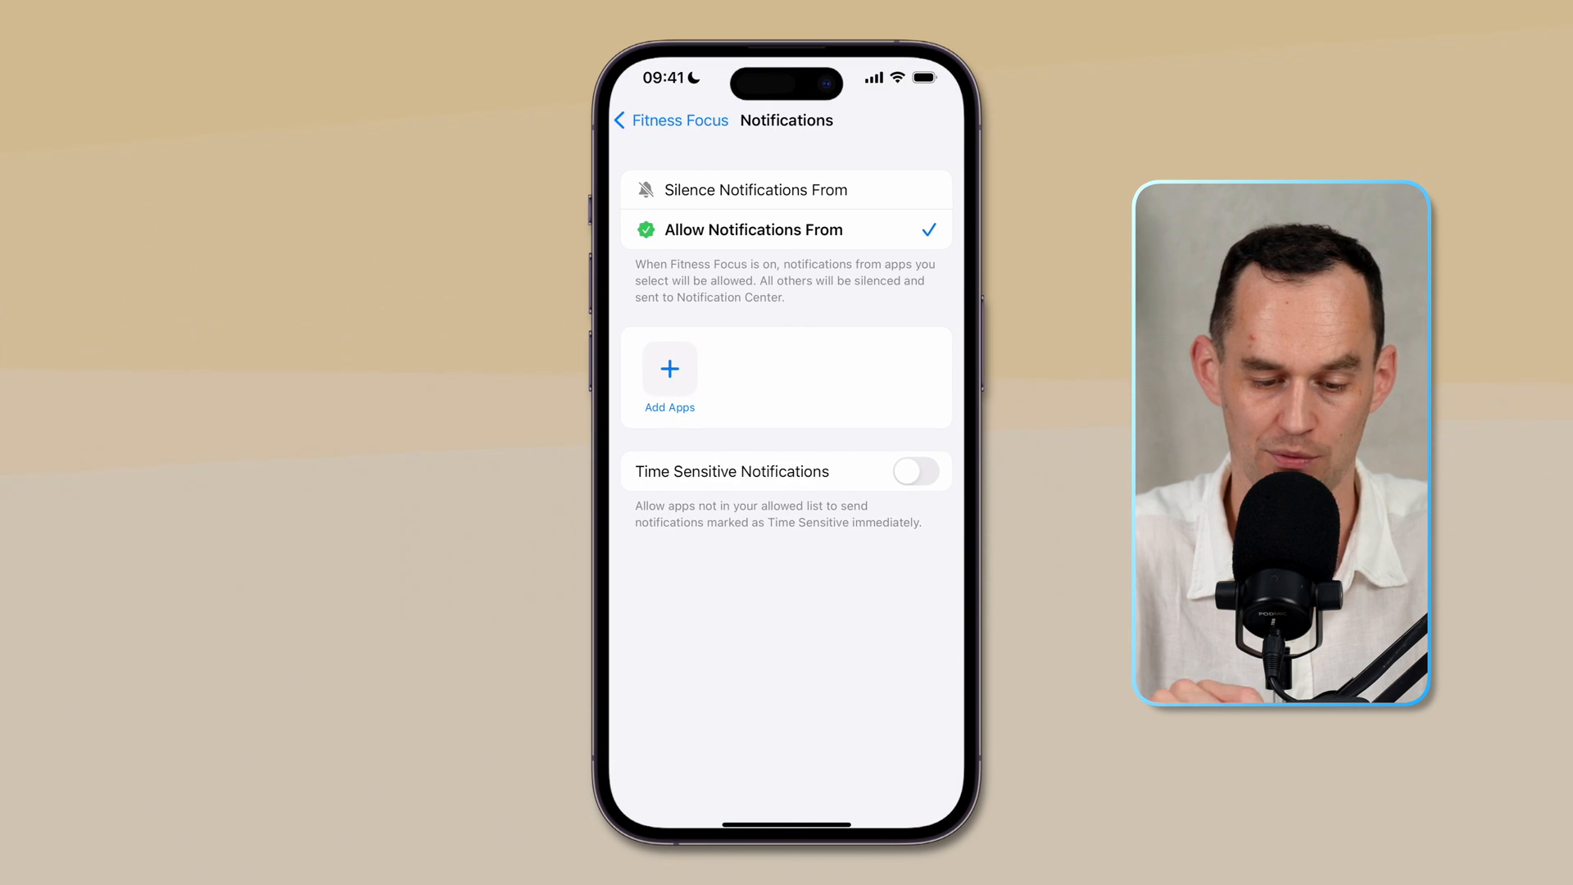
pyautogui.click(668, 377)
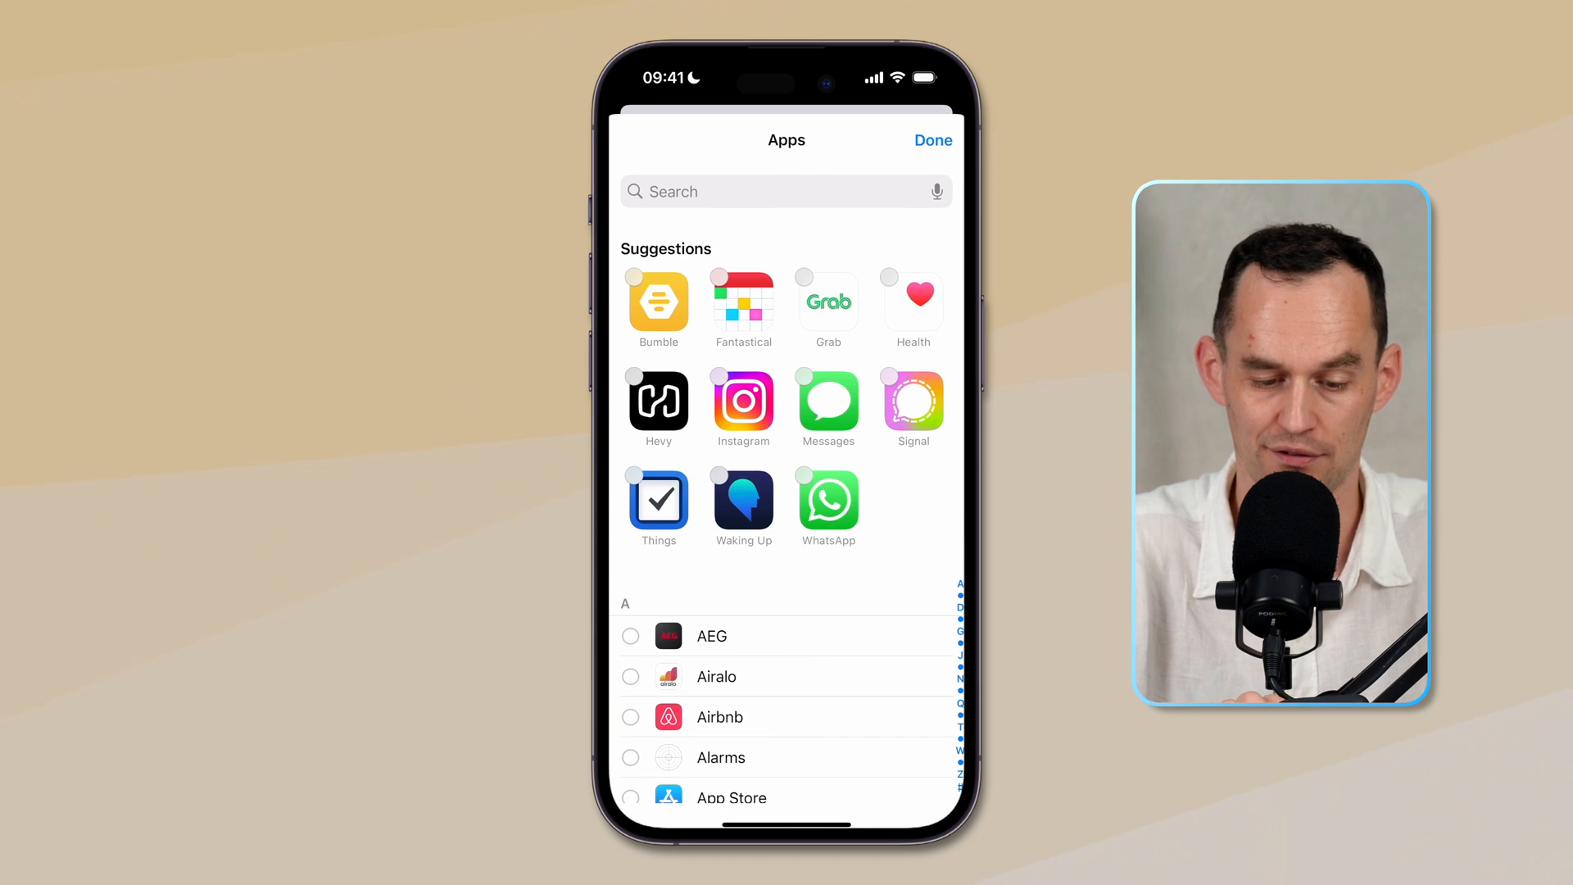
pyautogui.click(632, 375)
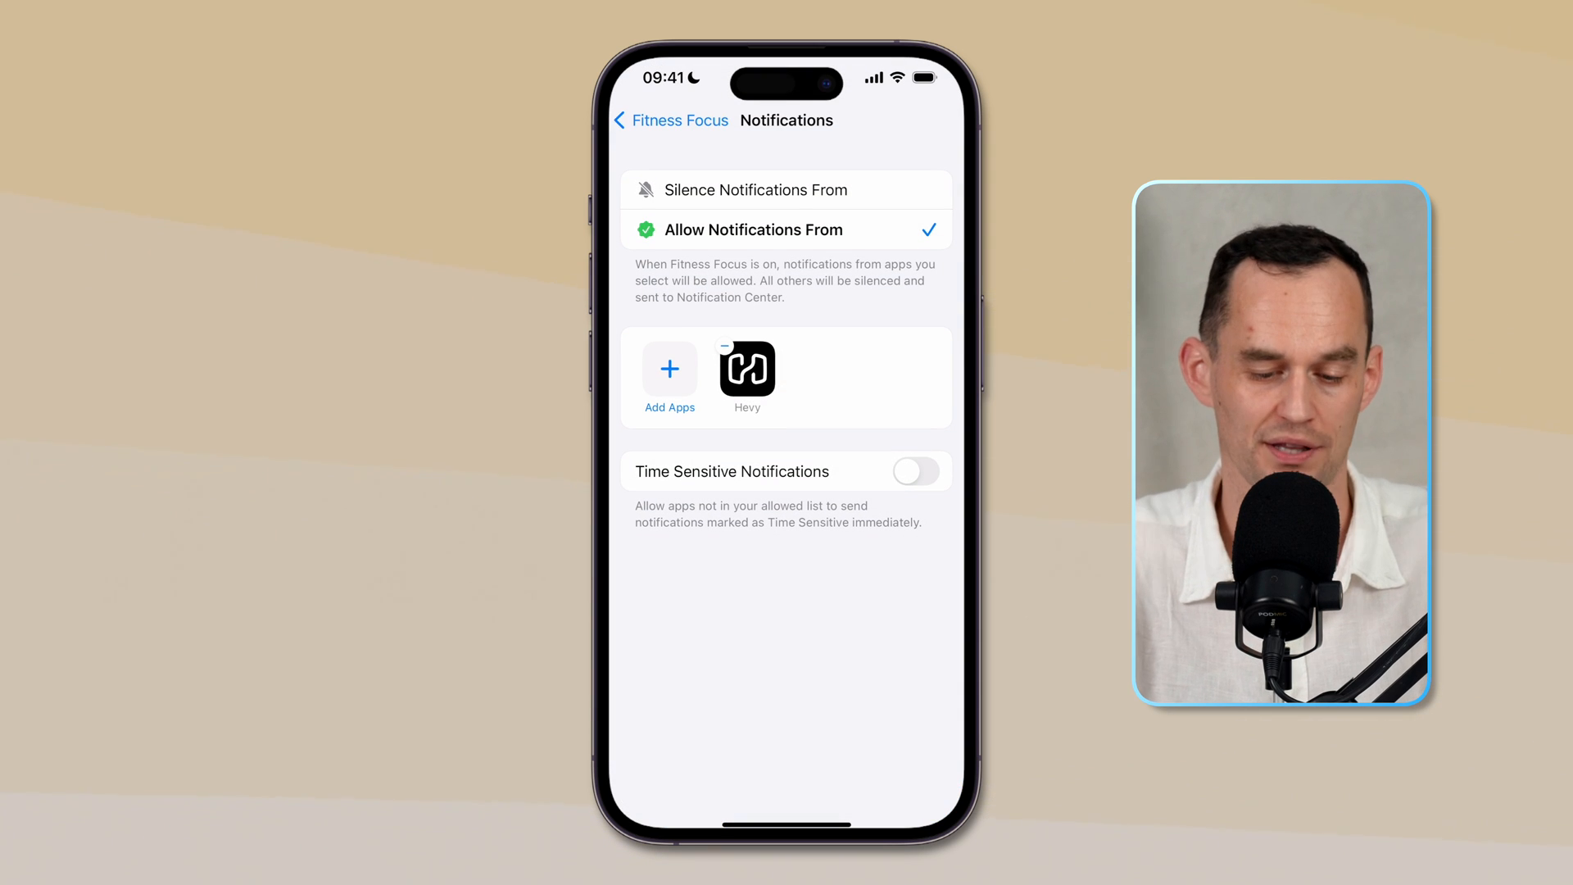
pyautogui.click(911, 472)
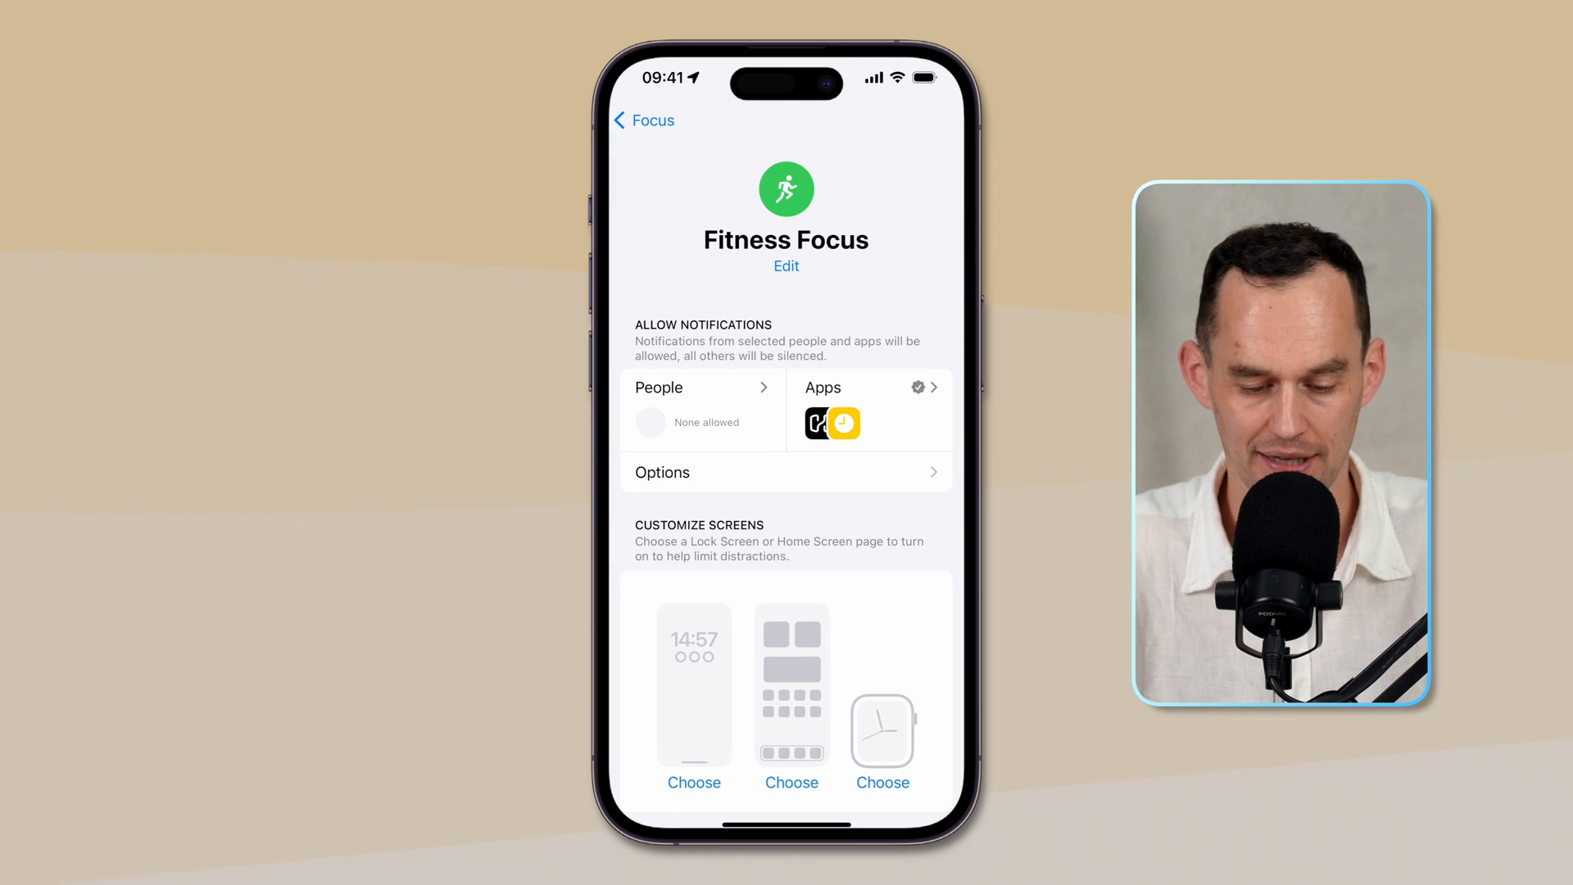
pyautogui.scroll(-3)
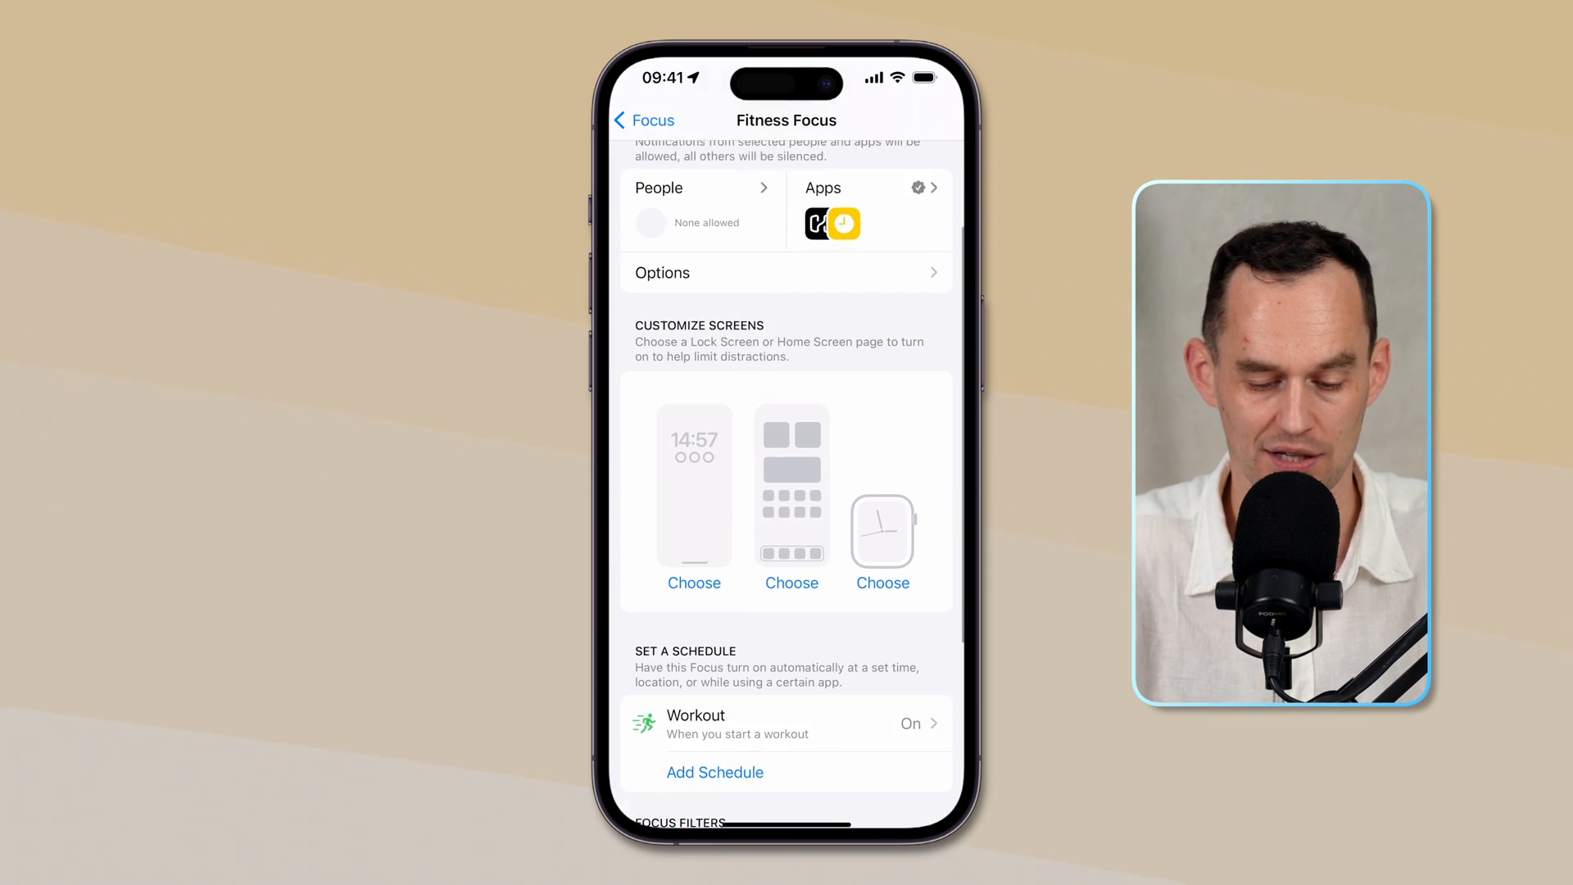
pyautogui.click(645, 120)
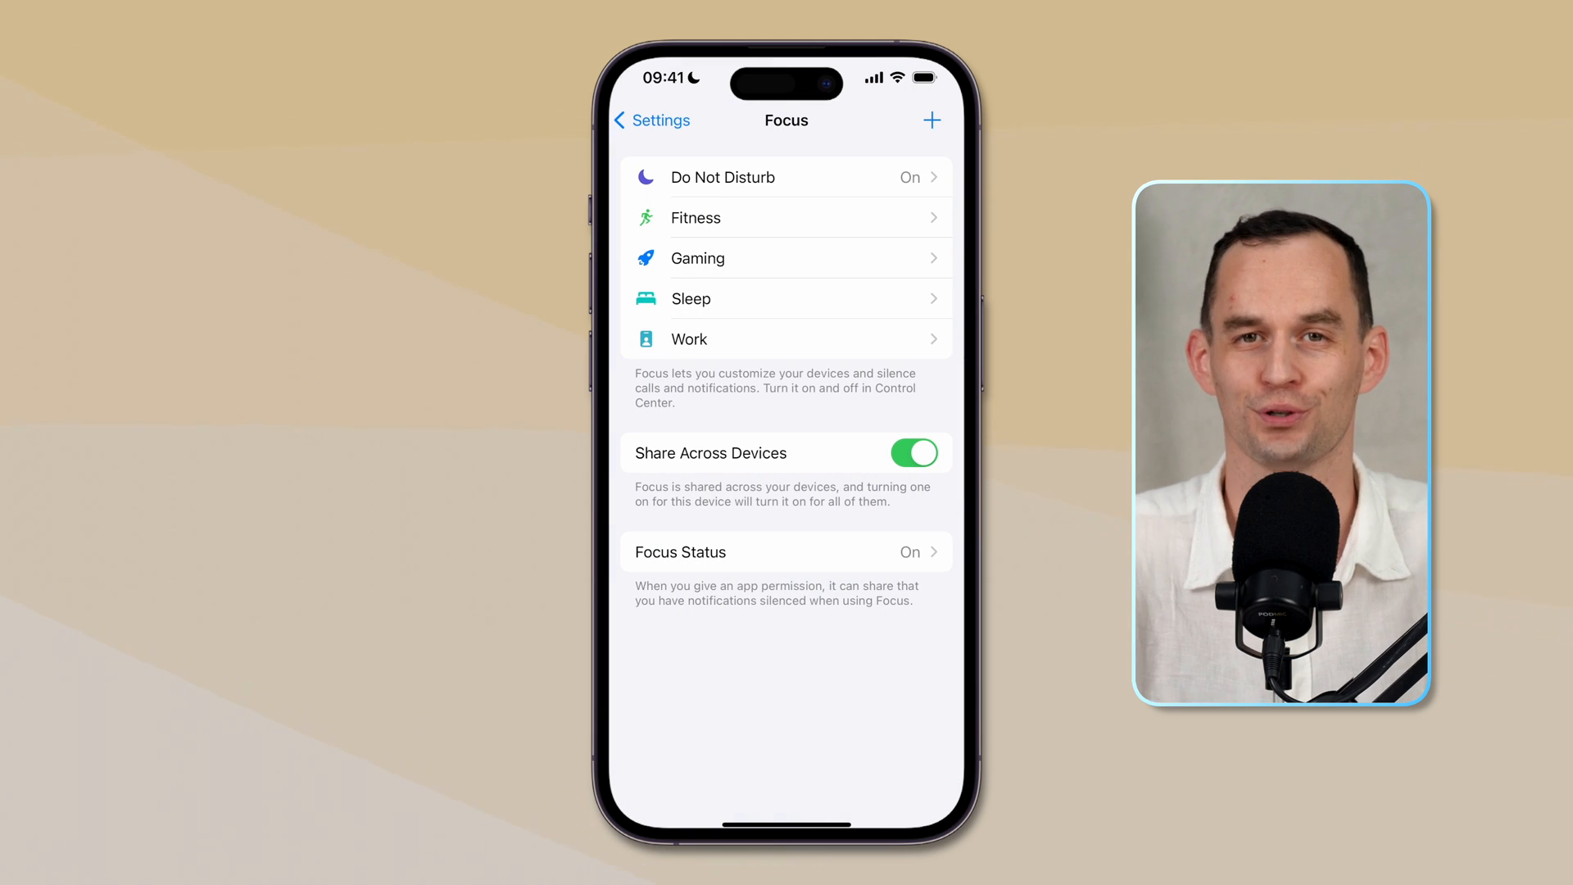
# - Create a Driving Focus that auto-replies to Favorites
pyautogui.click(930, 120)
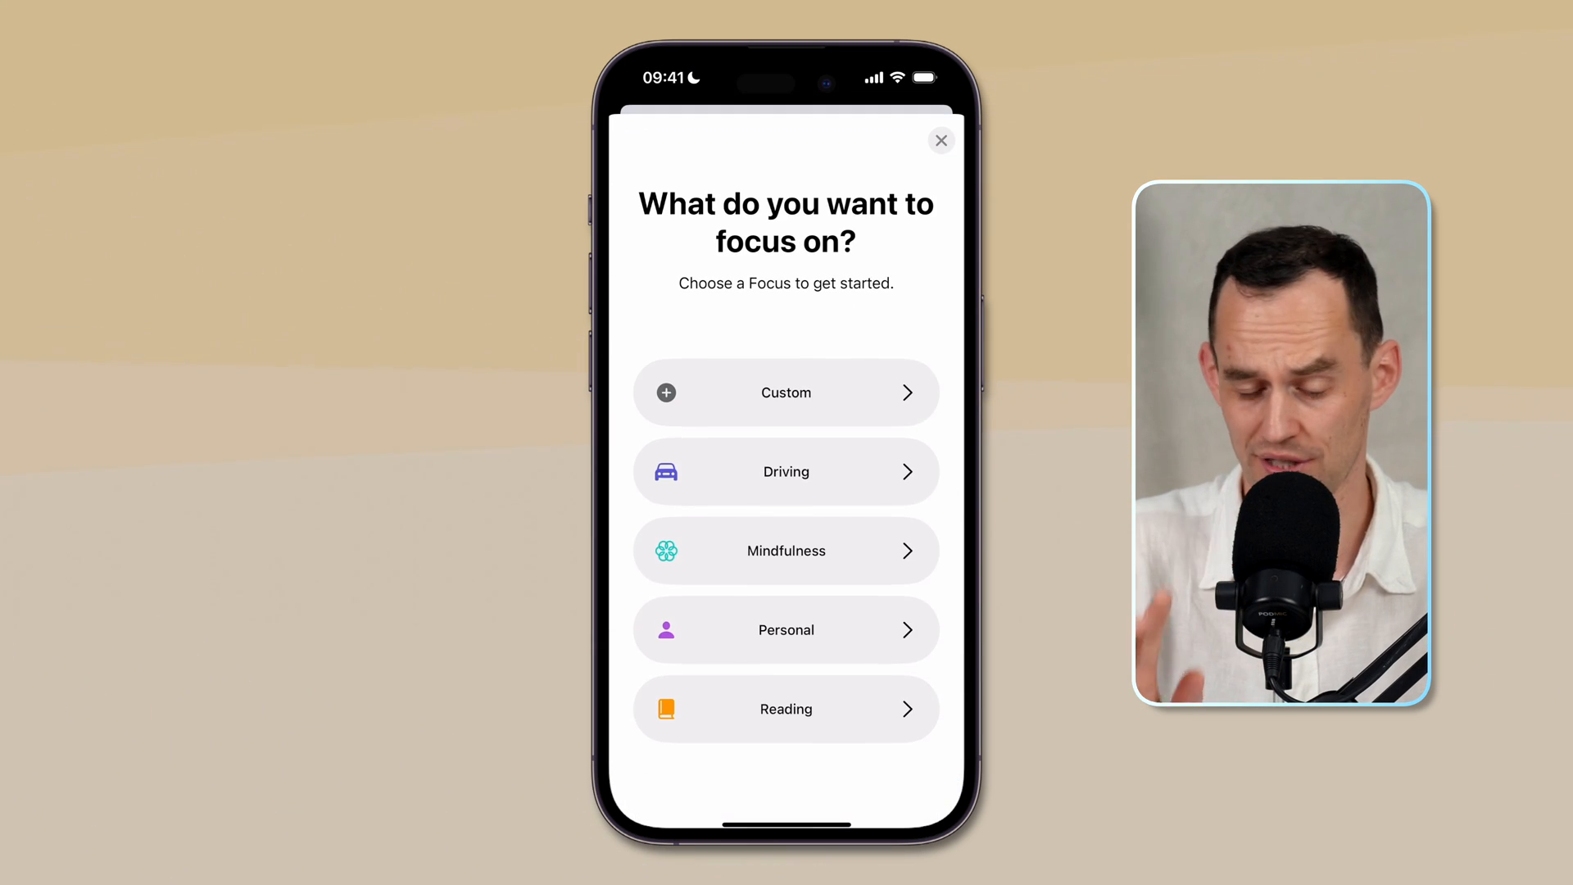
pyautogui.click(786, 472)
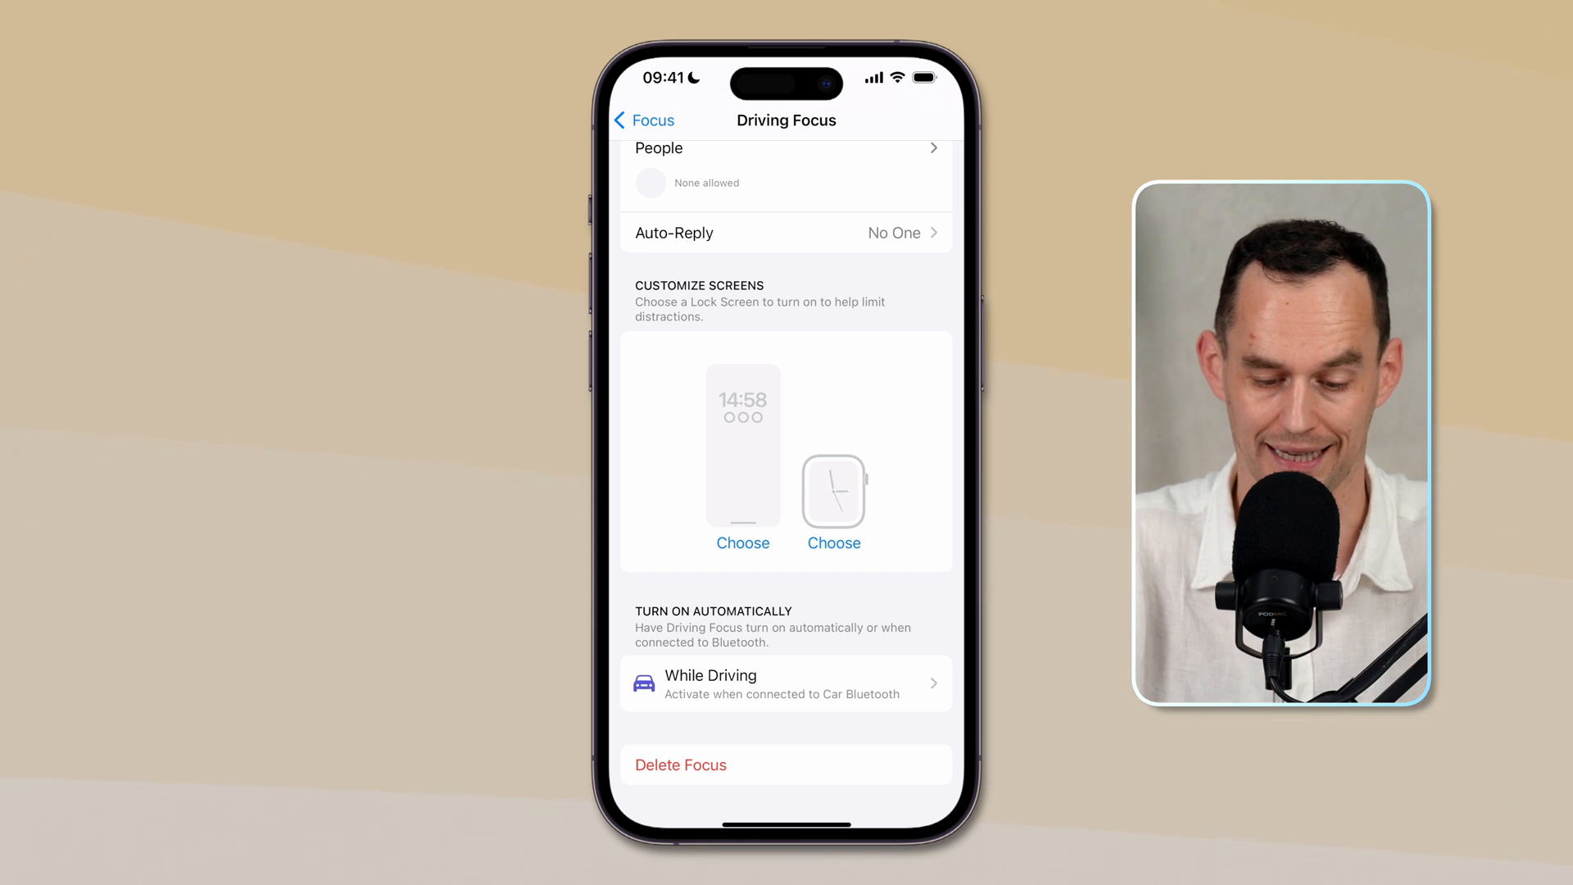
pyautogui.click(786, 683)
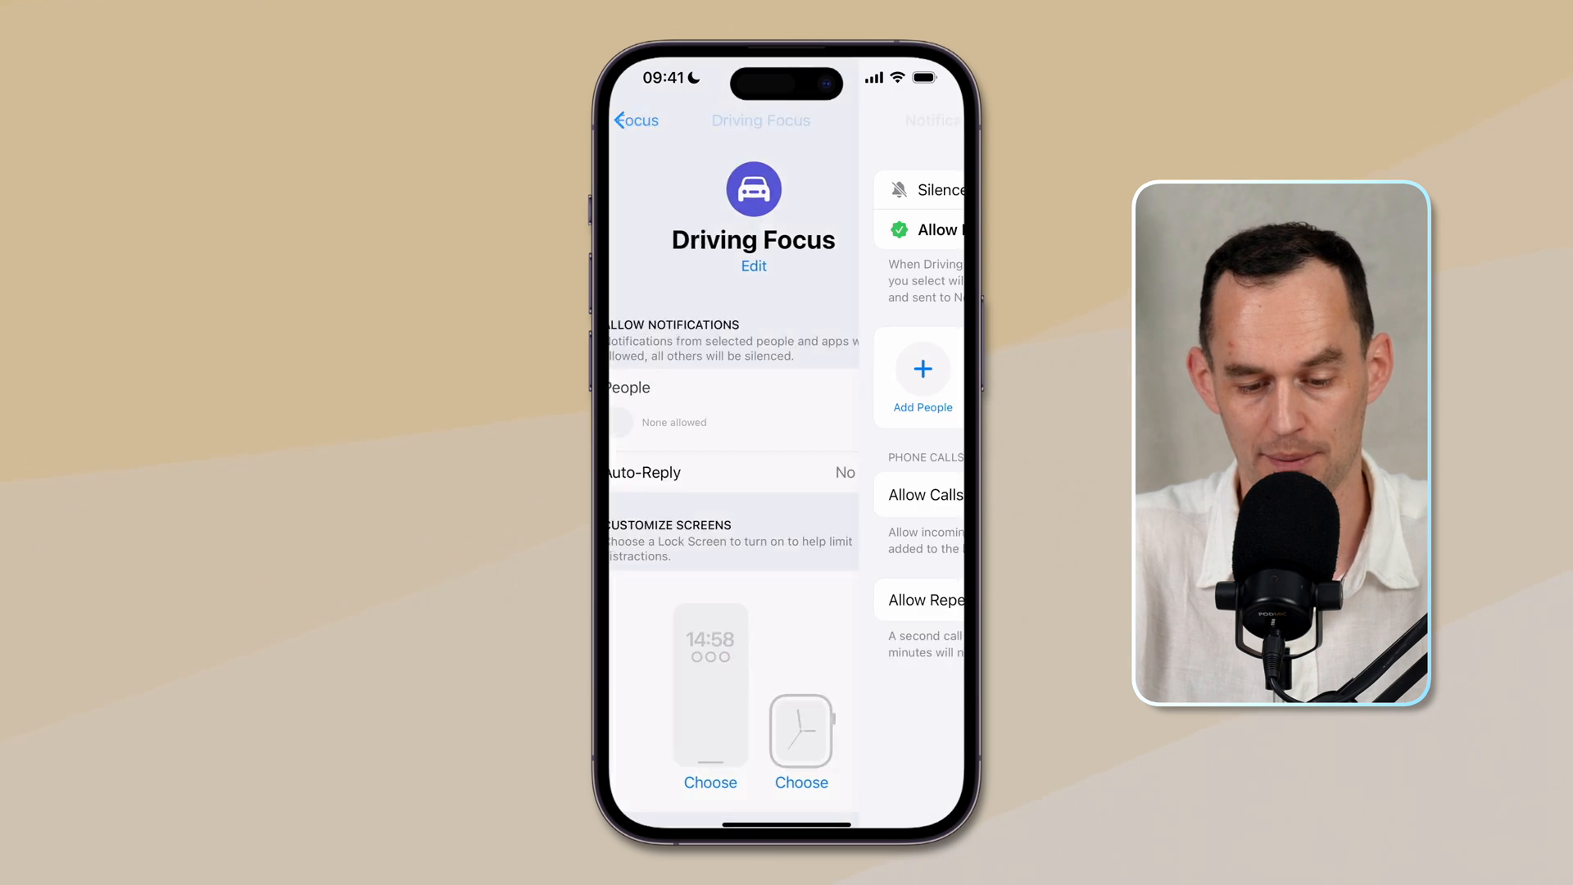
pyautogui.click(931, 120)
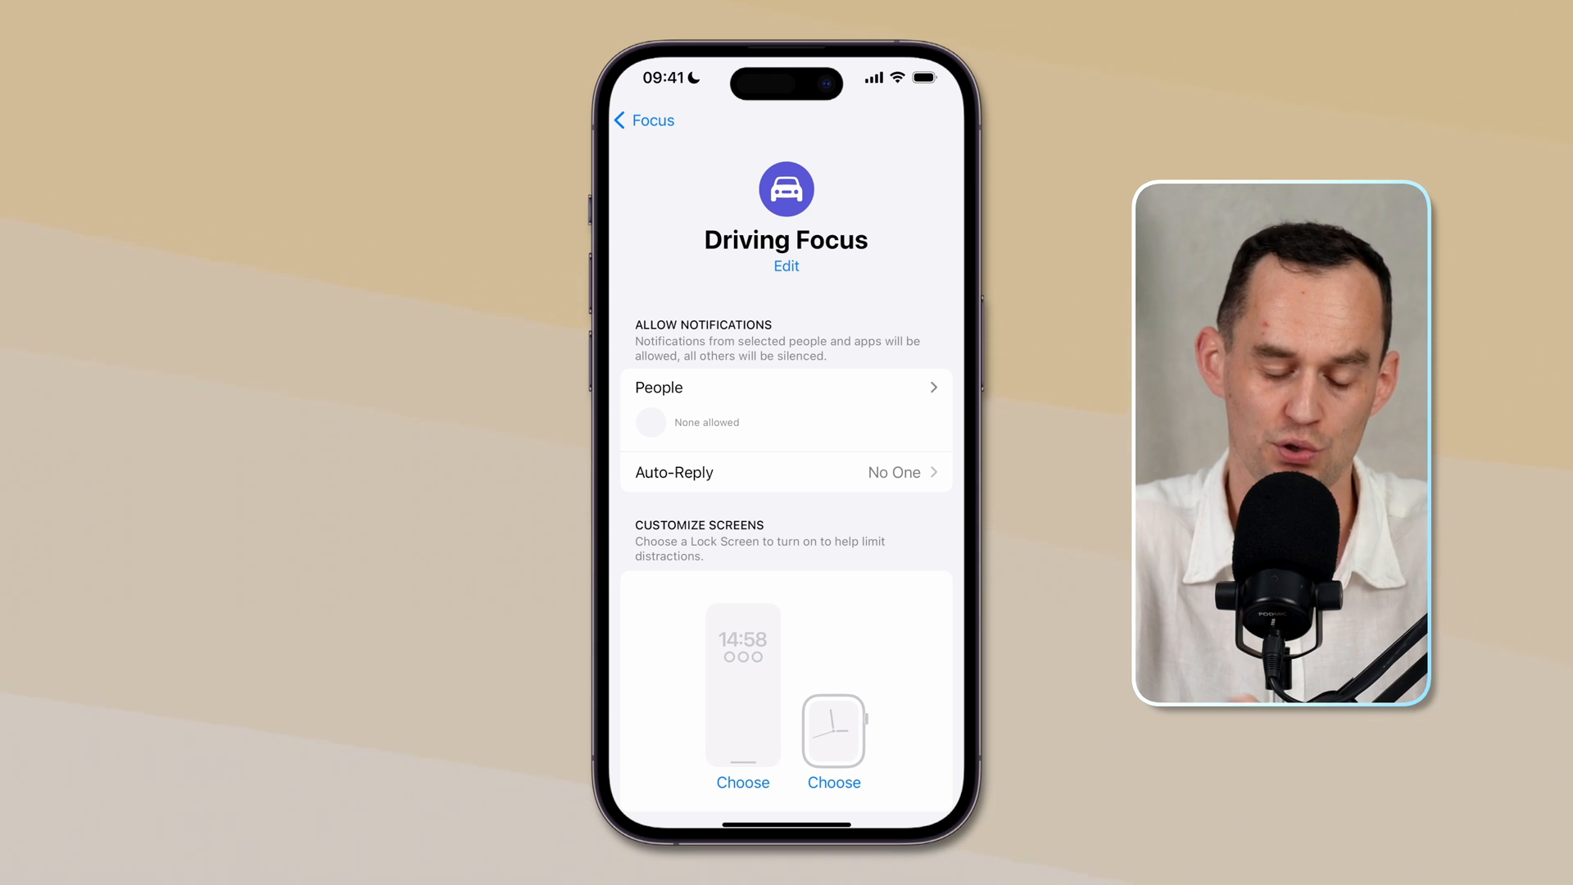
pyautogui.click(786, 472)
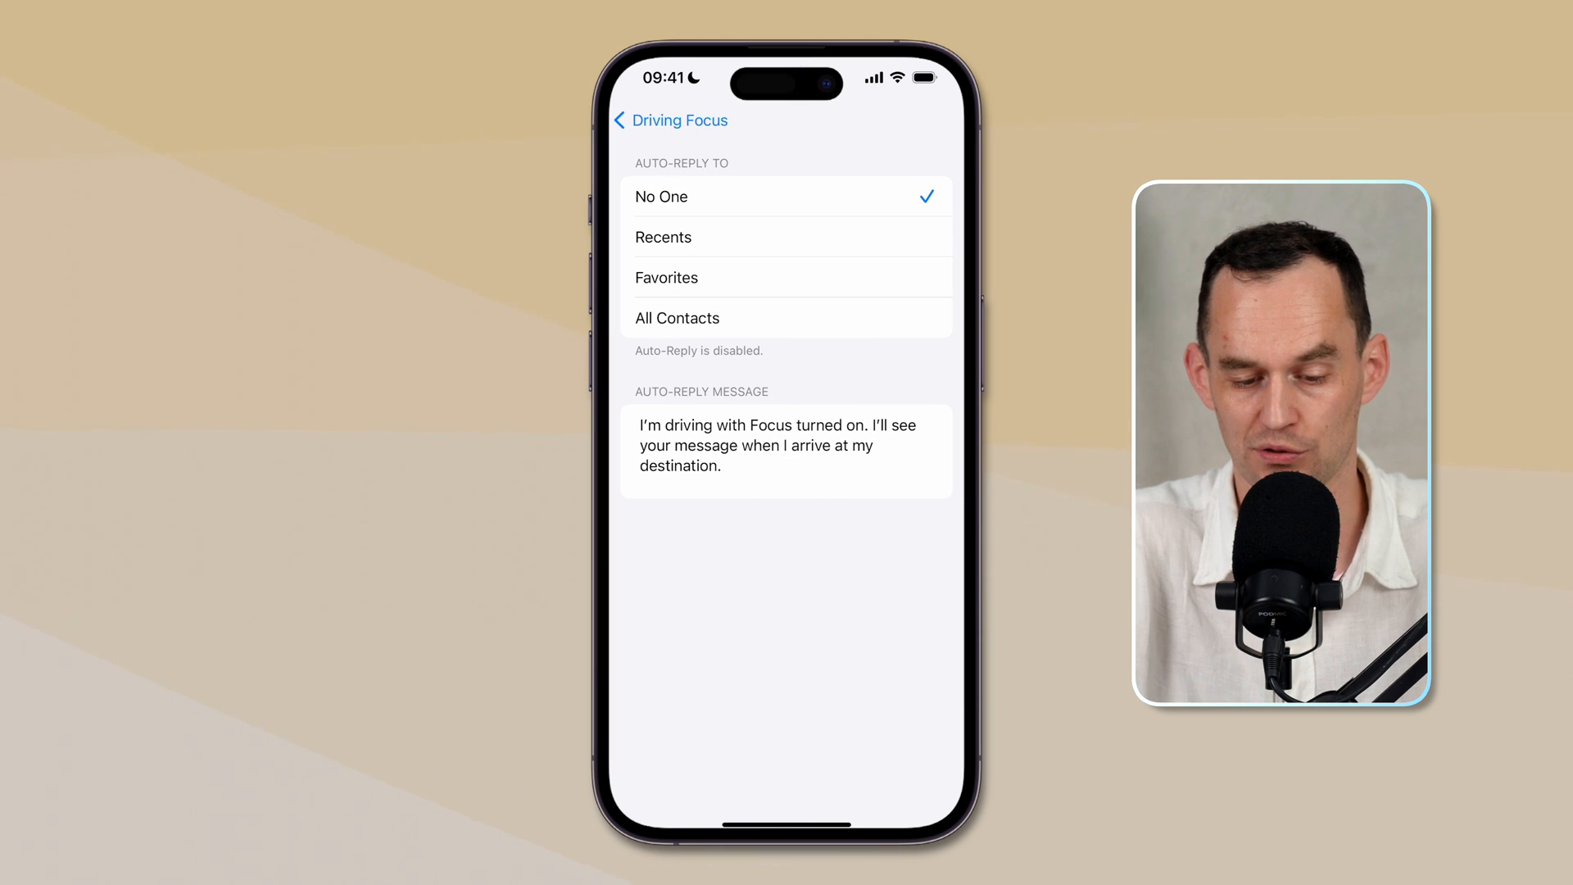
pyautogui.click(787, 278)
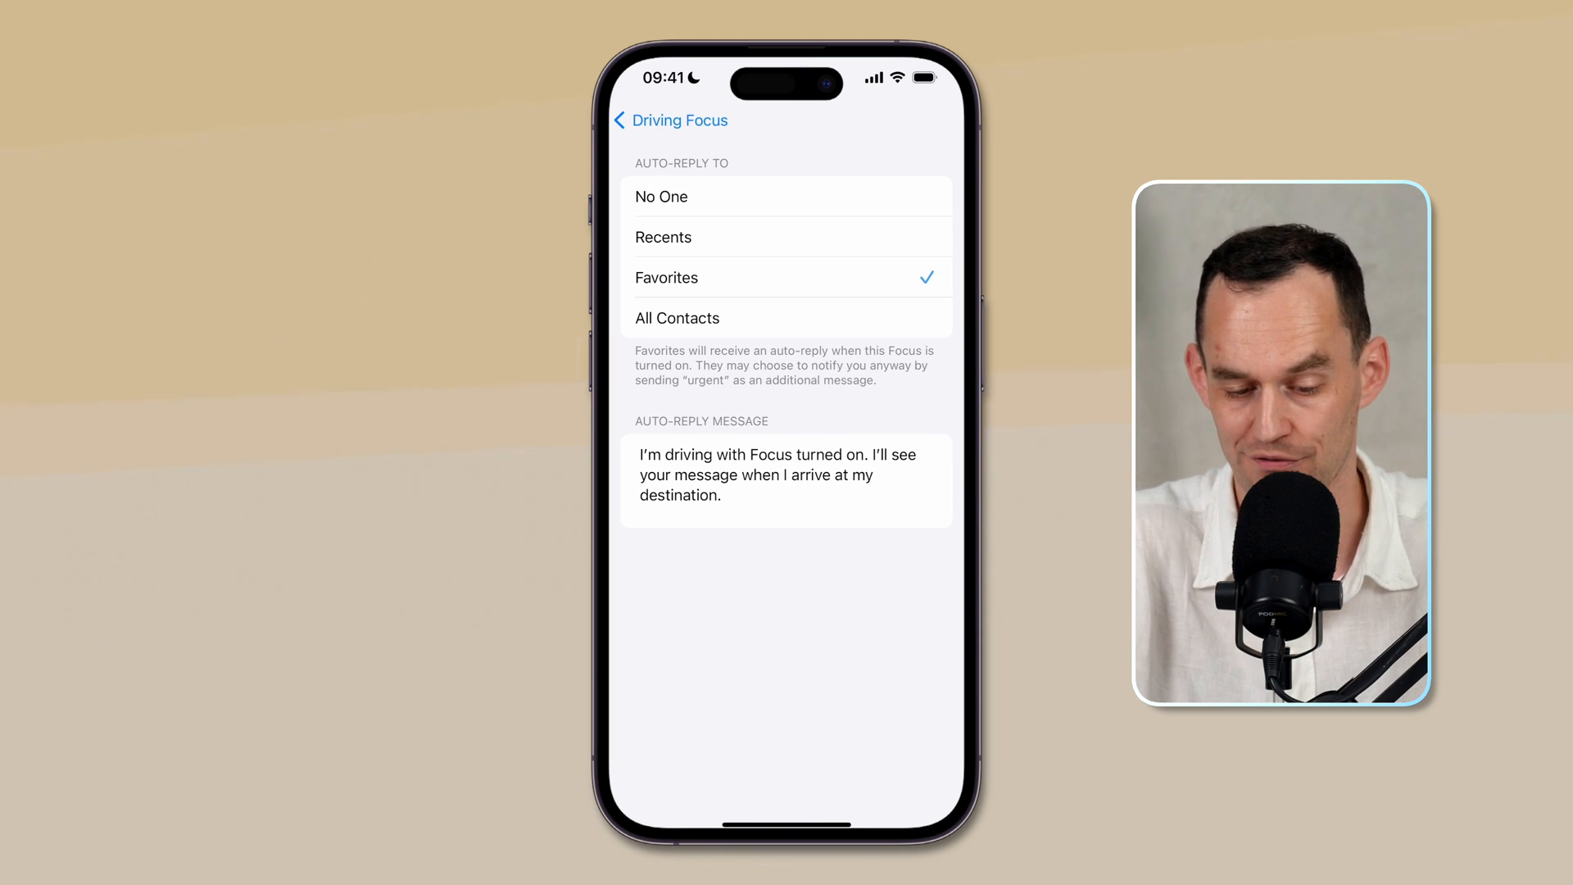
pyautogui.click(786, 479)
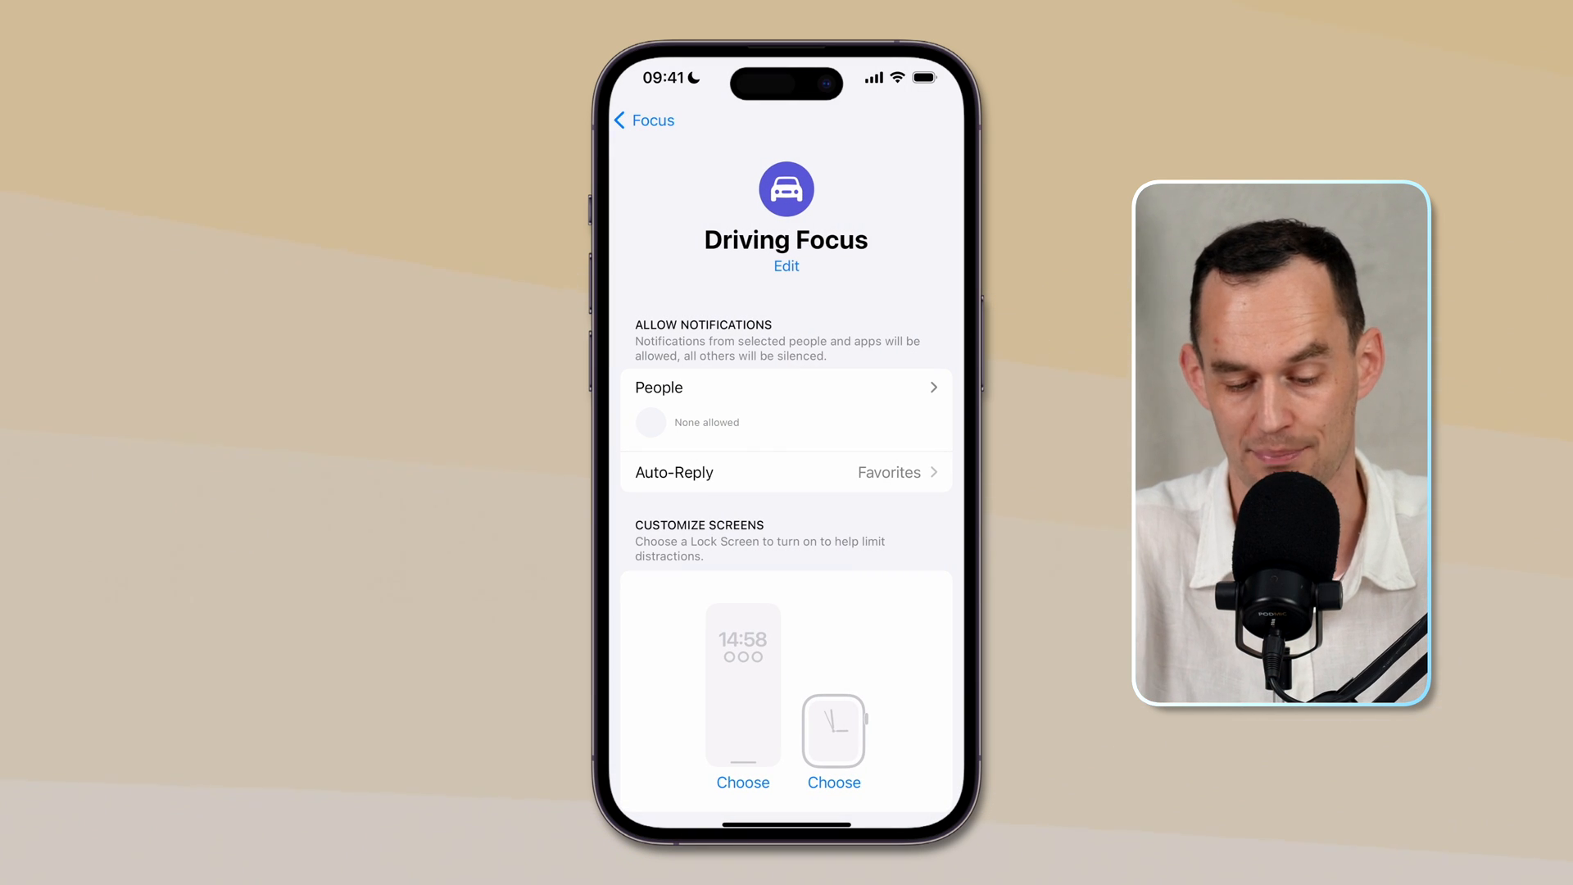
pyautogui.click(645, 119)
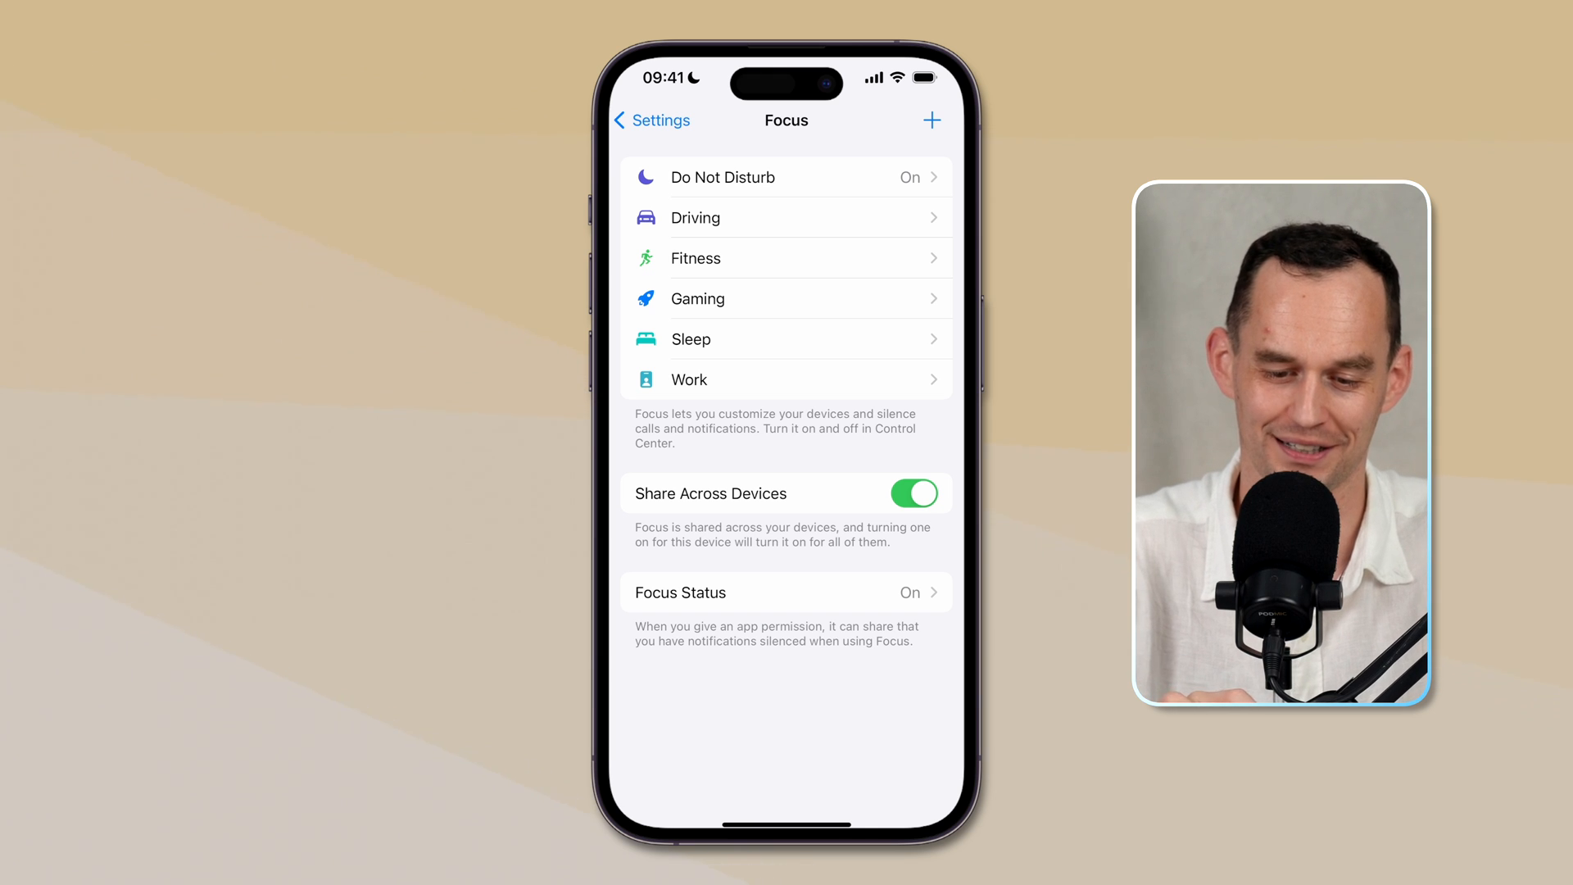
# - Create a Personal Focus allowing only Messages notifications and two chosen people
pyautogui.click(929, 119)
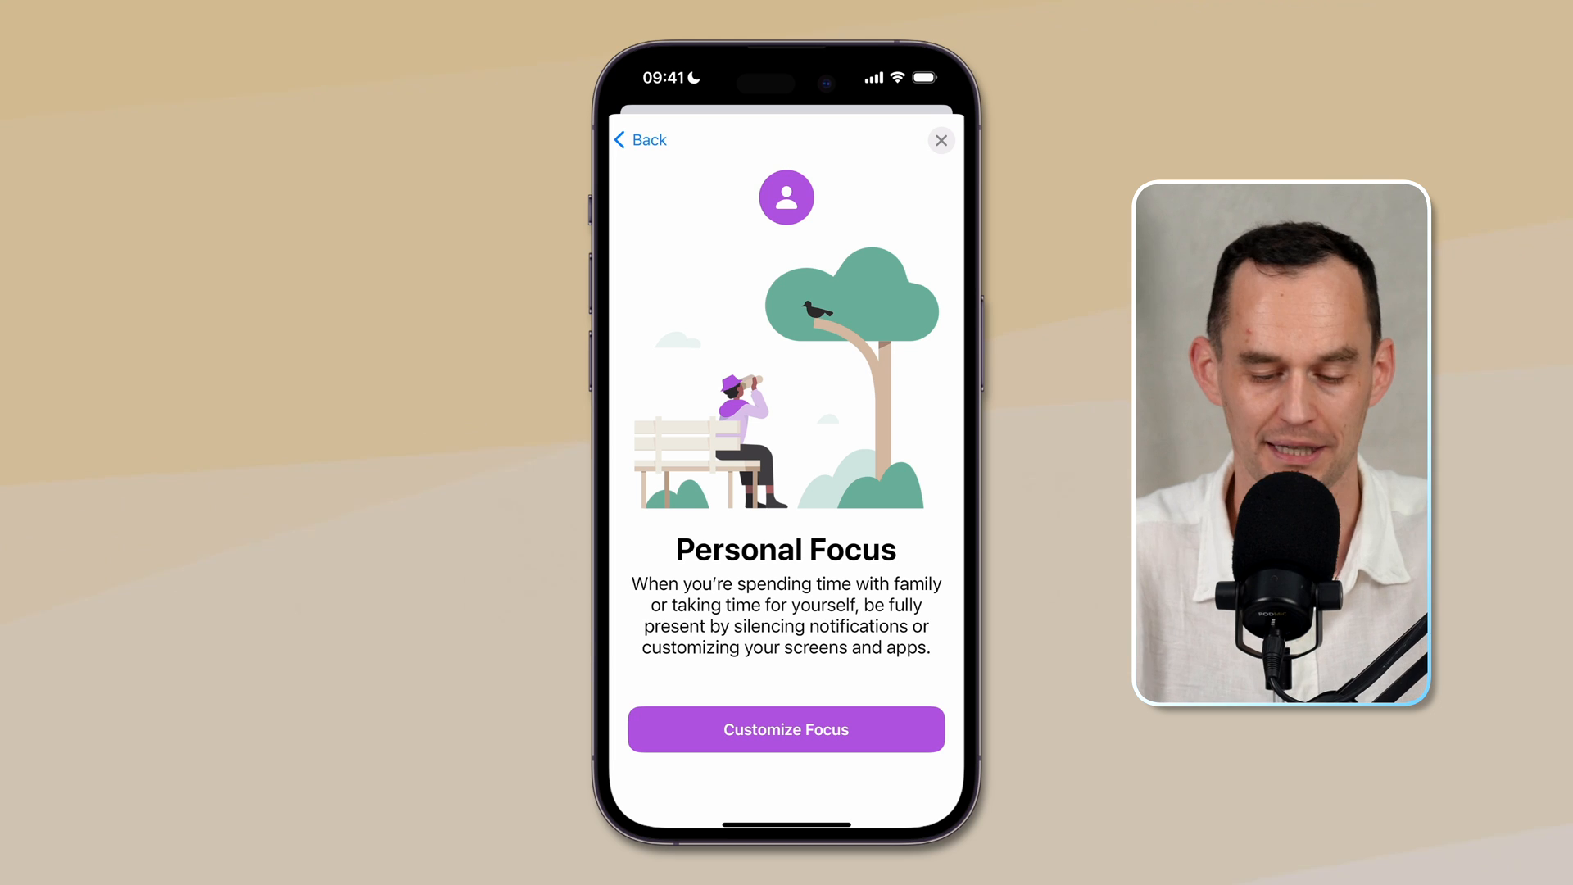
pyautogui.click(786, 730)
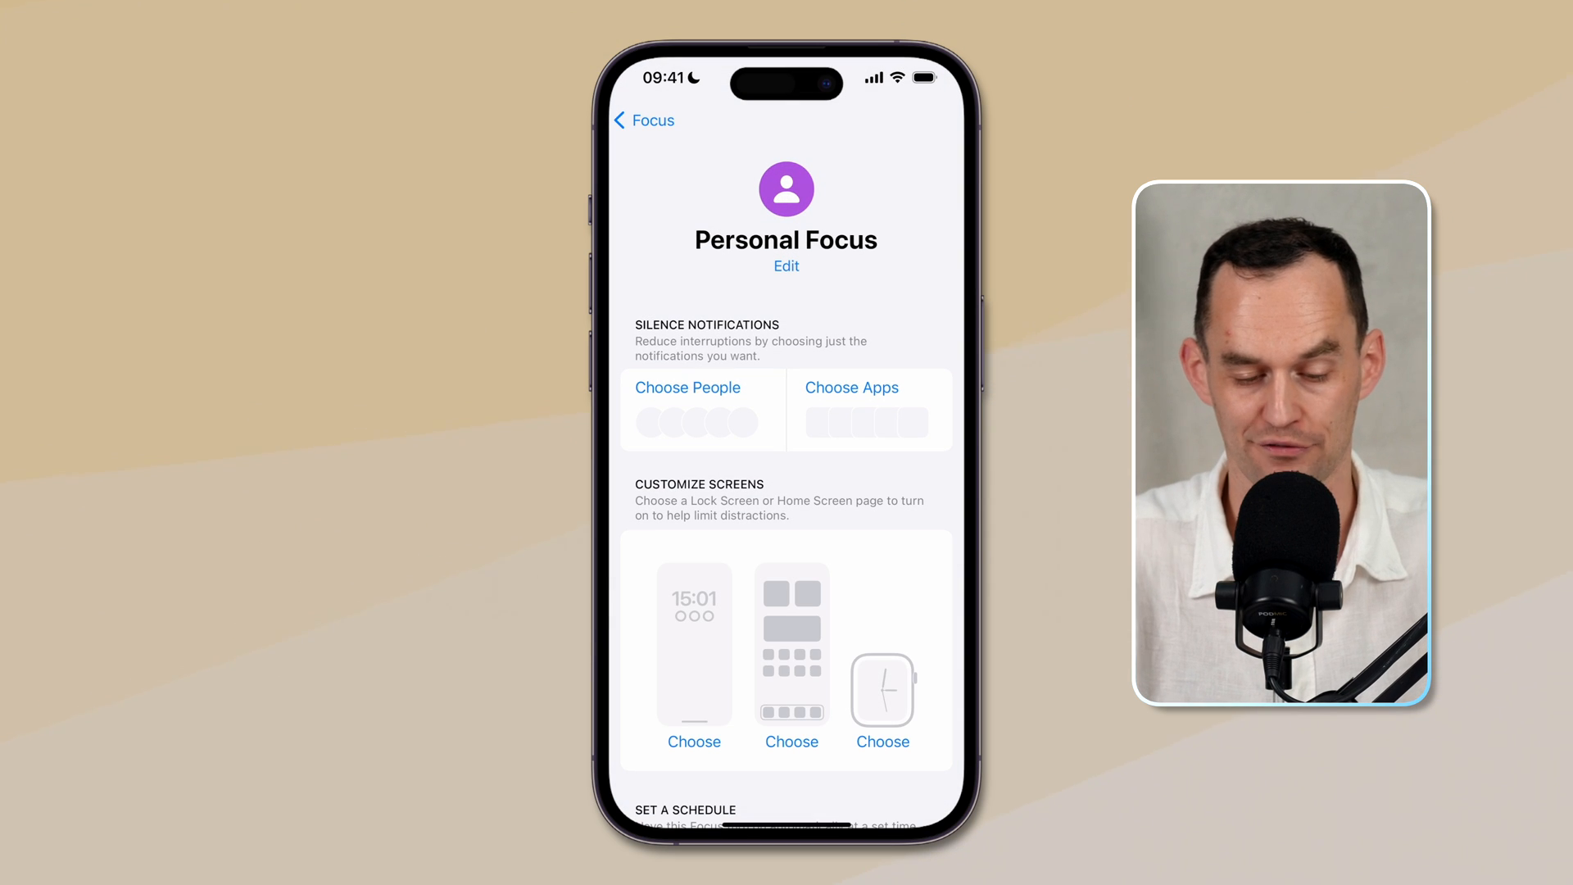
pyautogui.click(850, 387)
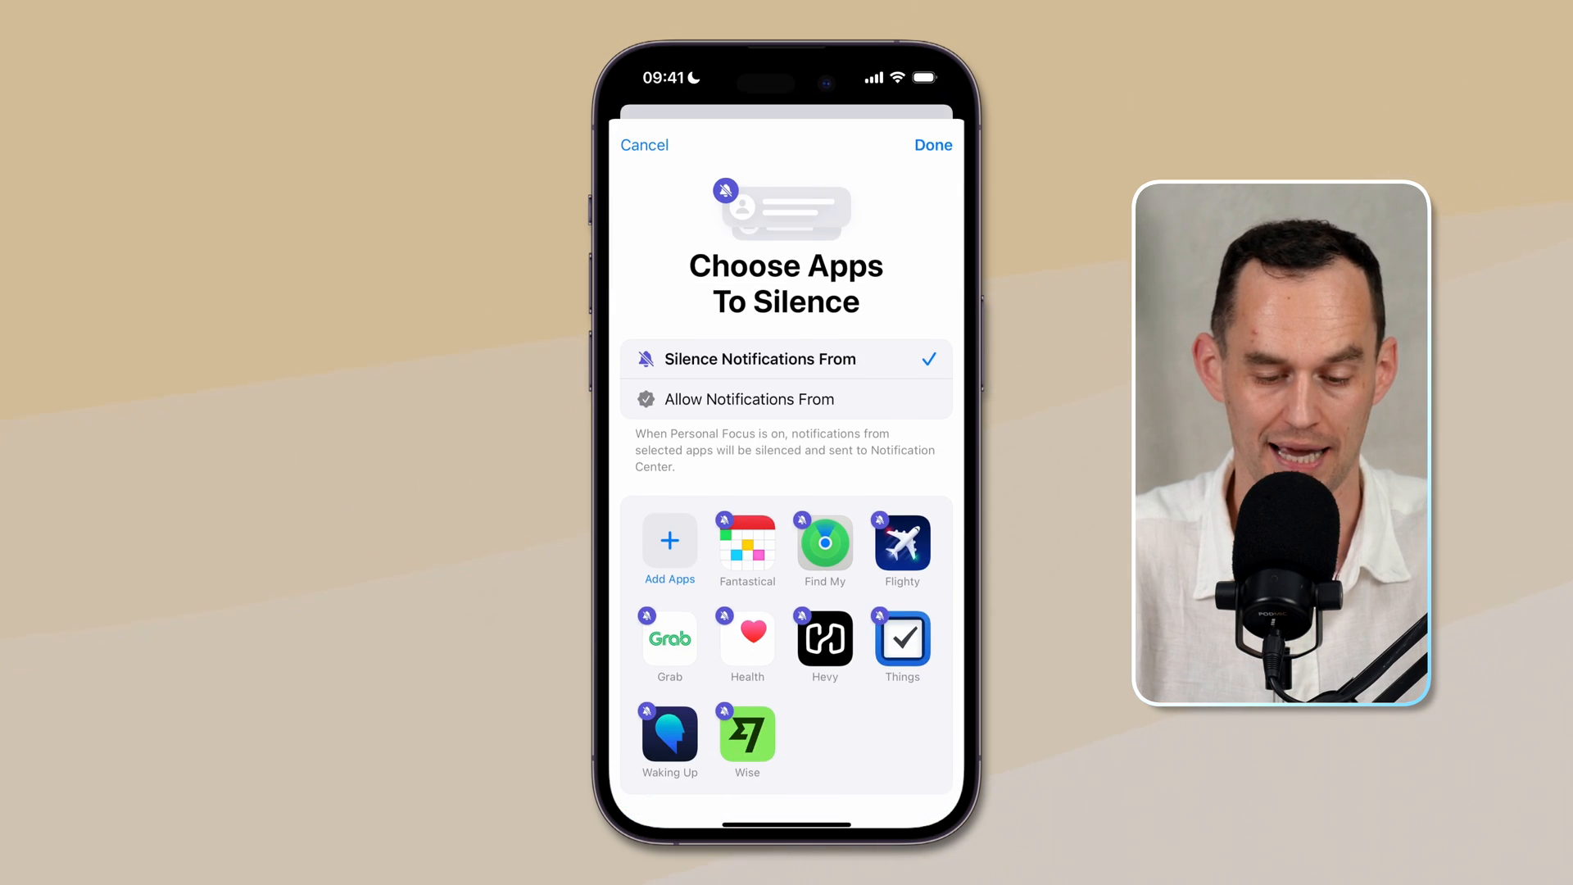
pyautogui.click(749, 398)
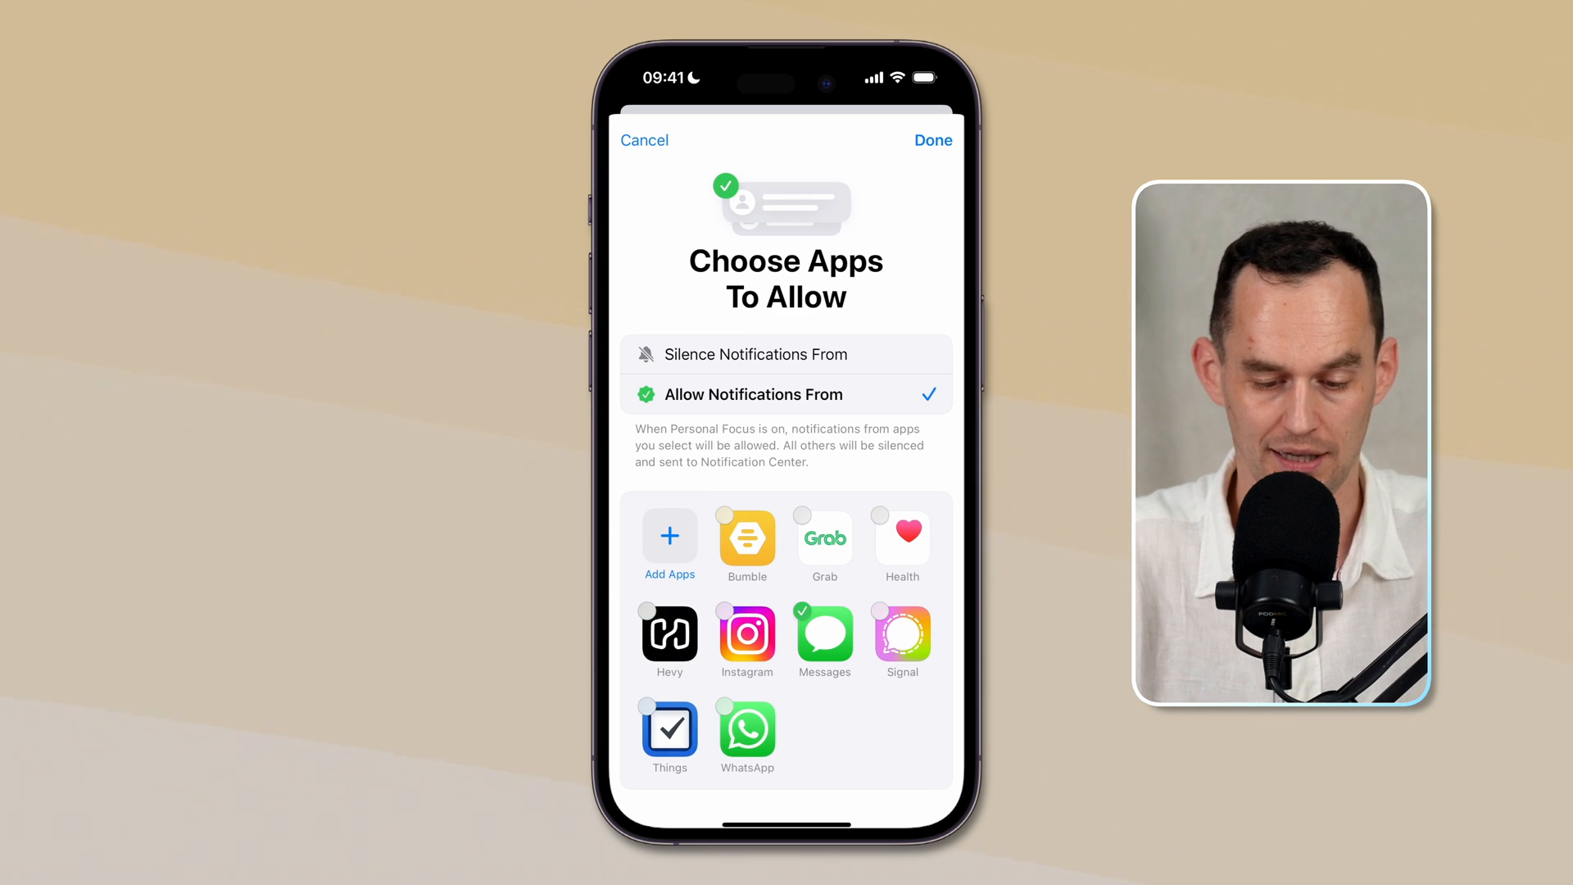
pyautogui.click(755, 354)
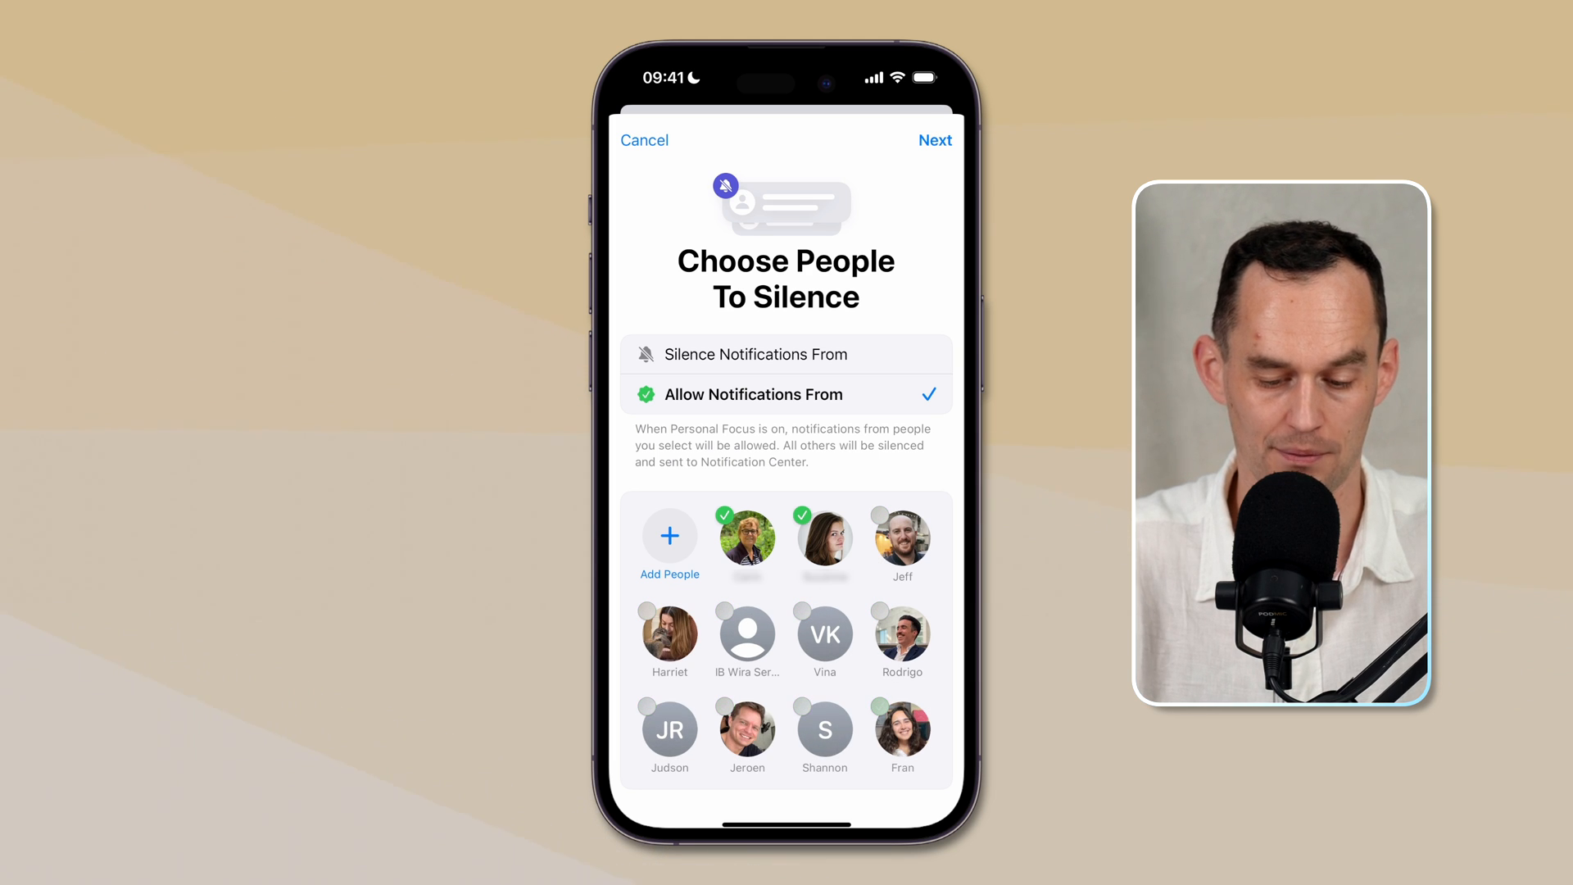
pyautogui.click(934, 139)
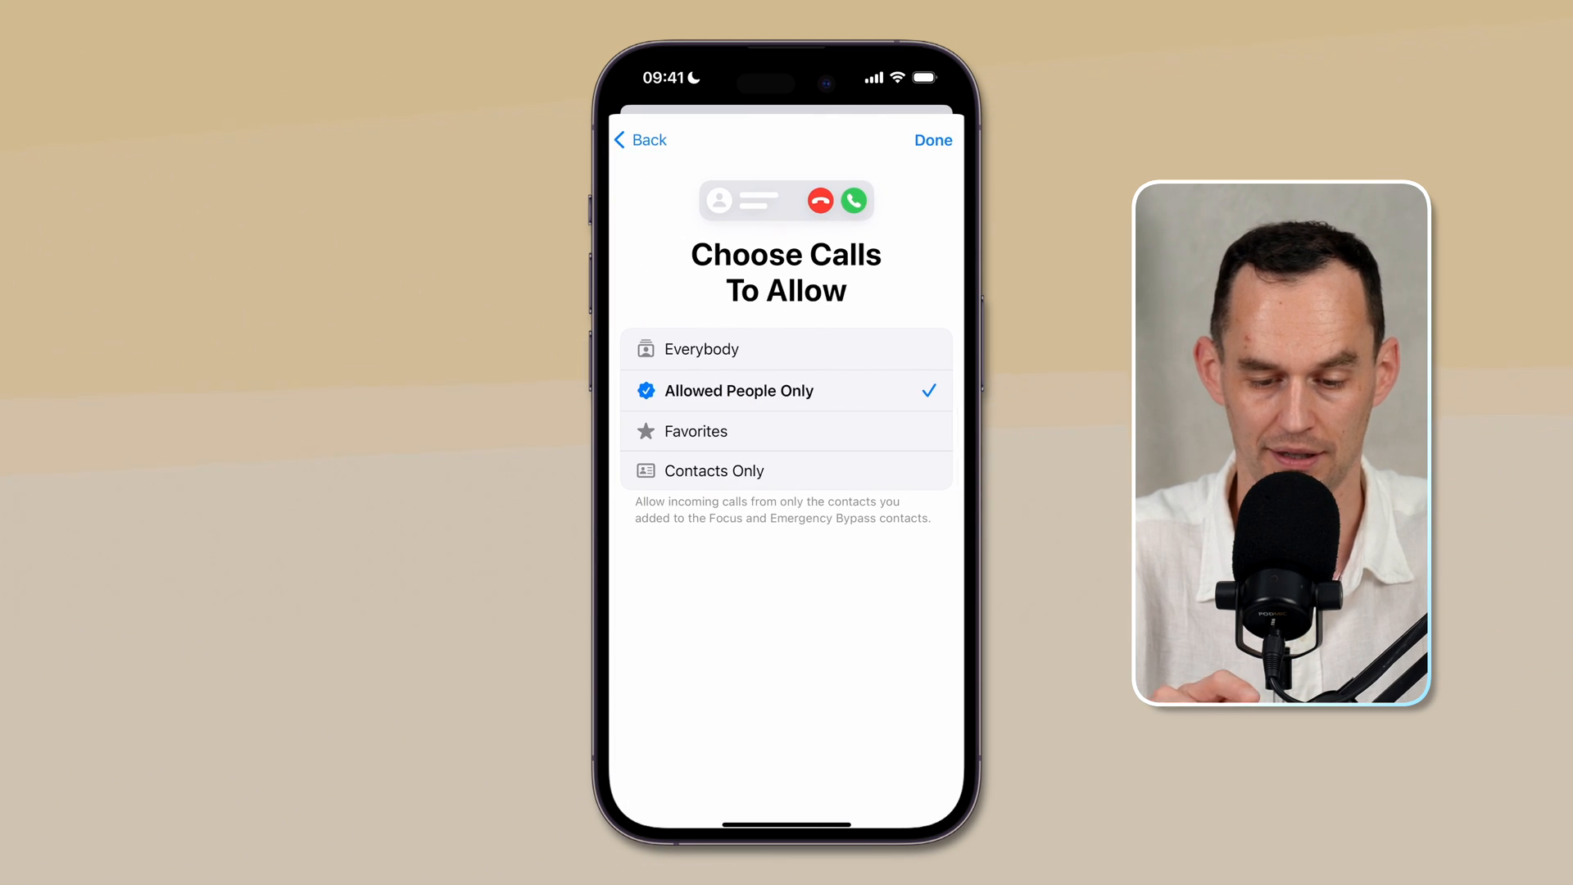
pyautogui.click(640, 139)
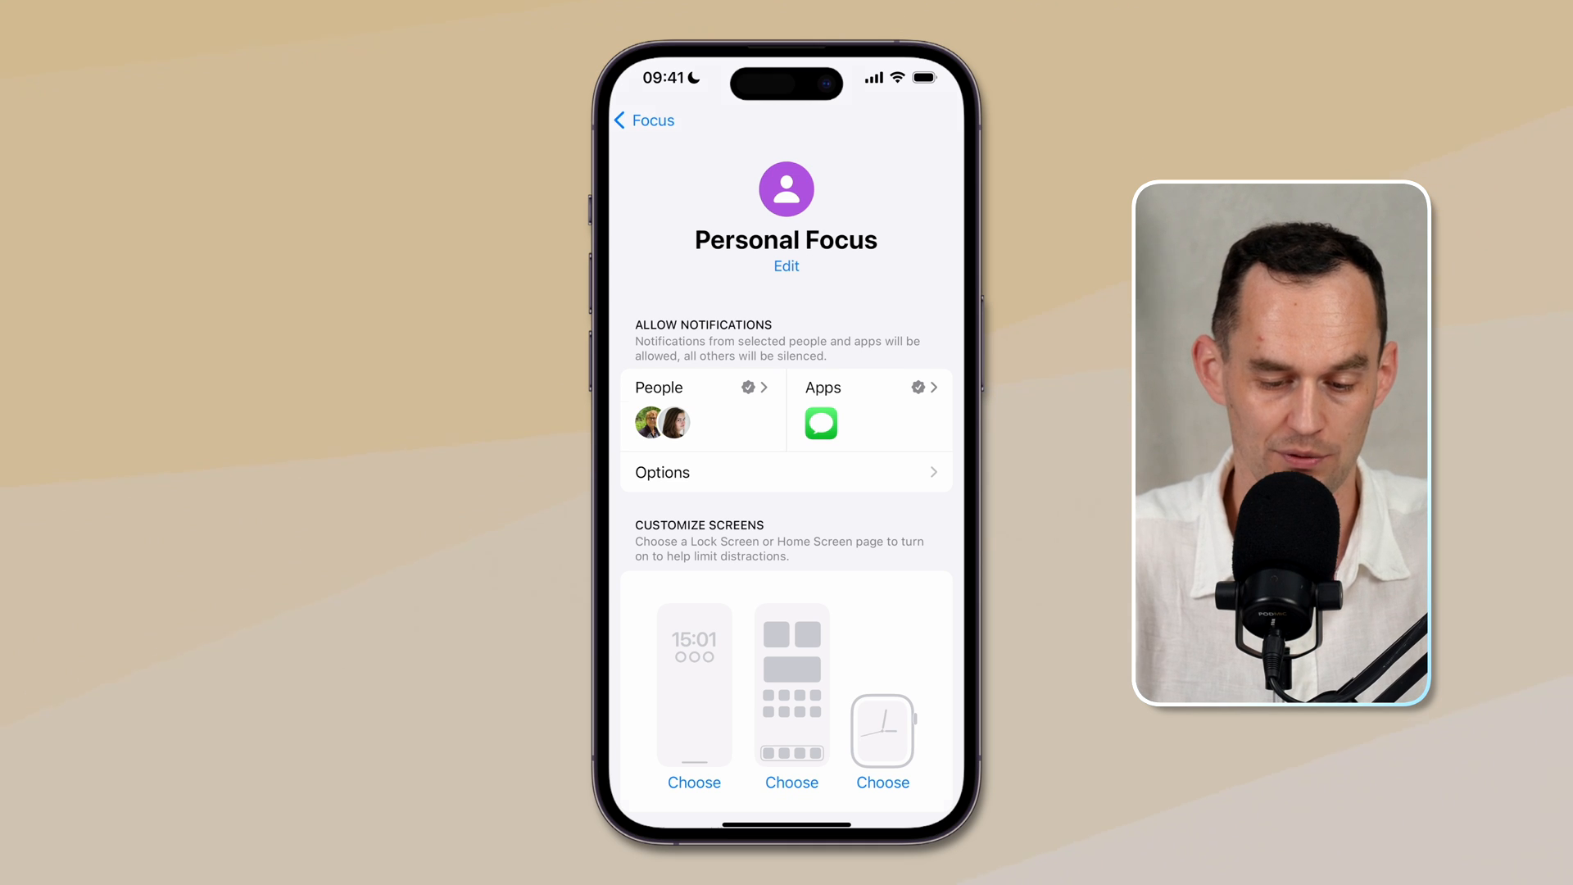
# - Add a Messages filter to Personal Focus with Filter by People List on
pyautogui.scroll(-3)
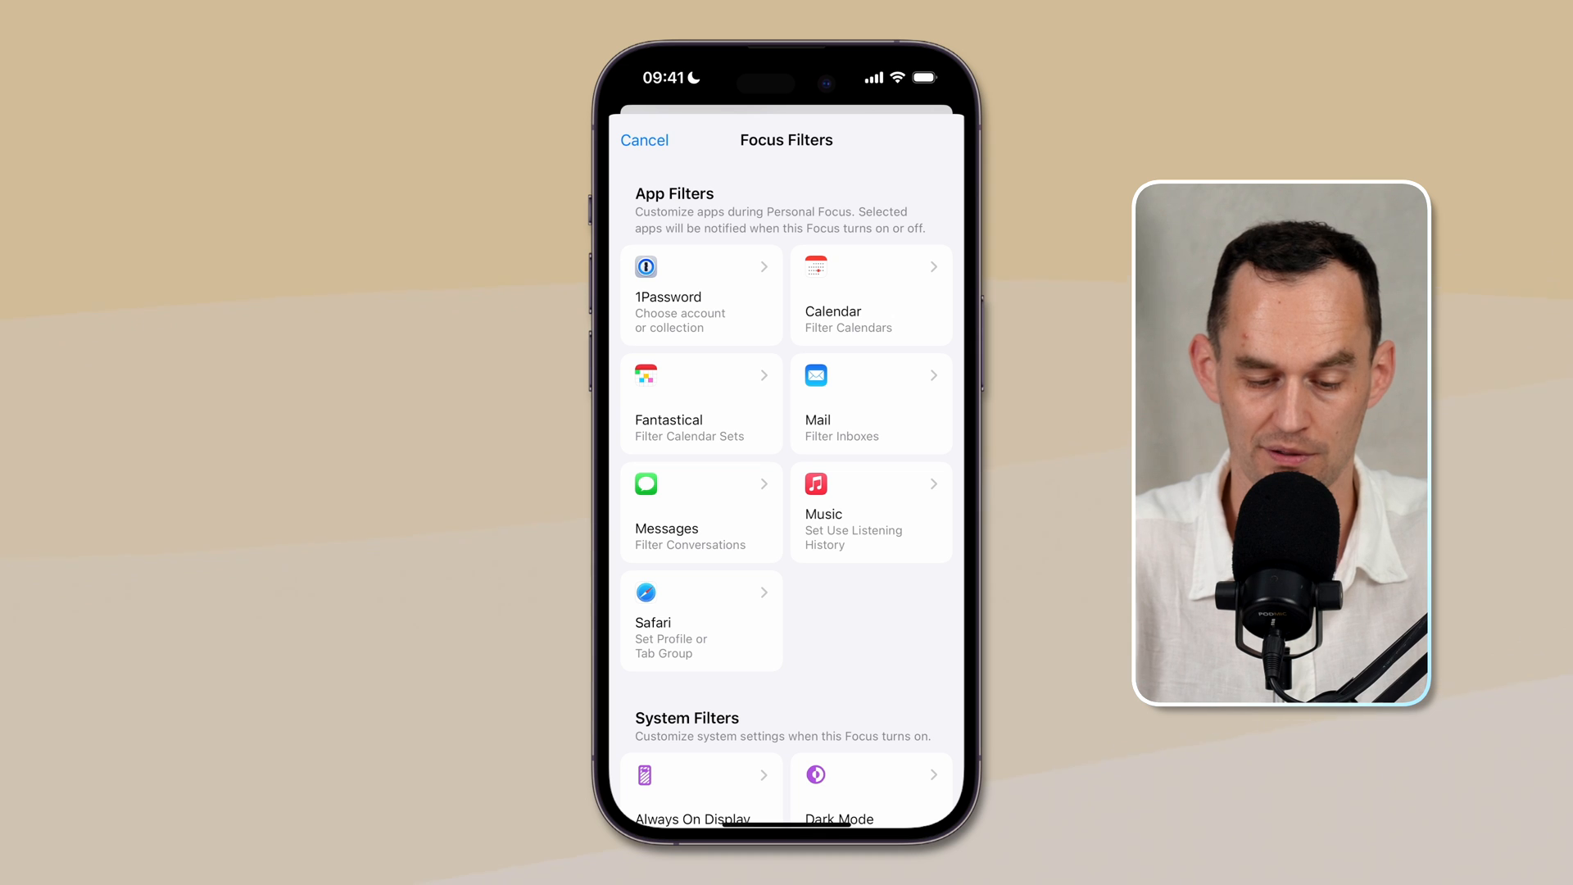
pyautogui.click(699, 511)
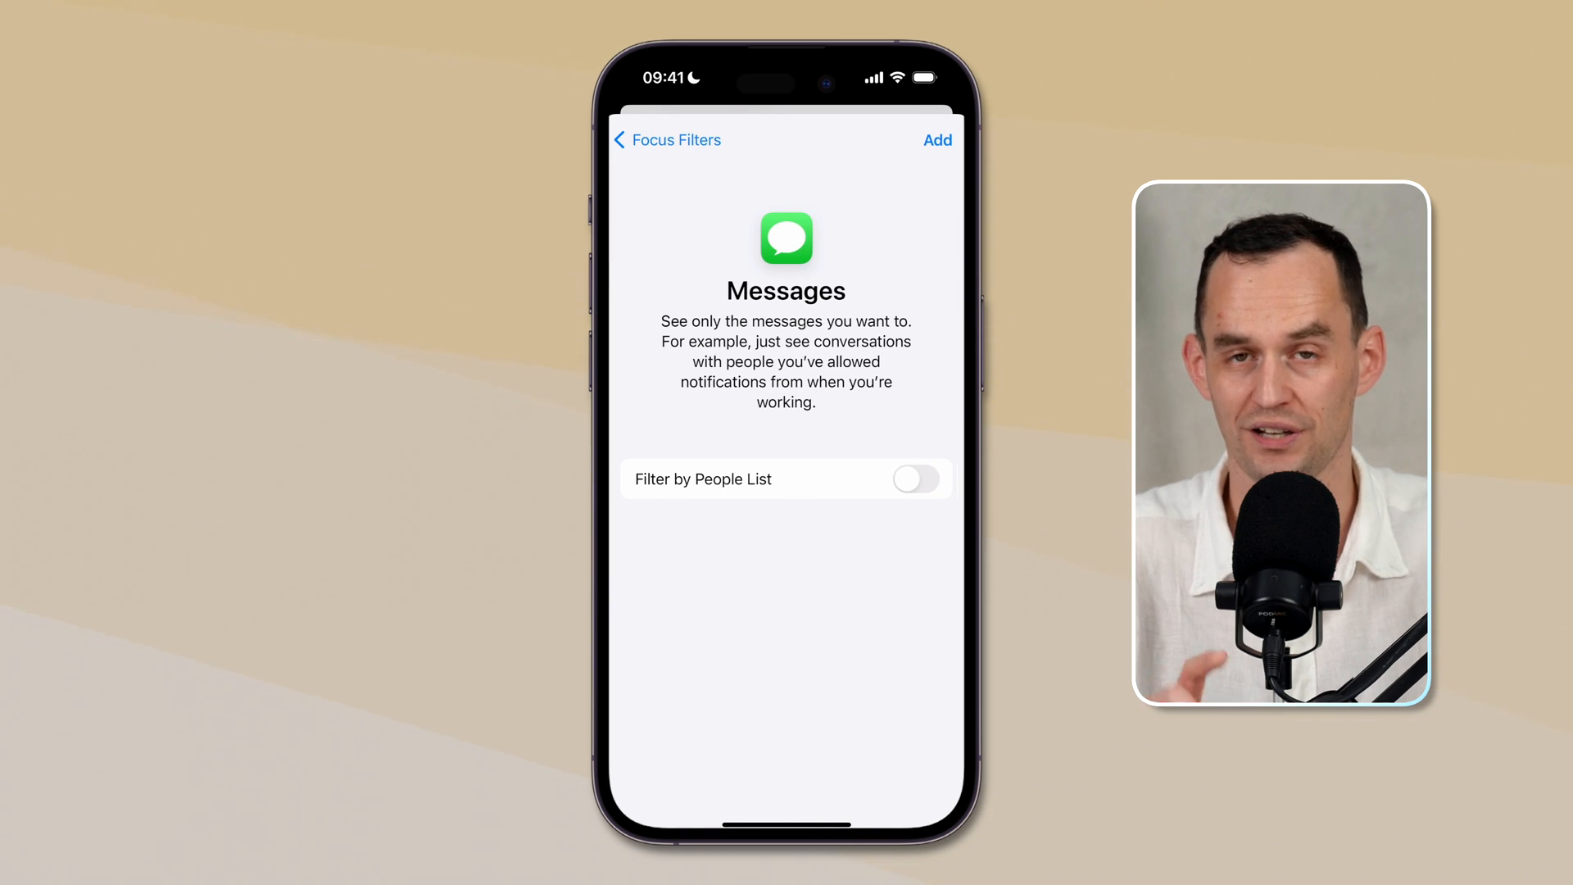
pyautogui.click(914, 479)
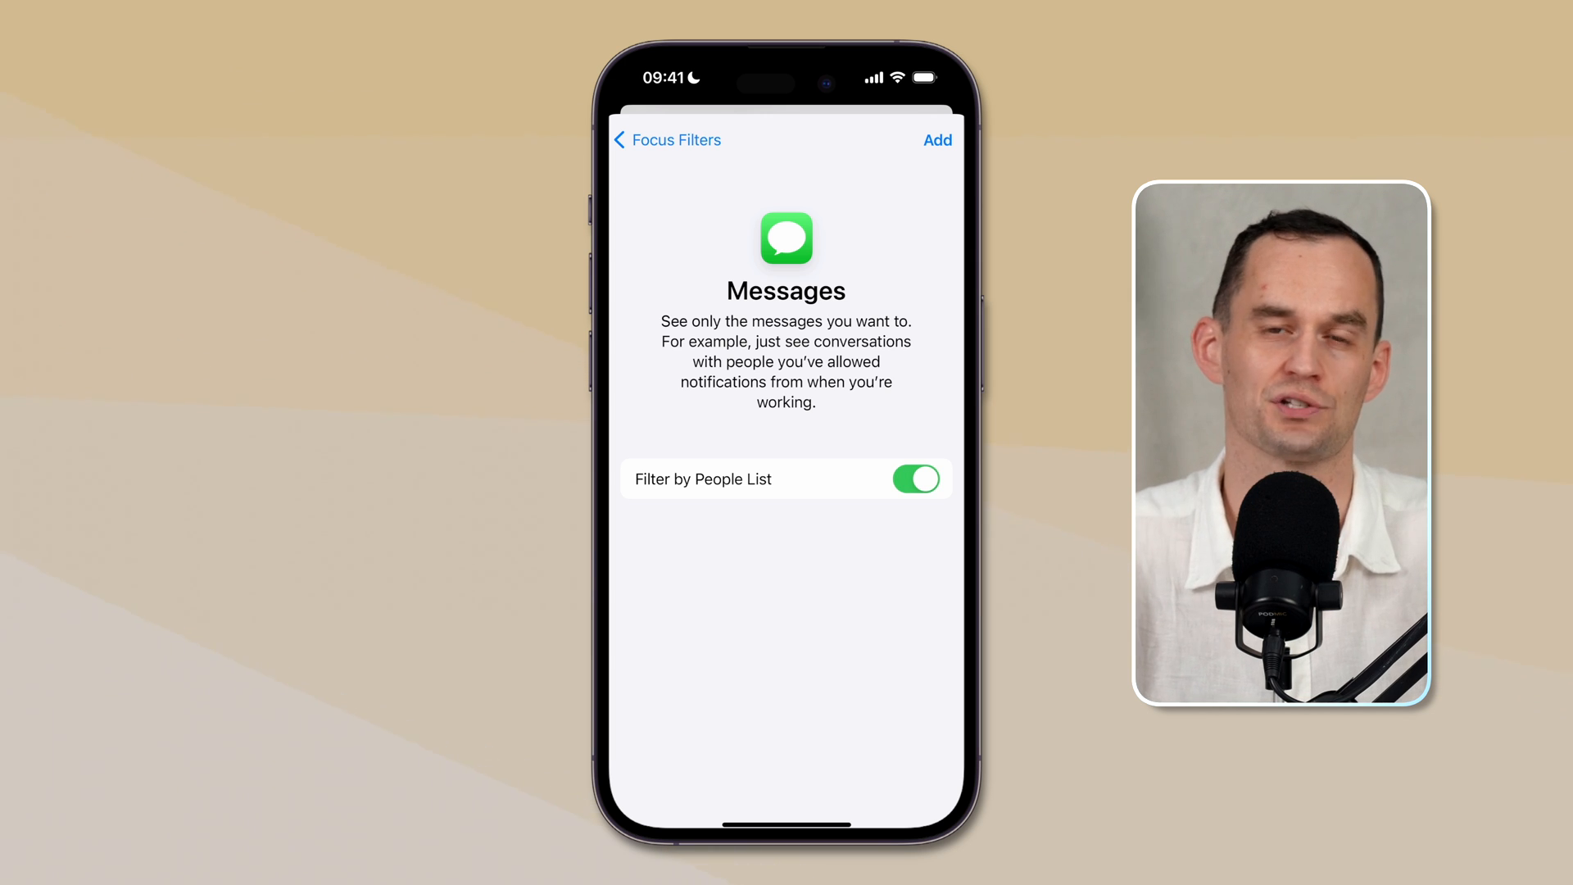
pyautogui.click(666, 139)
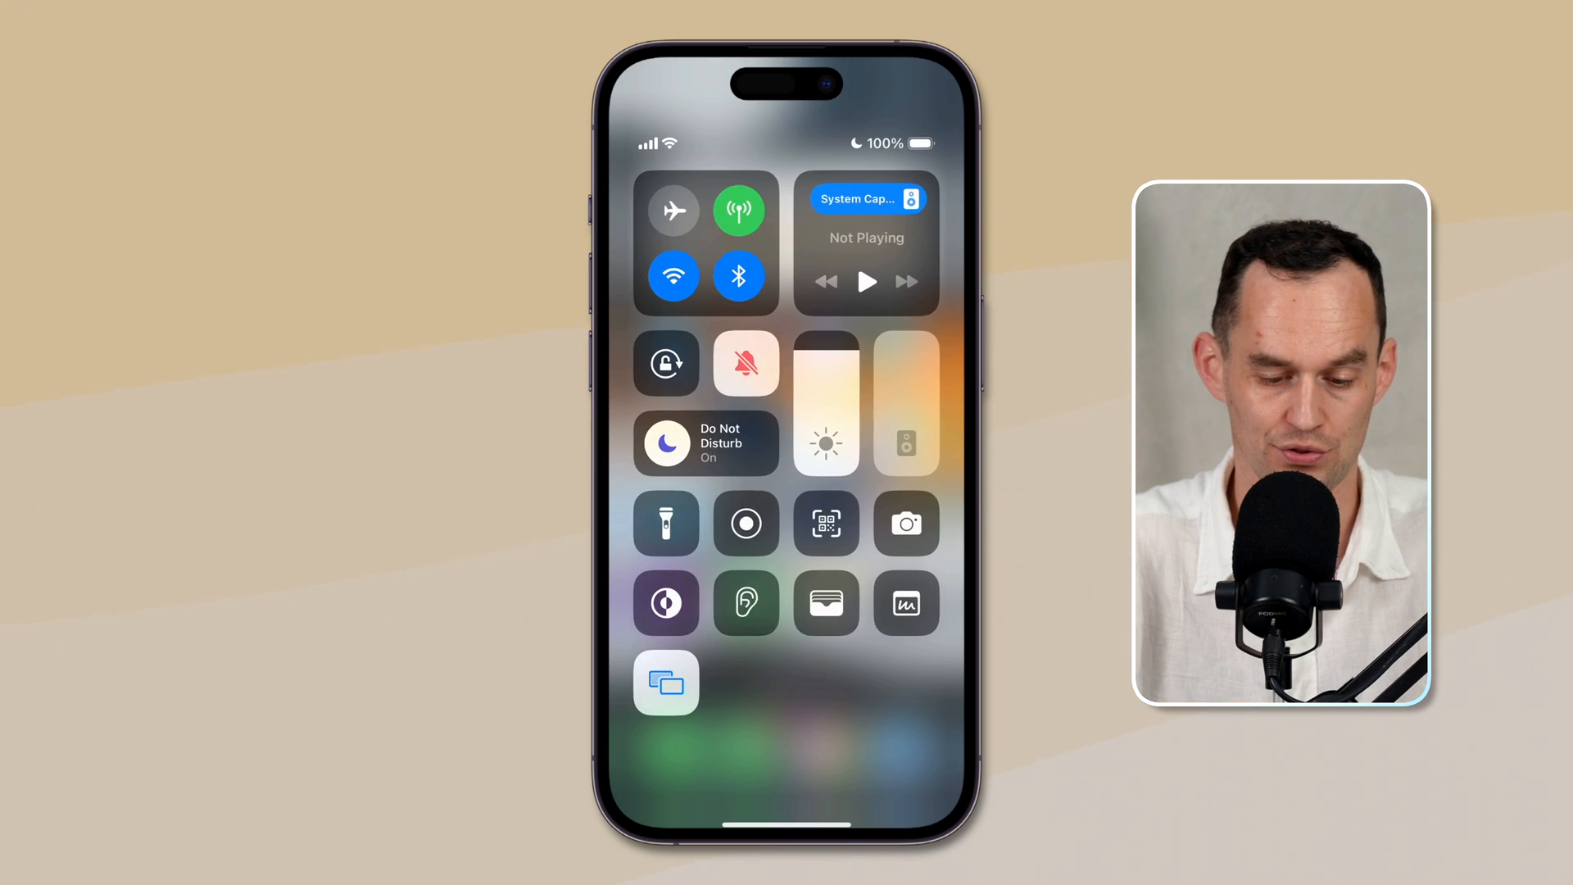
# - Switch on Personal Focus from Control Center, then reopen the Settings app
pyautogui.click(706, 443)
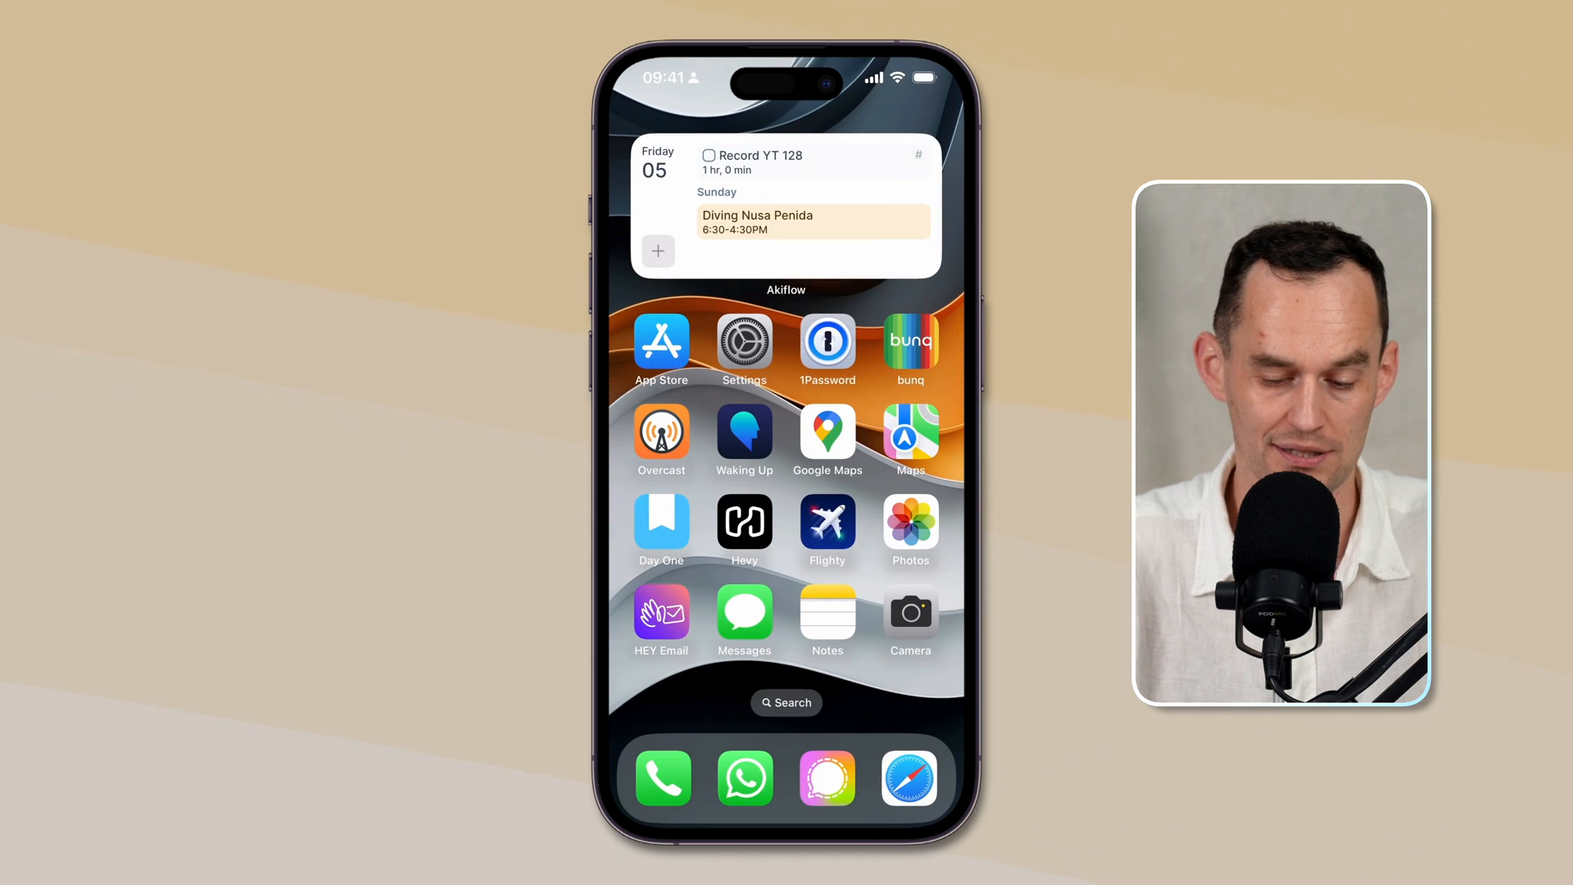
pyautogui.click(745, 609)
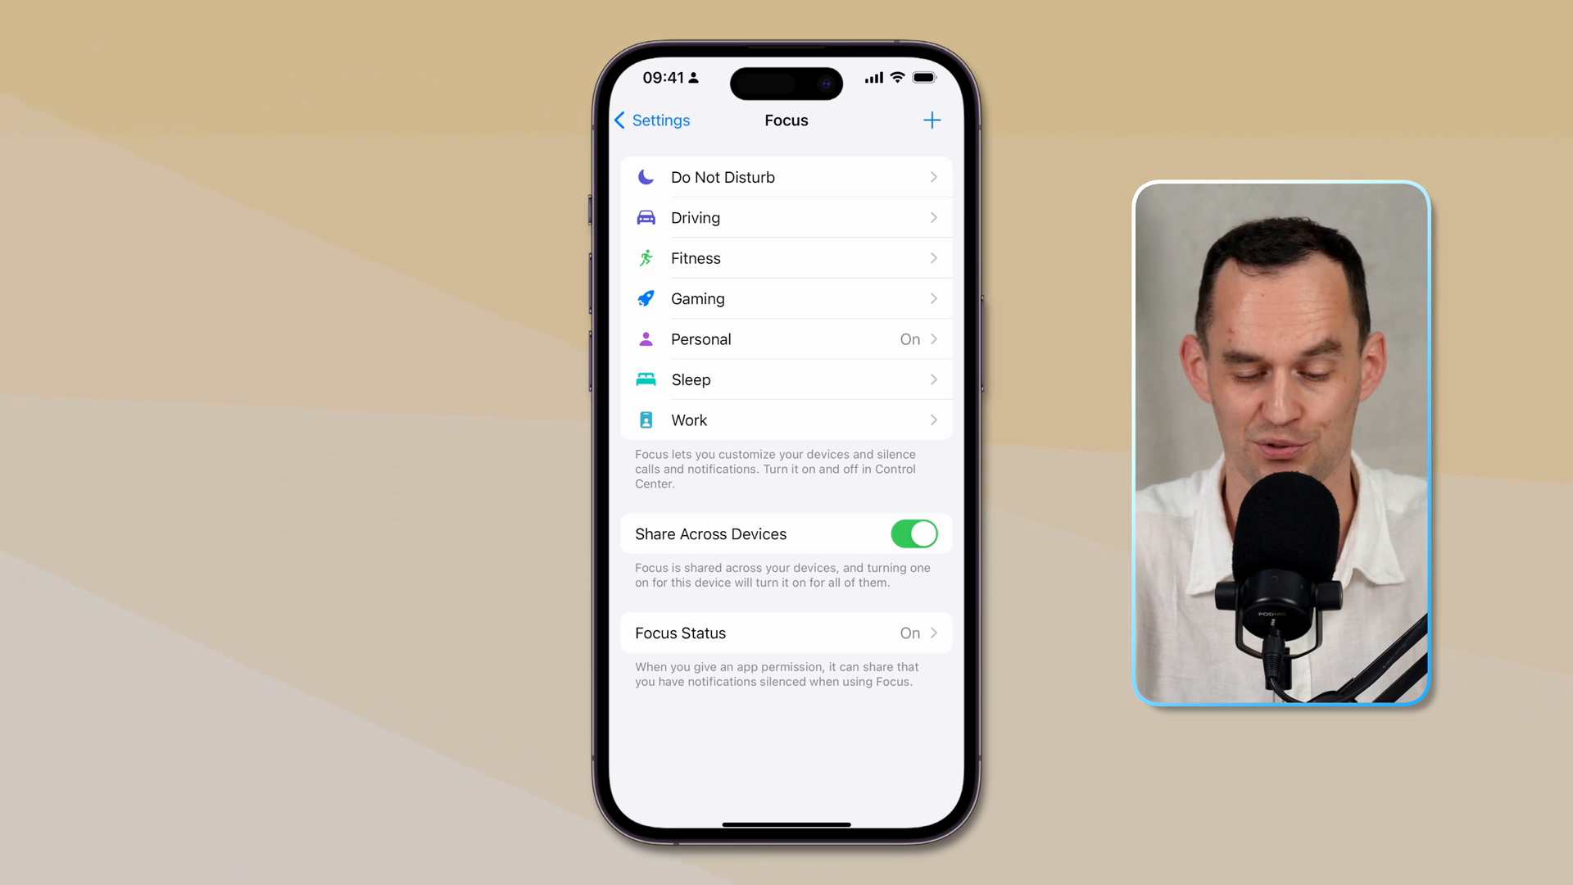
# - Turn off the Gaming toggle under Focus Status sharing, leaving other Focus modes sharing
pyautogui.click(787, 634)
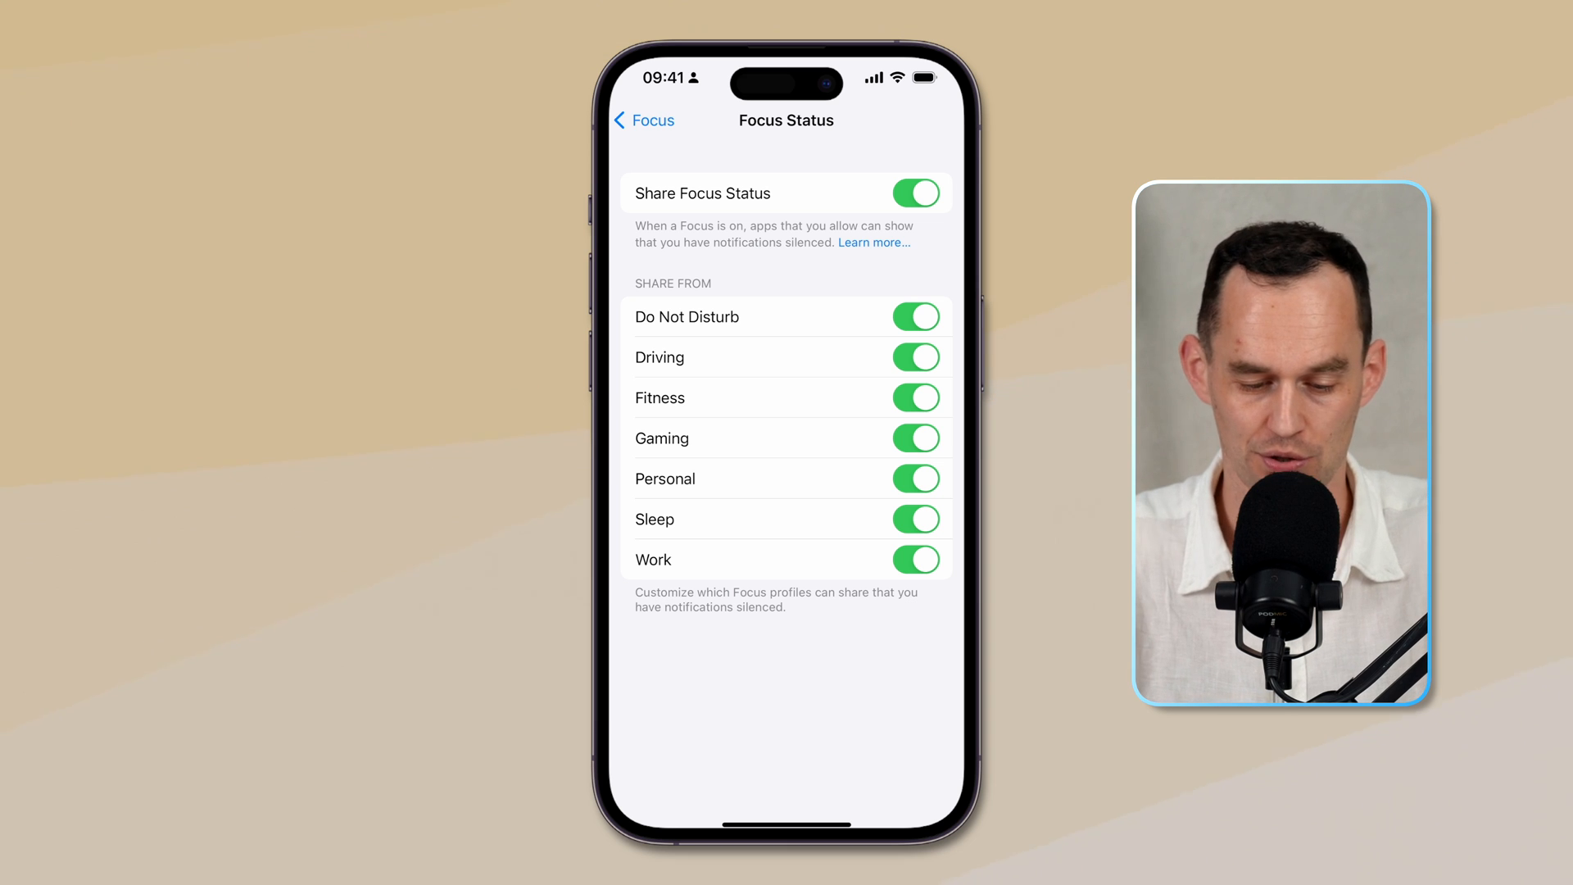
pyautogui.click(915, 438)
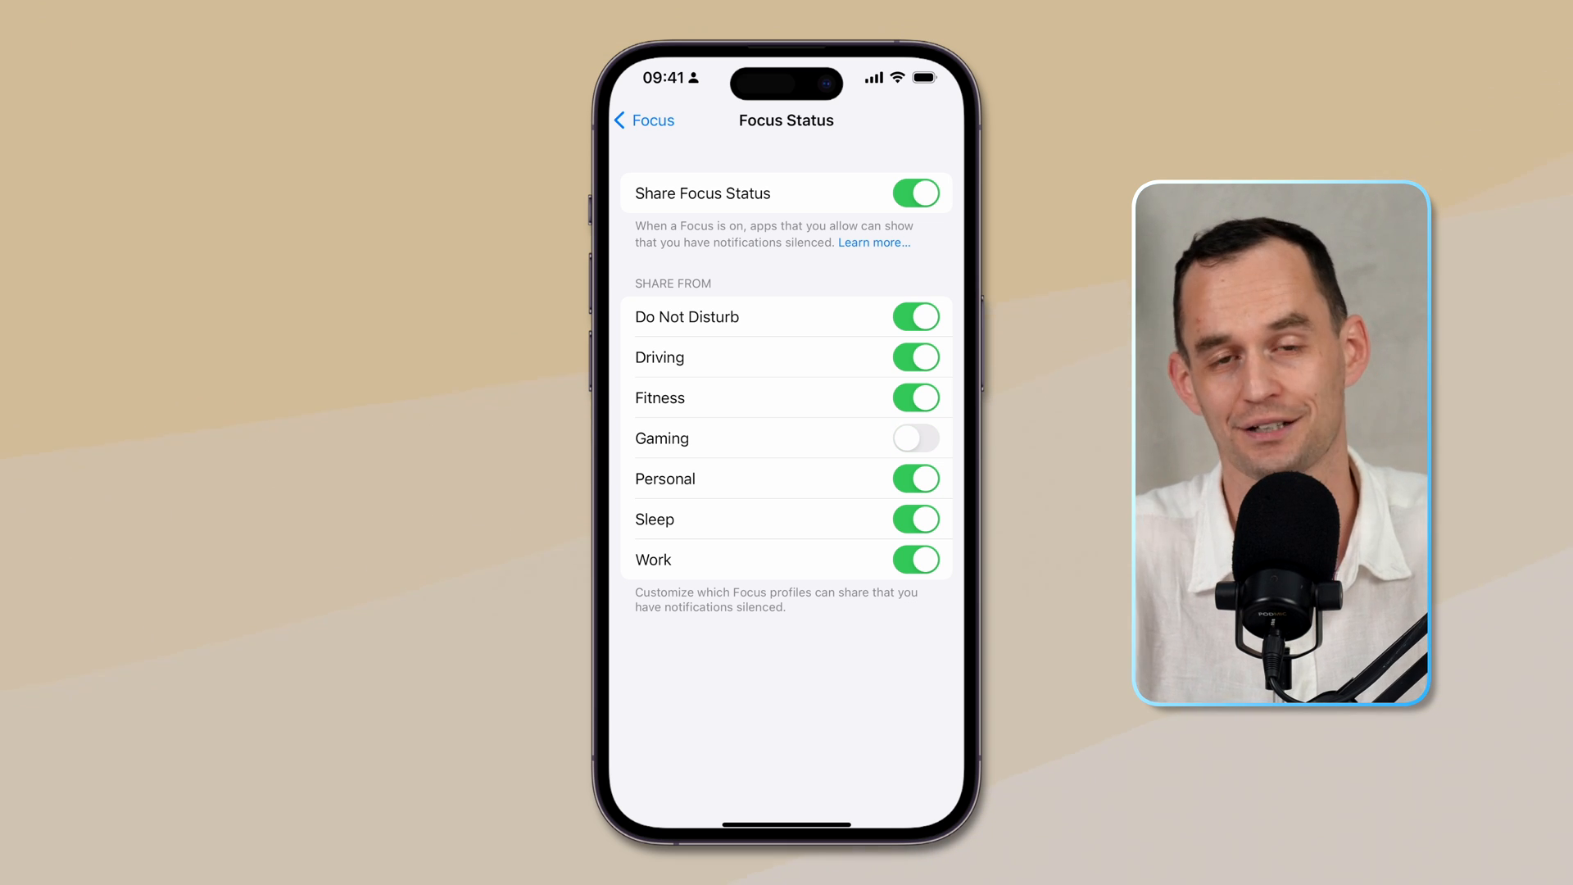